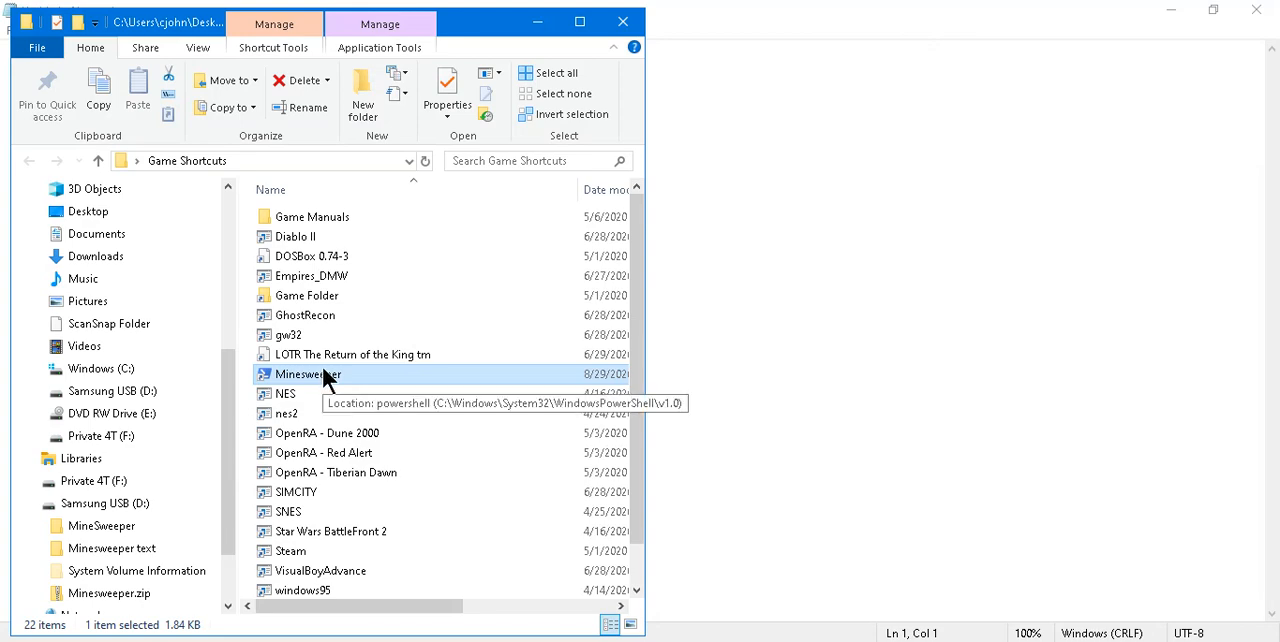
Launch the Minesweeper game from its shortcut in the Game Shortcuts folder.
{"action": "double_click", "coordinate": [308, 372]}
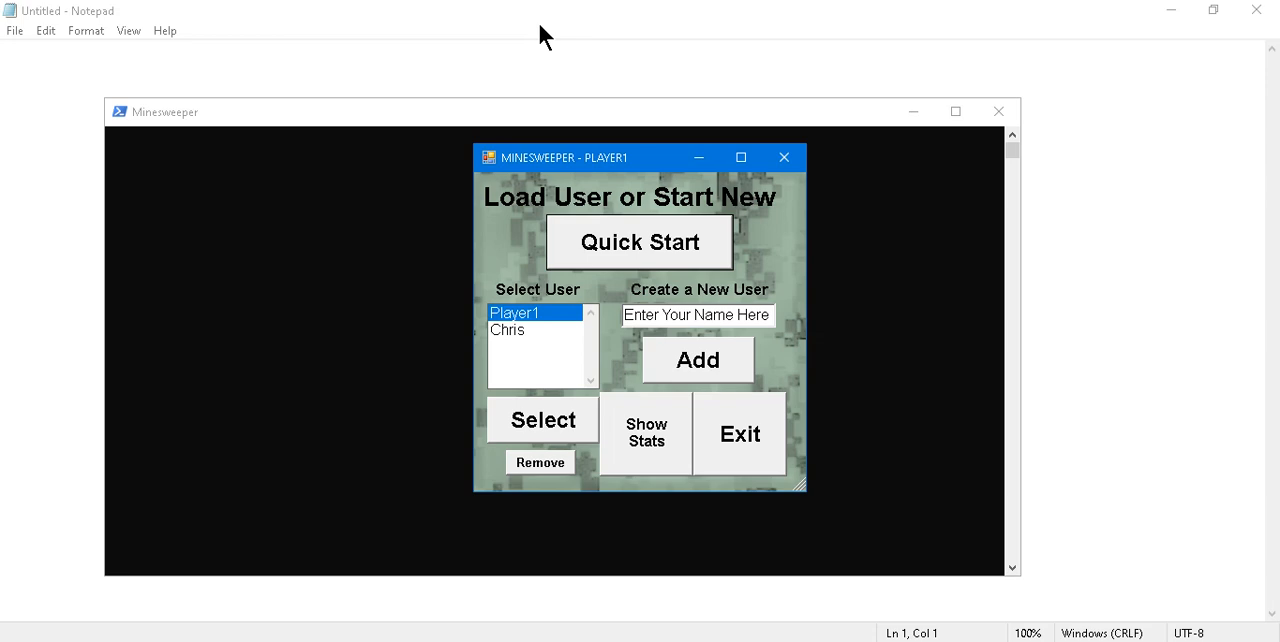
{"action": "mouse_move", "coordinate": [912, 112]}
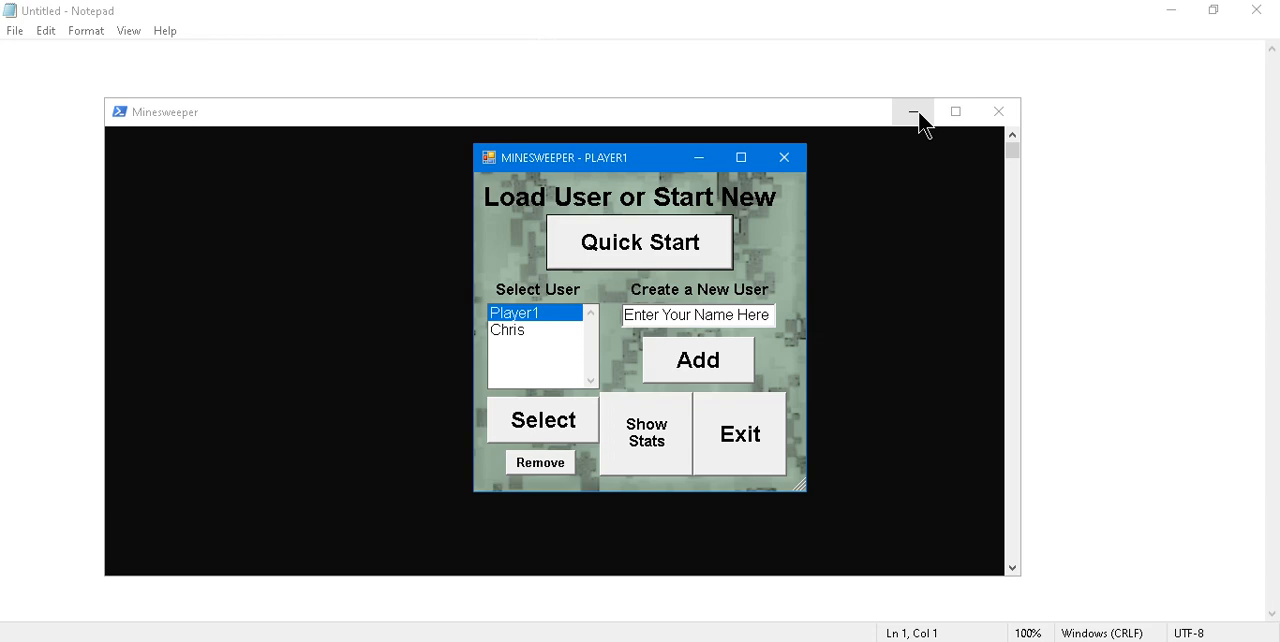
Minimize the PowerShell console and Quick Start a round as Player1.
{"action": "left_click", "coordinate": [912, 112]}
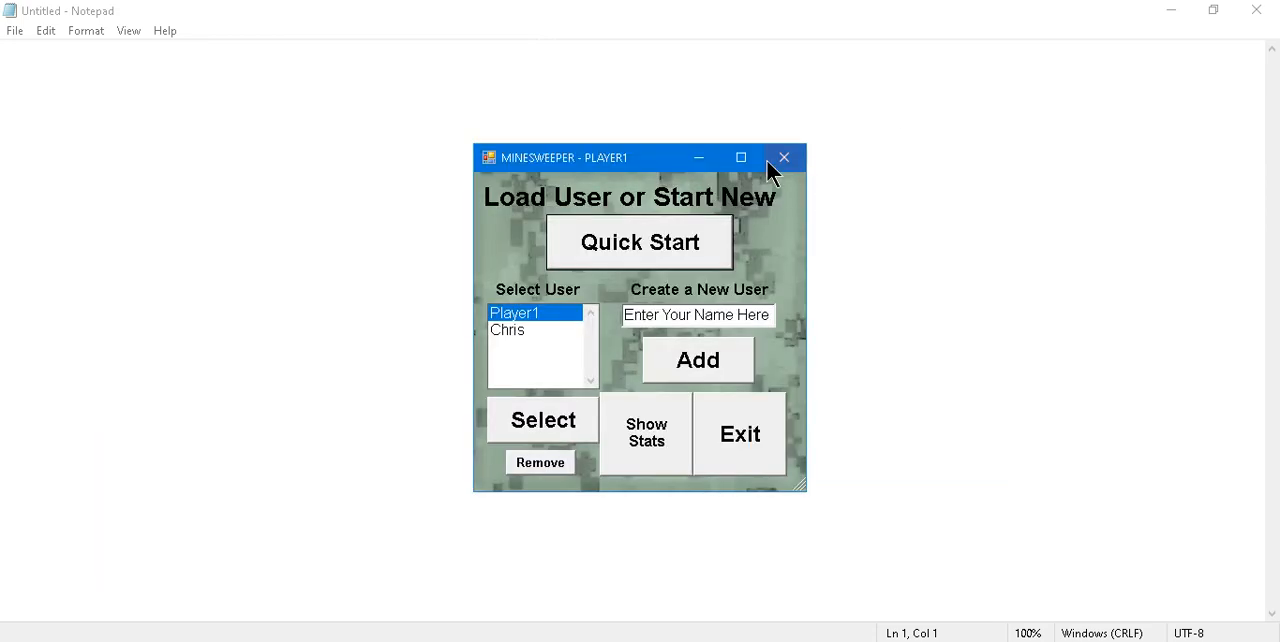
{"action": "left_click", "coordinate": [696, 316]}
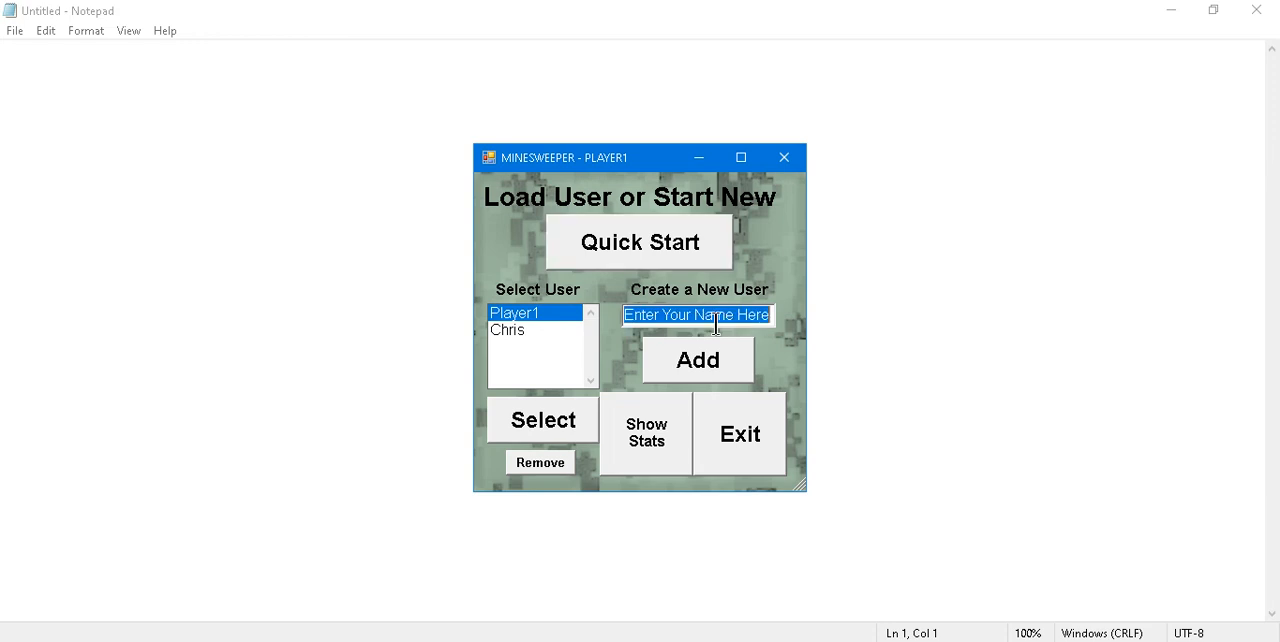
{"action": "left_click", "coordinate": [698, 360]}
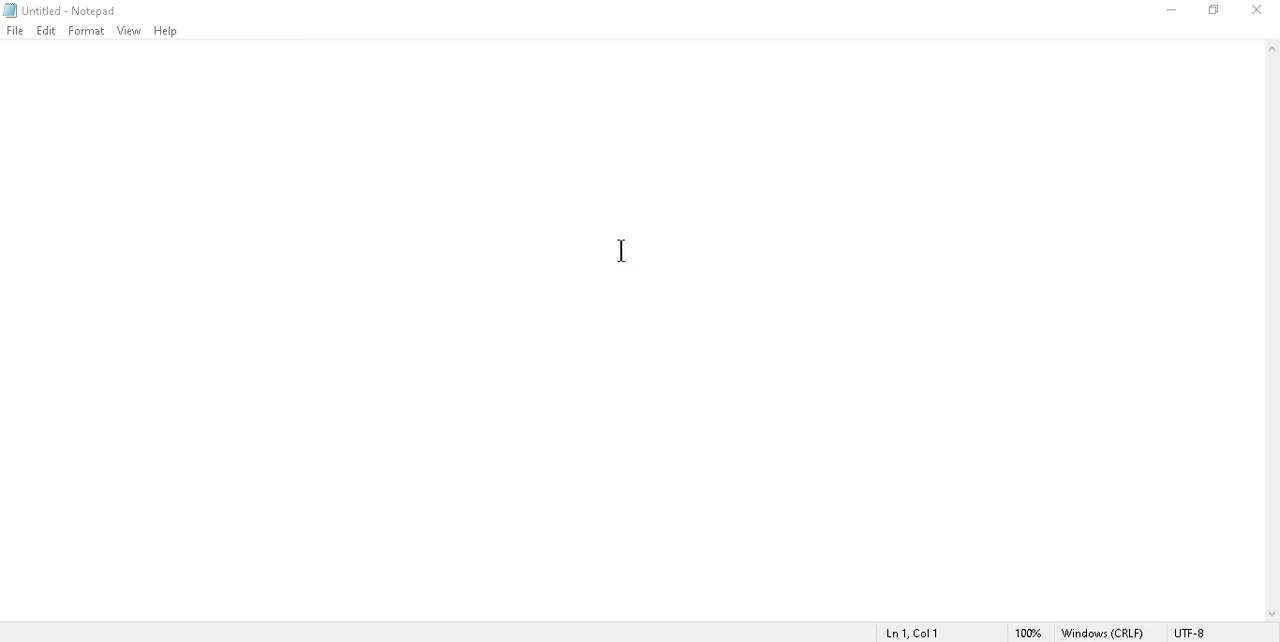
Uncover a square on the Hard 10-row board to build the score toward 9 points.
{"action": "left_click", "coordinate": [564, 508]}
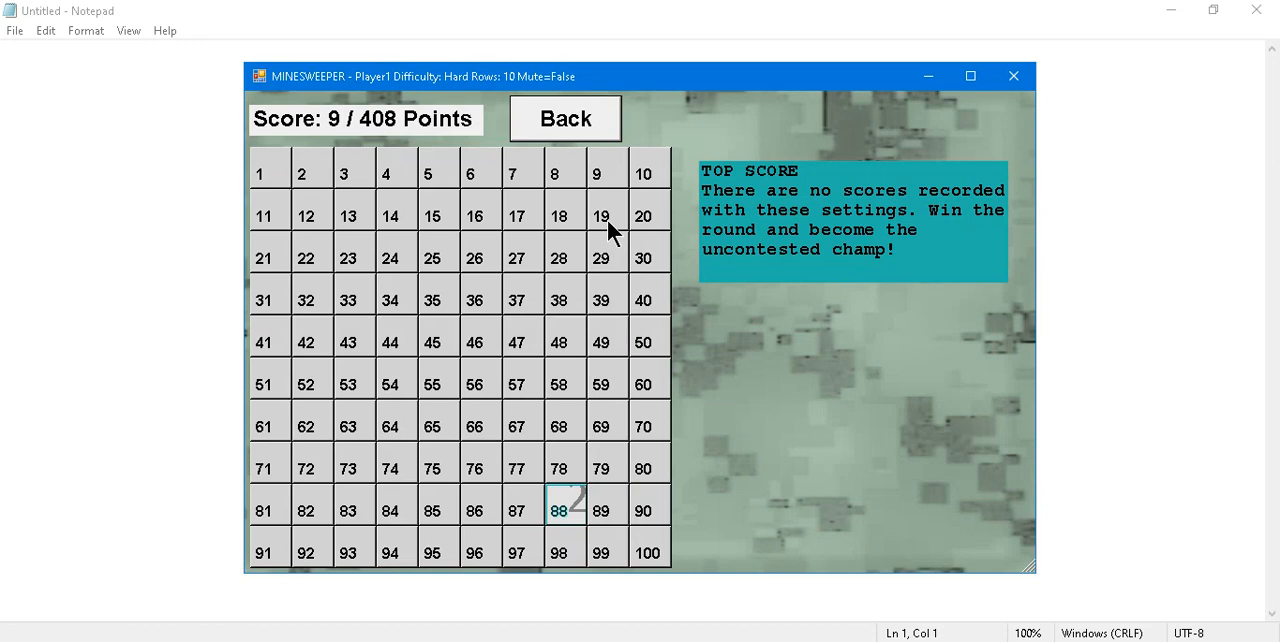
{"action": "mouse_move", "coordinate": [572, 152]}
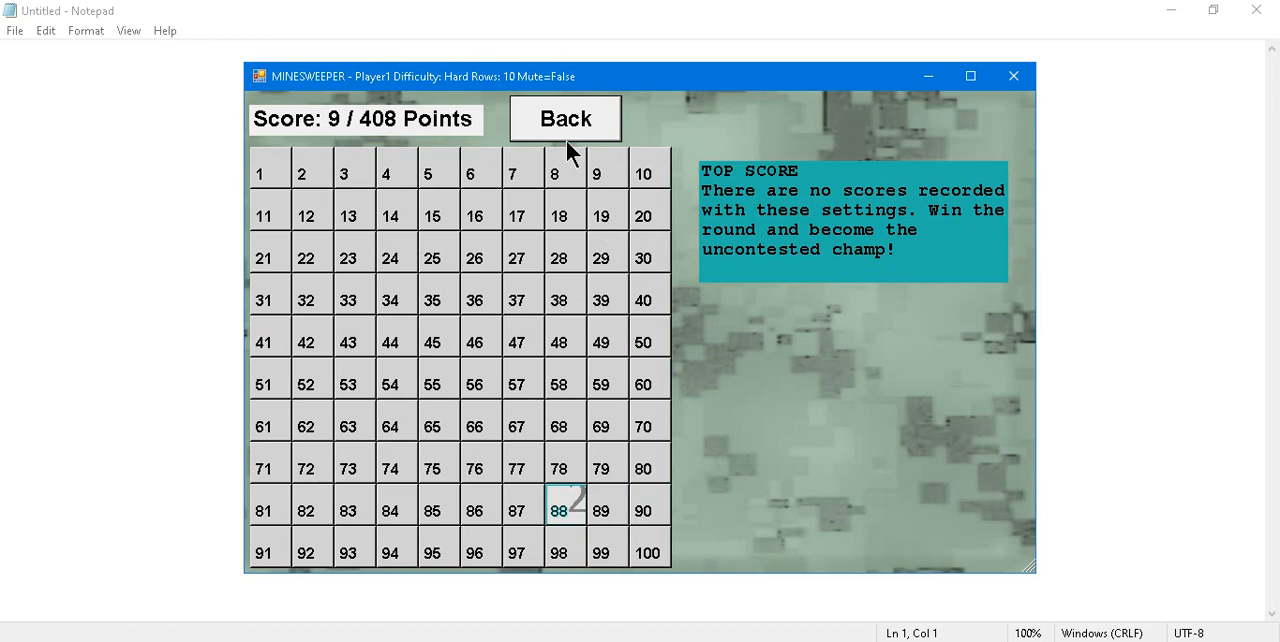
{"action": "mouse_move", "coordinate": [524, 84]}
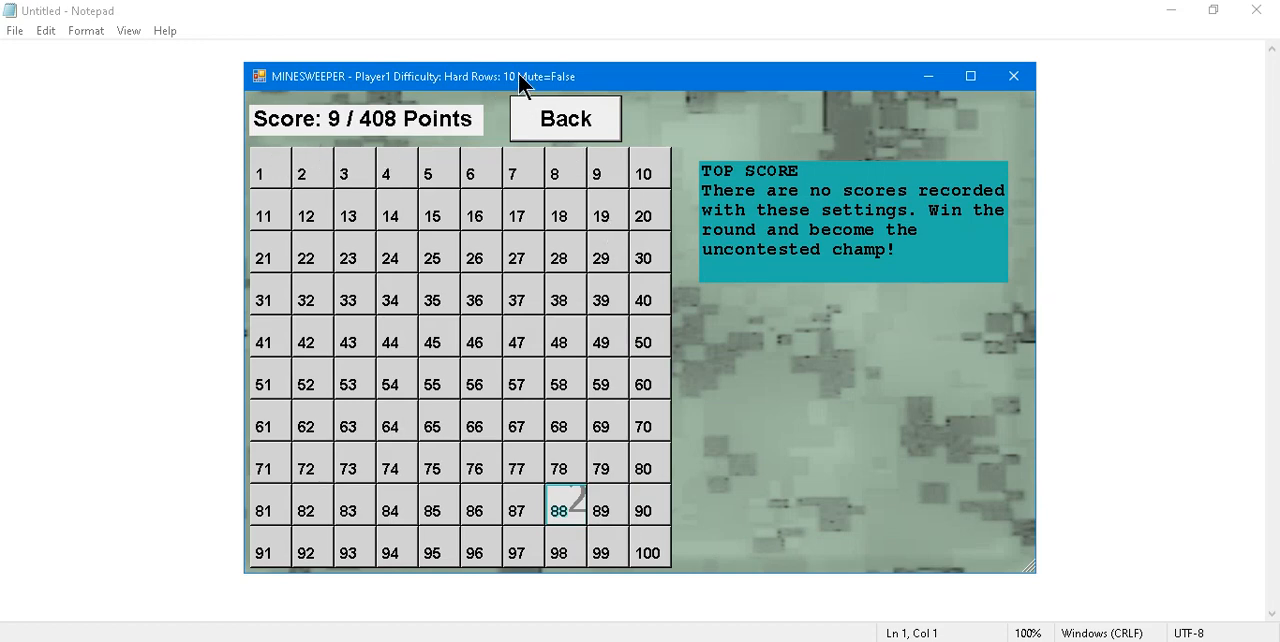
{"action": "mouse_move", "coordinate": [460, 94]}
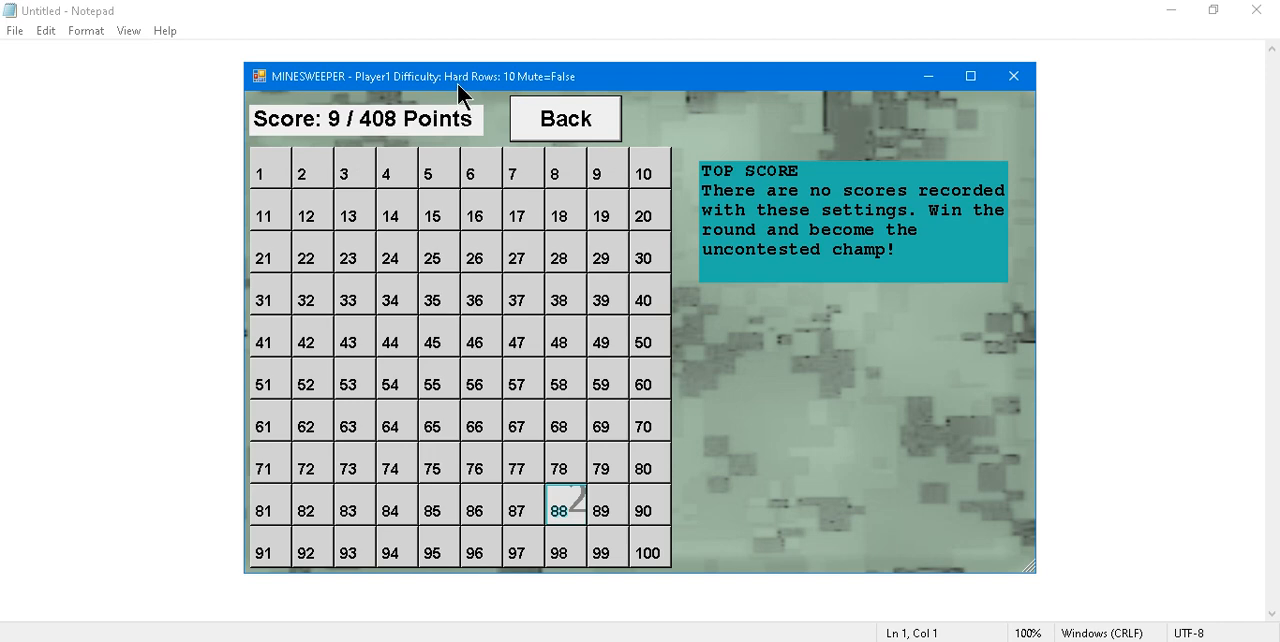
{"action": "mouse_move", "coordinate": [476, 94]}
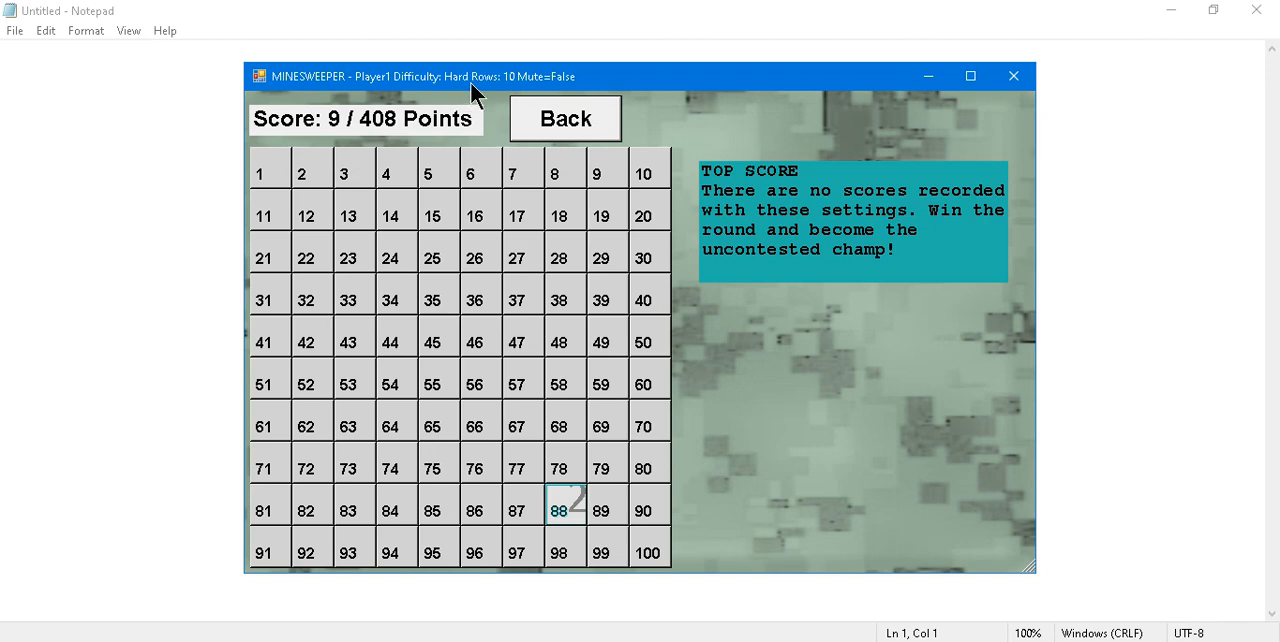
{"action": "mouse_move", "coordinate": [488, 88]}
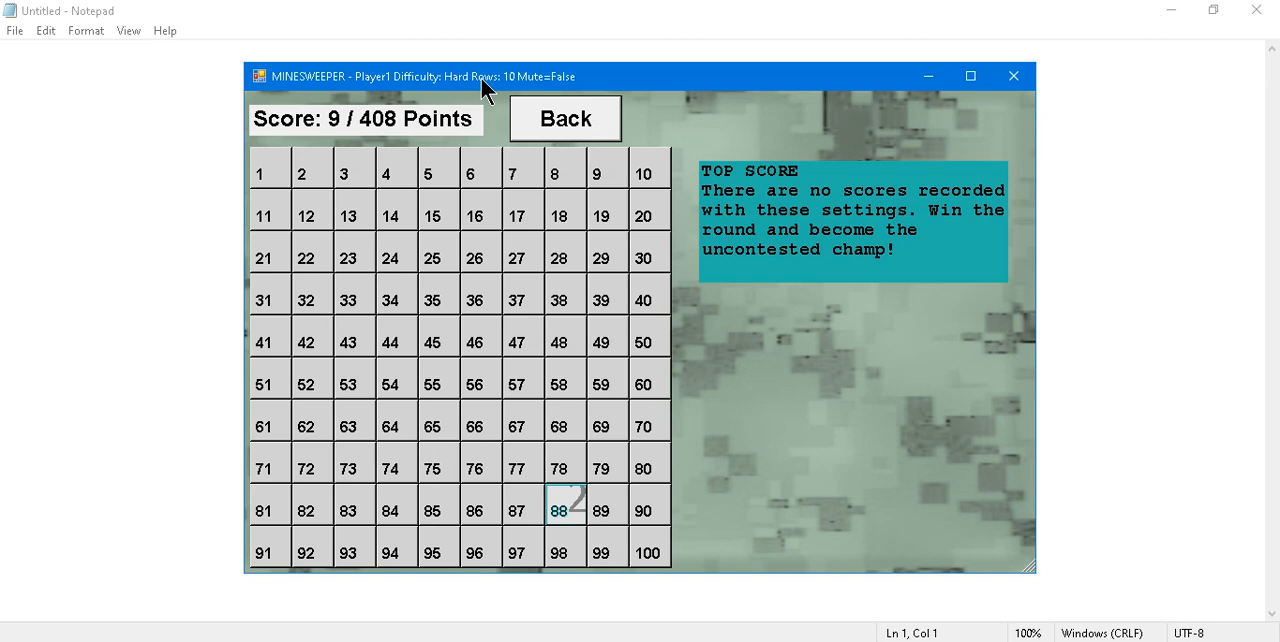
{"action": "mouse_move", "coordinate": [454, 100]}
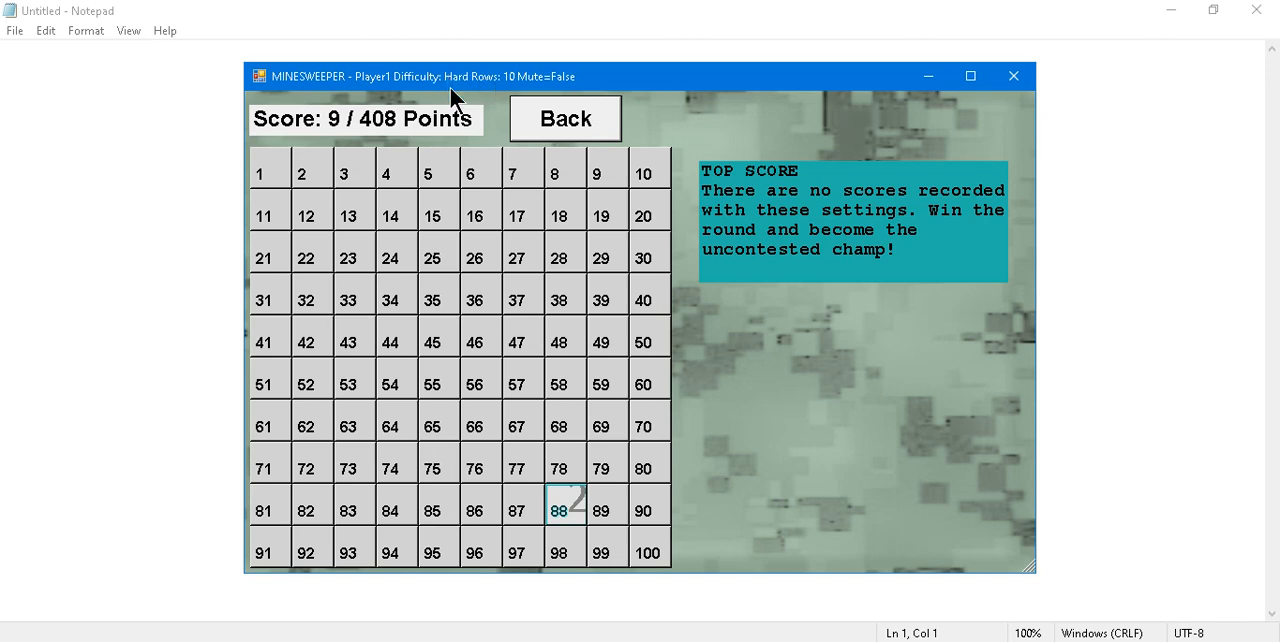
{"action": "mouse_move", "coordinate": [456, 100]}
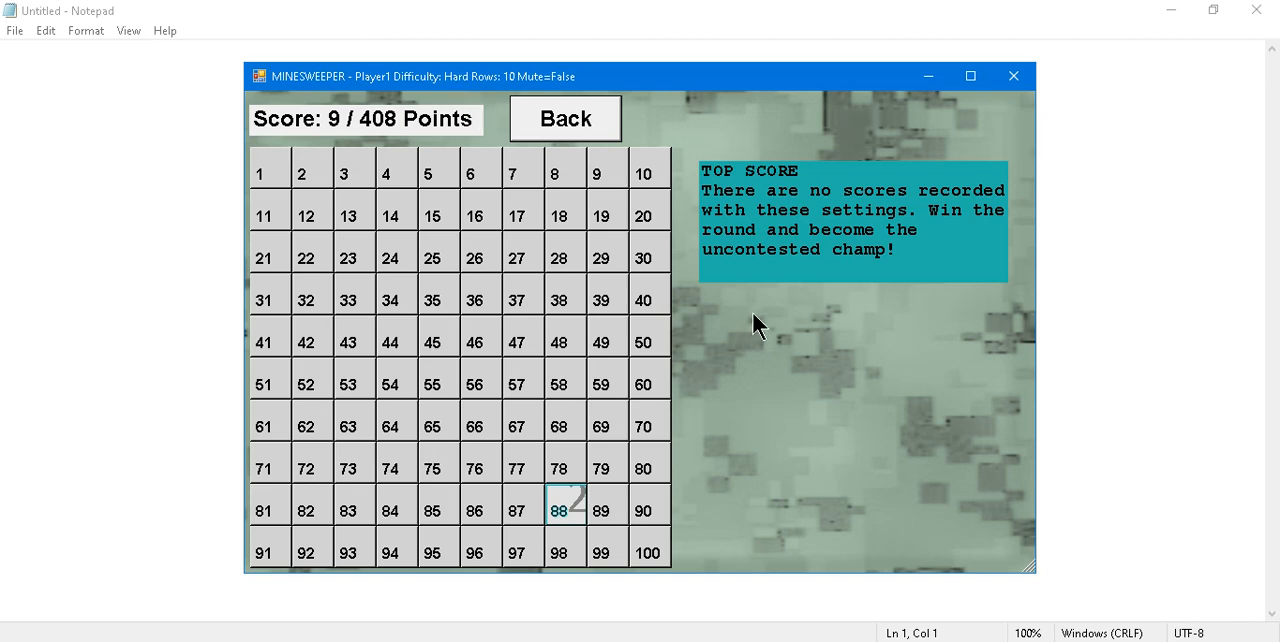
{"action": "mouse_move", "coordinate": [540, 196]}
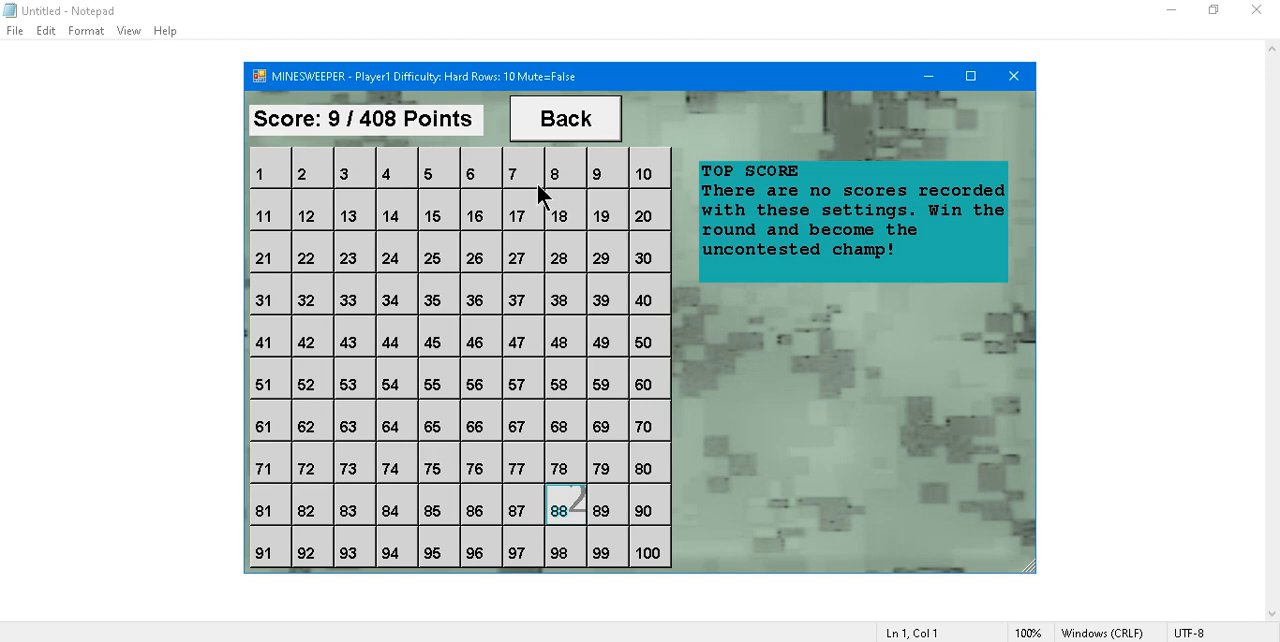
{"action": "mouse_move", "coordinate": [392, 488]}
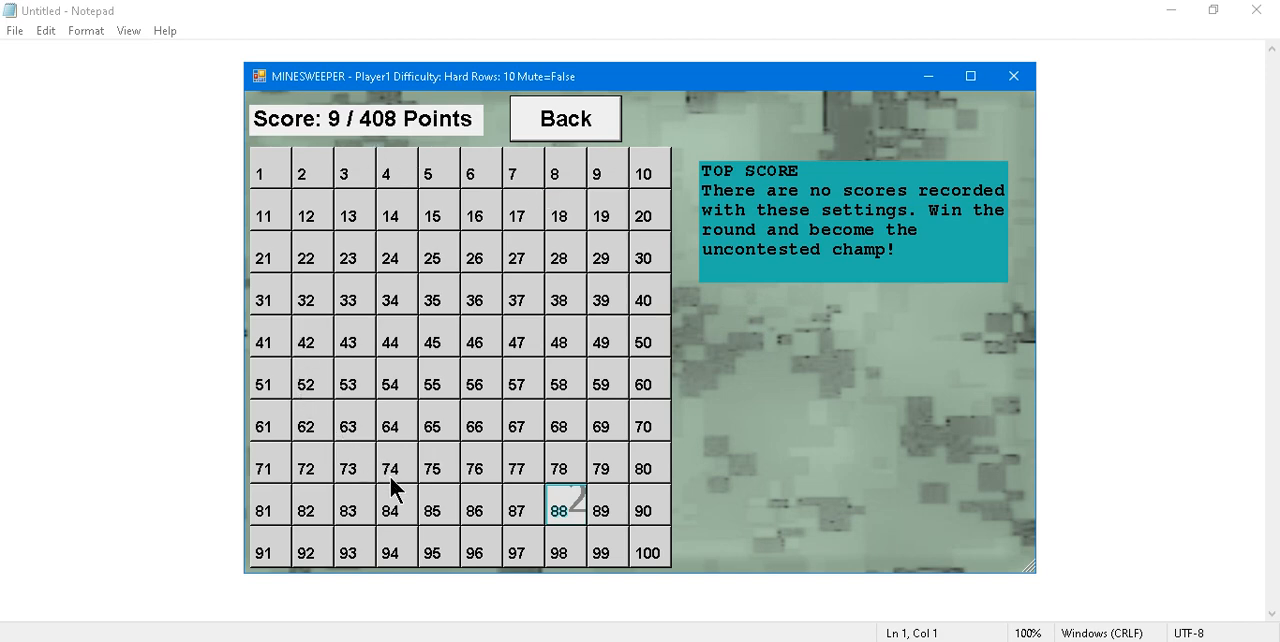
{"action": "mouse_move", "coordinate": [404, 514]}
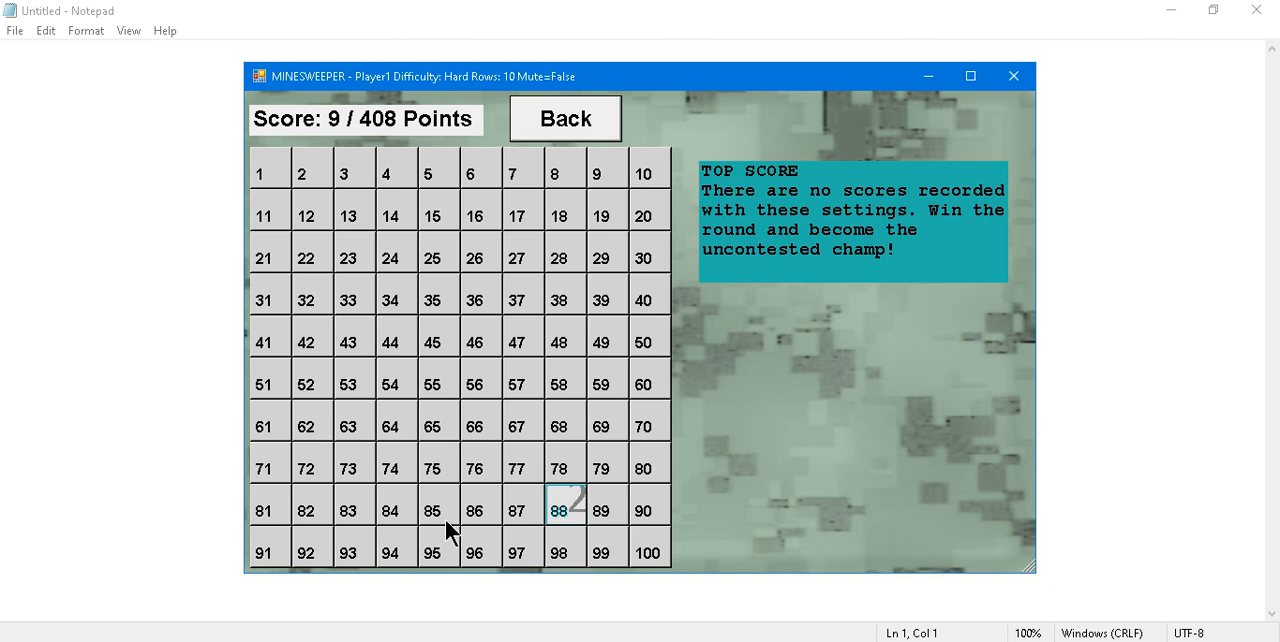
{"action": "mouse_move", "coordinate": [568, 512]}
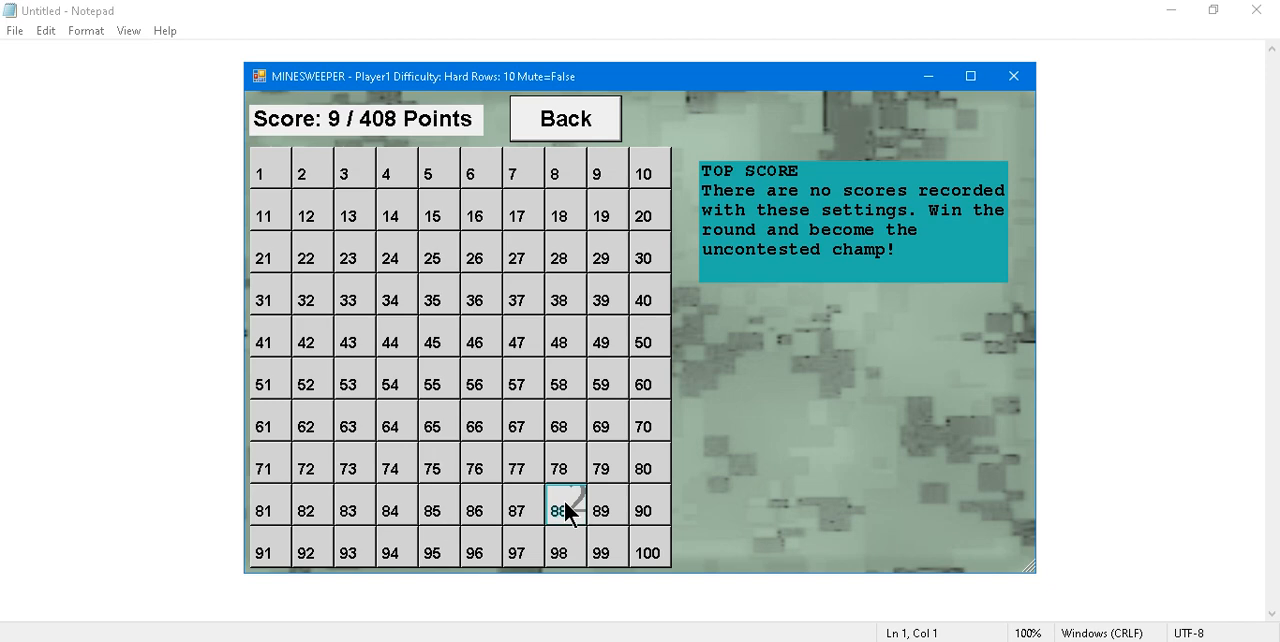
{"action": "mouse_move", "coordinate": [580, 520]}
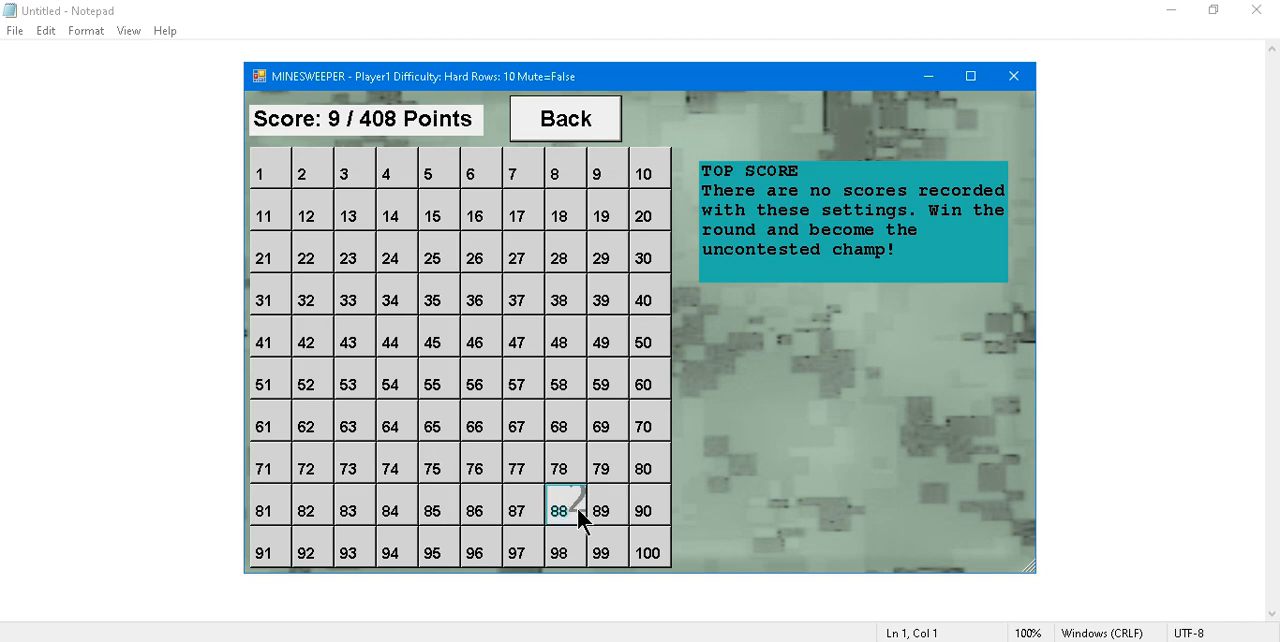
{"action": "mouse_move", "coordinate": [576, 496]}
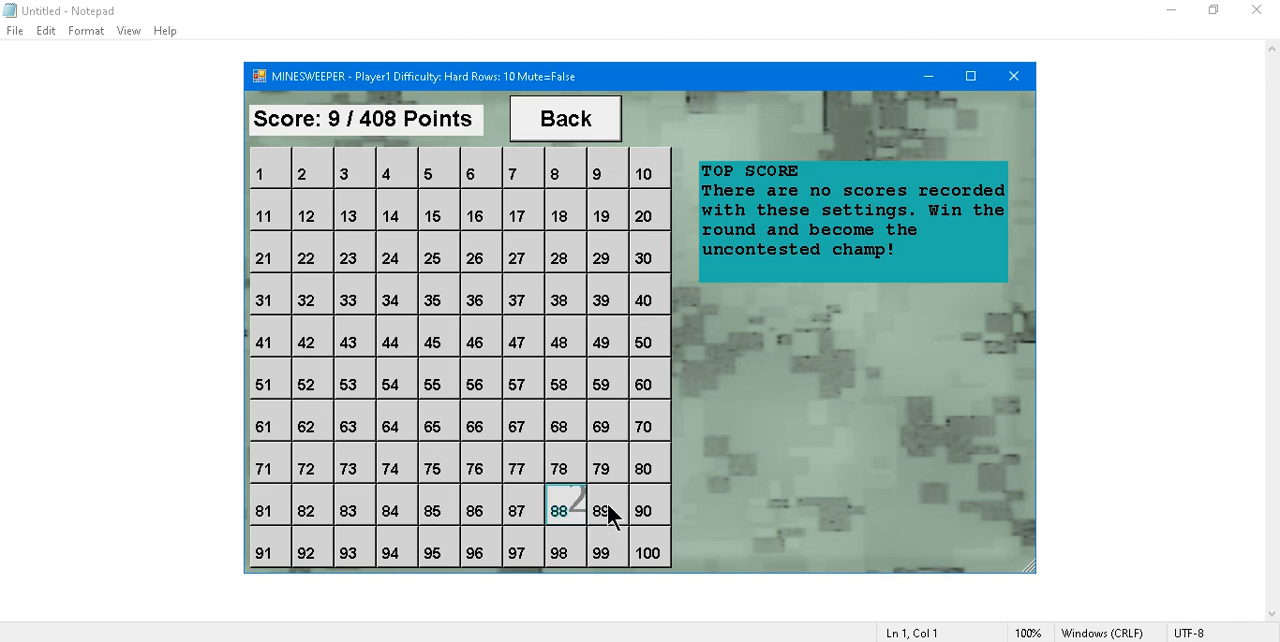
{"action": "mouse_move", "coordinate": [616, 502]}
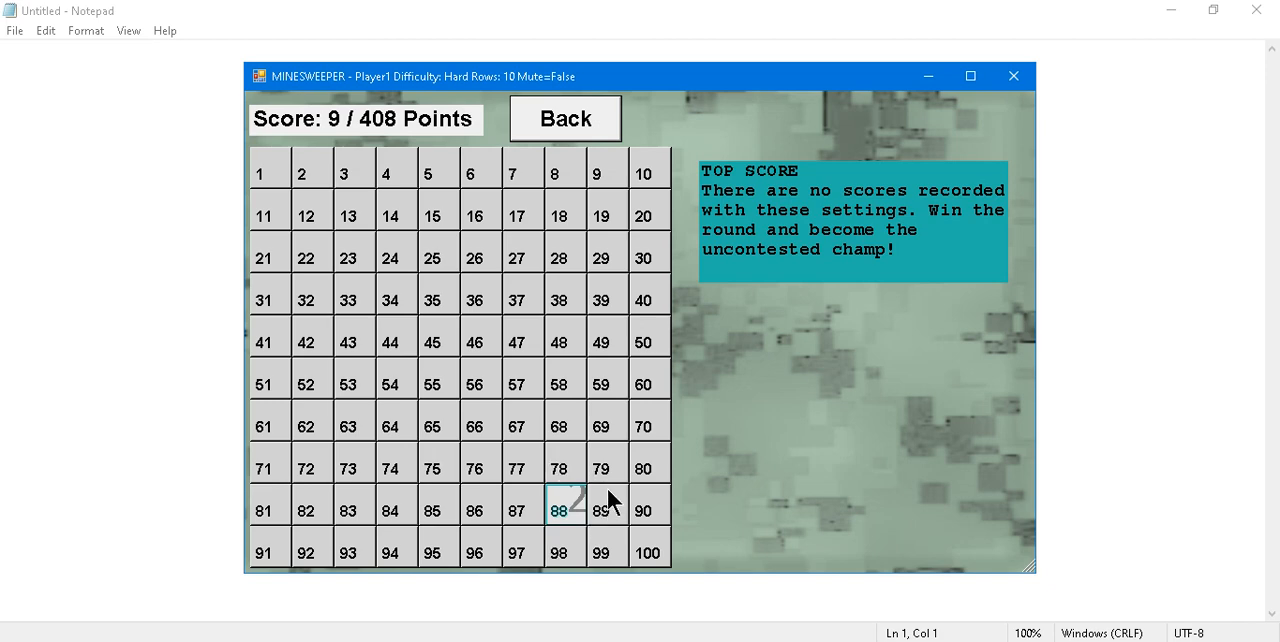
{"action": "mouse_move", "coordinate": [600, 468]}
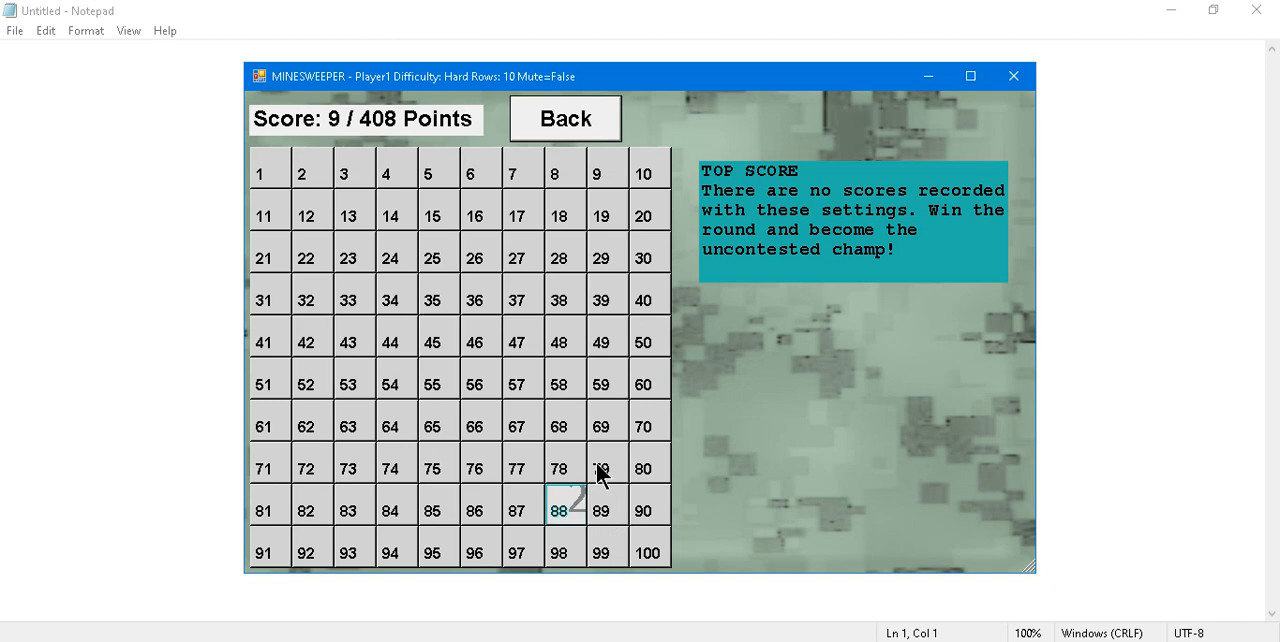
{"action": "mouse_move", "coordinate": [584, 464]}
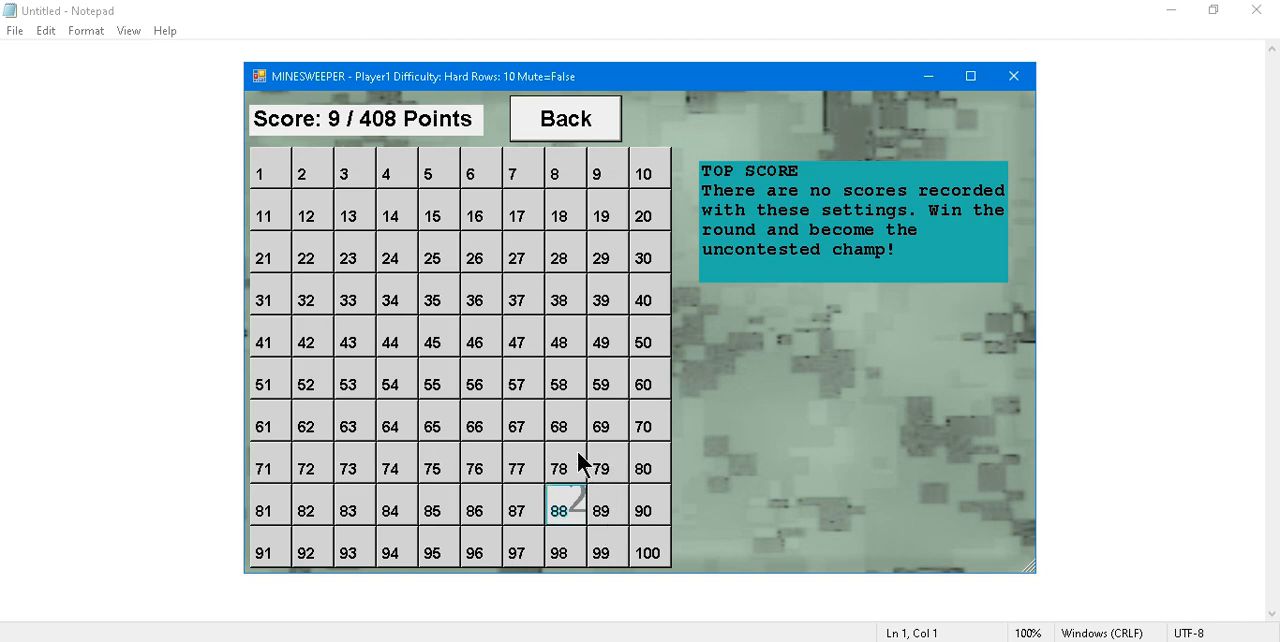
{"action": "mouse_move", "coordinate": [530, 524]}
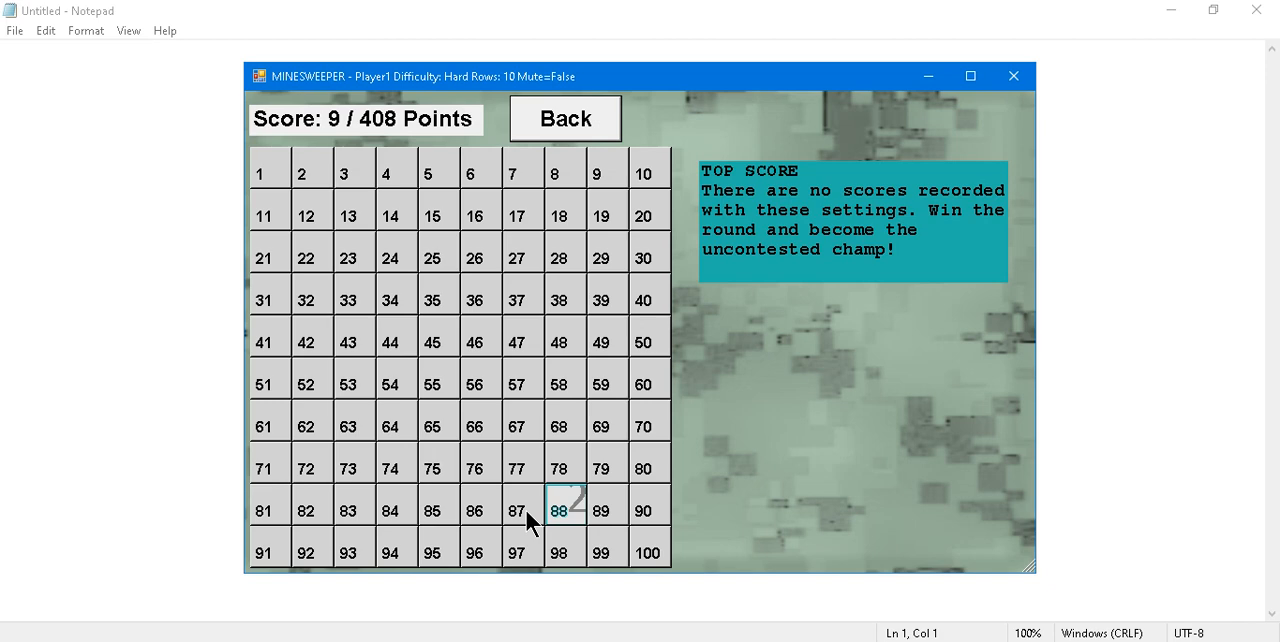
{"action": "mouse_move", "coordinate": [544, 536]}
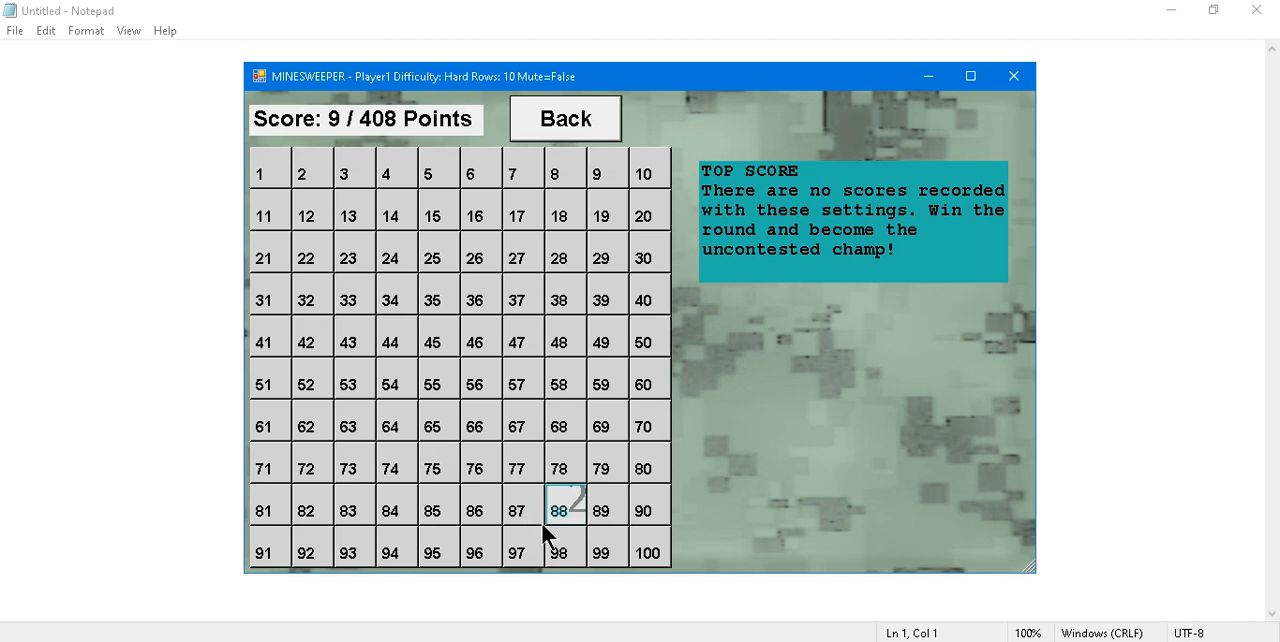
{"action": "mouse_move", "coordinate": [588, 492]}
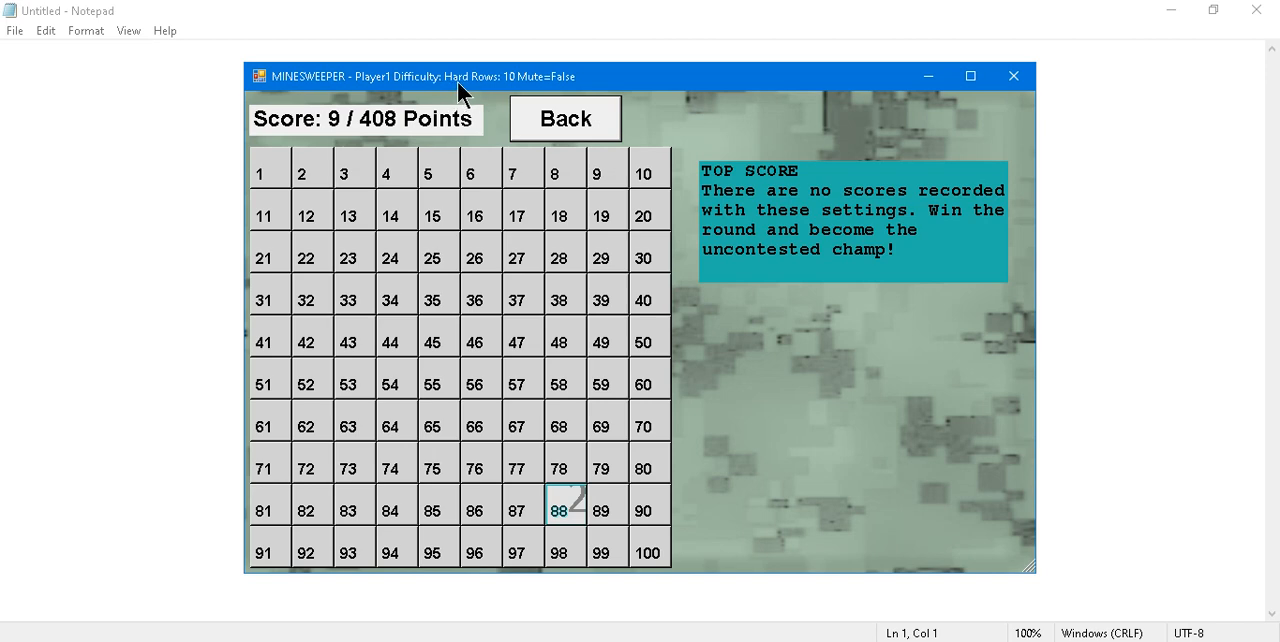
{"action": "mouse_move", "coordinate": [528, 236]}
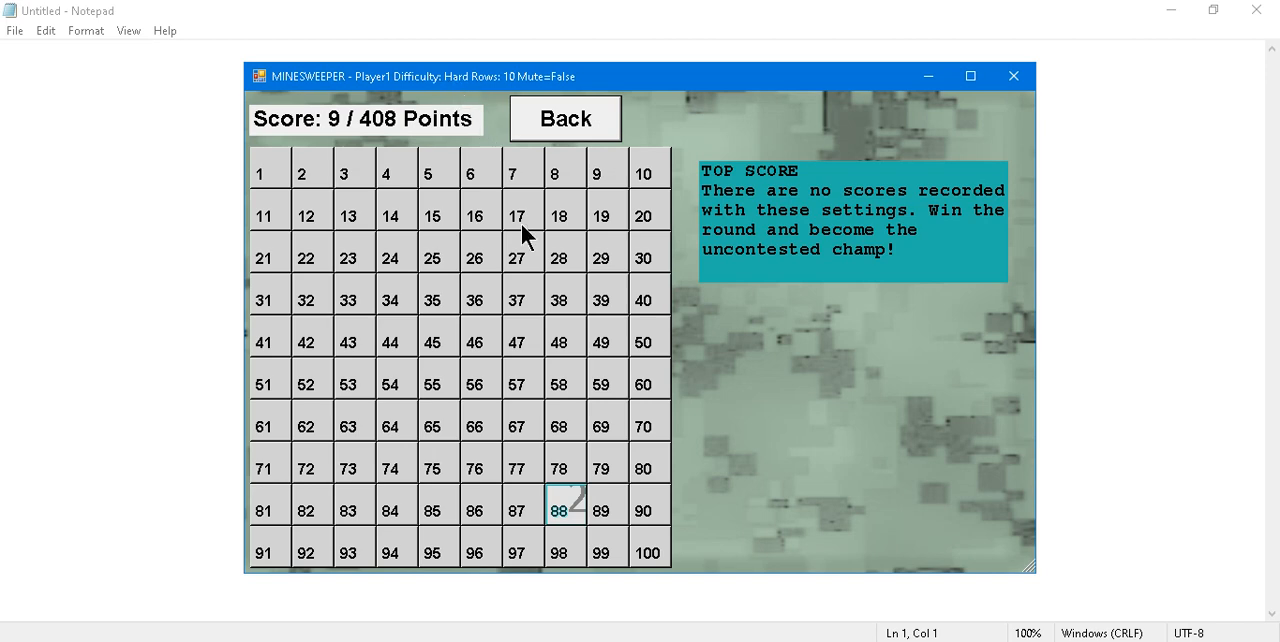
{"action": "mouse_move", "coordinate": [432, 448]}
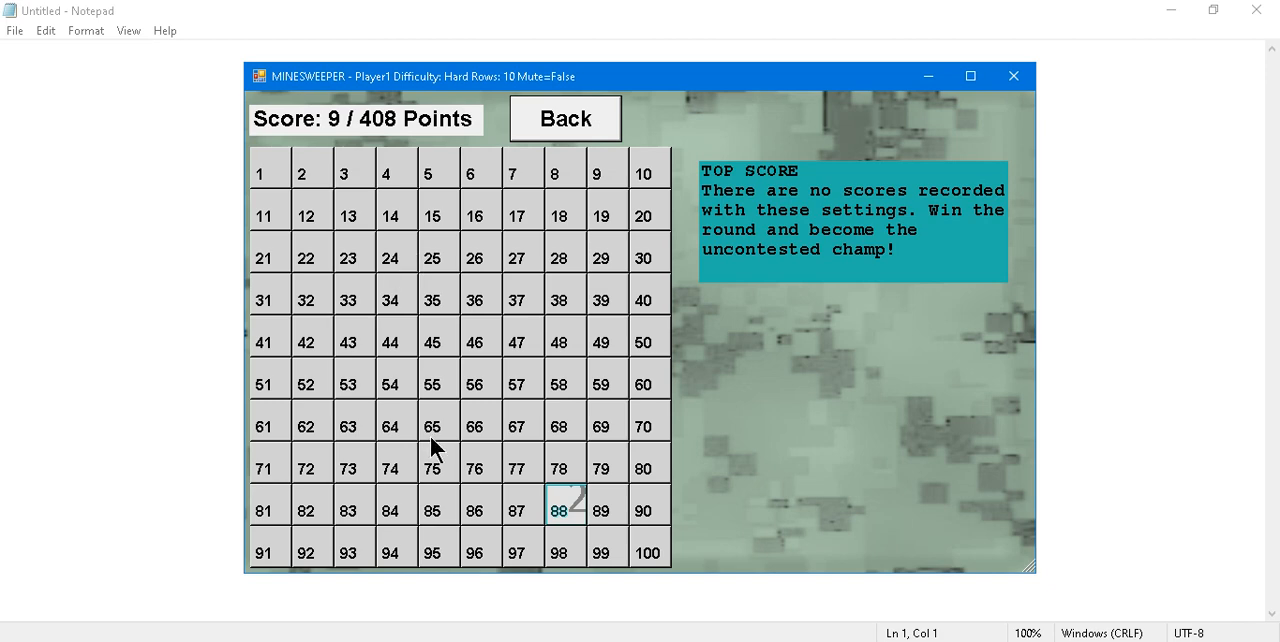
{"action": "mouse_move", "coordinate": [436, 448]}
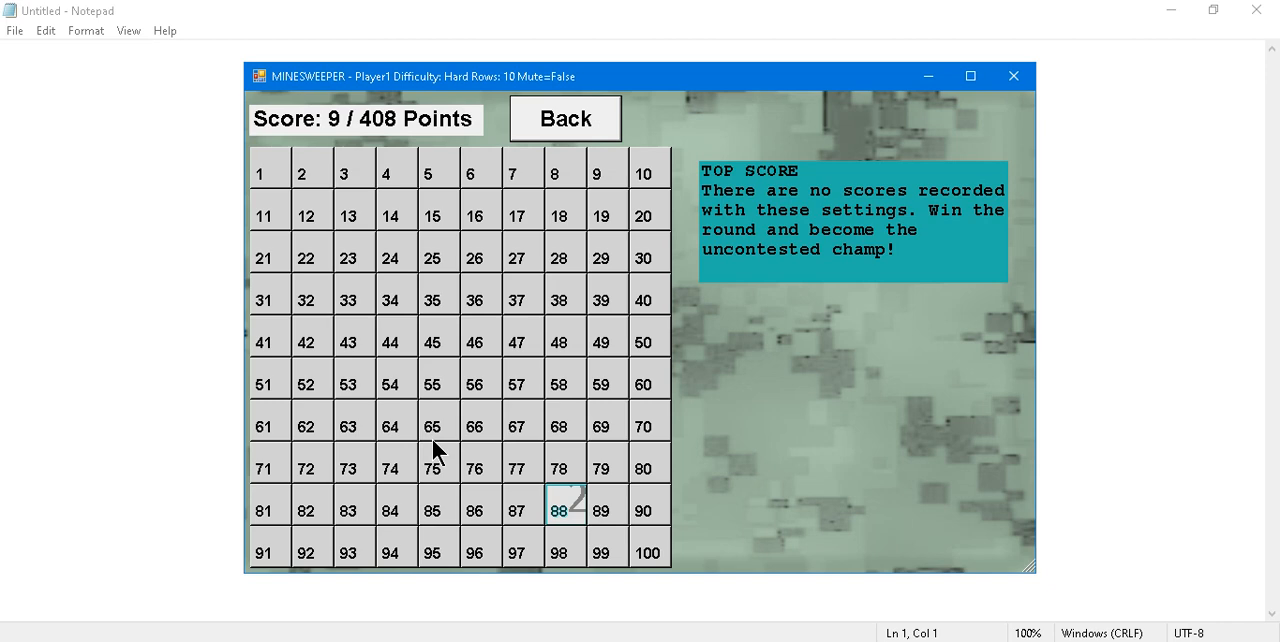
{"action": "mouse_move", "coordinate": [418, 428]}
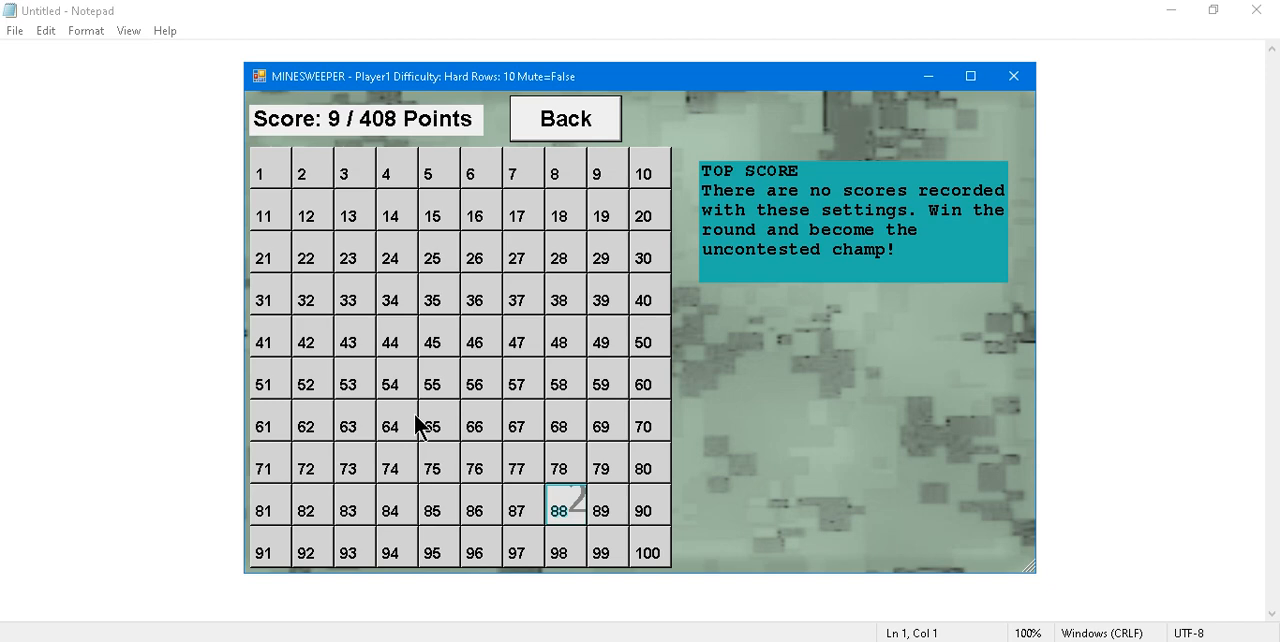
{"action": "mouse_move", "coordinate": [538, 452]}
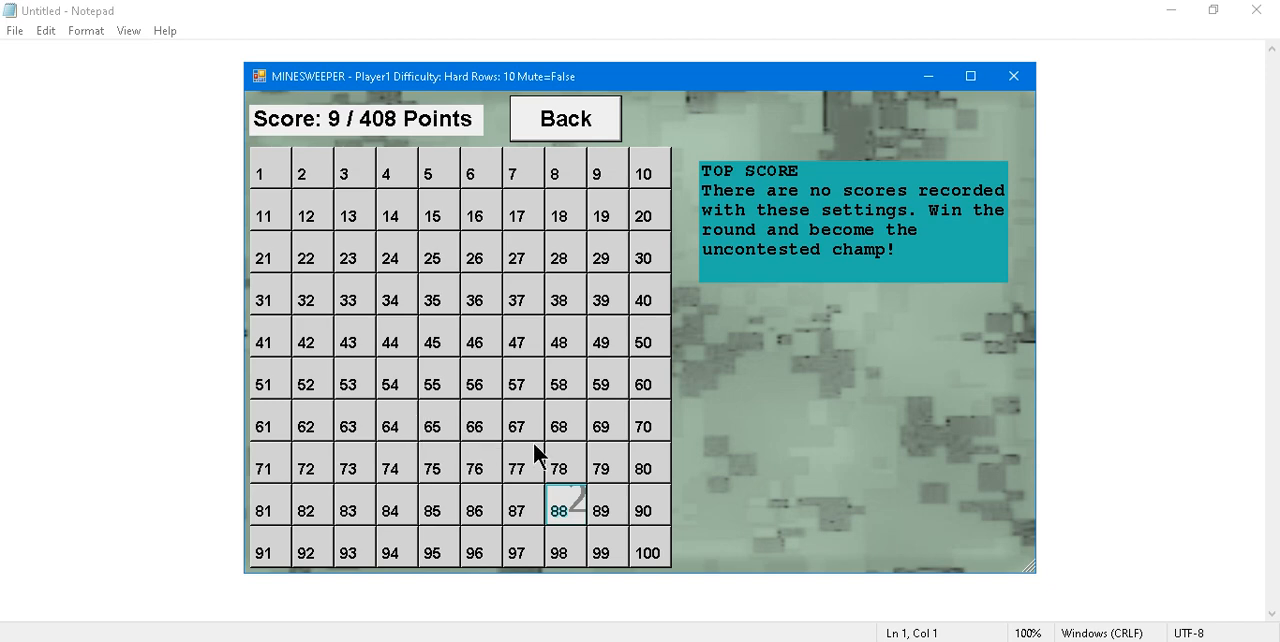
{"action": "mouse_move", "coordinate": [904, 164]}
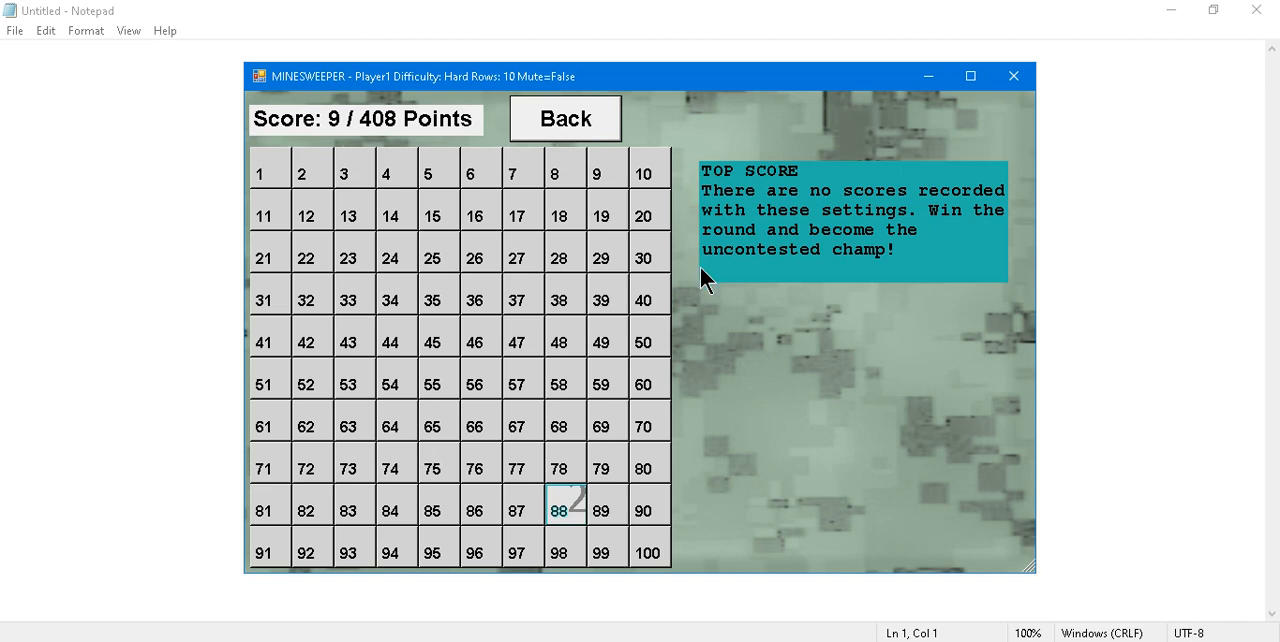
{"action": "mouse_move", "coordinate": [708, 288]}
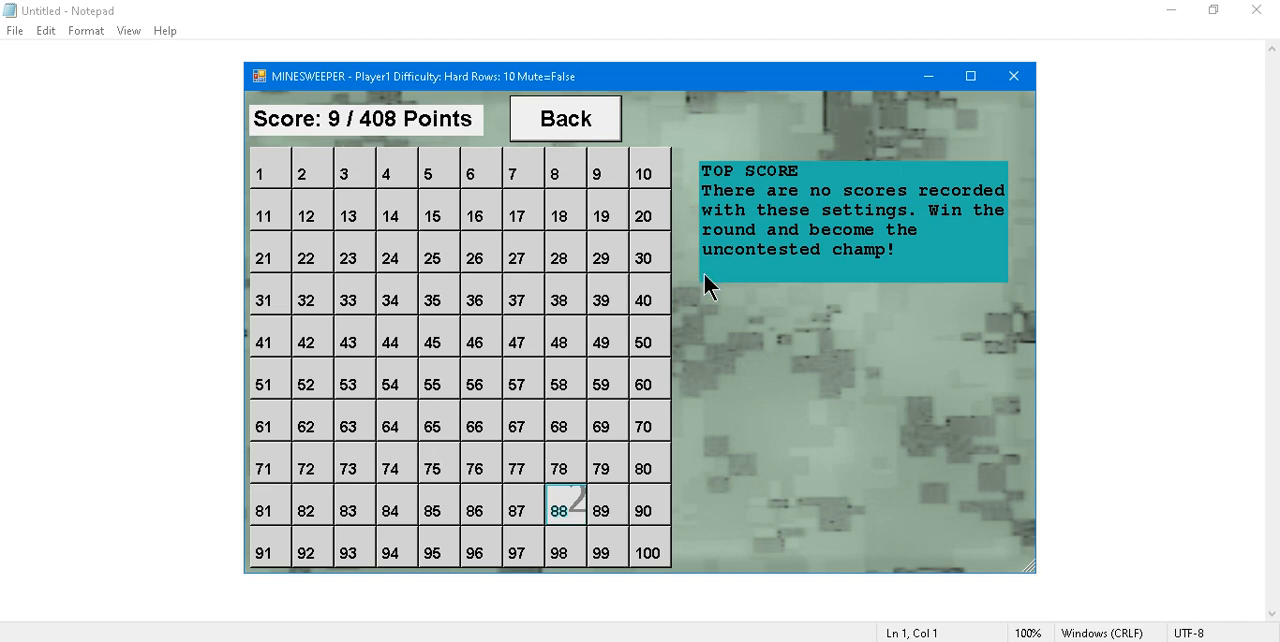
{"action": "mouse_move", "coordinate": [872, 266]}
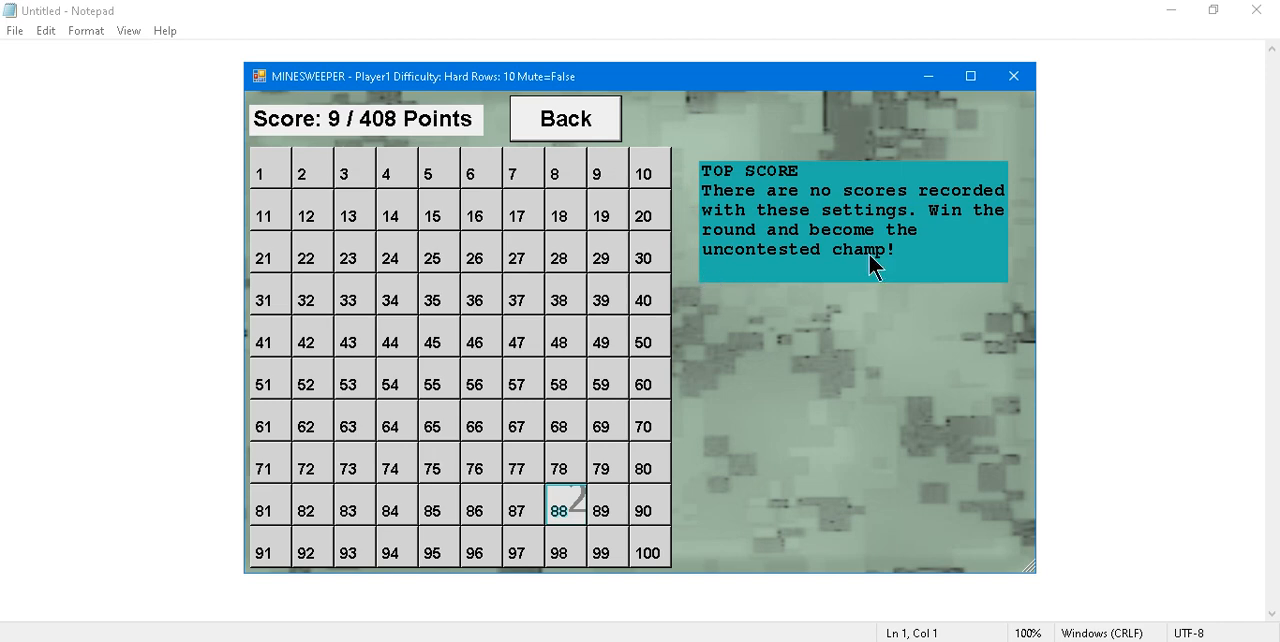
{"action": "mouse_move", "coordinate": [962, 214]}
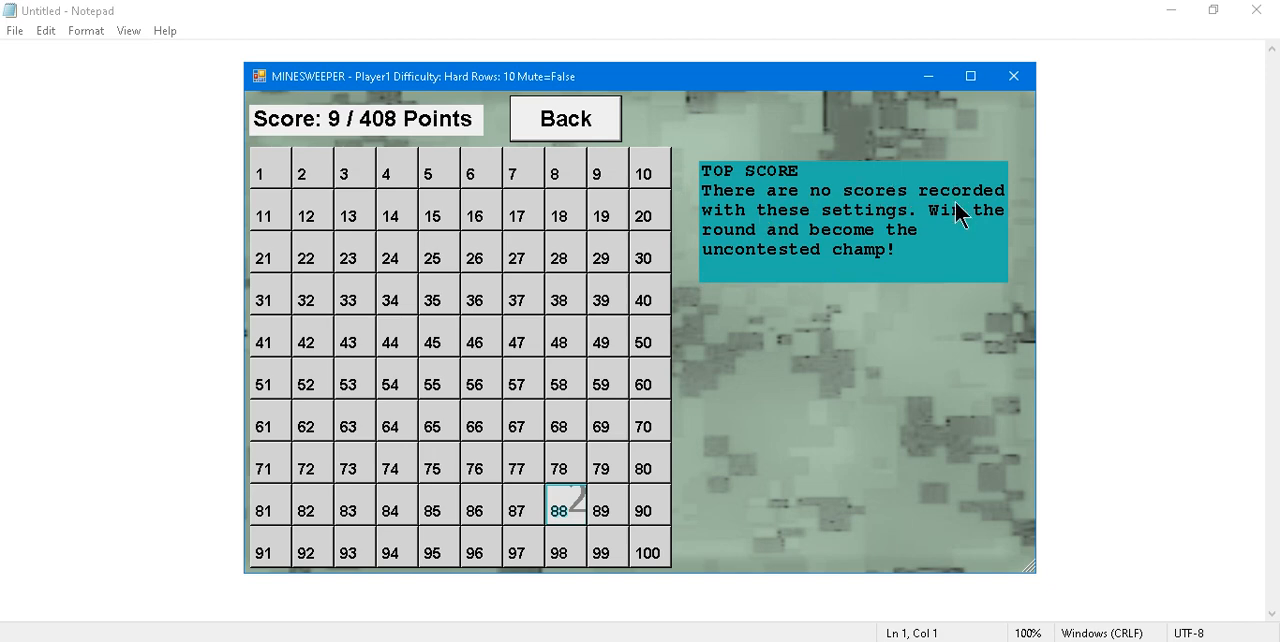
{"action": "mouse_move", "coordinate": [952, 228]}
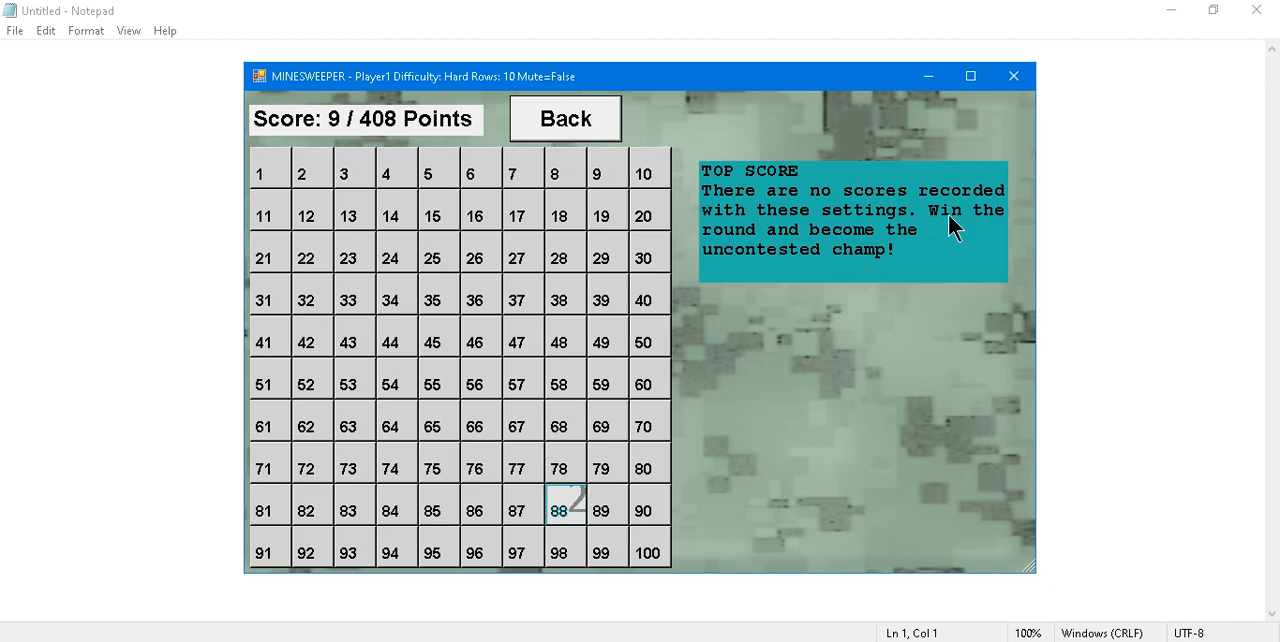
{"action": "mouse_move", "coordinate": [976, 228]}
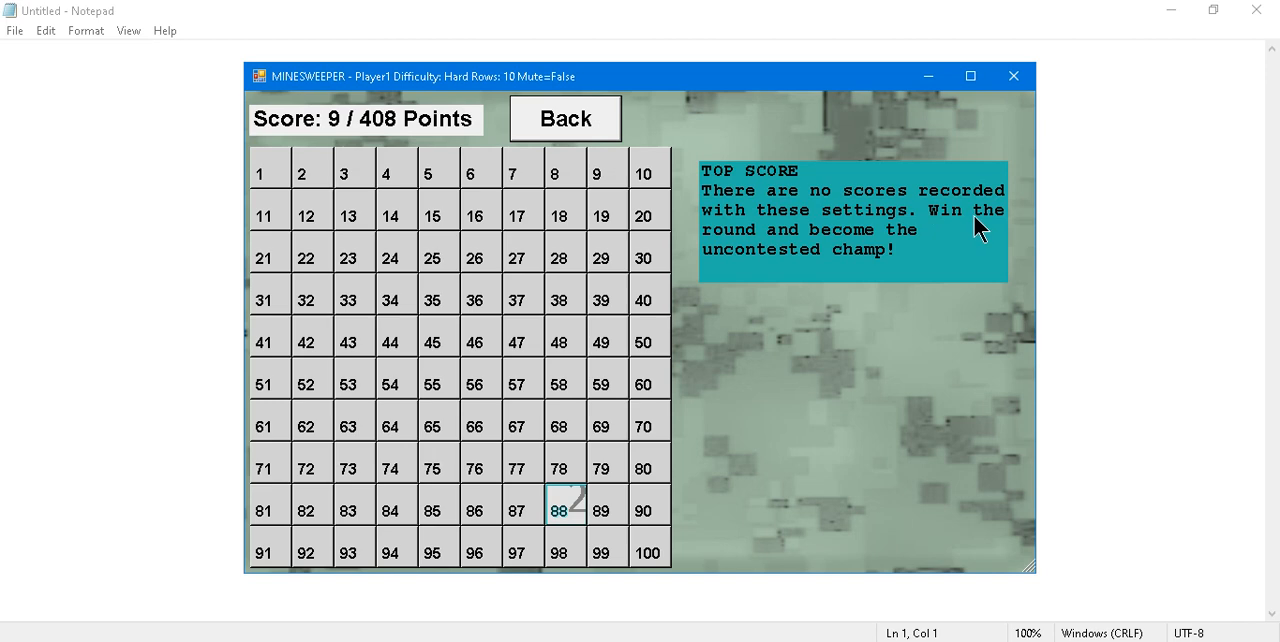
{"action": "mouse_move", "coordinate": [796, 348]}
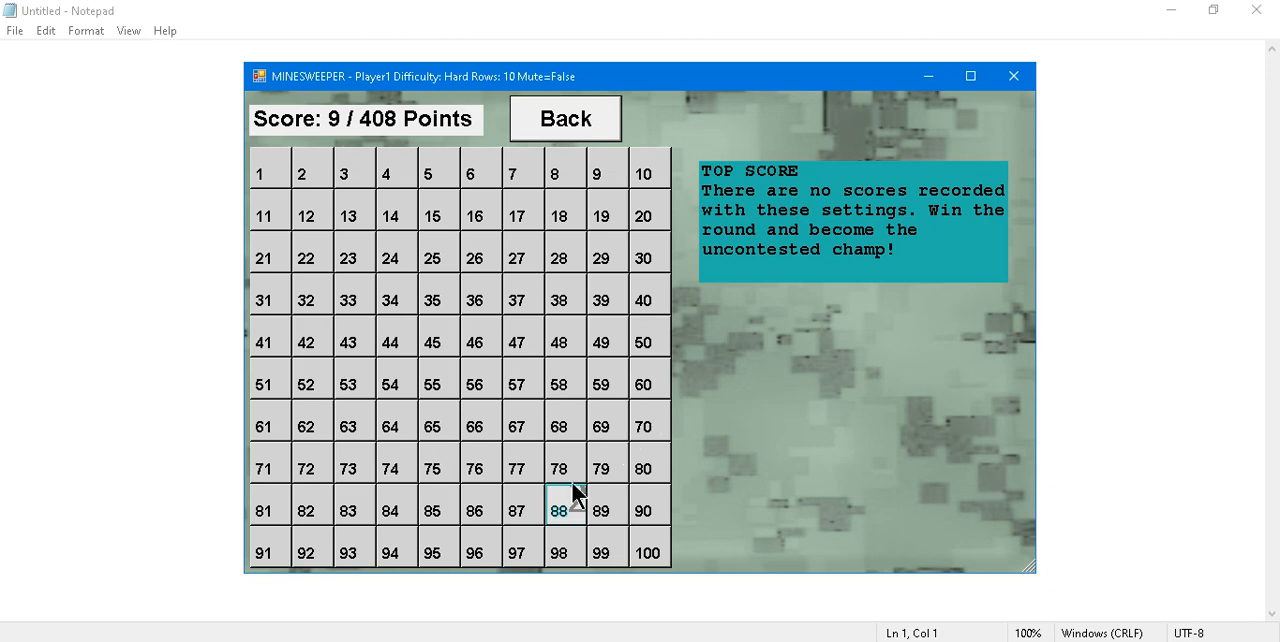
{"action": "mouse_move", "coordinate": [562, 458]}
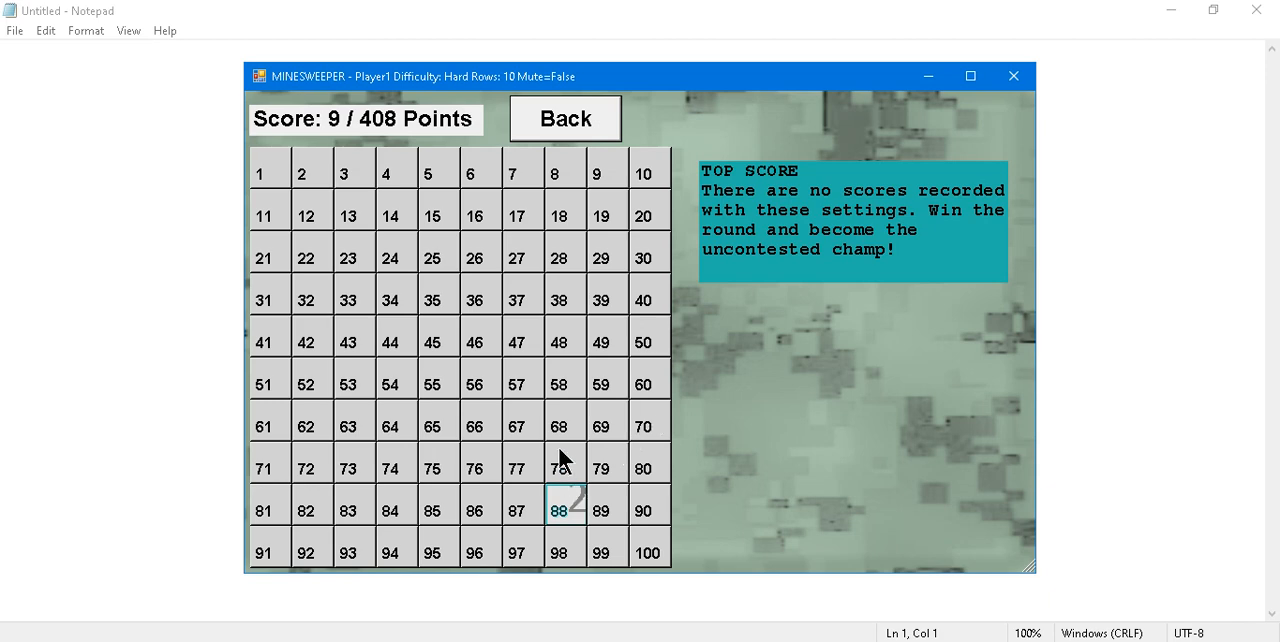
{"action": "mouse_move", "coordinate": [376, 400]}
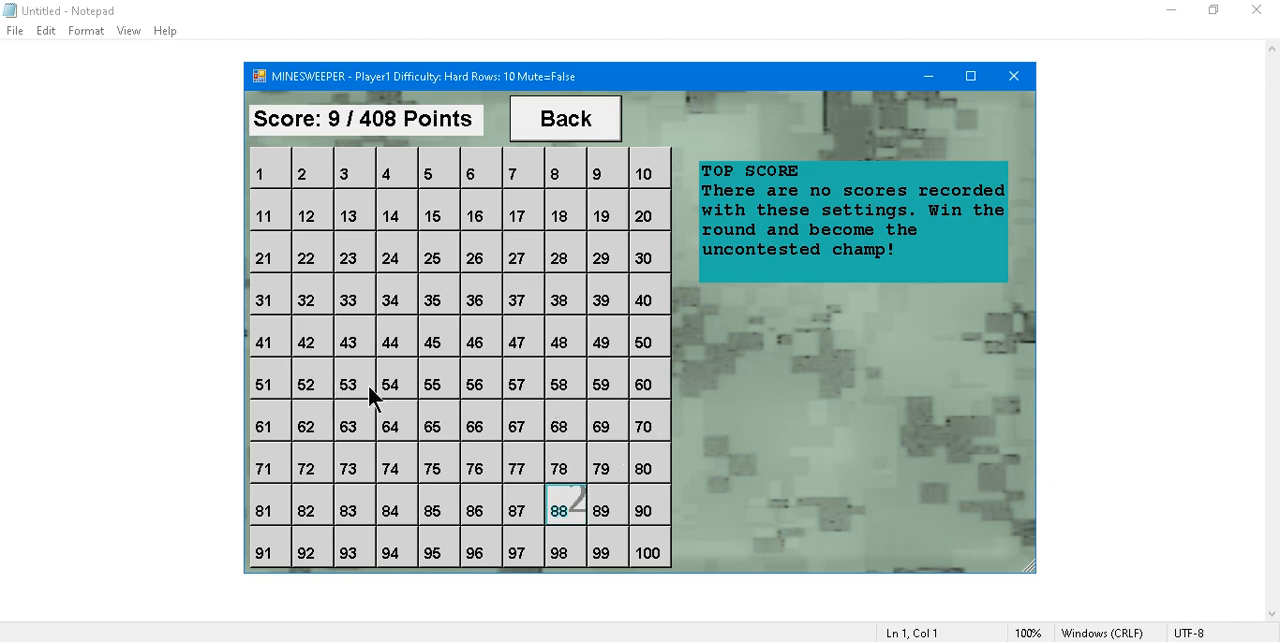
{"action": "mouse_move", "coordinate": [578, 456]}
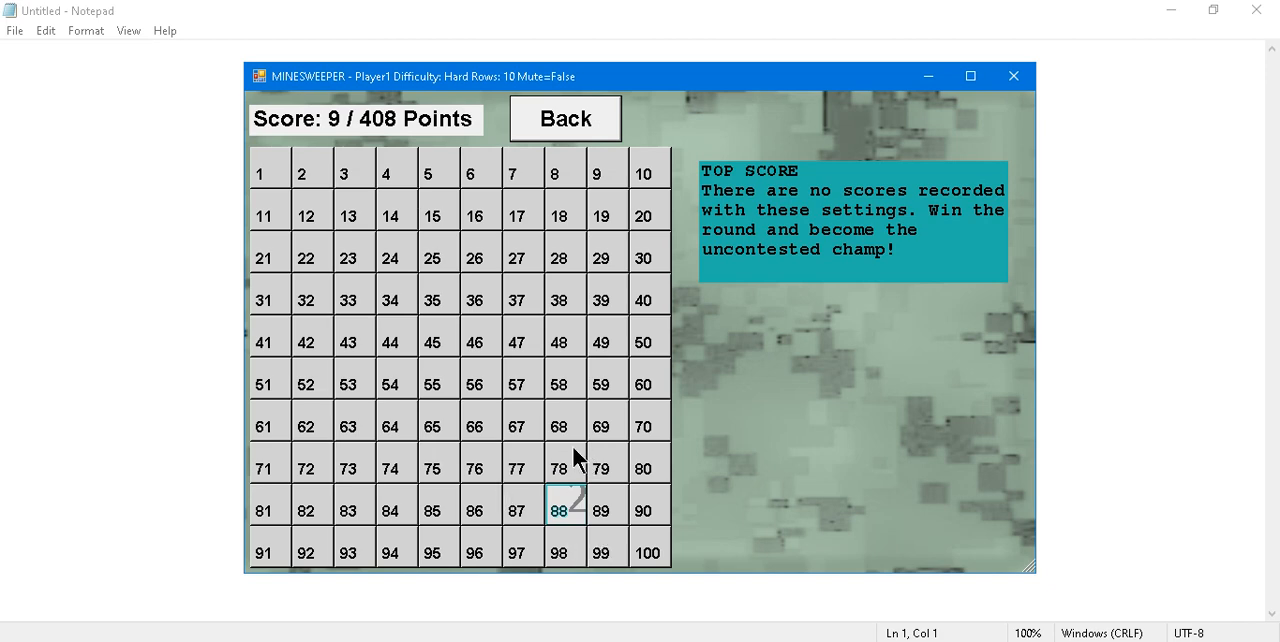
{"action": "mouse_move", "coordinate": [576, 470]}
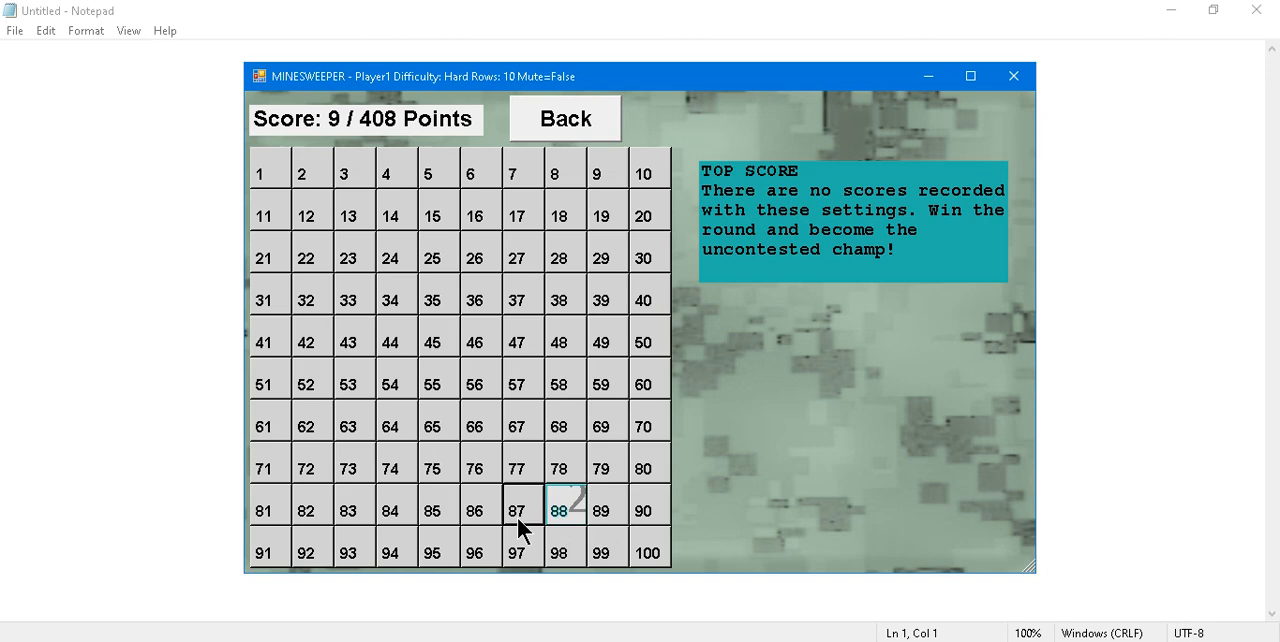
Uncover square 87, hitting a mine that ends the round and reveals all mines.
{"action": "left_click", "coordinate": [522, 508]}
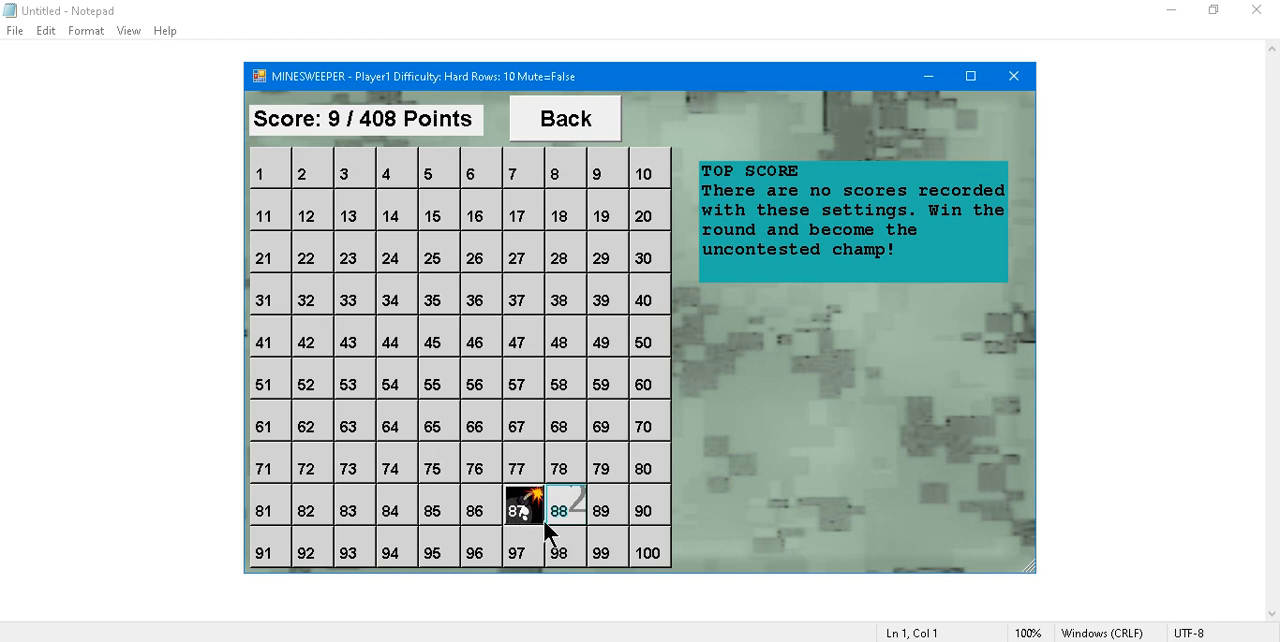
{"action": "left_click", "coordinate": [524, 508]}
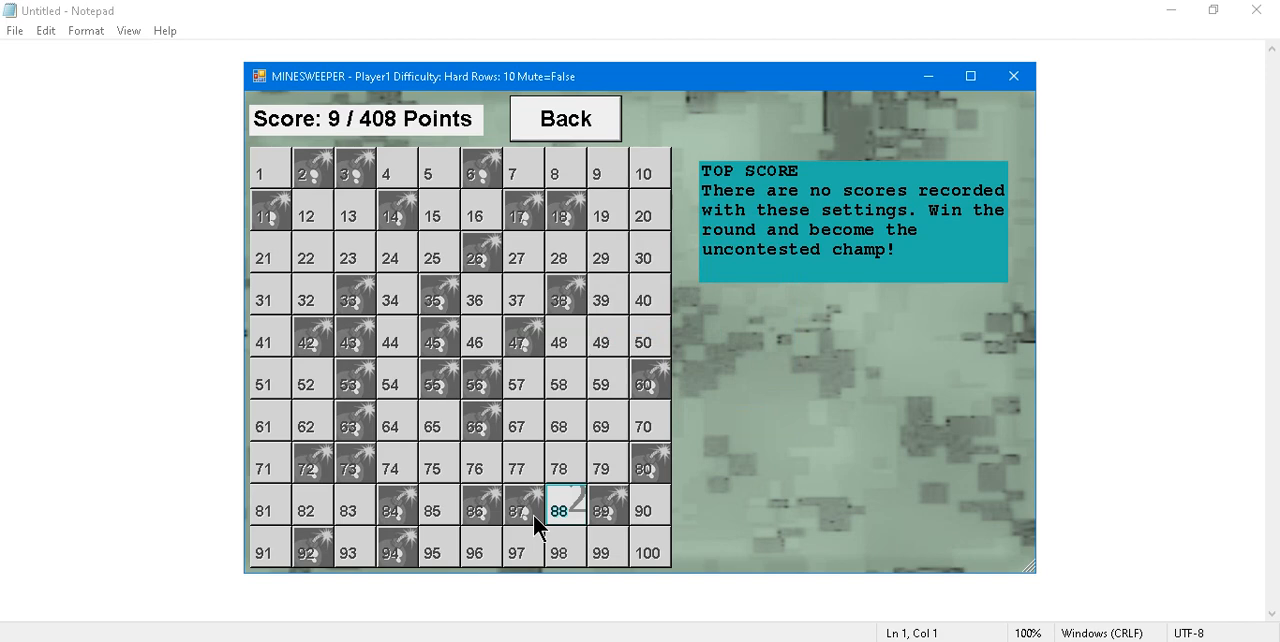
{"action": "mouse_move", "coordinate": [418, 178]}
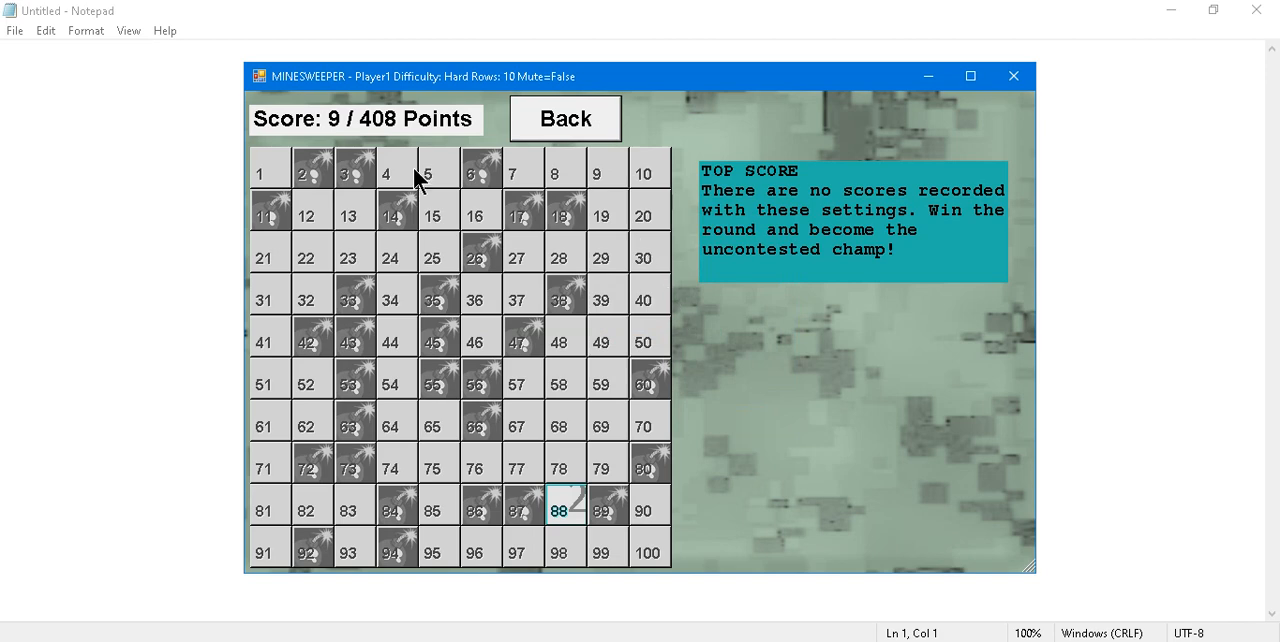
{"action": "mouse_move", "coordinate": [408, 176]}
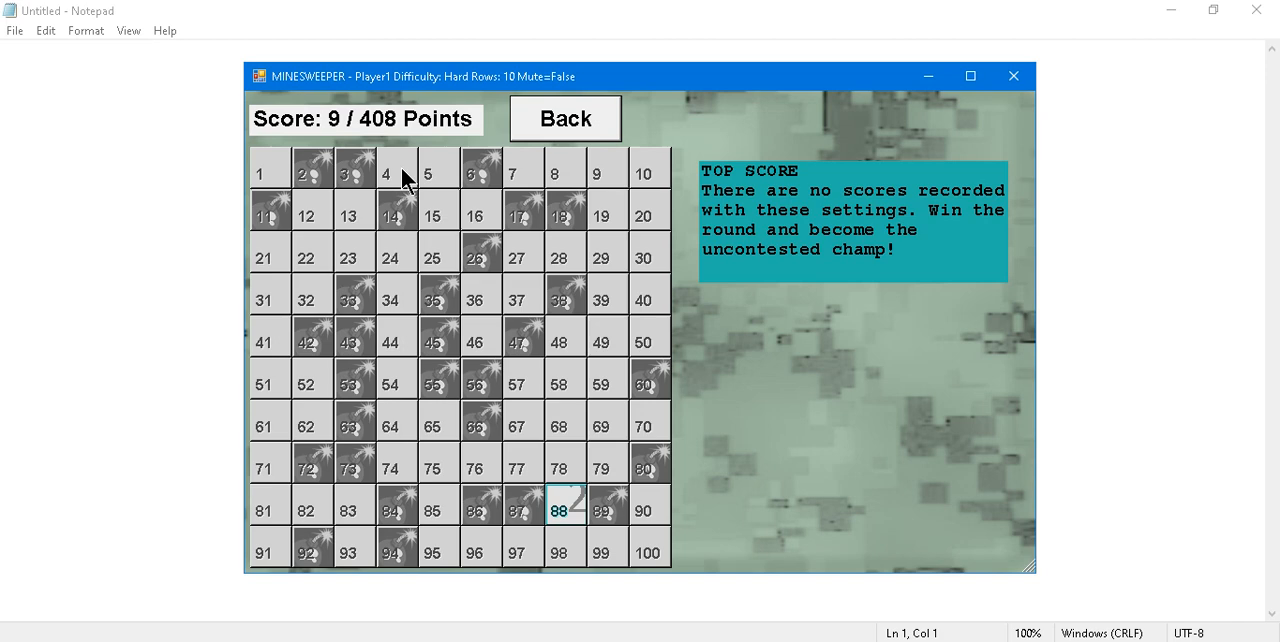
{"action": "mouse_move", "coordinate": [590, 124]}
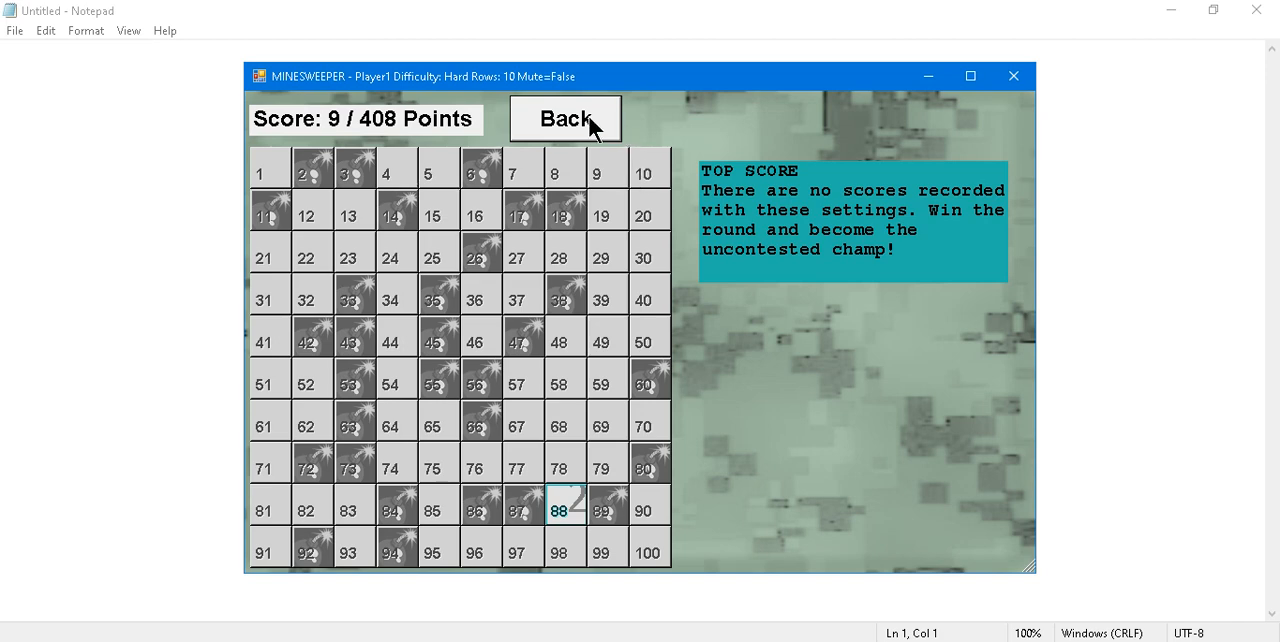
Return to options, play a brief Medium 6-row round, then go back to the user selection screen.
{"action": "left_click", "coordinate": [564, 118]}
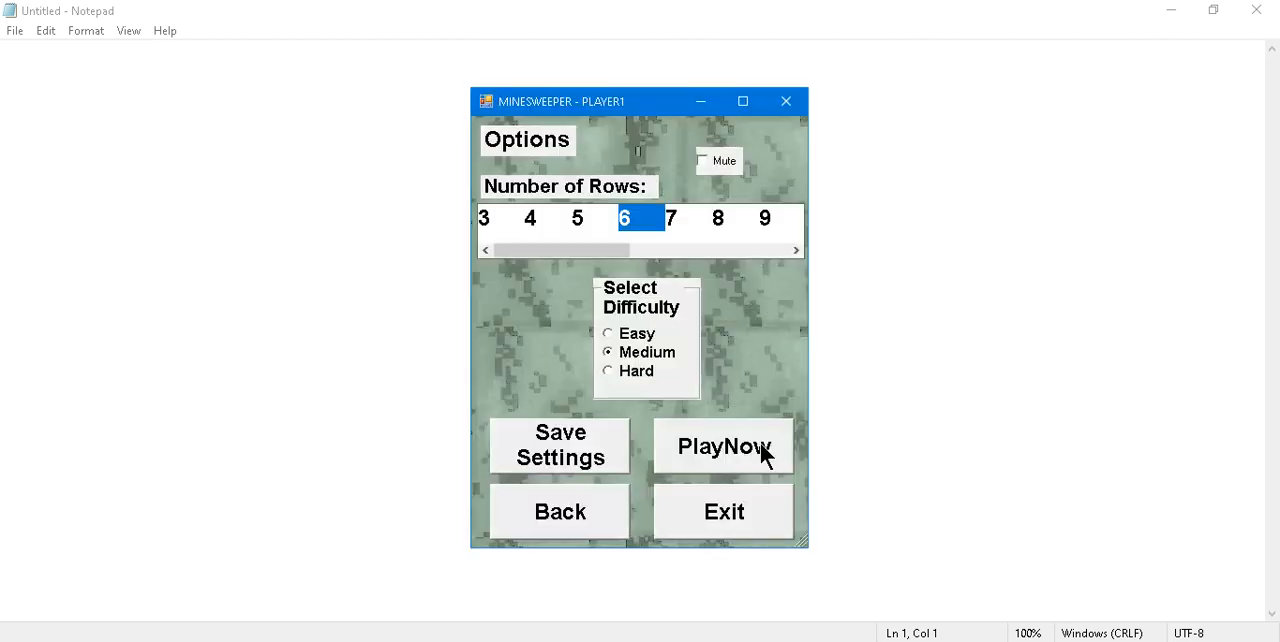
{"action": "left_click", "coordinate": [724, 446]}
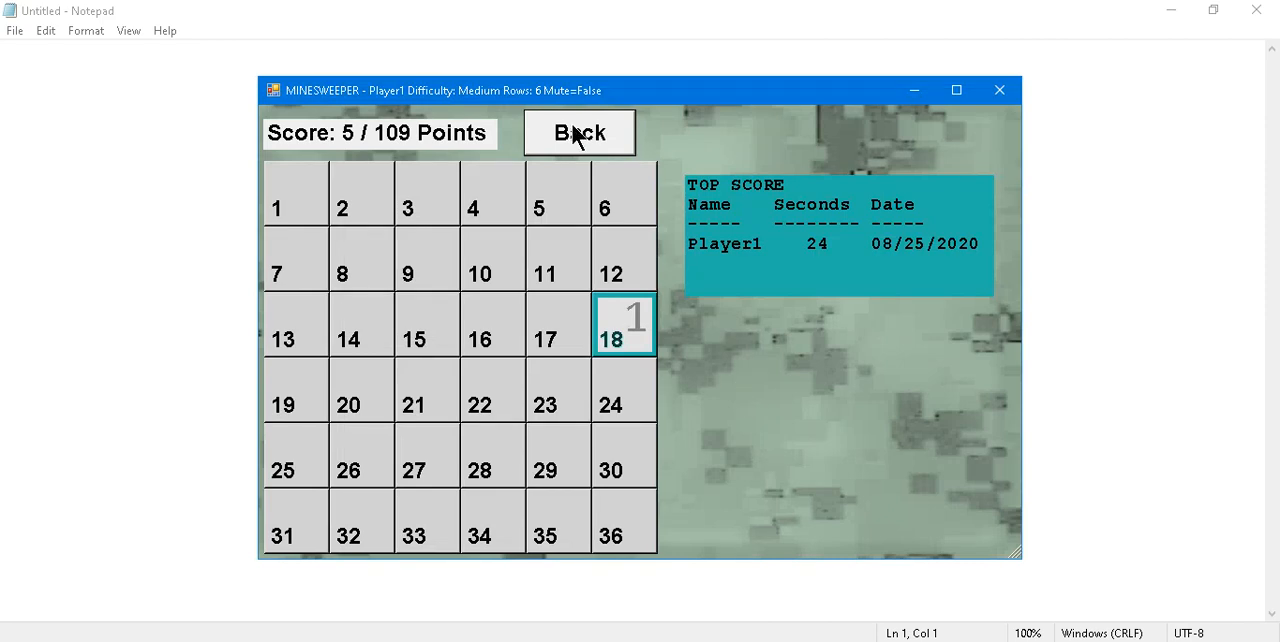
{"action": "left_click", "coordinate": [580, 132]}
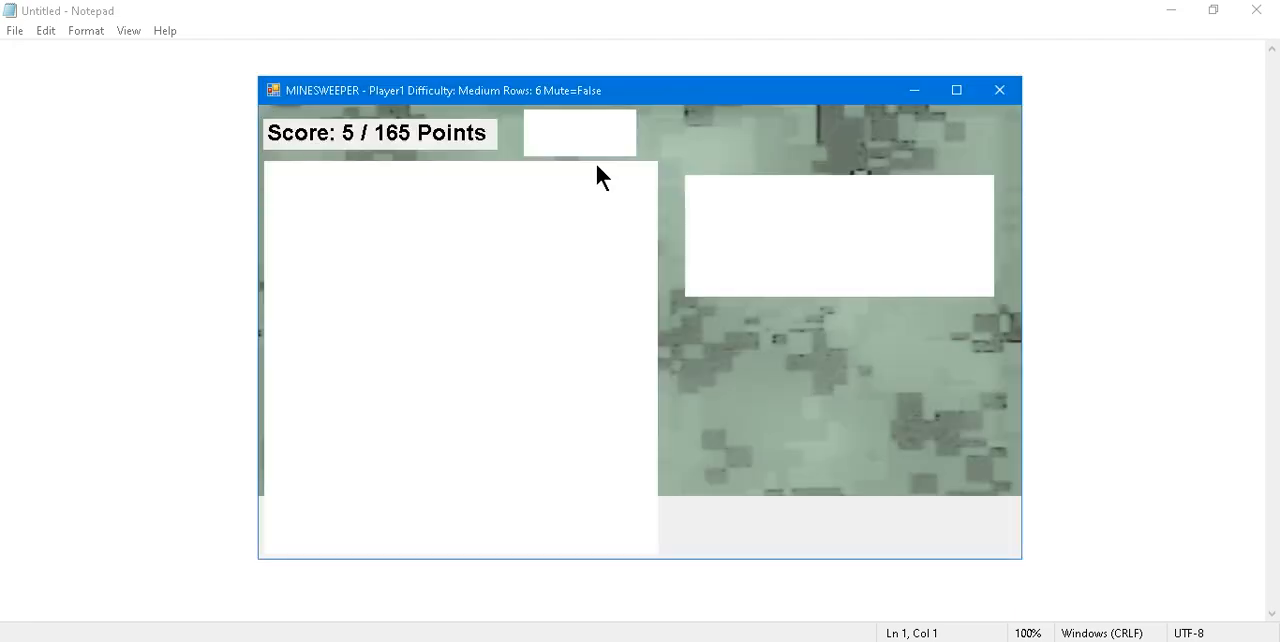
{"action": "left_click", "coordinate": [998, 90]}
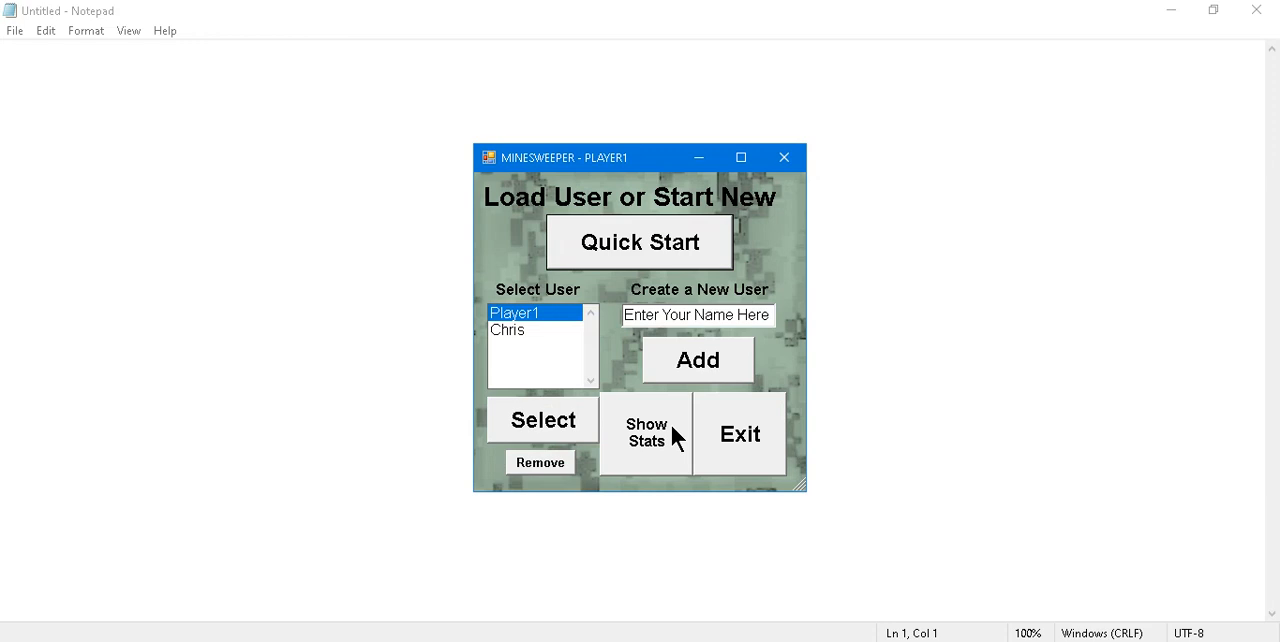
{"action": "mouse_move", "coordinate": [640, 244]}
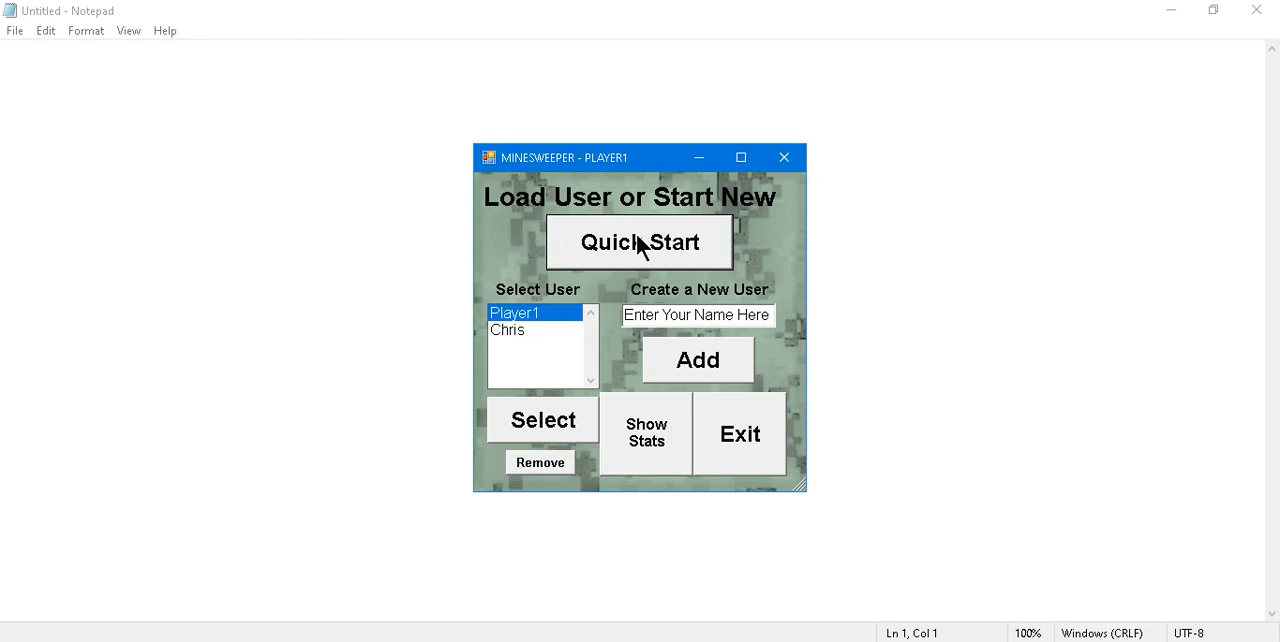
{"action": "mouse_move", "coordinate": [600, 296]}
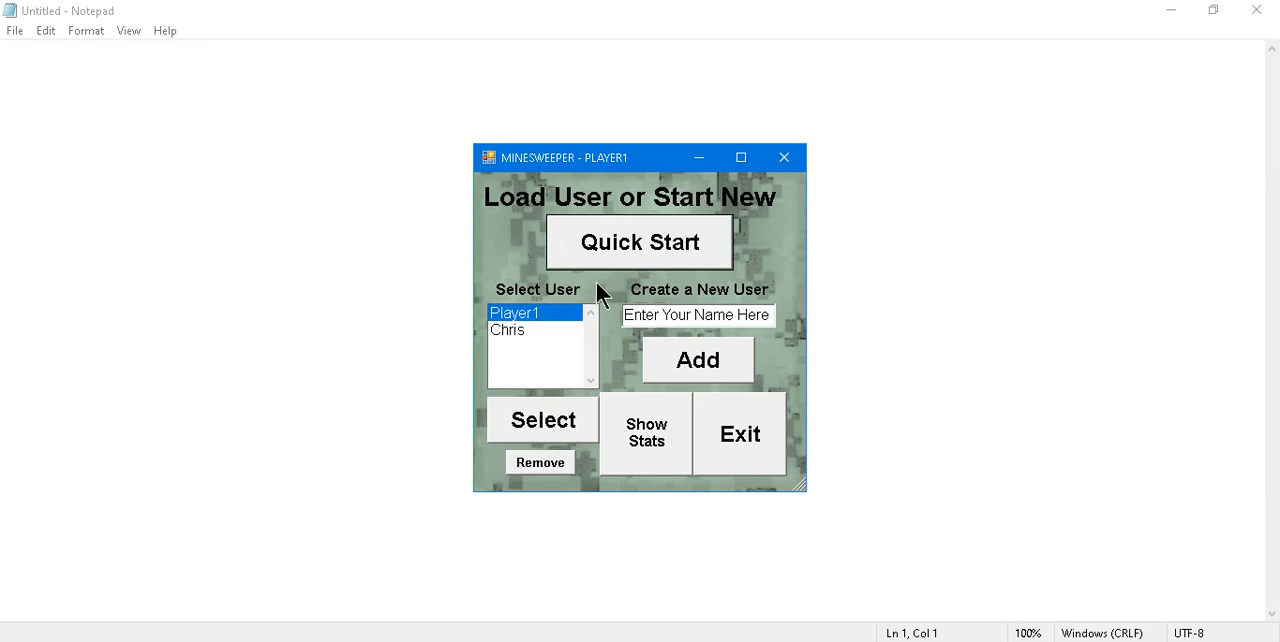
{"action": "mouse_move", "coordinate": [504, 330]}
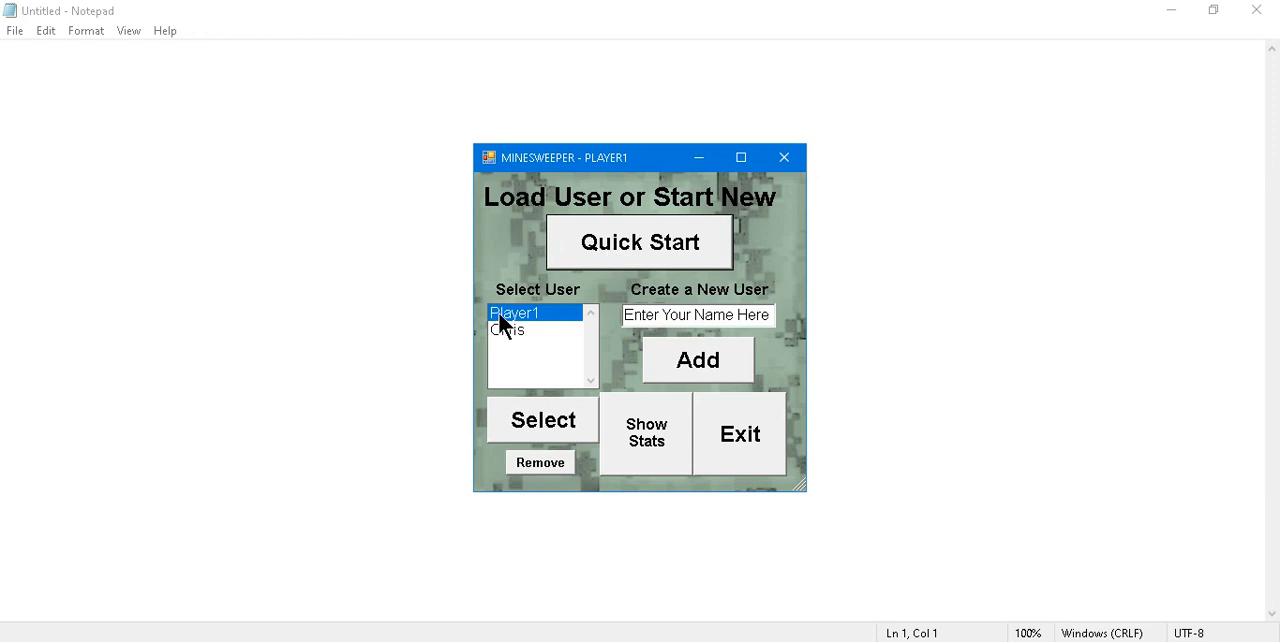
{"action": "mouse_move", "coordinate": [548, 320]}
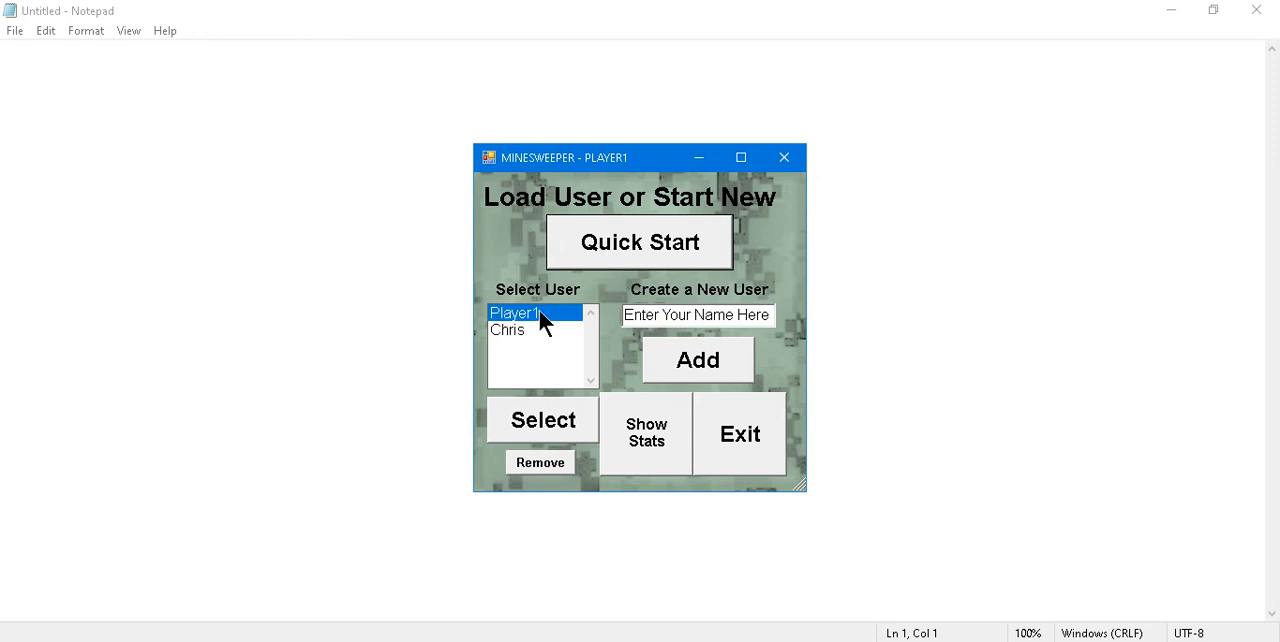
Load the saved user Chris, whose options show 5 rows and Medium difficulty.
{"action": "left_click", "coordinate": [508, 330]}
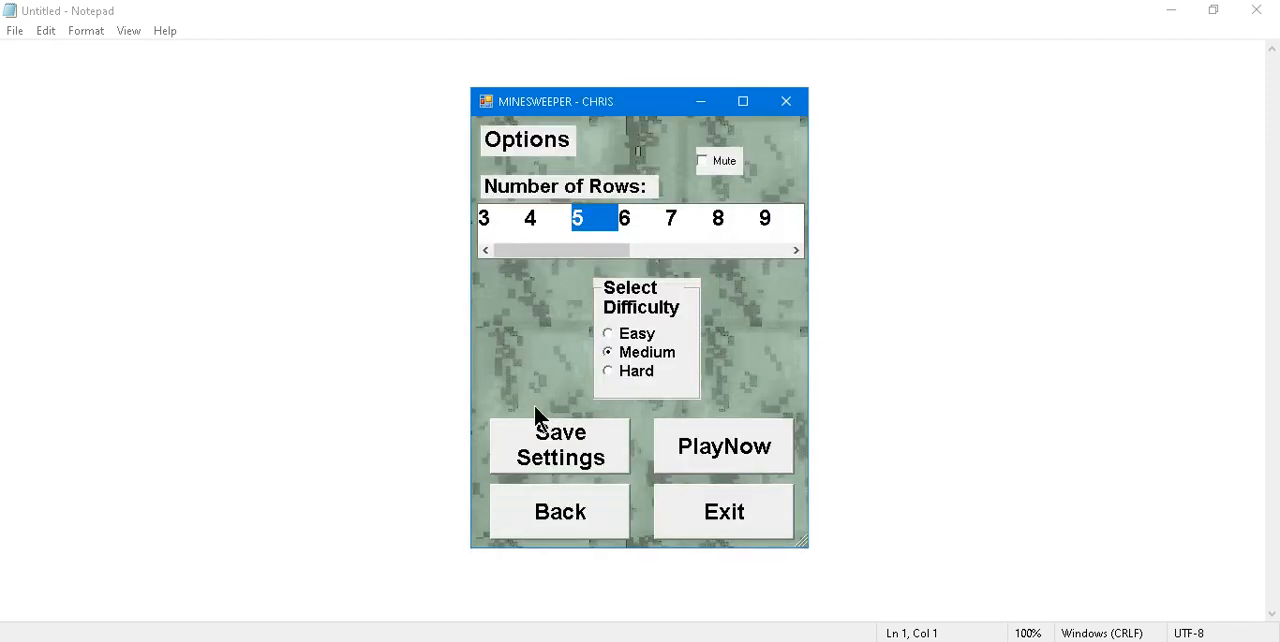
{"action": "mouse_move", "coordinate": [536, 416]}
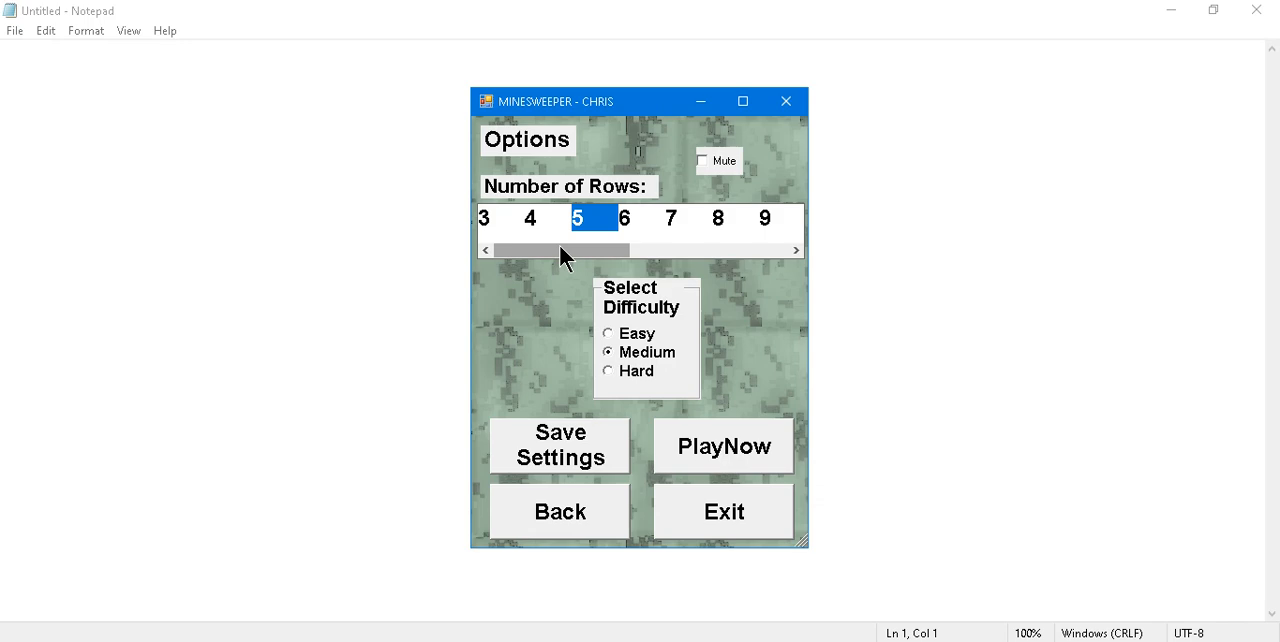
Toggle Mute on and off and flip difficulty Easy then back to Medium without saving.
{"action": "scroll", "scroll_direction": "right", "scroll_amount": 3}
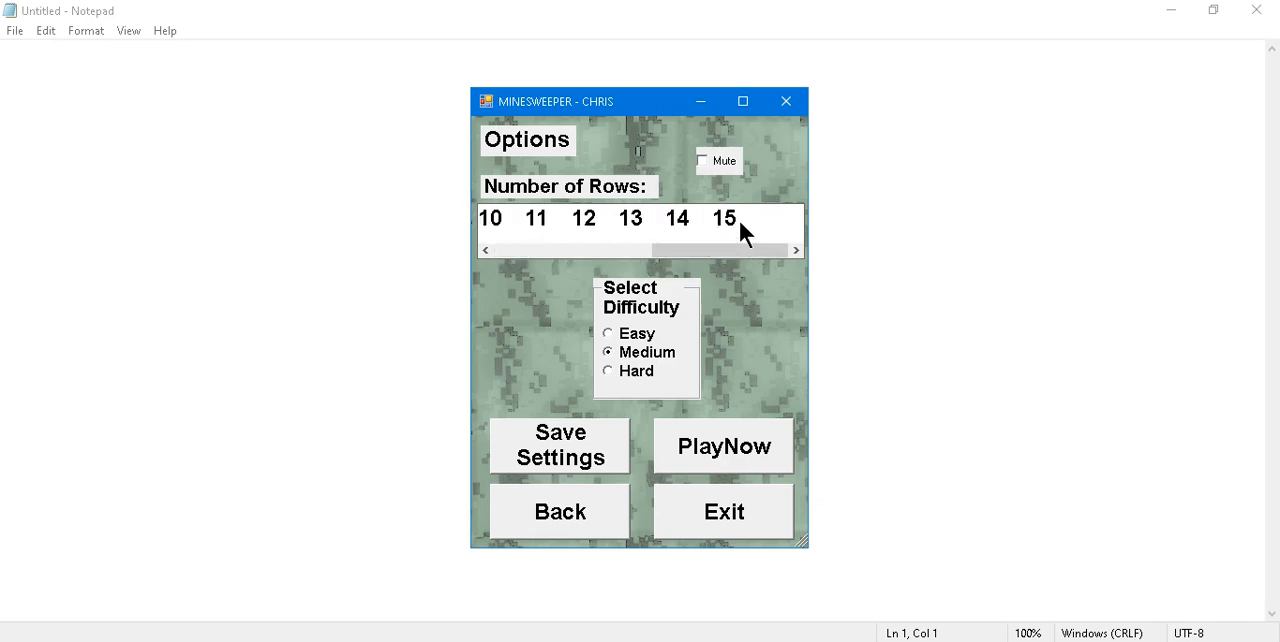
{"action": "left_click", "coordinate": [704, 160]}
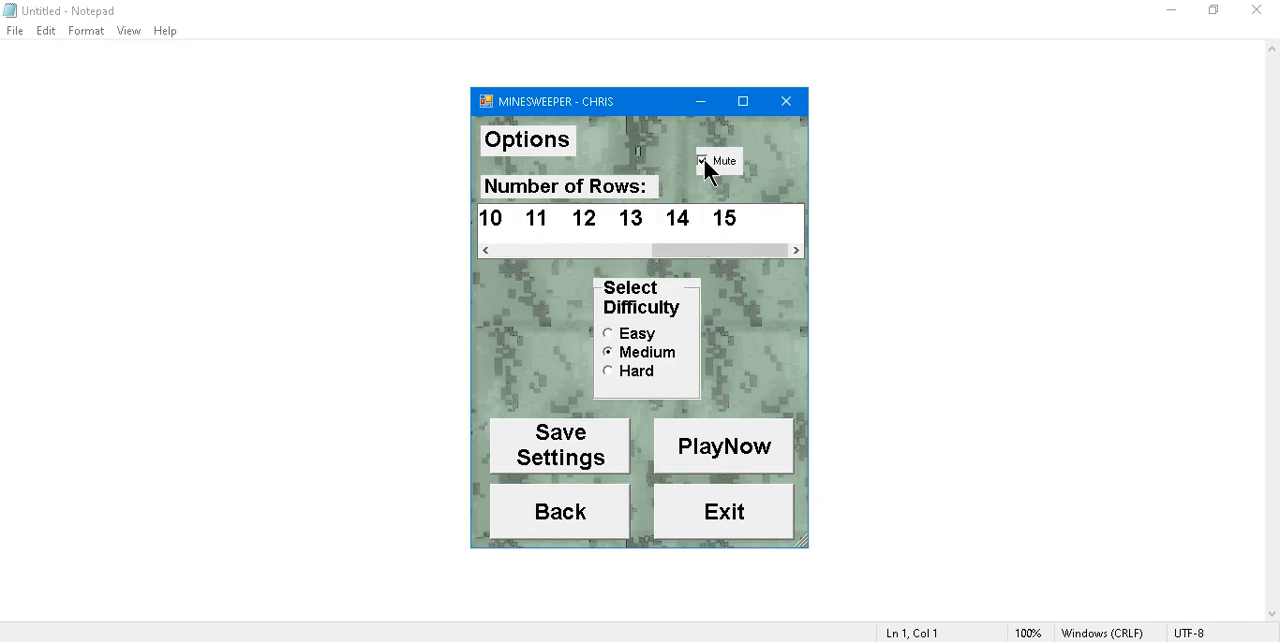
{"action": "left_click", "coordinate": [704, 160]}
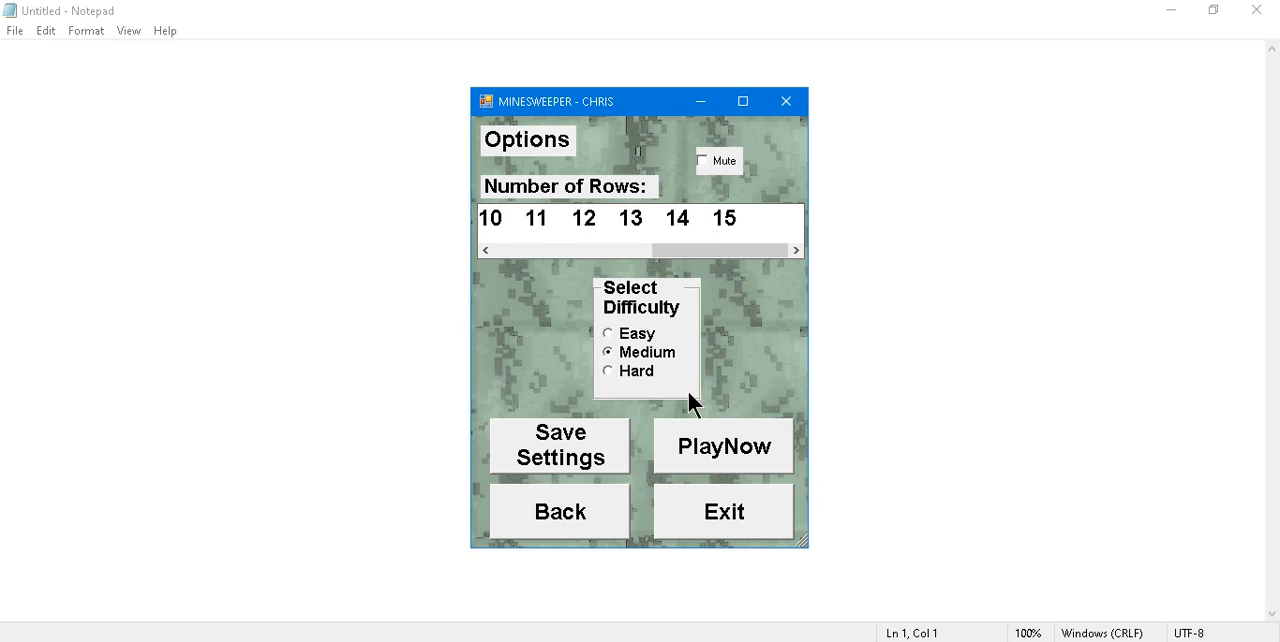
{"action": "left_click", "coordinate": [608, 332]}
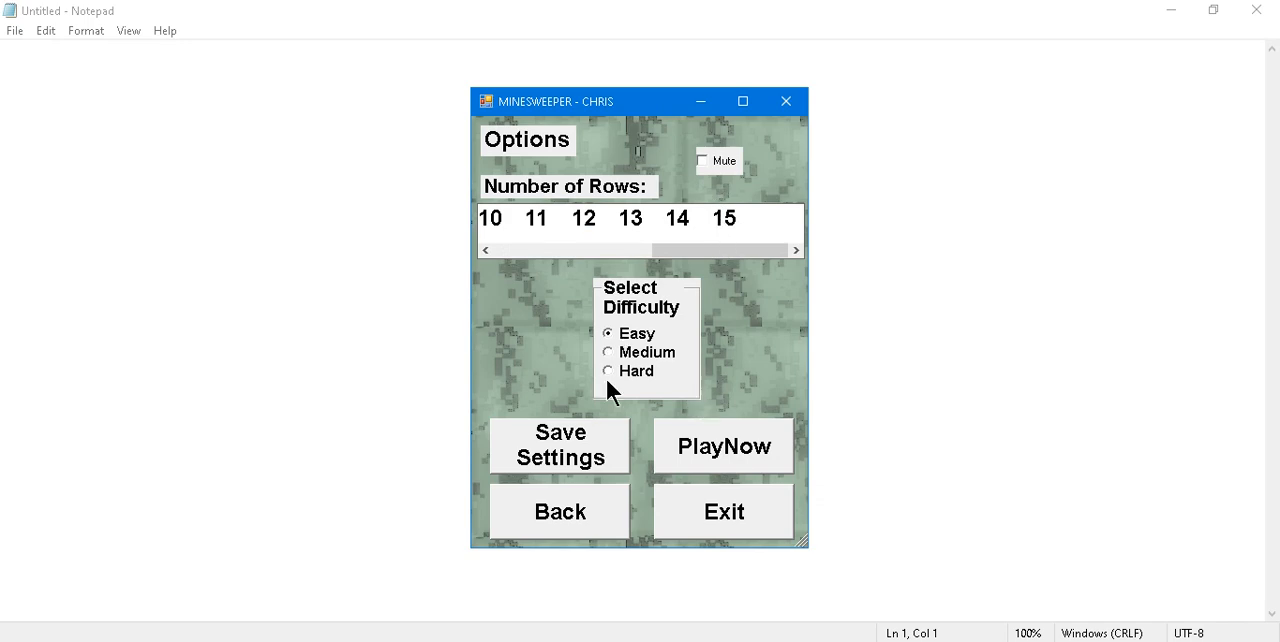
{"action": "left_click", "coordinate": [608, 352]}
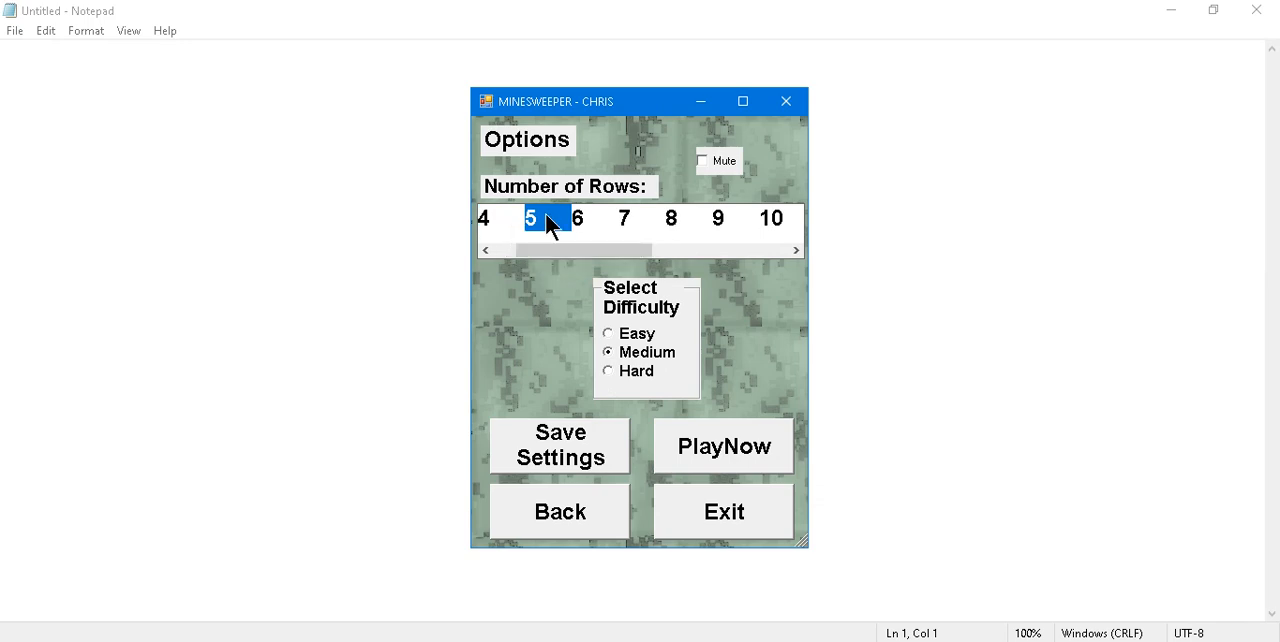
{"action": "mouse_move", "coordinate": [652, 360]}
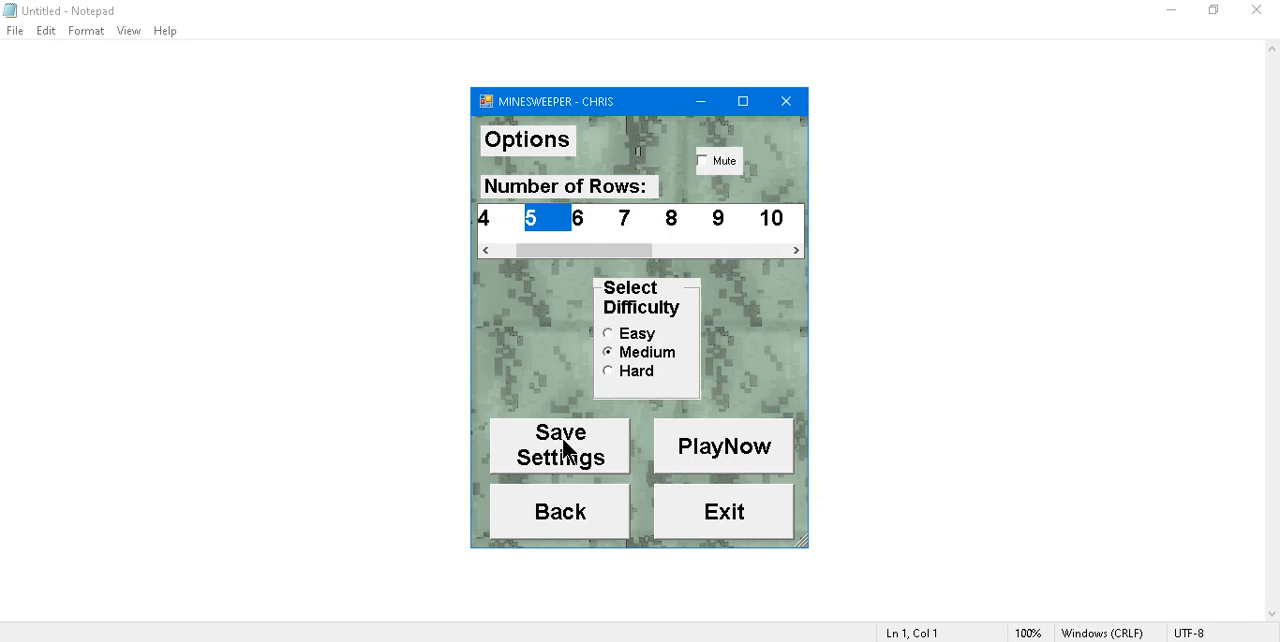
{"action": "mouse_move", "coordinate": [670, 230]}
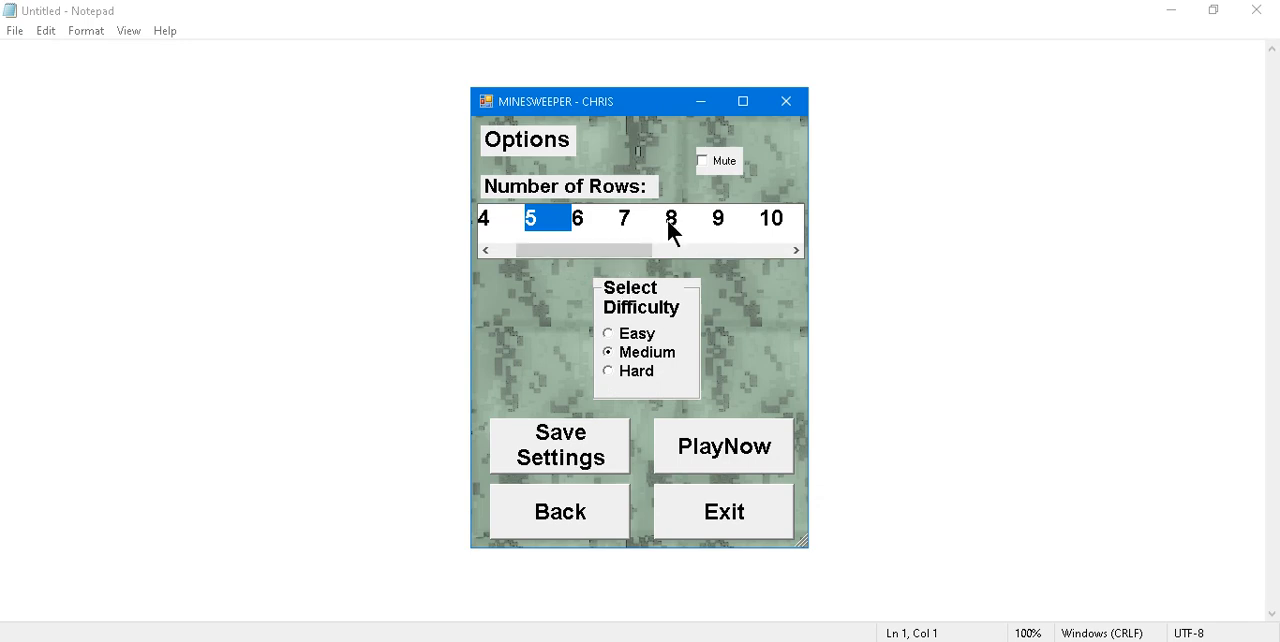
Play a brief unsaved Easy 8-row round, then return to the options.
{"action": "left_click", "coordinate": [672, 218]}
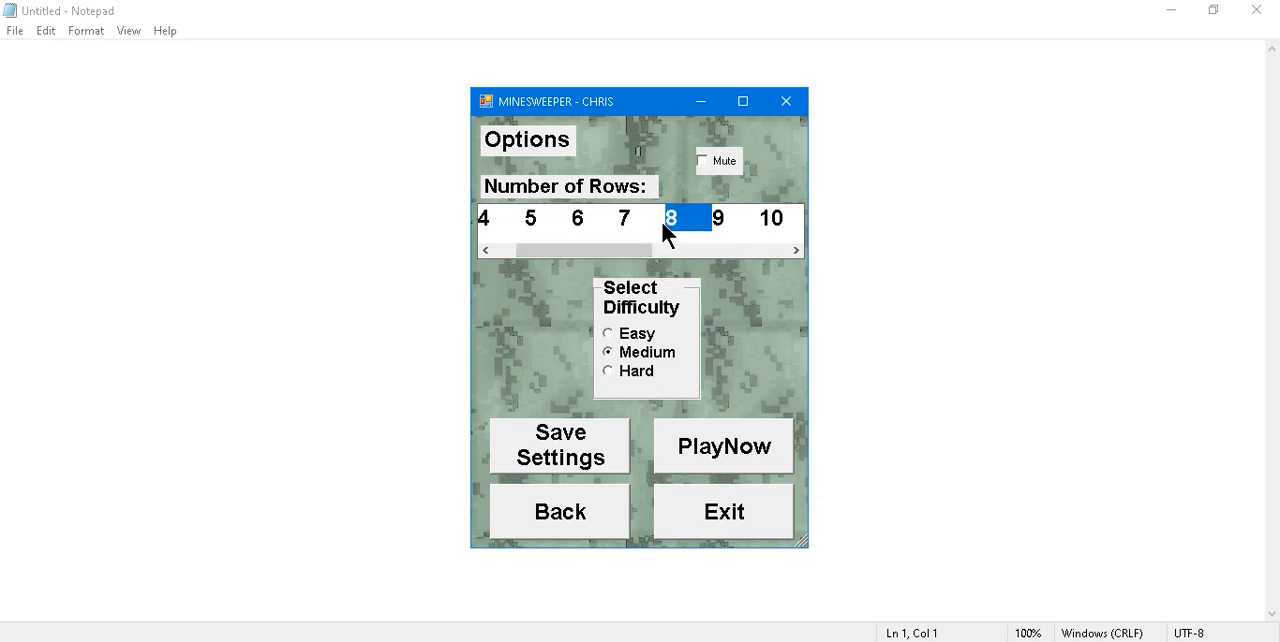
{"action": "left_click", "coordinate": [608, 332]}
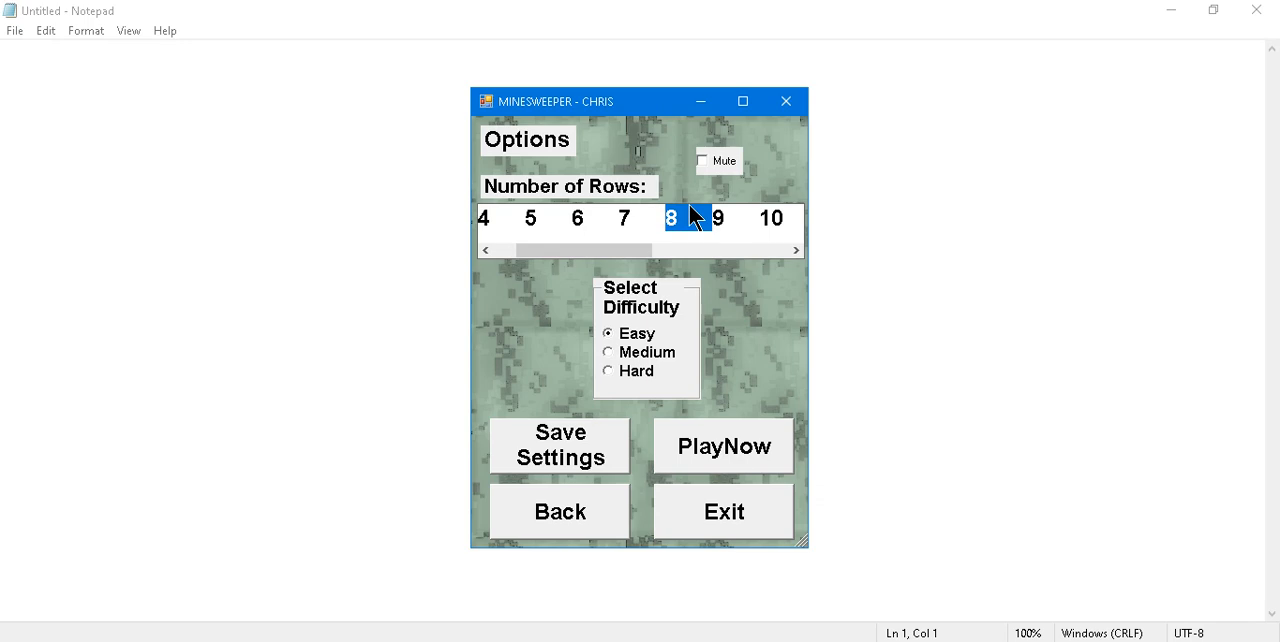
{"action": "left_click", "coordinate": [722, 446]}
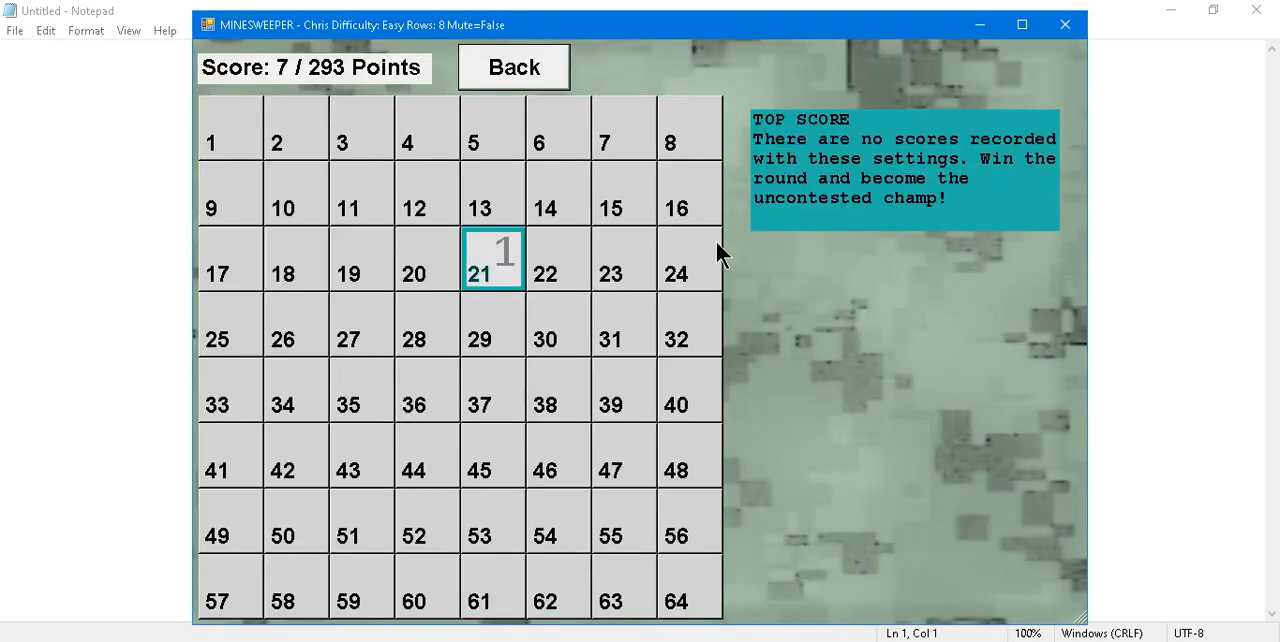
{"action": "mouse_move", "coordinate": [668, 120]}
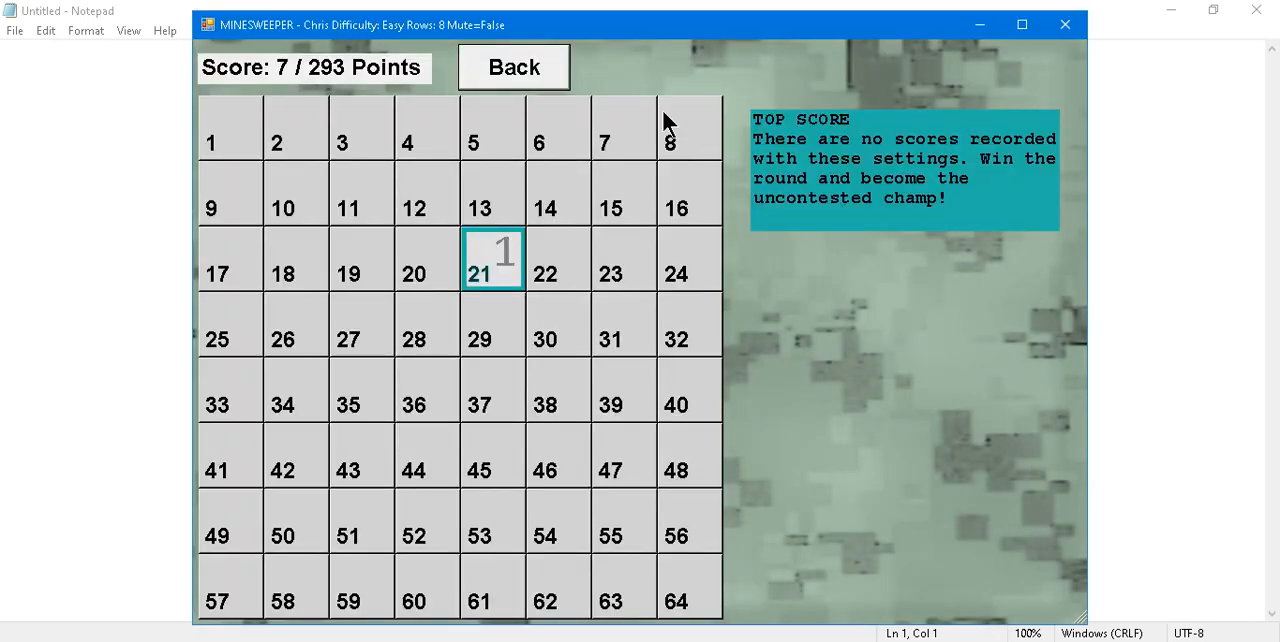
{"action": "left_click", "coordinate": [512, 68]}
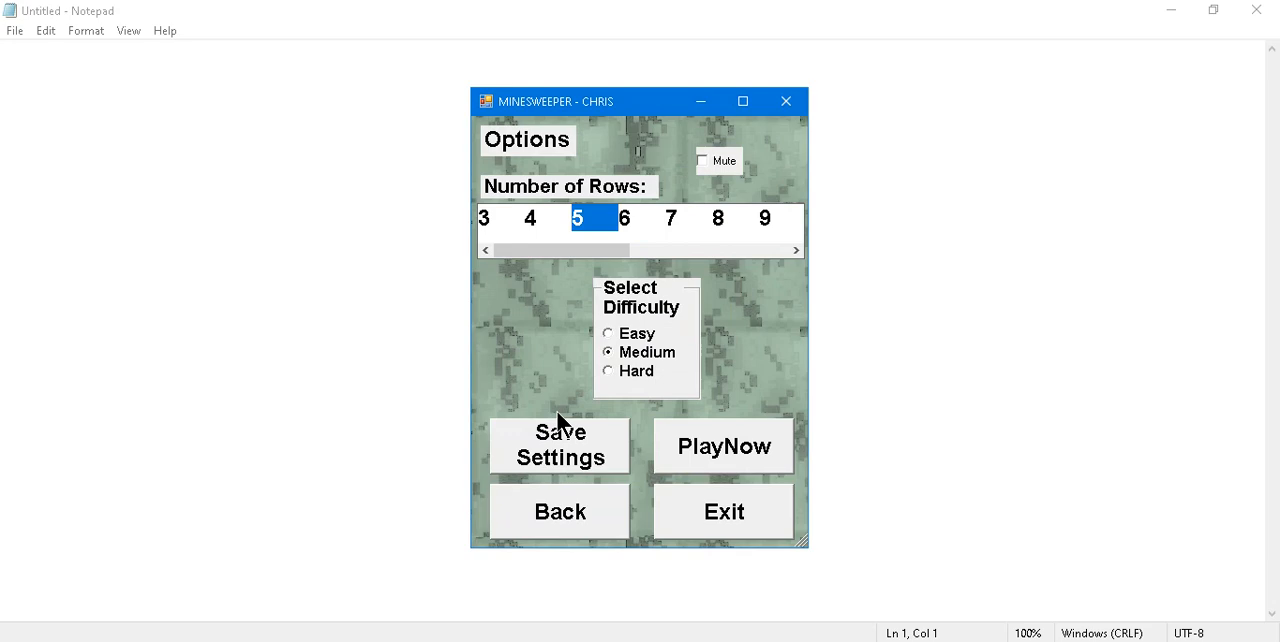
{"action": "mouse_move", "coordinate": [612, 232]}
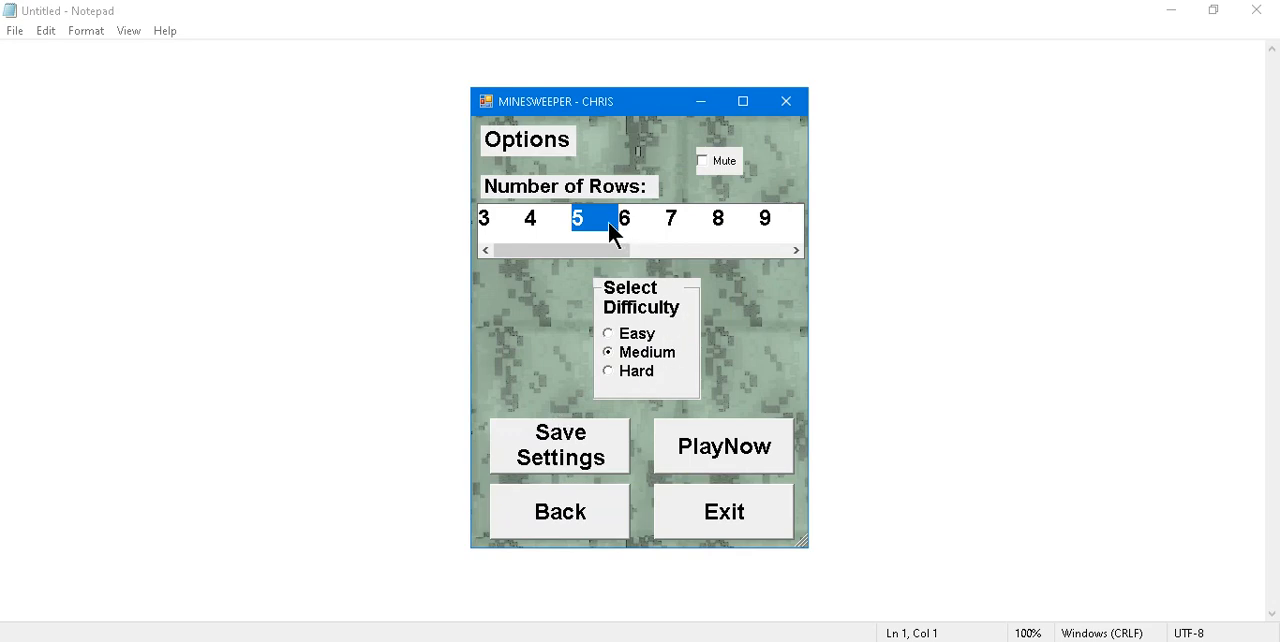
{"action": "mouse_move", "coordinate": [614, 244]}
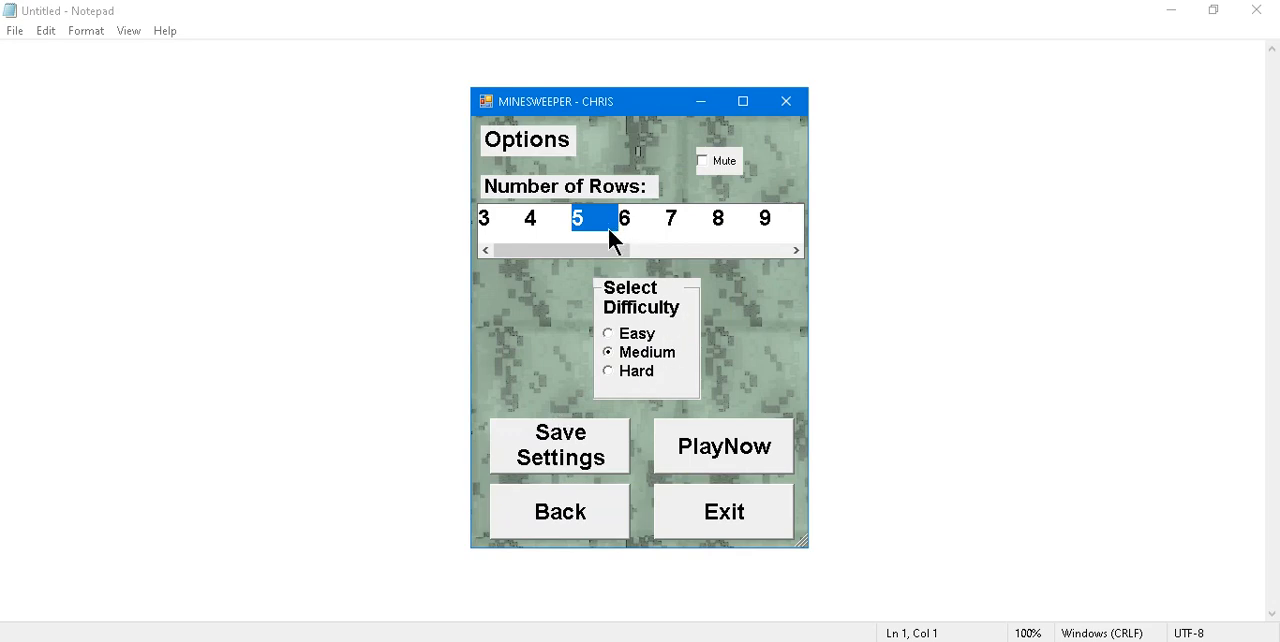
Save Chris's muted Easy 8-row settings and go back to the user selection screen.
{"action": "left_click", "coordinate": [716, 218]}
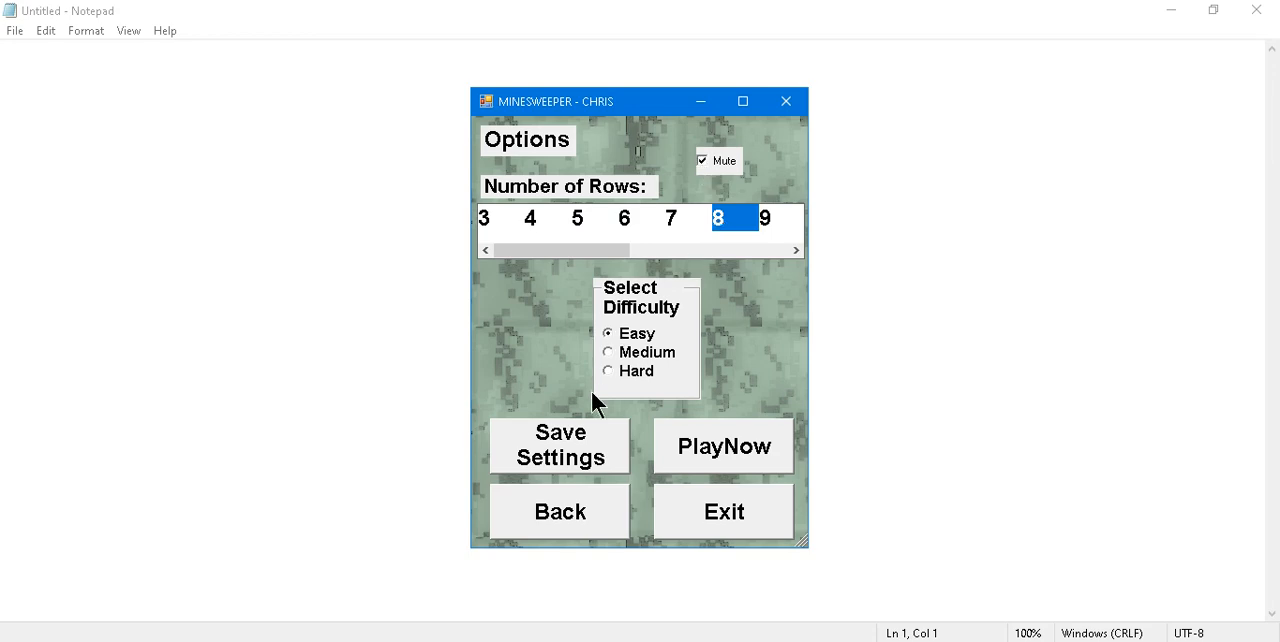
{"action": "left_click", "coordinate": [560, 446]}
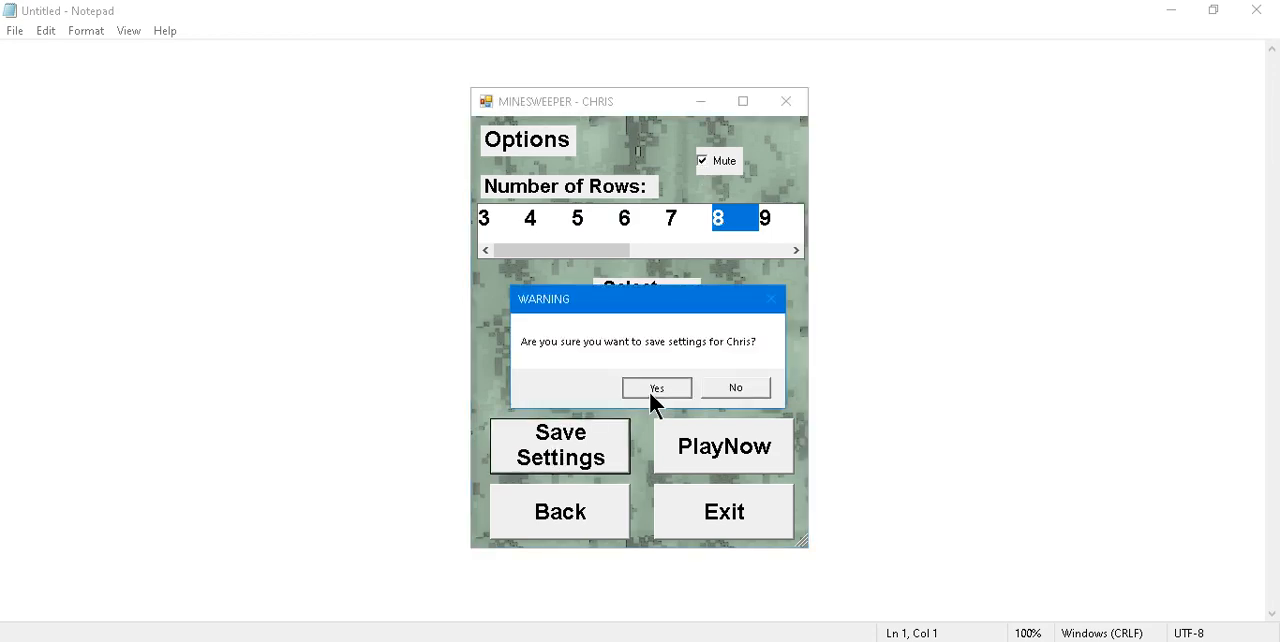
{"action": "left_click", "coordinate": [656, 388]}
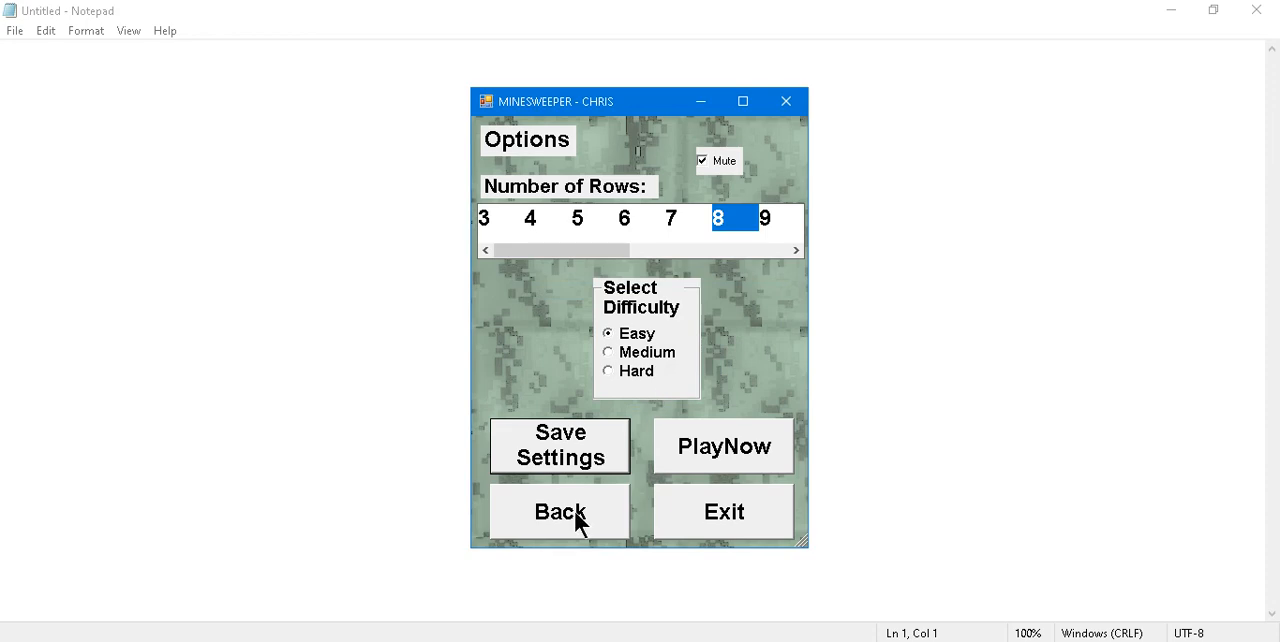
{"action": "left_click", "coordinate": [558, 512]}
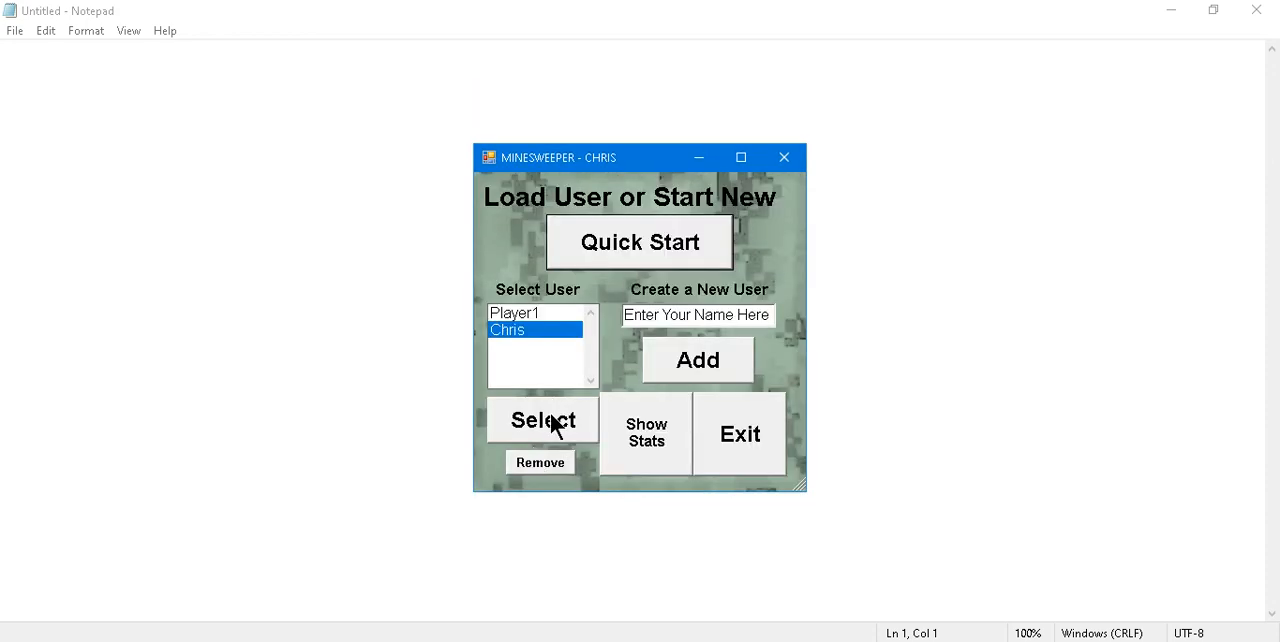
Reload Chris to confirm the saved settings, then switch to 3 rows unmuted.
{"action": "left_click", "coordinate": [542, 420]}
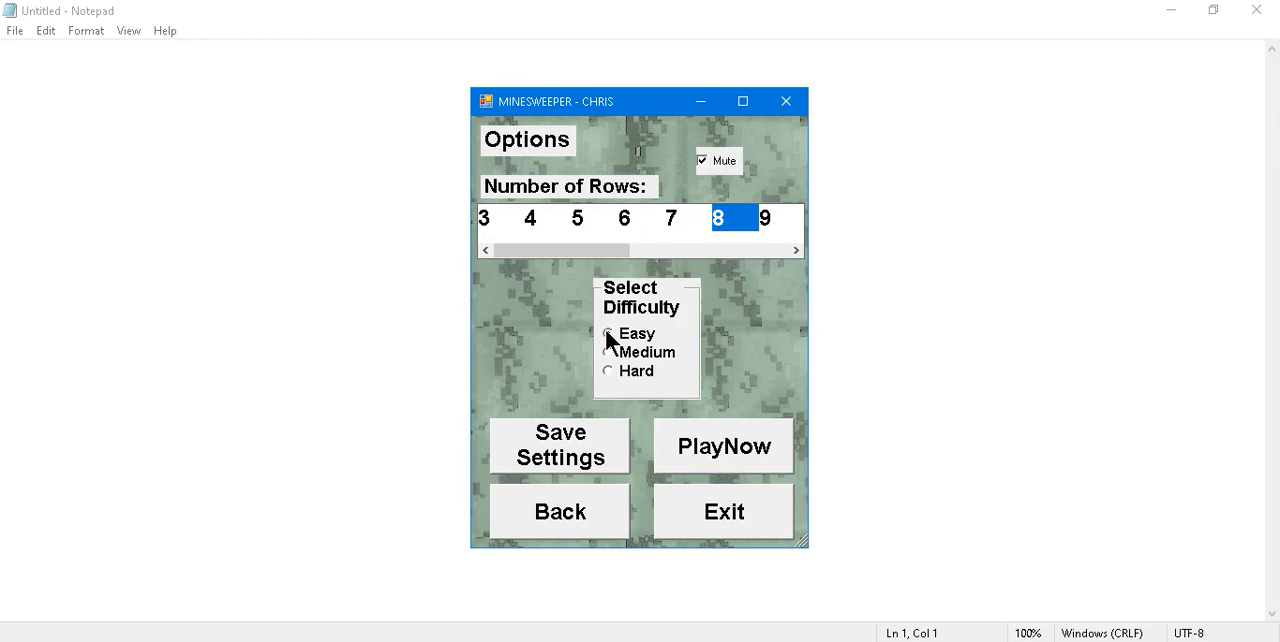
{"action": "left_click", "coordinate": [608, 332]}
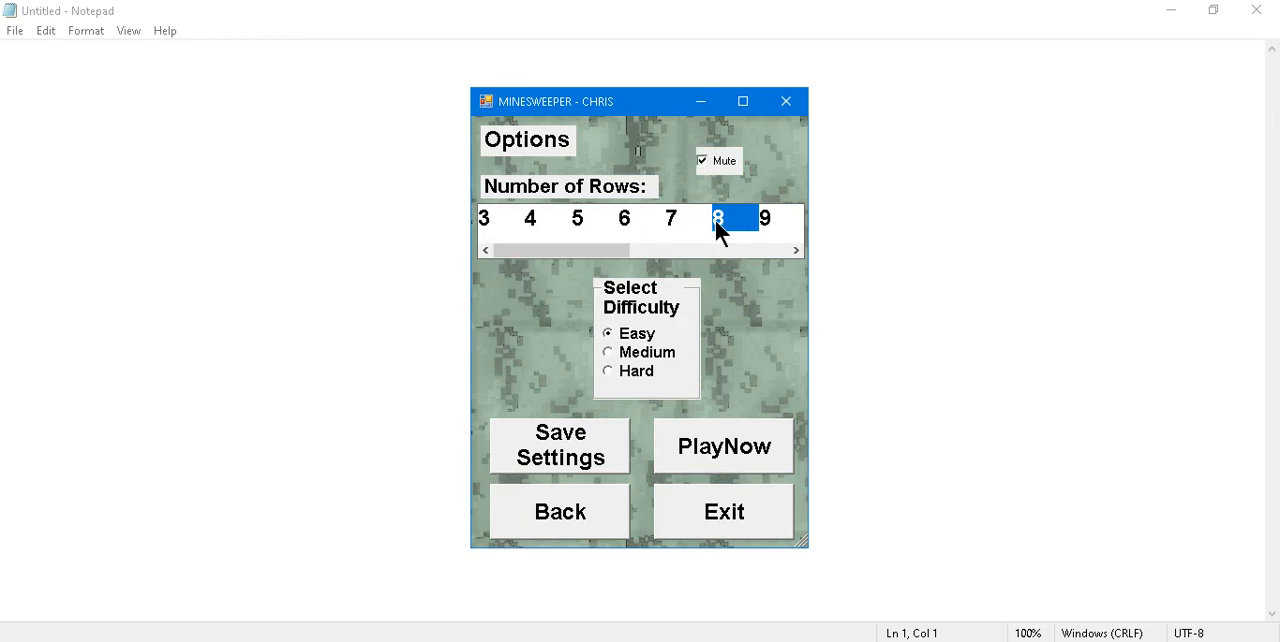
{"action": "left_click", "coordinate": [704, 160]}
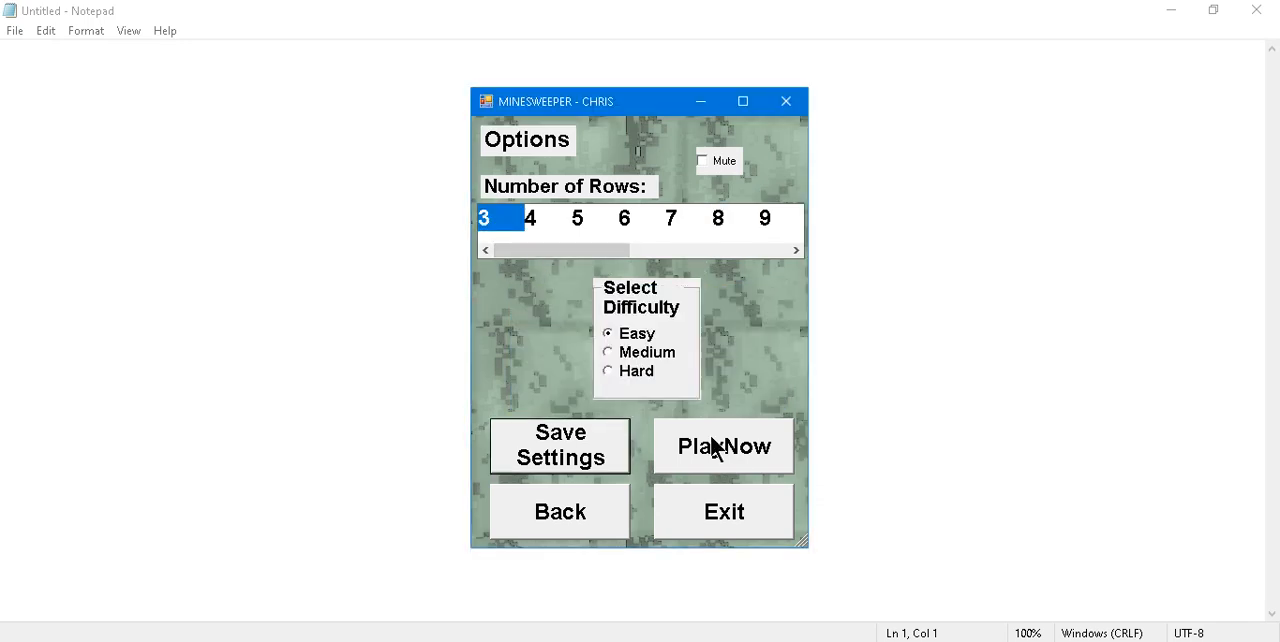
Start an Easy 3-row round with the current settings.
{"action": "left_click", "coordinate": [724, 446]}
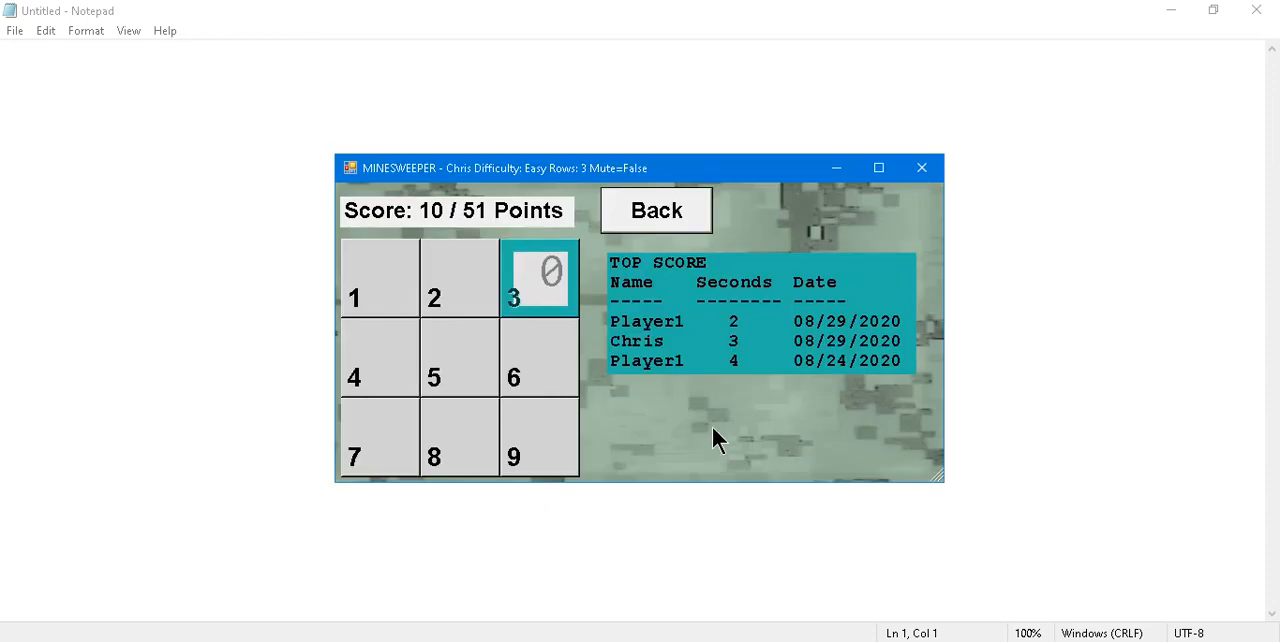
{"action": "mouse_move", "coordinate": [696, 412]}
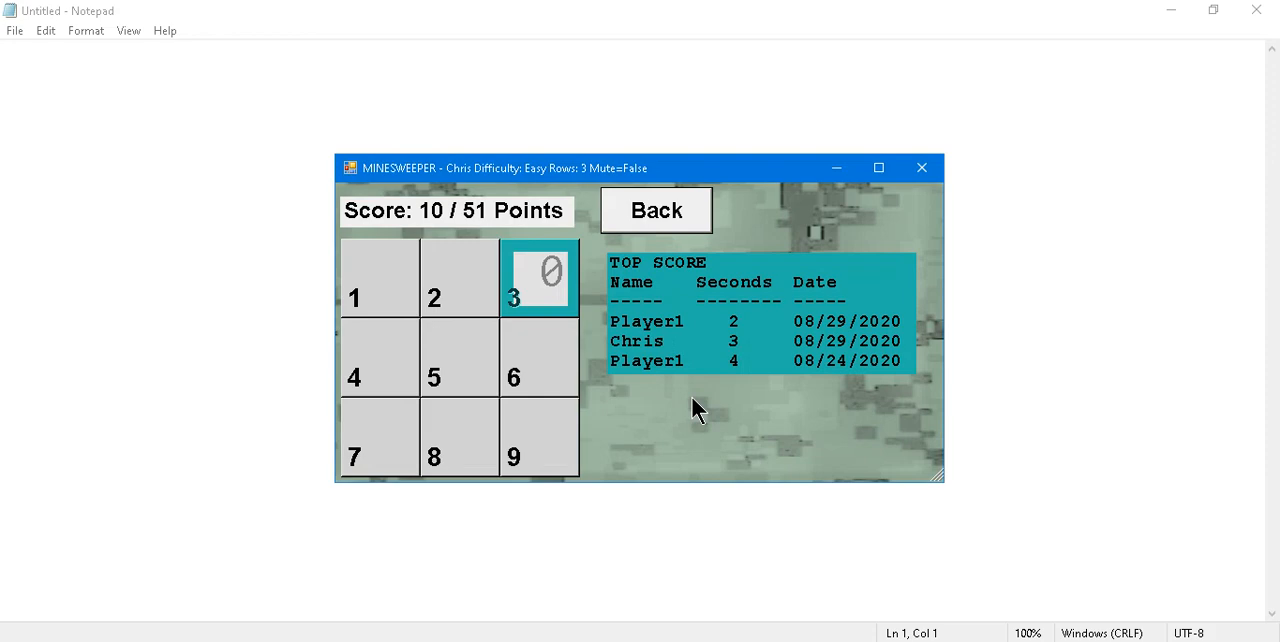
{"action": "mouse_move", "coordinate": [872, 320]}
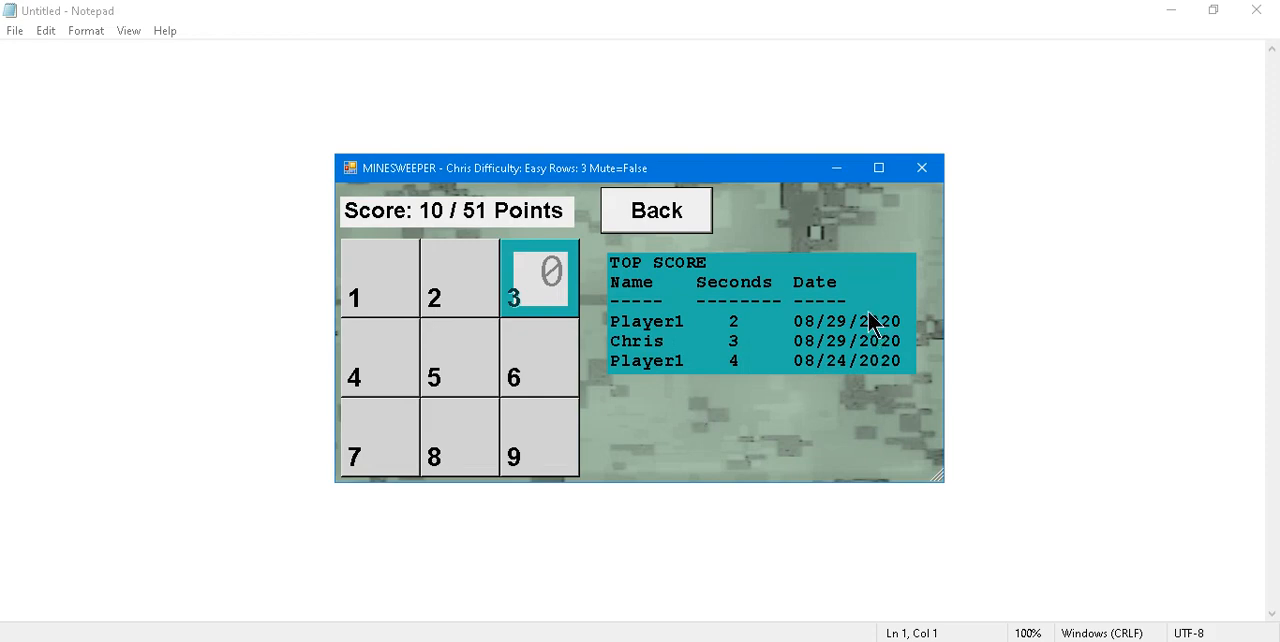
{"action": "mouse_move", "coordinate": [738, 350]}
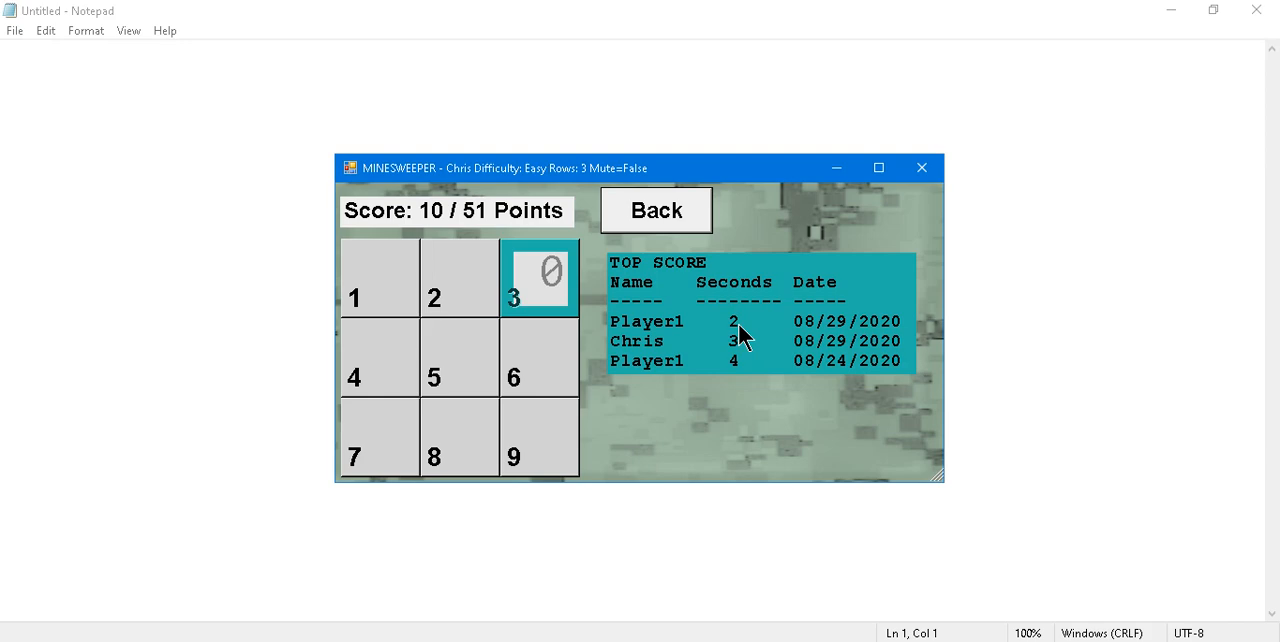
{"action": "mouse_move", "coordinate": [744, 338]}
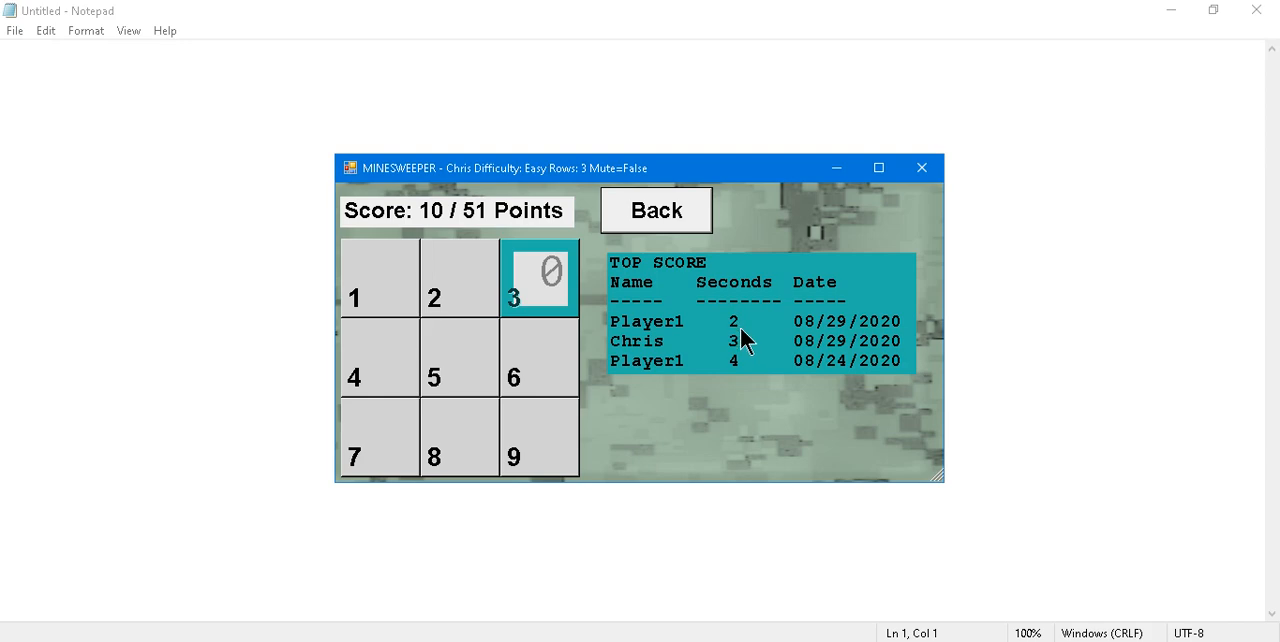
{"action": "mouse_move", "coordinate": [668, 322]}
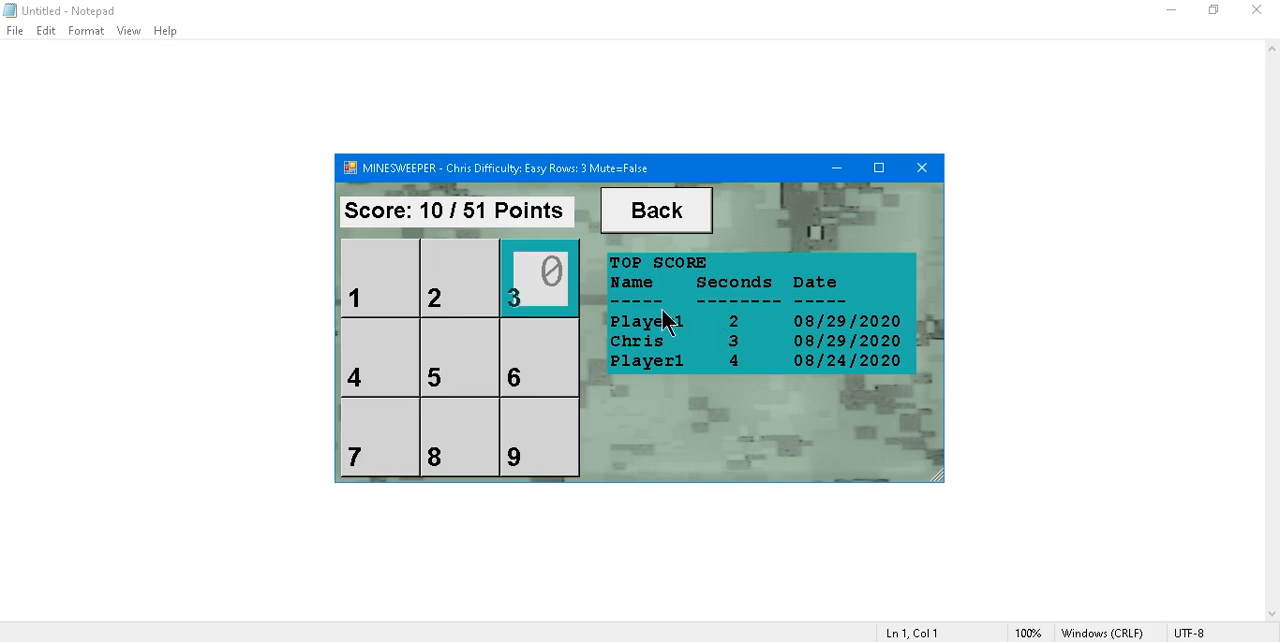
{"action": "mouse_move", "coordinate": [820, 328]}
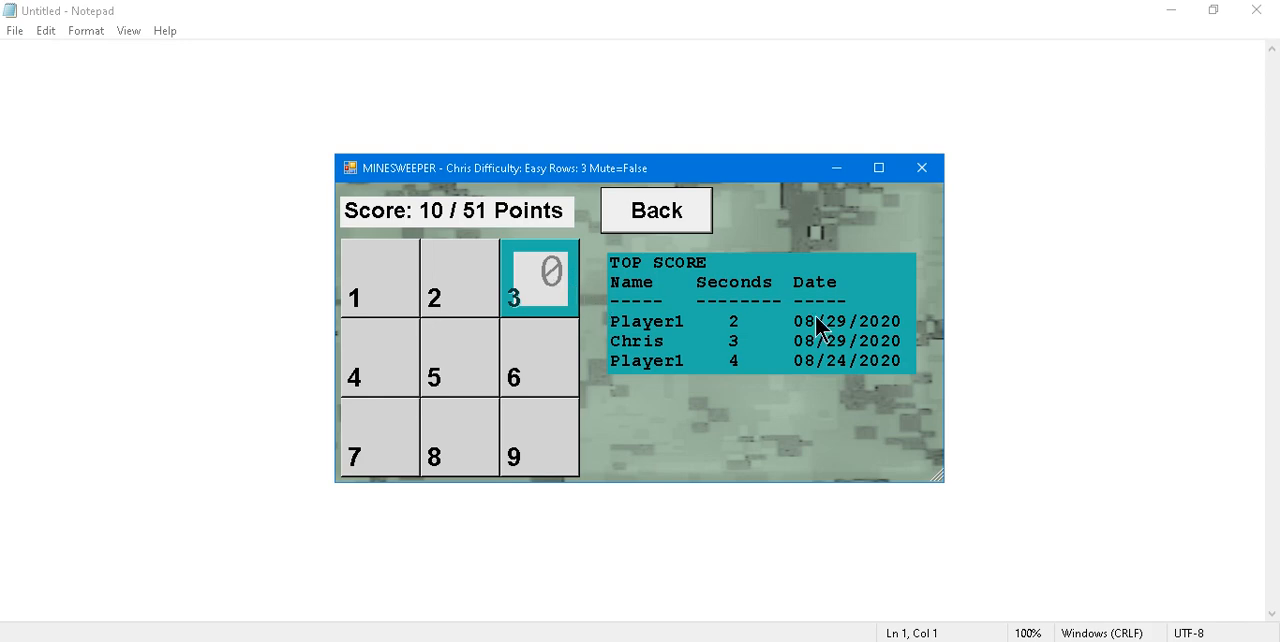
{"action": "mouse_move", "coordinate": [930, 338]}
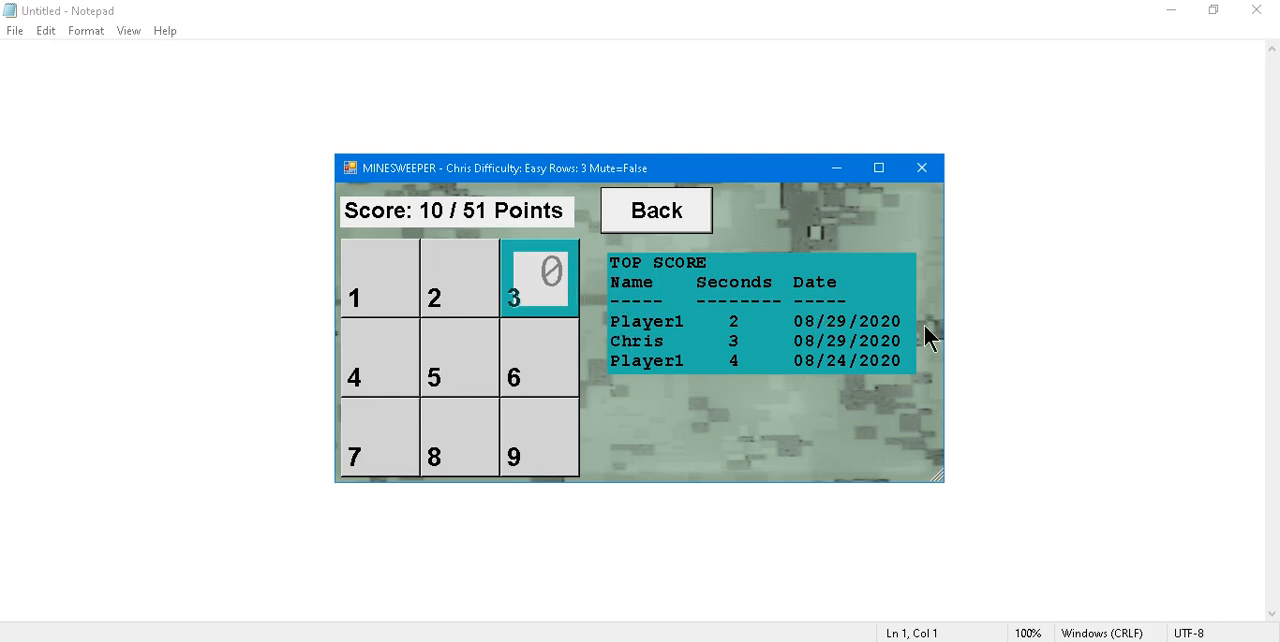
{"action": "mouse_move", "coordinate": [648, 382]}
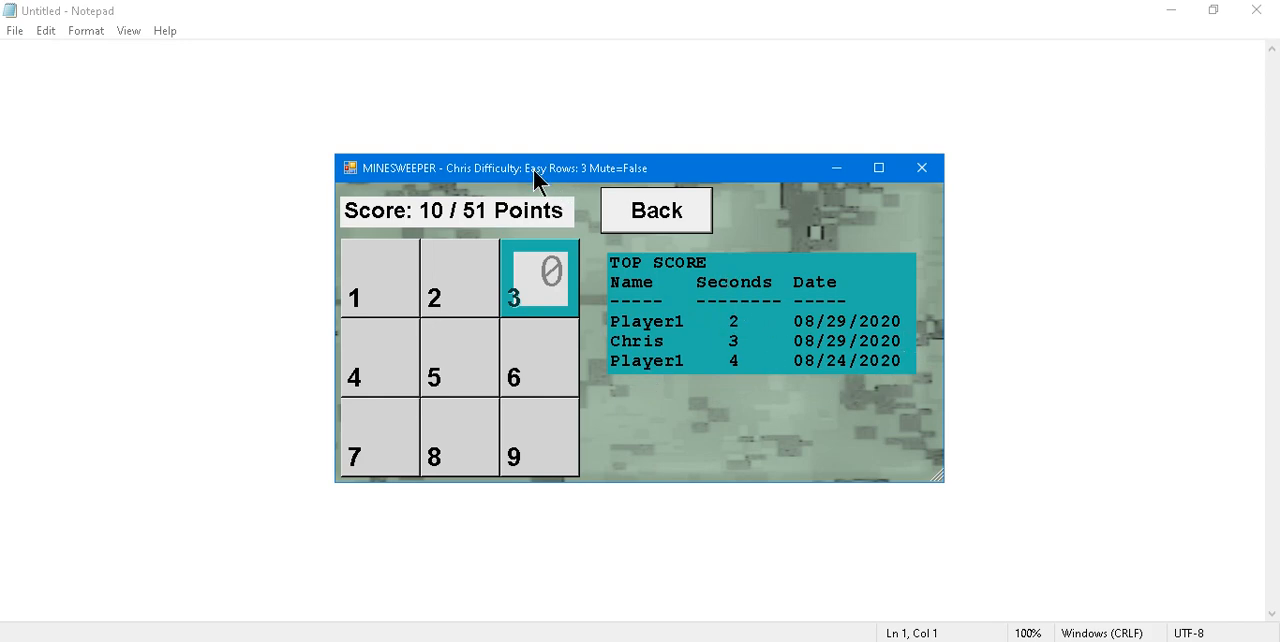
{"action": "mouse_move", "coordinate": [592, 182]}
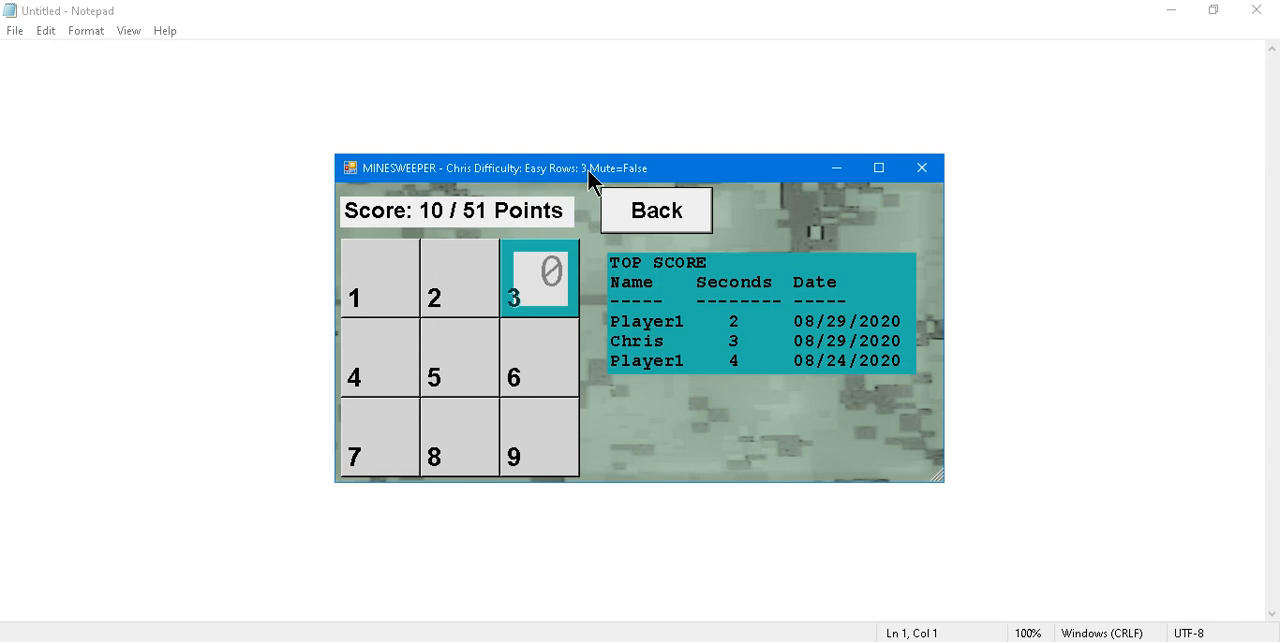
{"action": "mouse_move", "coordinate": [556, 304]}
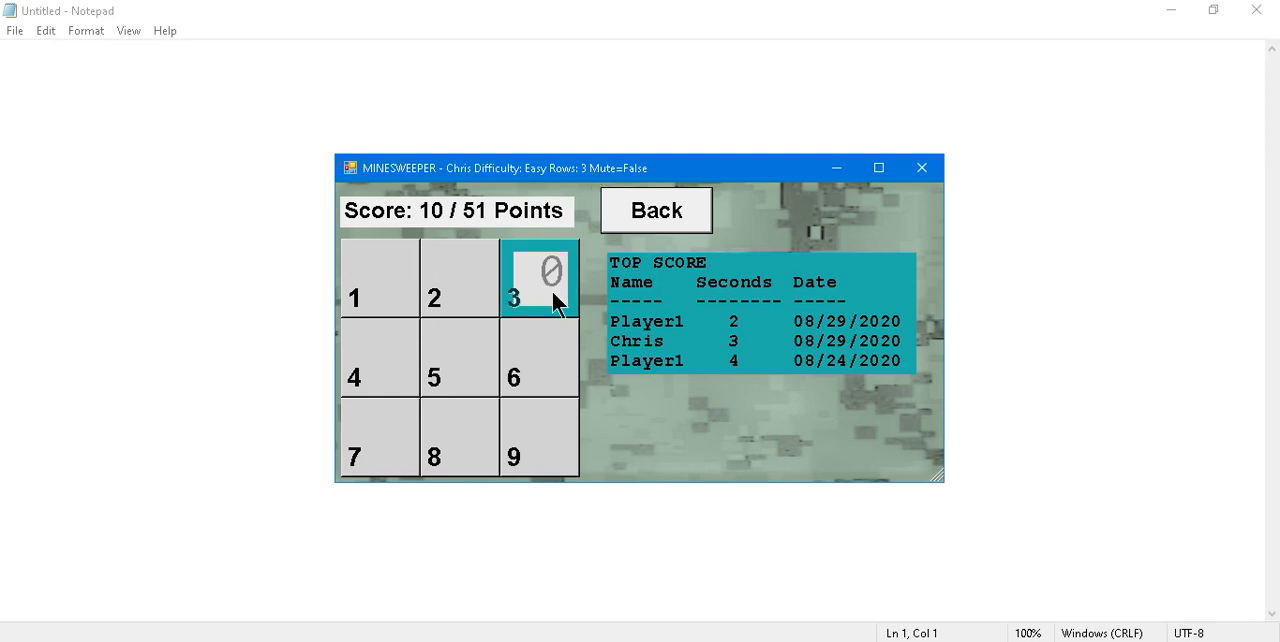
Clear the last squares to win 51/51 points, then return to the Options screen.
{"action": "left_click", "coordinate": [458, 356]}
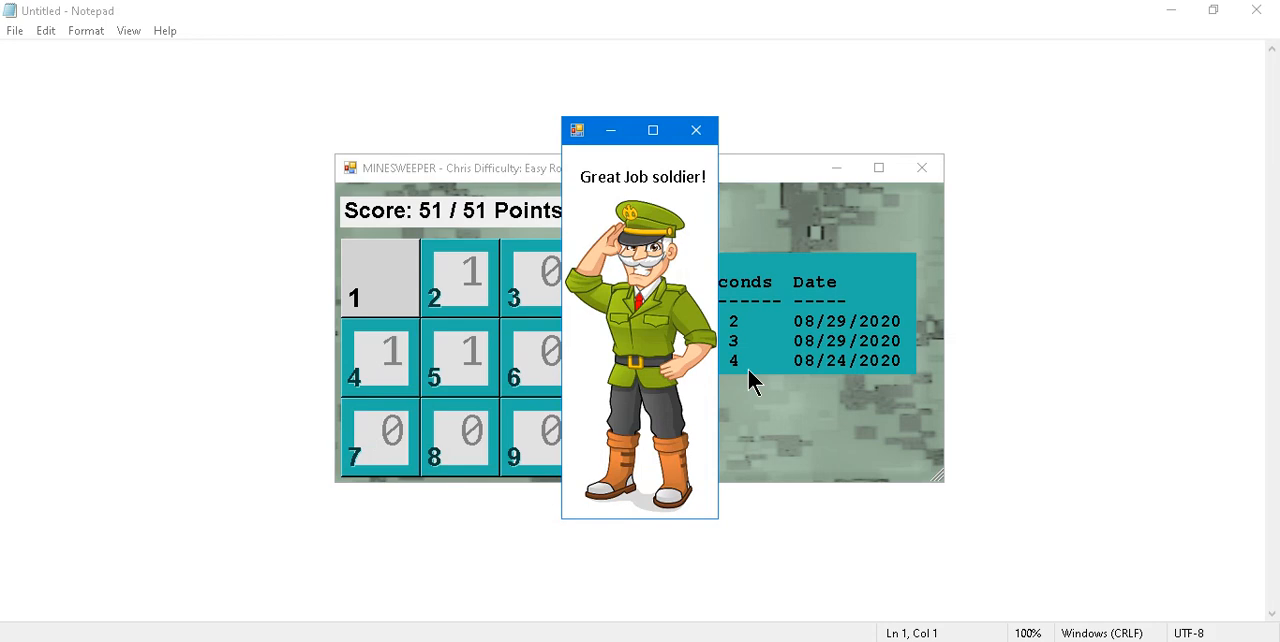
{"action": "mouse_move", "coordinate": [788, 392]}
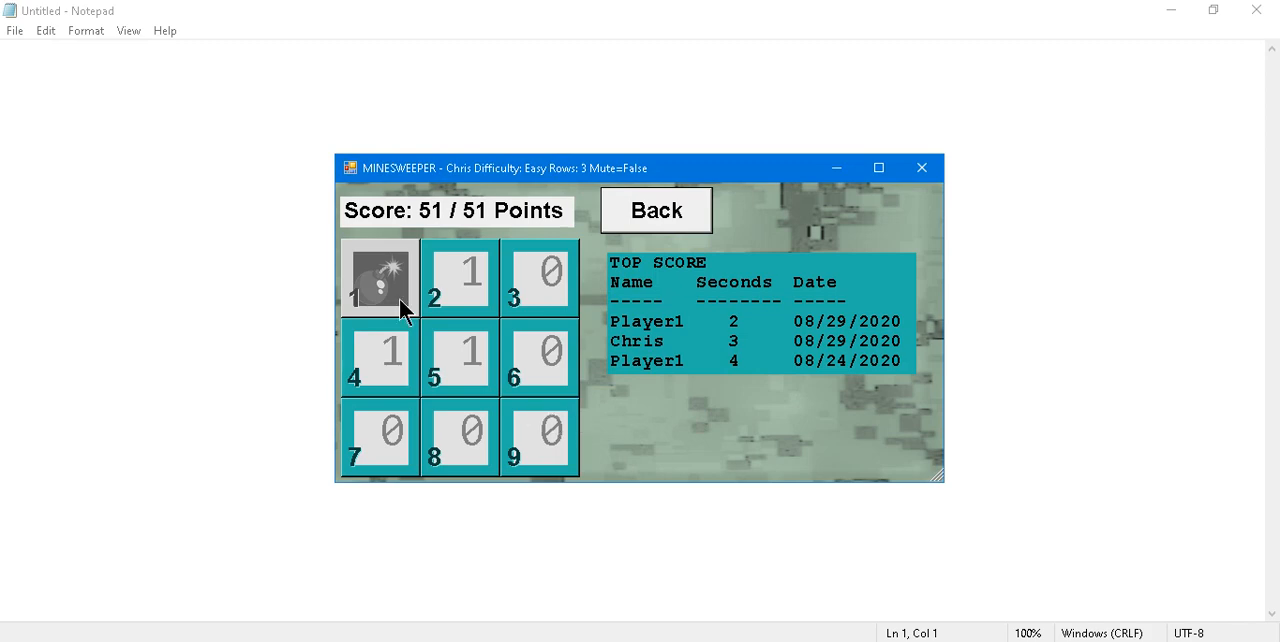
{"action": "mouse_move", "coordinate": [694, 416]}
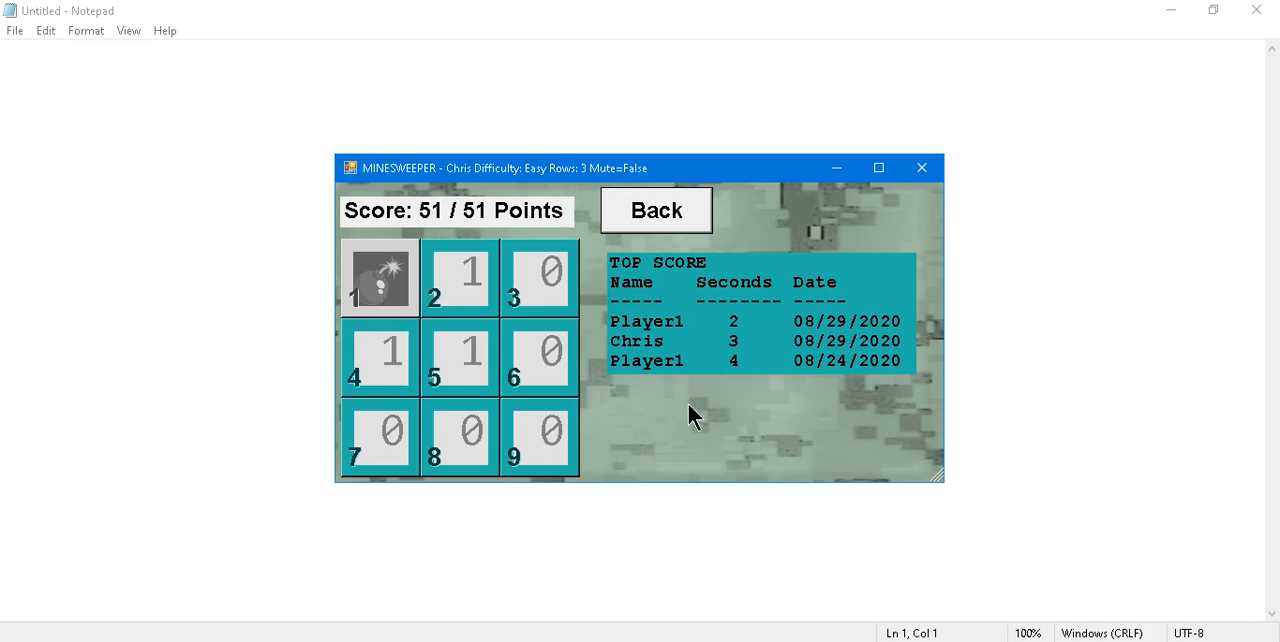
{"action": "mouse_move", "coordinate": [680, 412]}
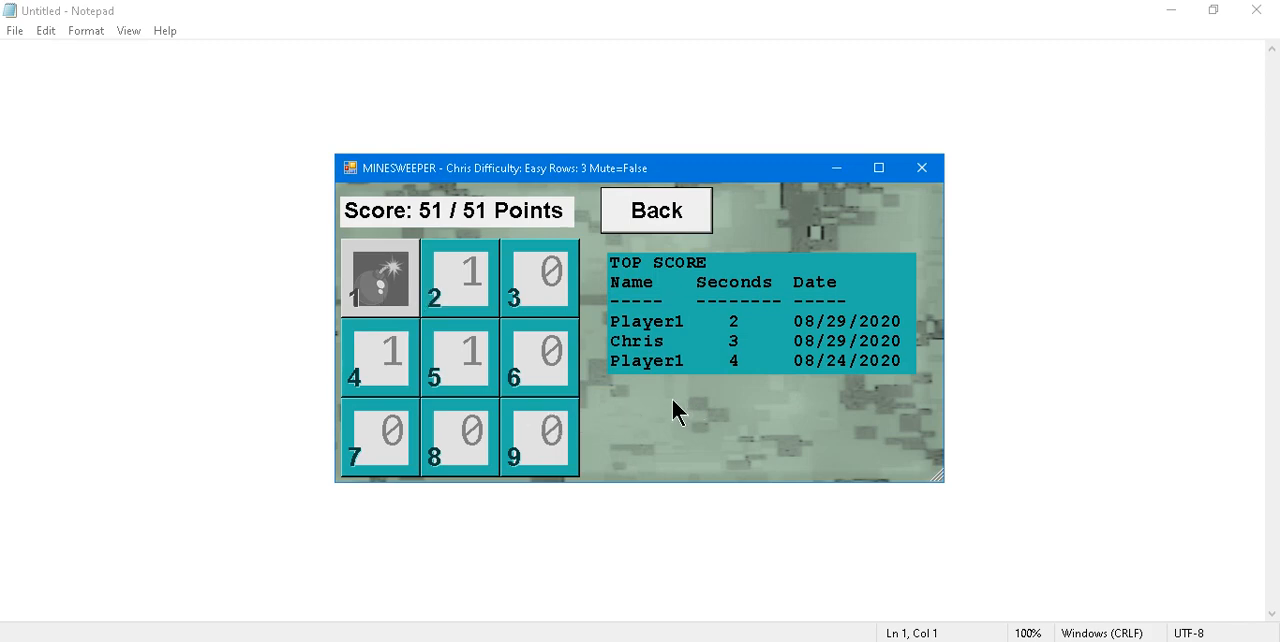
{"action": "mouse_move", "coordinate": [520, 224]}
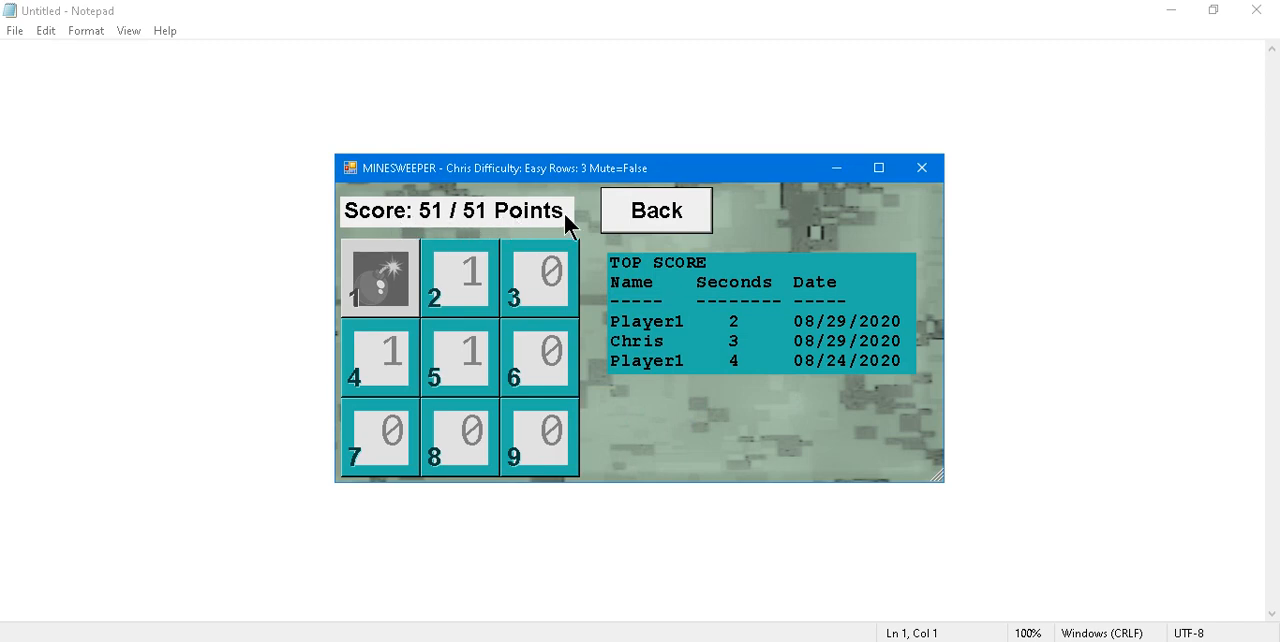
{"action": "mouse_move", "coordinate": [700, 364]}
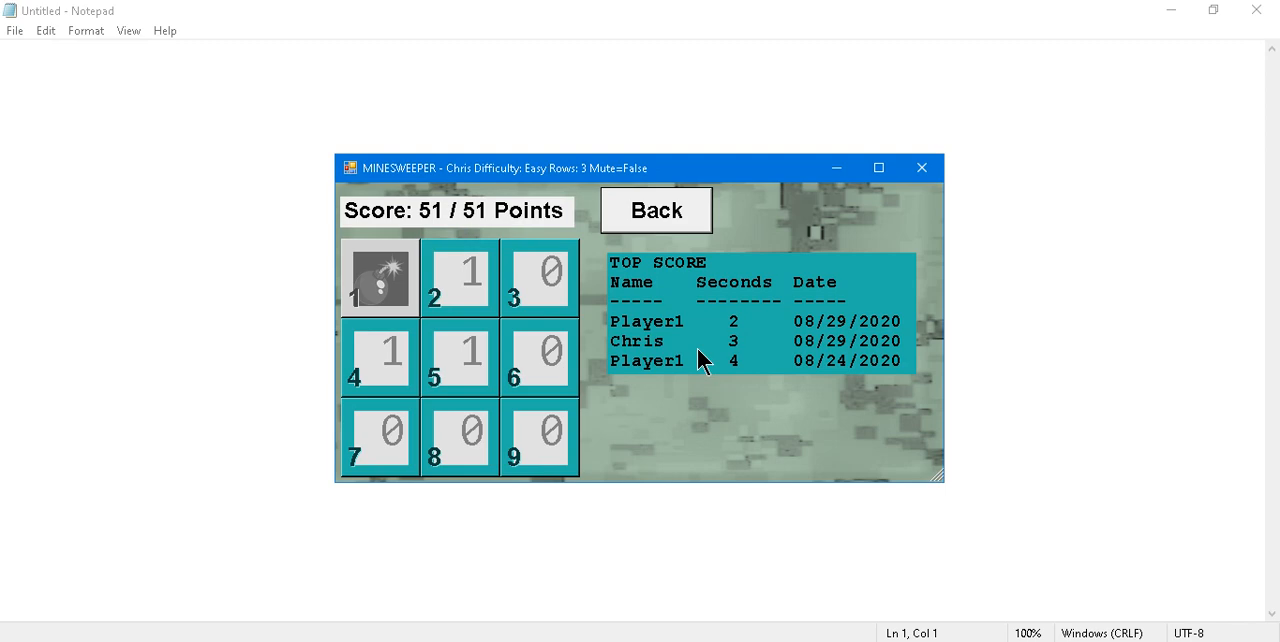
{"action": "mouse_move", "coordinate": [764, 378]}
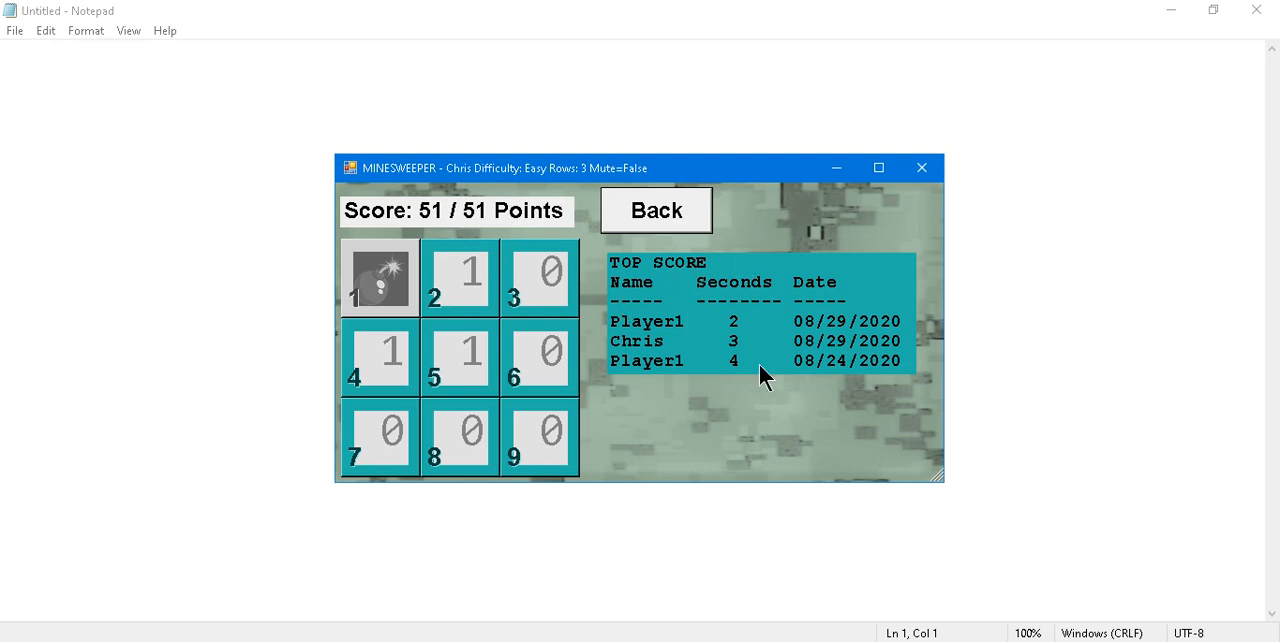
{"action": "mouse_move", "coordinate": [528, 222]}
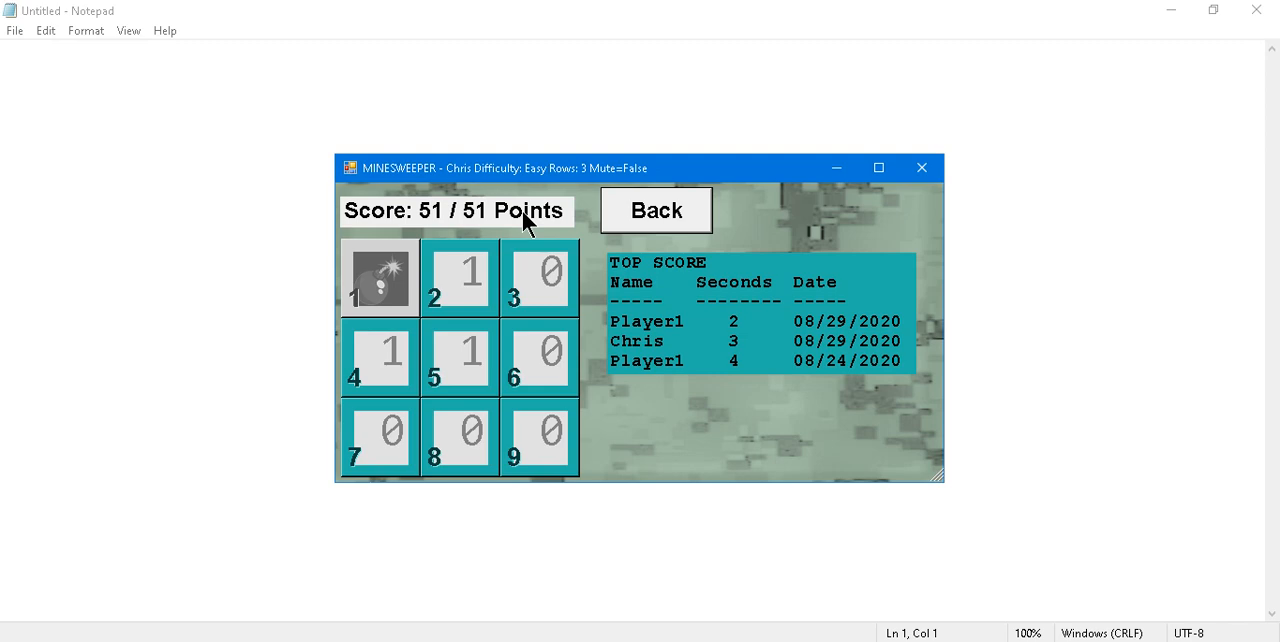
{"action": "left_click", "coordinate": [656, 210]}
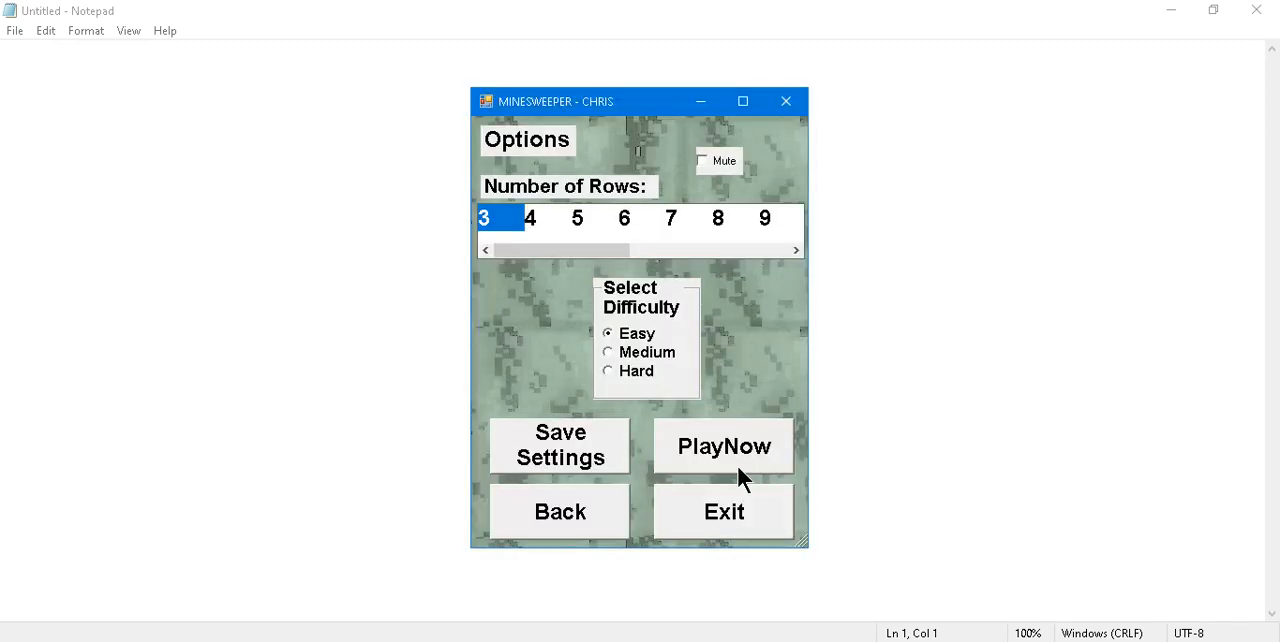
Start an Easy 3-row round, back out to the user selection screen and show the stats table.
{"action": "left_click", "coordinate": [724, 446]}
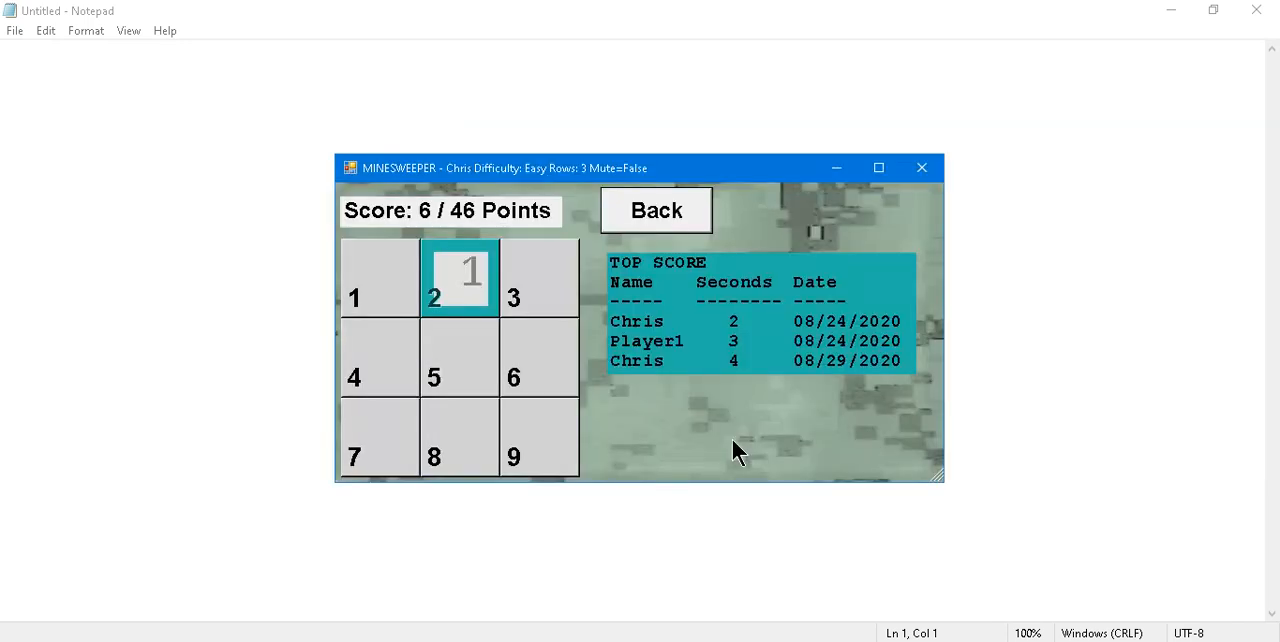
{"action": "mouse_move", "coordinate": [516, 318]}
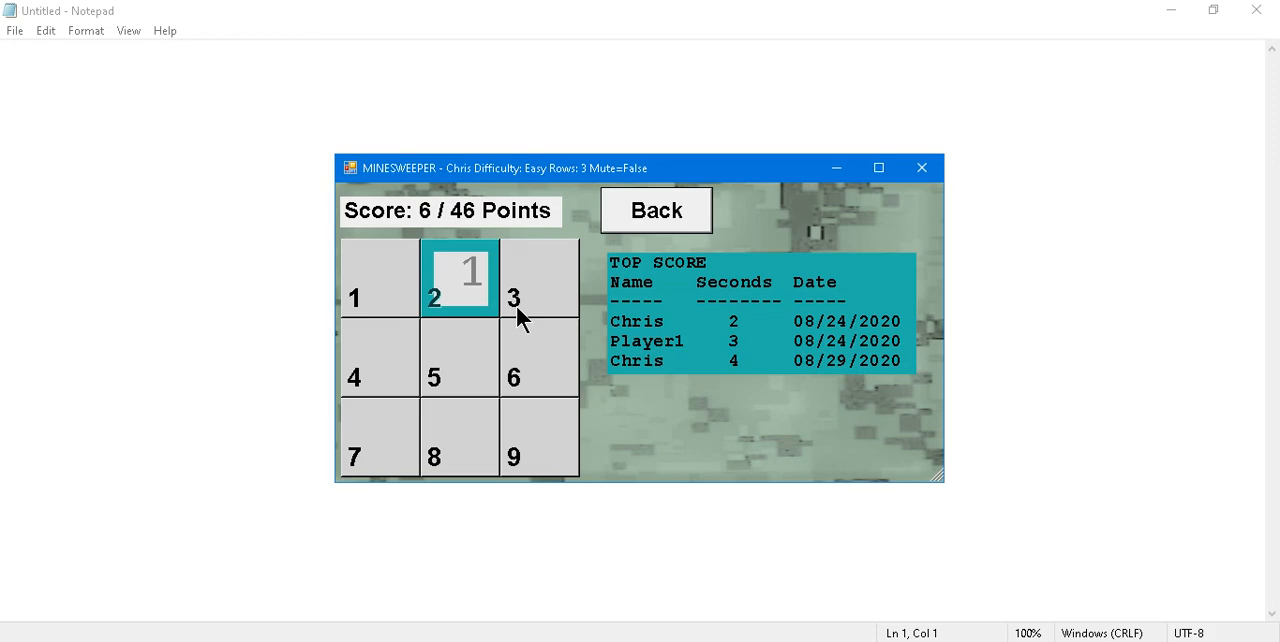
{"action": "mouse_move", "coordinate": [548, 306]}
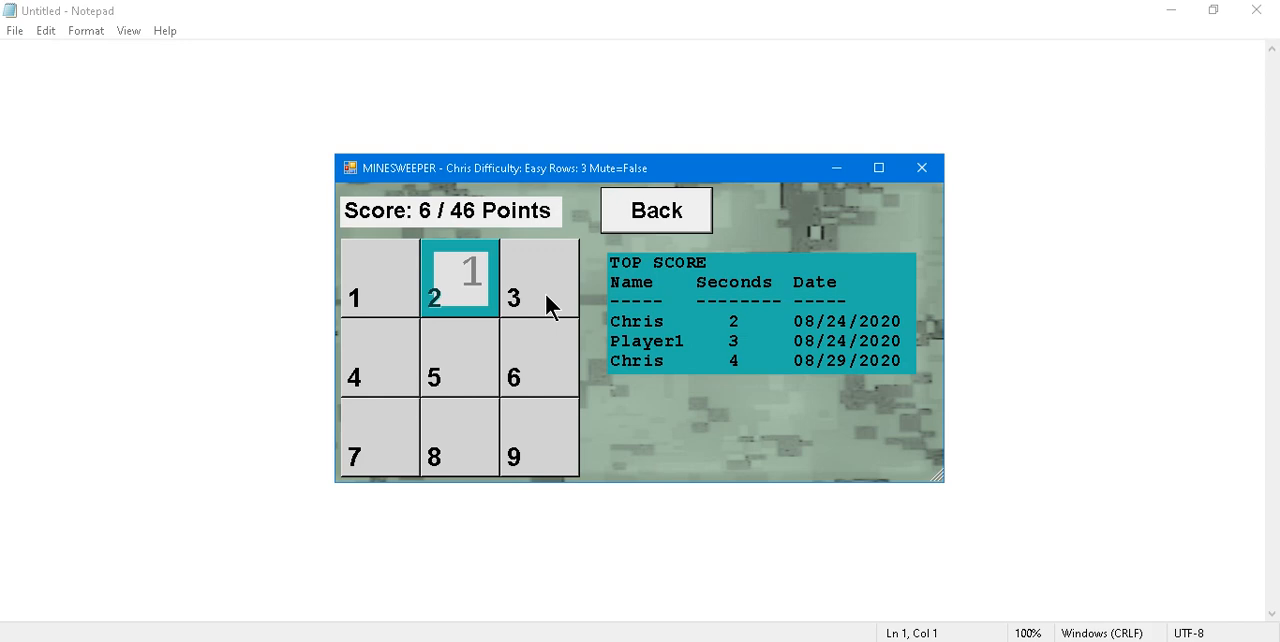
{"action": "mouse_move", "coordinate": [550, 304]}
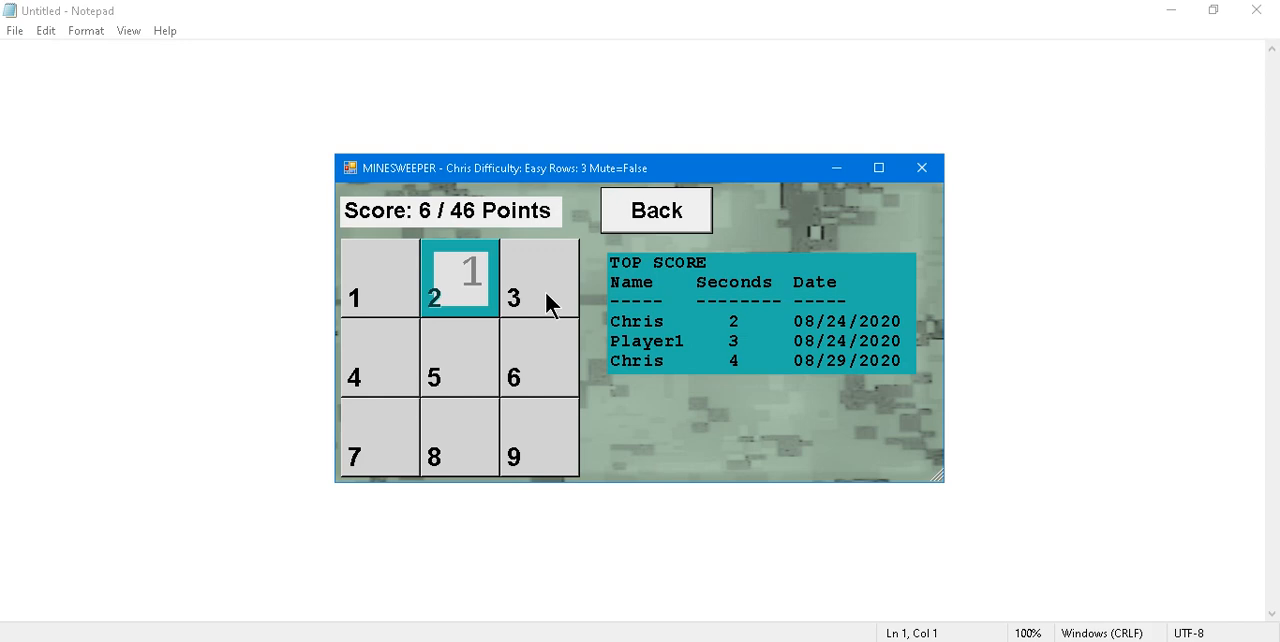
{"action": "mouse_move", "coordinate": [548, 316]}
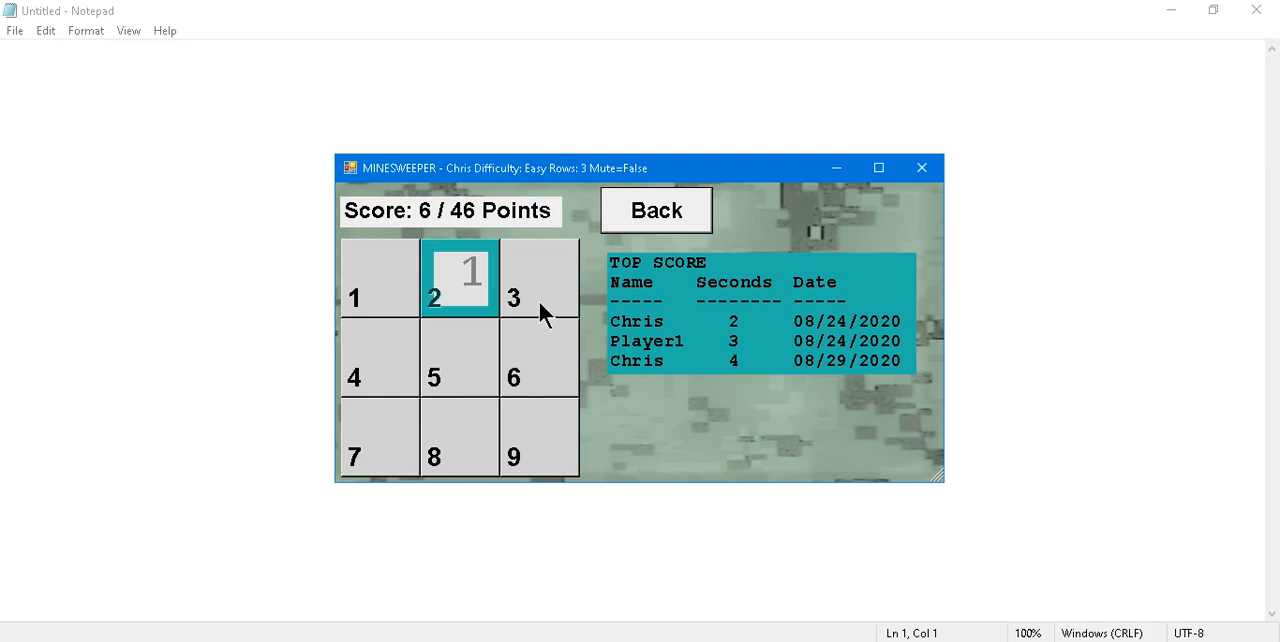
{"action": "mouse_move", "coordinate": [488, 292]}
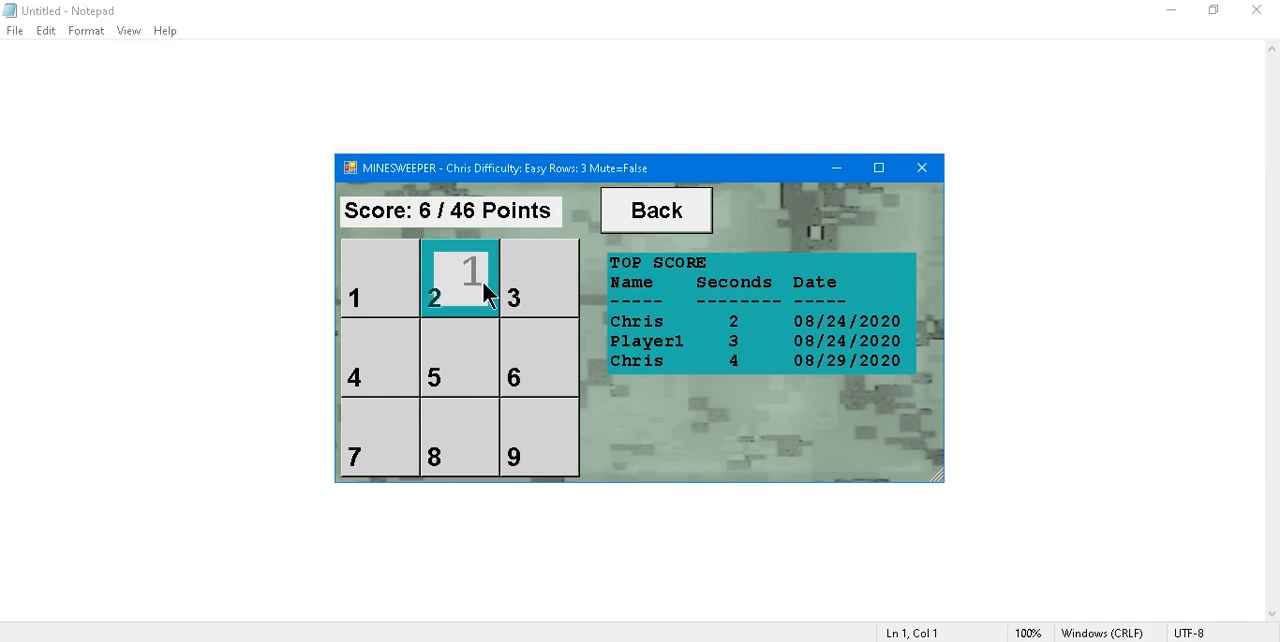
{"action": "mouse_move", "coordinate": [500, 308]}
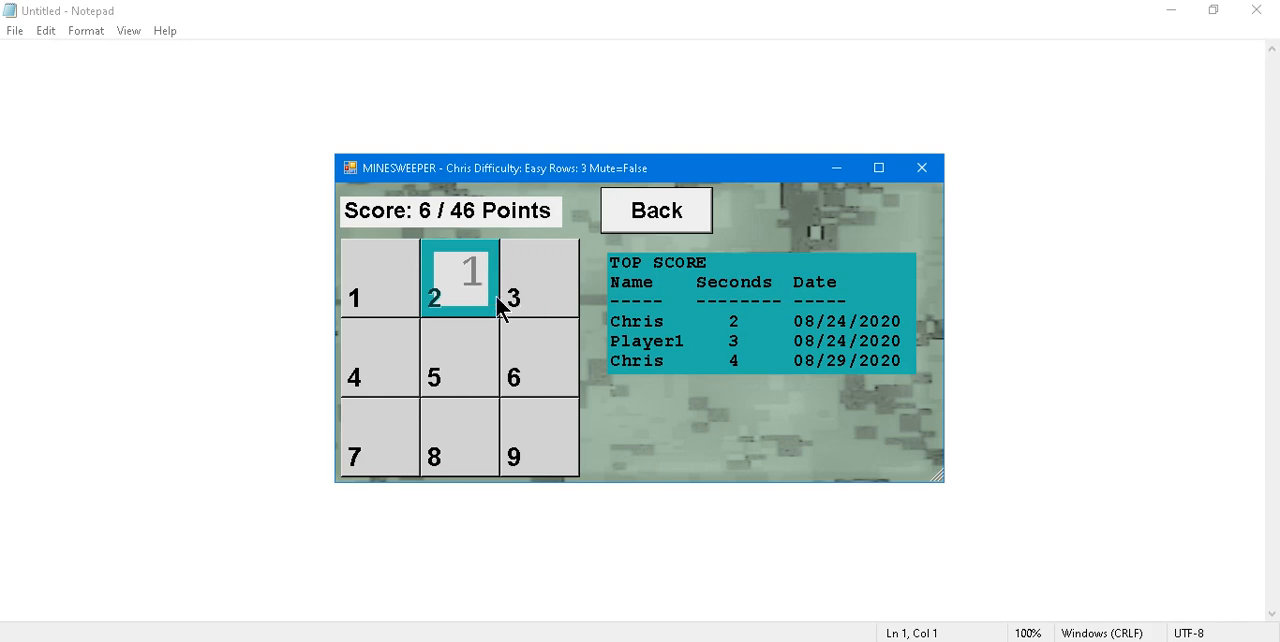
{"action": "mouse_move", "coordinate": [540, 288]}
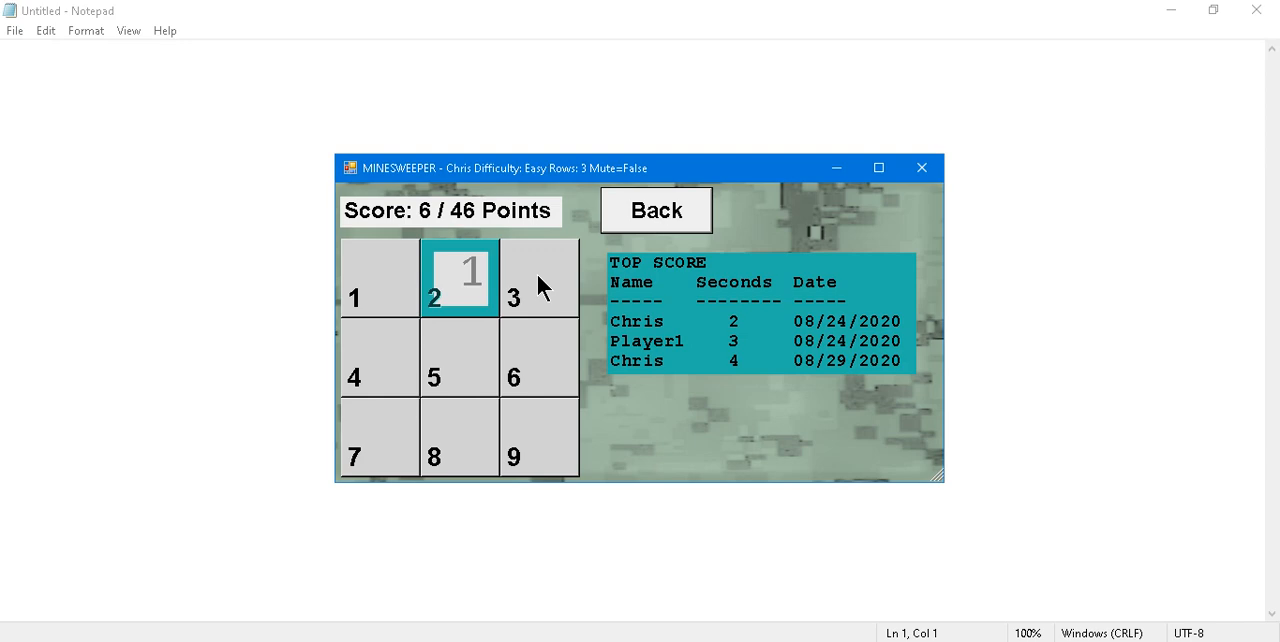
{"action": "mouse_move", "coordinate": [504, 284]}
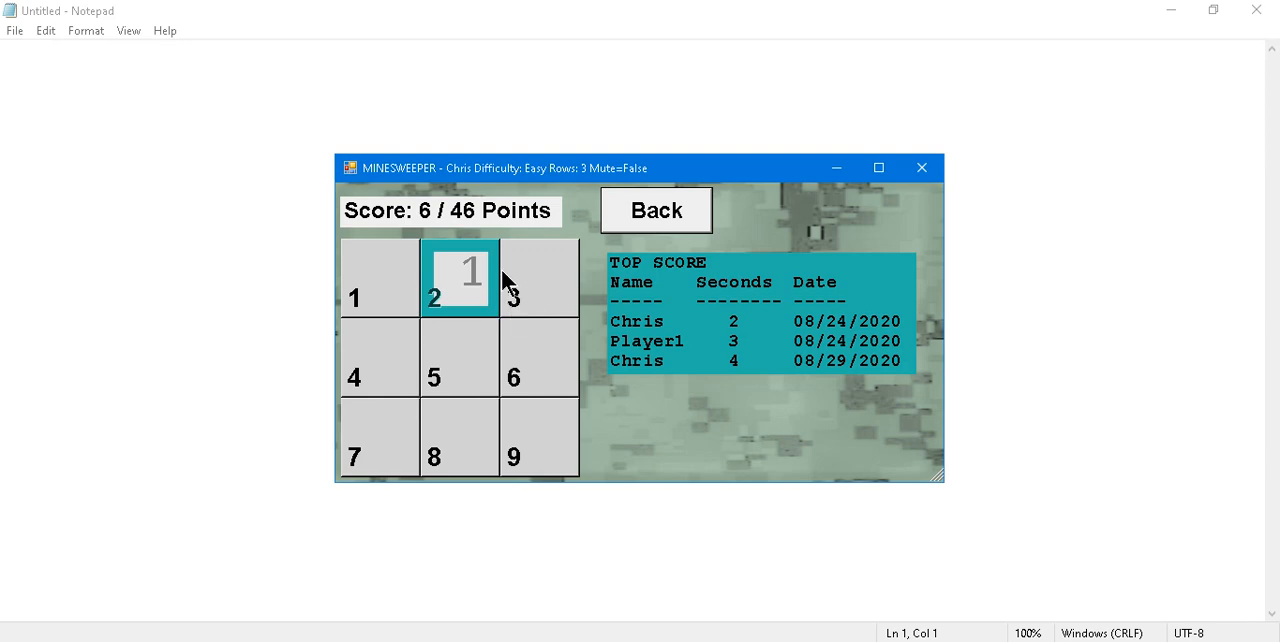
{"action": "mouse_move", "coordinate": [544, 376]}
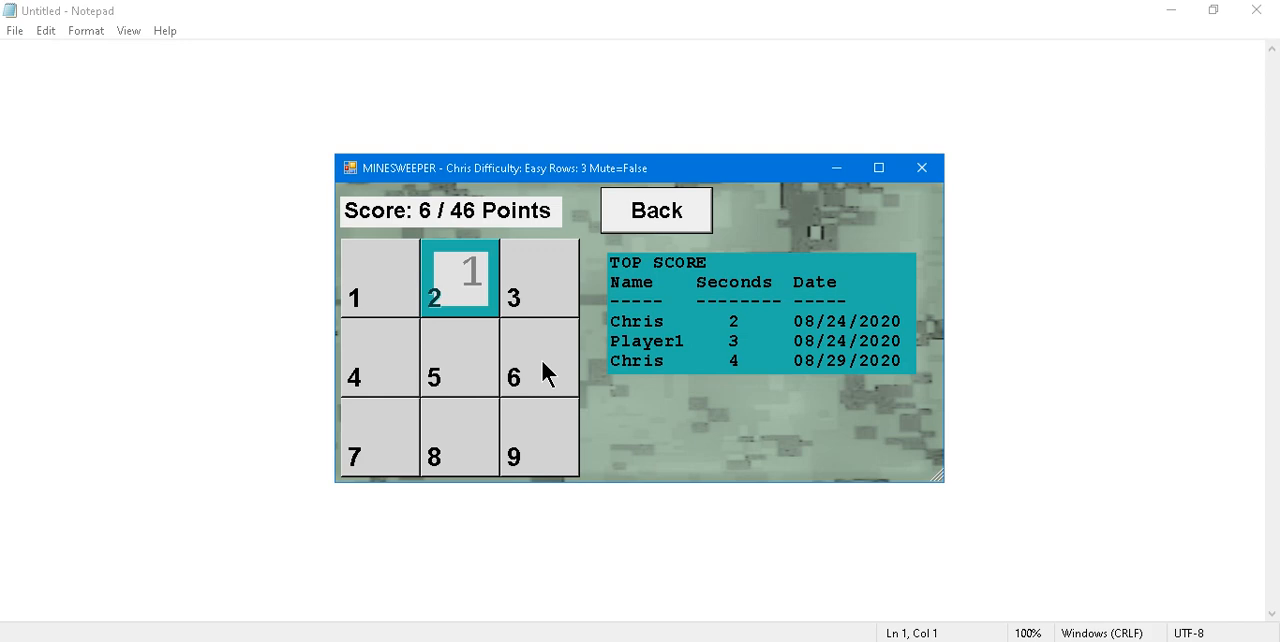
{"action": "mouse_move", "coordinate": [644, 240]}
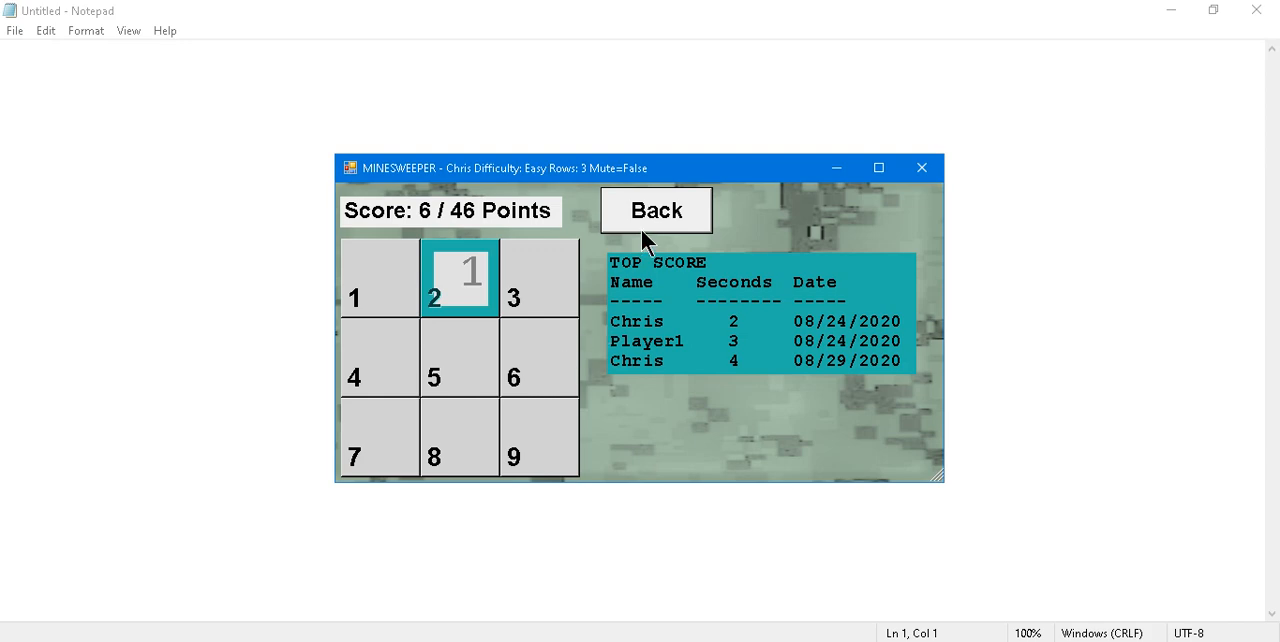
{"action": "left_click", "coordinate": [656, 210]}
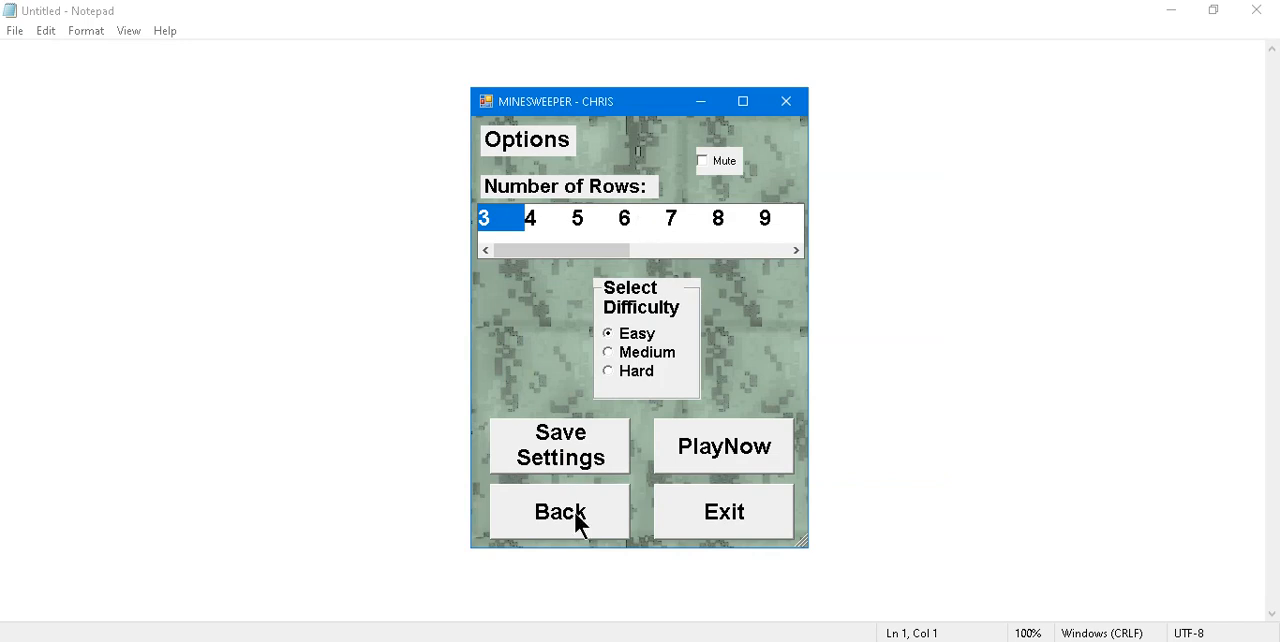
{"action": "left_click", "coordinate": [560, 512]}
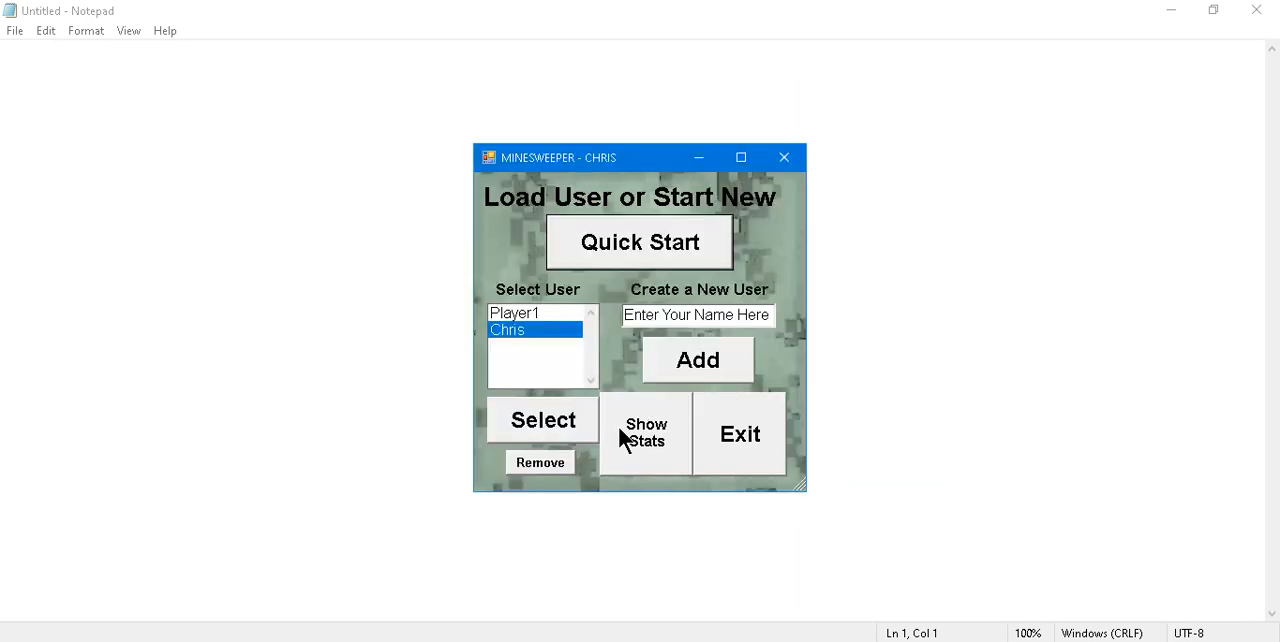
{"action": "left_click", "coordinate": [644, 432]}
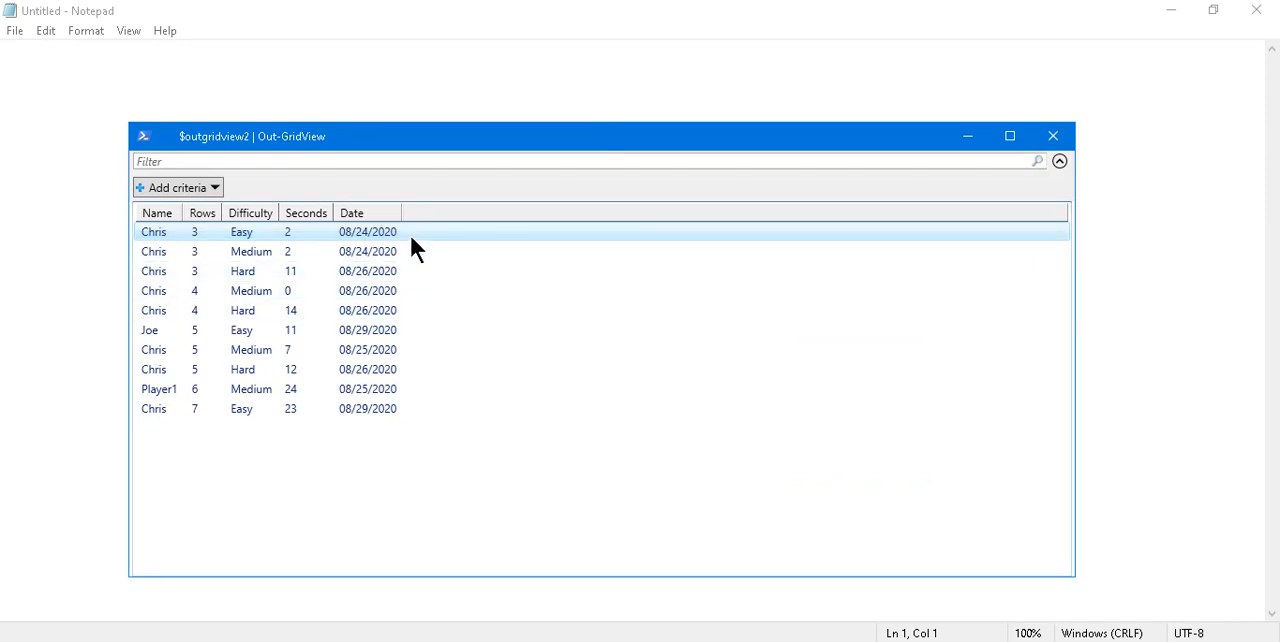
{"action": "mouse_move", "coordinate": [246, 240]}
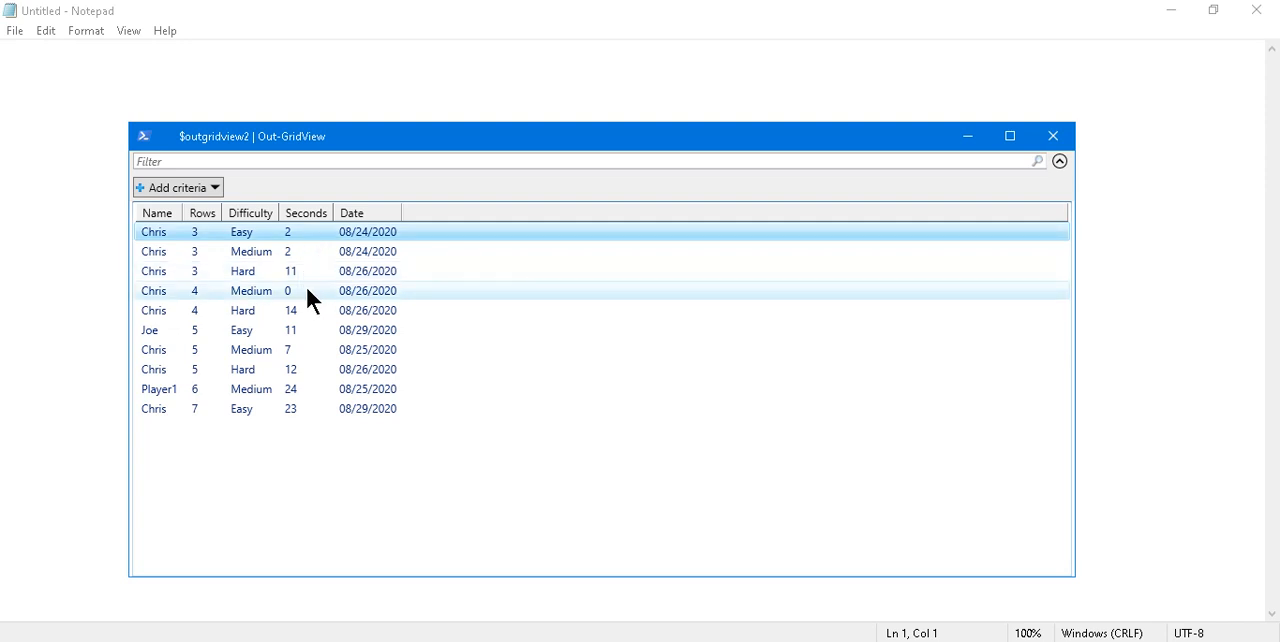
{"action": "mouse_move", "coordinate": [290, 304]}
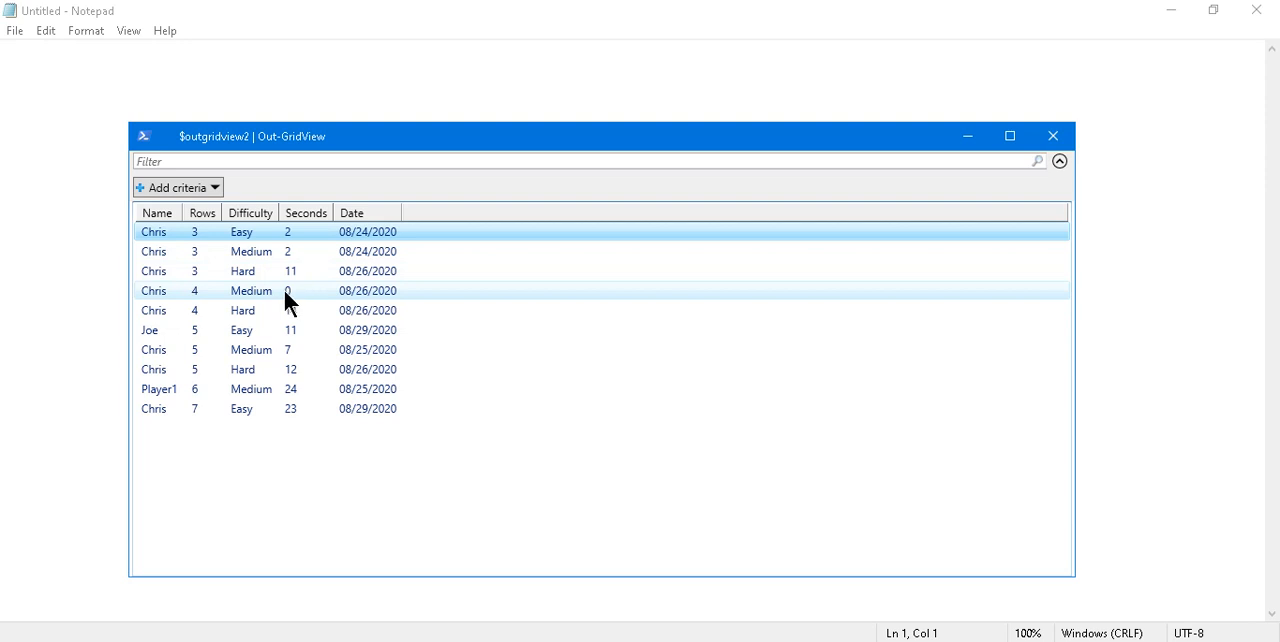
{"action": "mouse_move", "coordinate": [296, 304]}
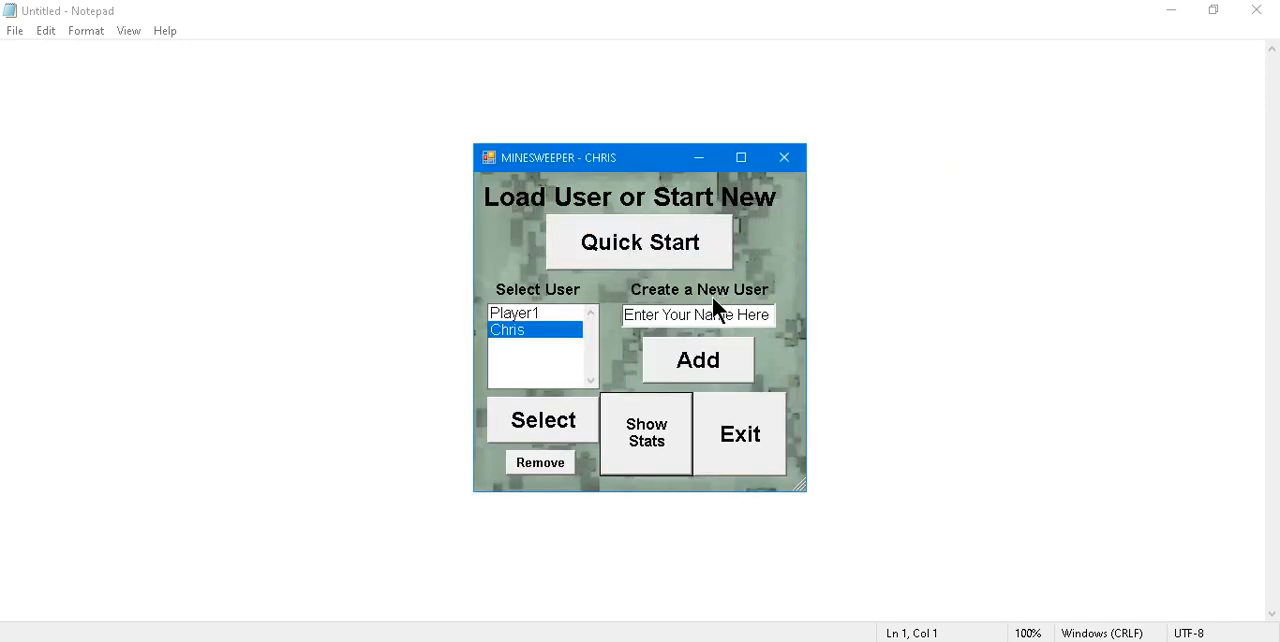
{"action": "mouse_move", "coordinate": [608, 332]}
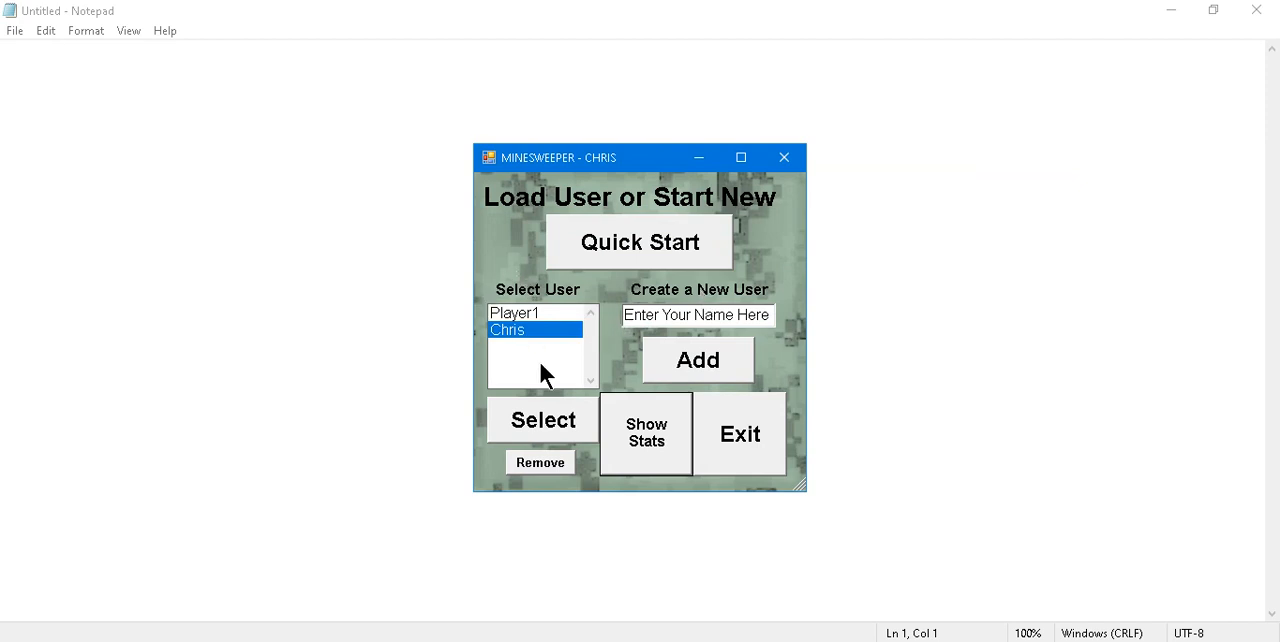
Keep Player1, enter the name Chris, add it and remove the stray placeholder player.
{"action": "left_click", "coordinate": [540, 462]}
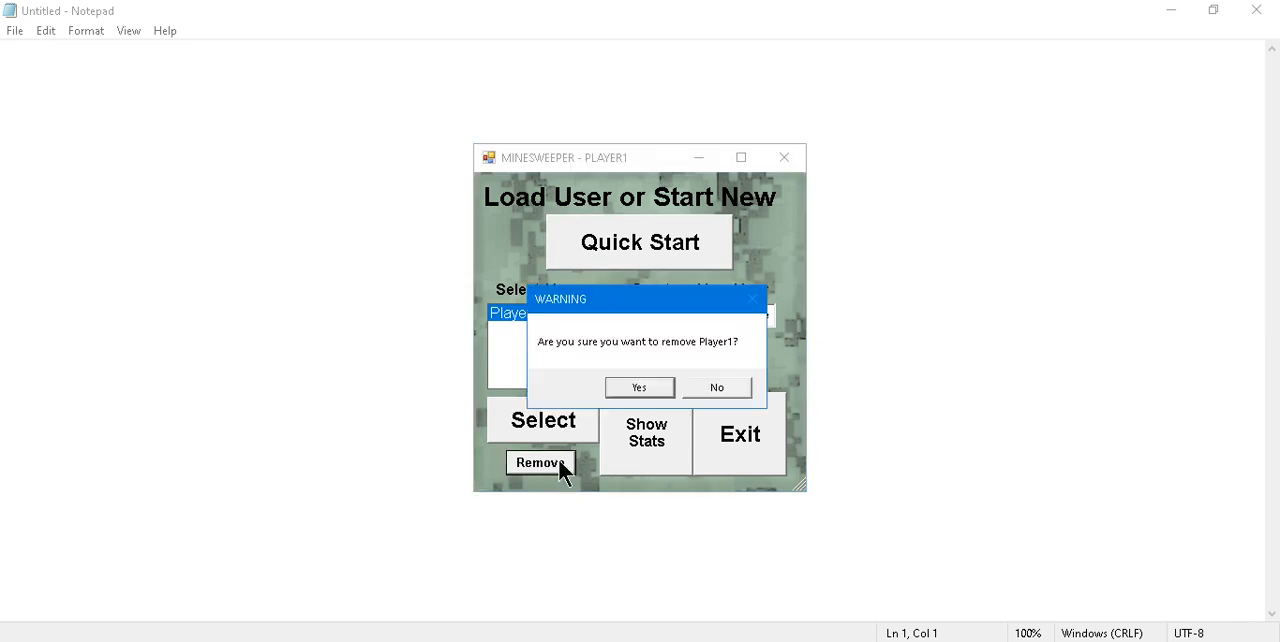
{"action": "left_click", "coordinate": [716, 388]}
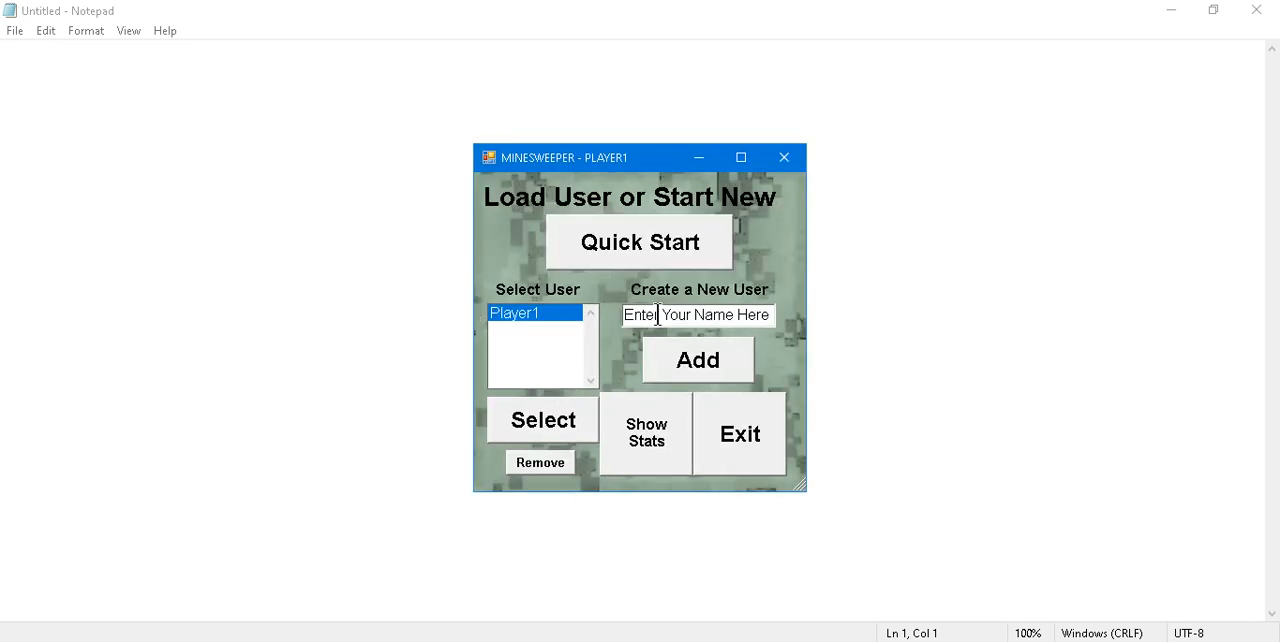
{"action": "type", "text": "Chris"}
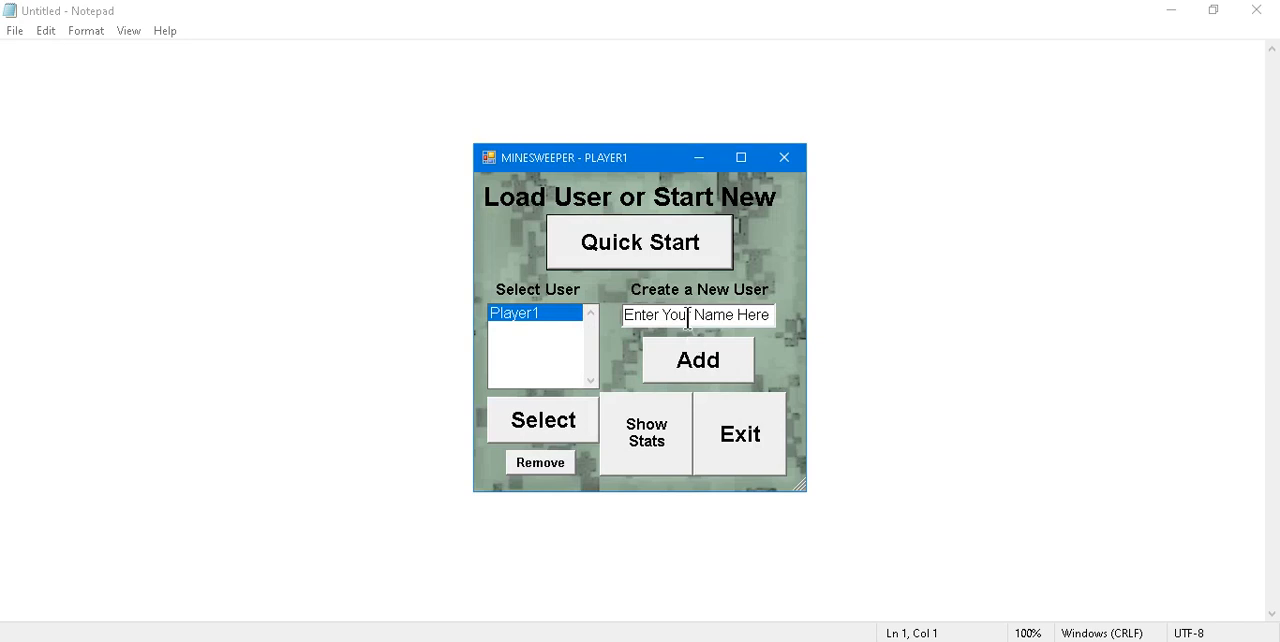
{"action": "type", "text": "Chris"}
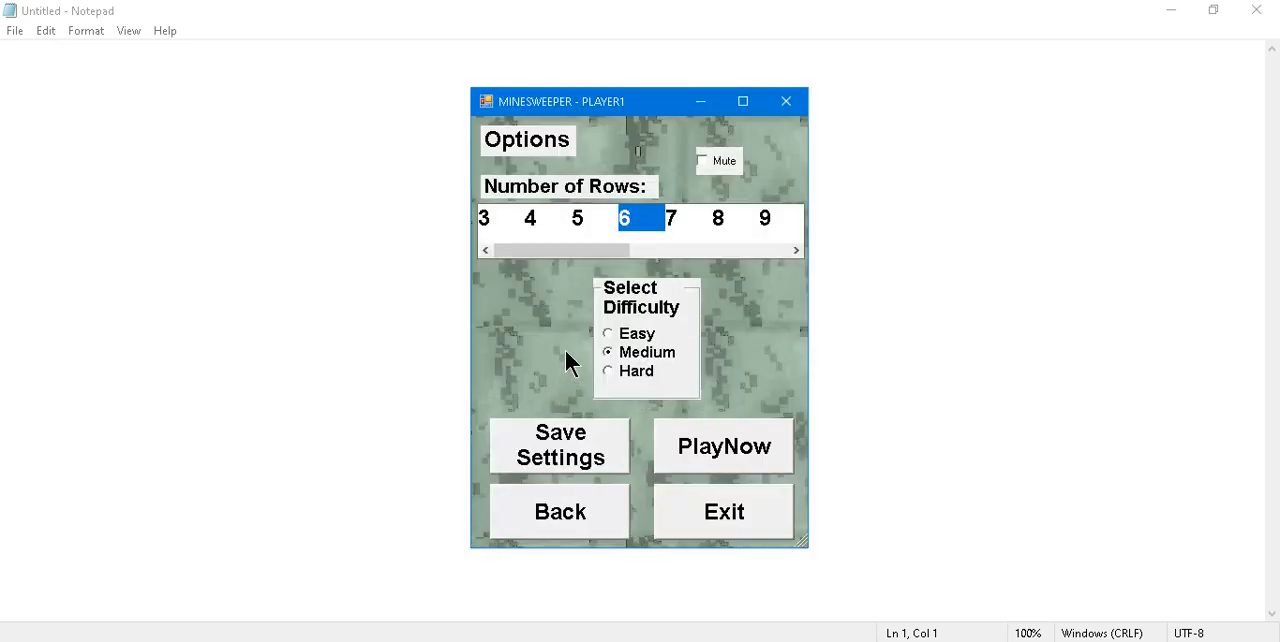
{"action": "left_click", "coordinate": [560, 512]}
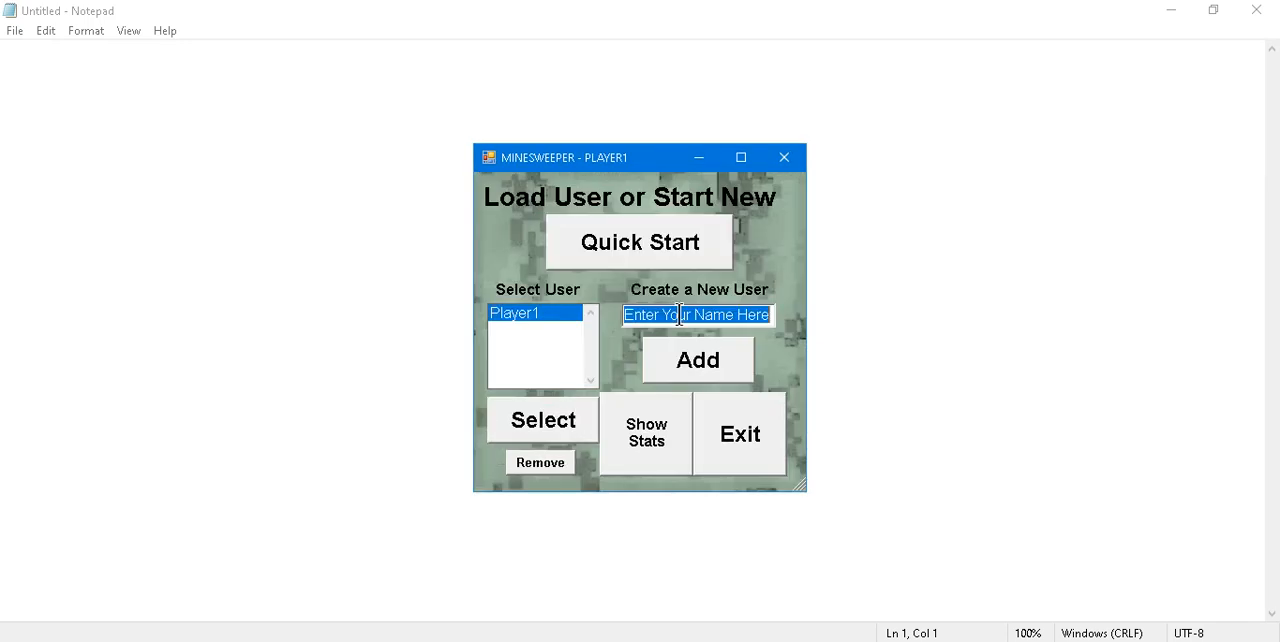
{"action": "left_click", "coordinate": [698, 360]}
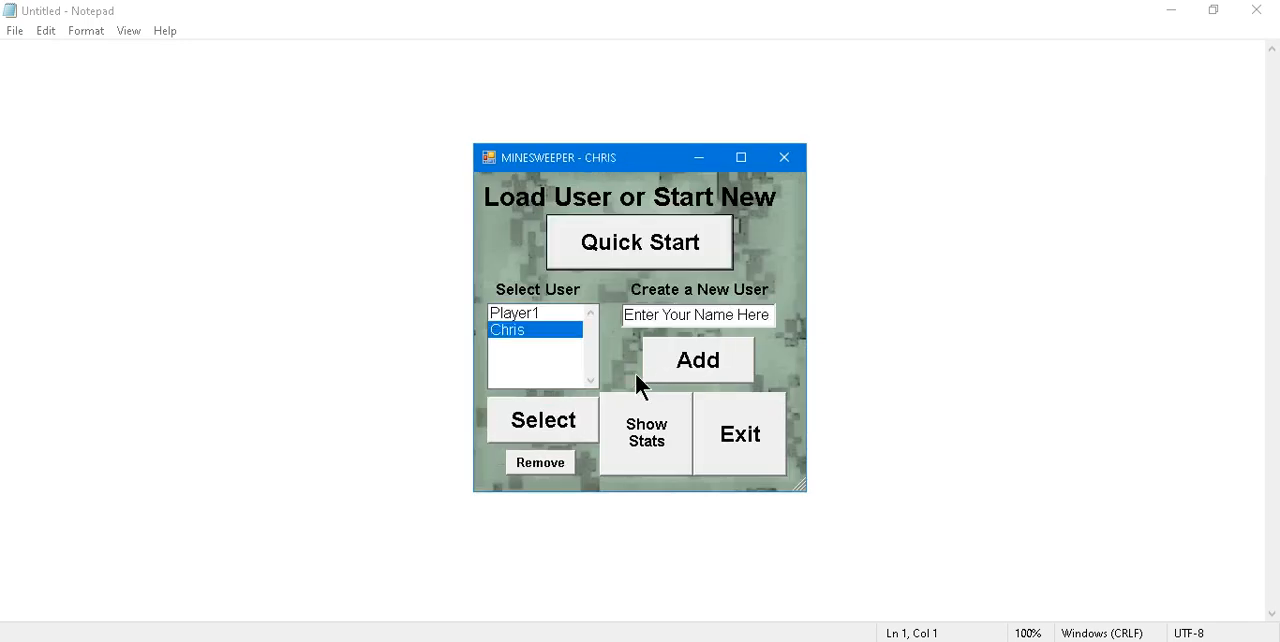
{"action": "left_click", "coordinate": [698, 360]}
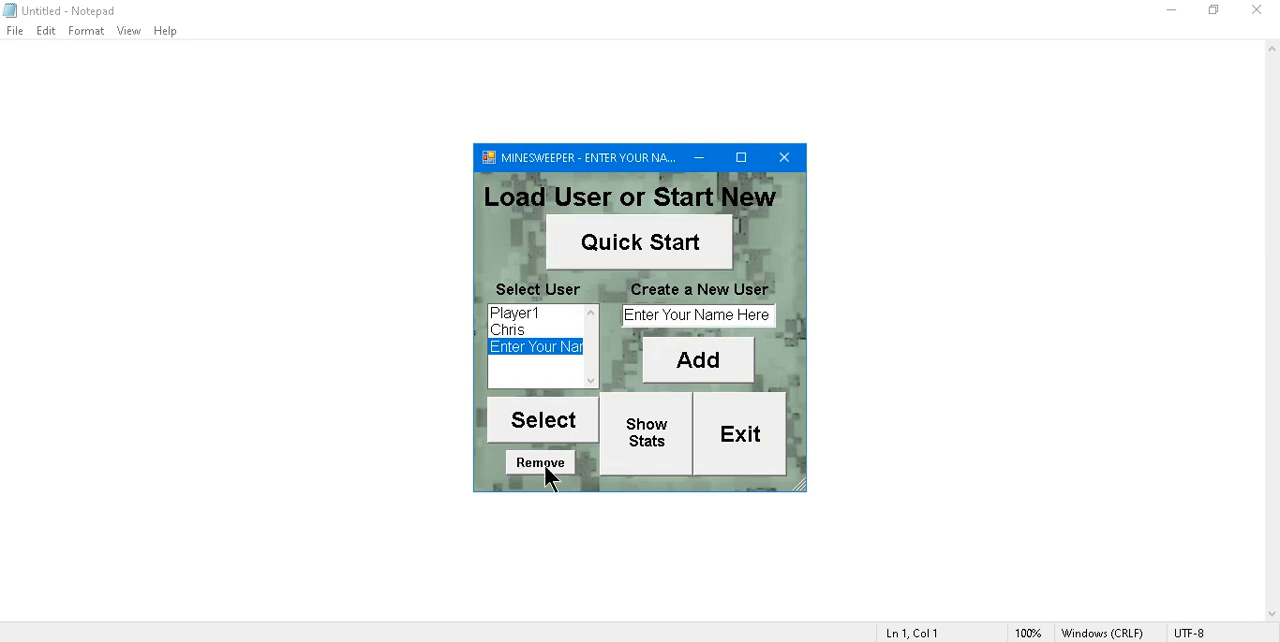
{"action": "left_click", "coordinate": [540, 462]}
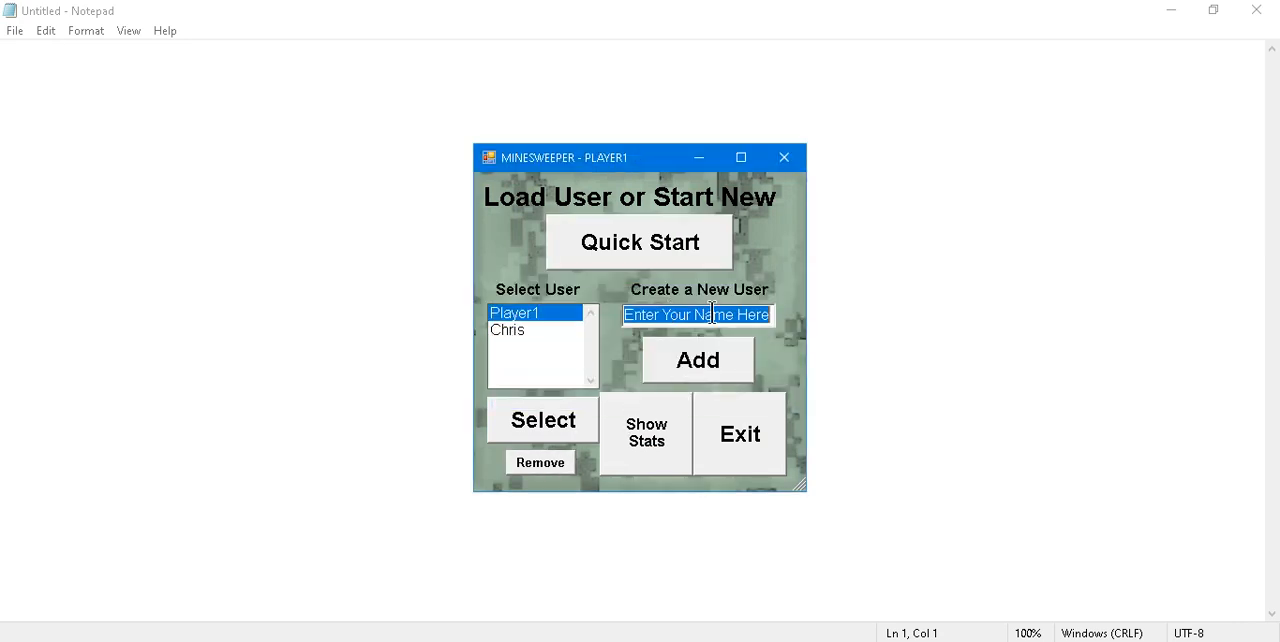
Add Chris as a player, then save Chris's 5-row Medium settings and begin the round.
{"action": "type", "text": "C"}
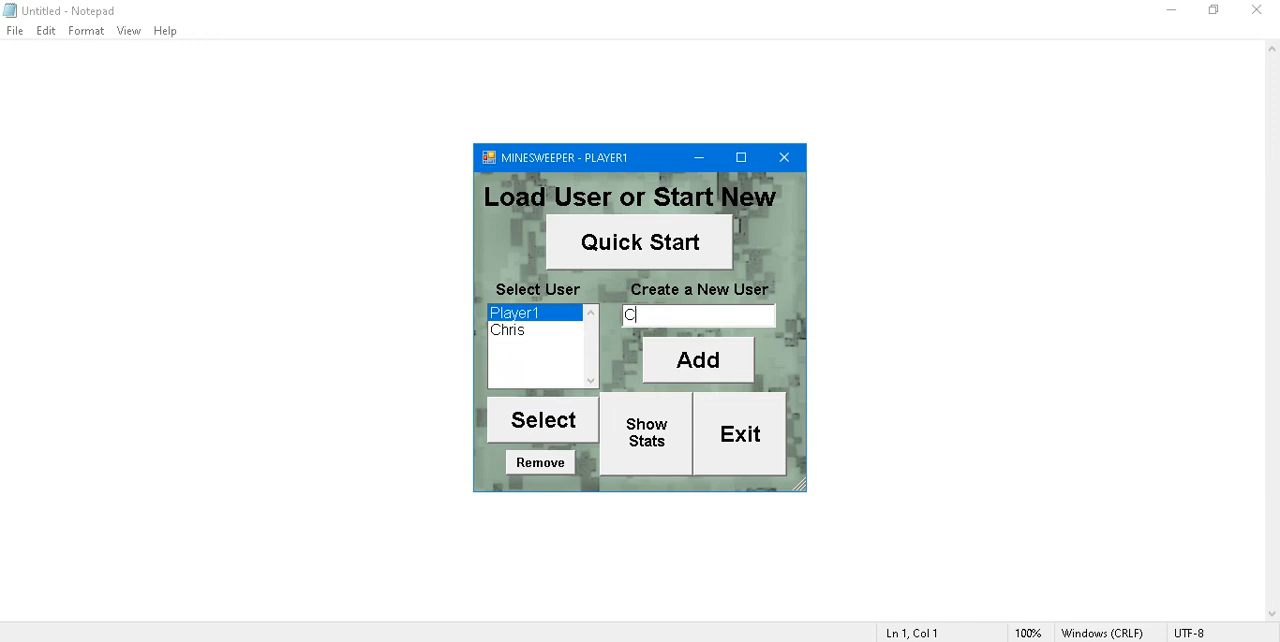
{"action": "type", "text": "hris"}
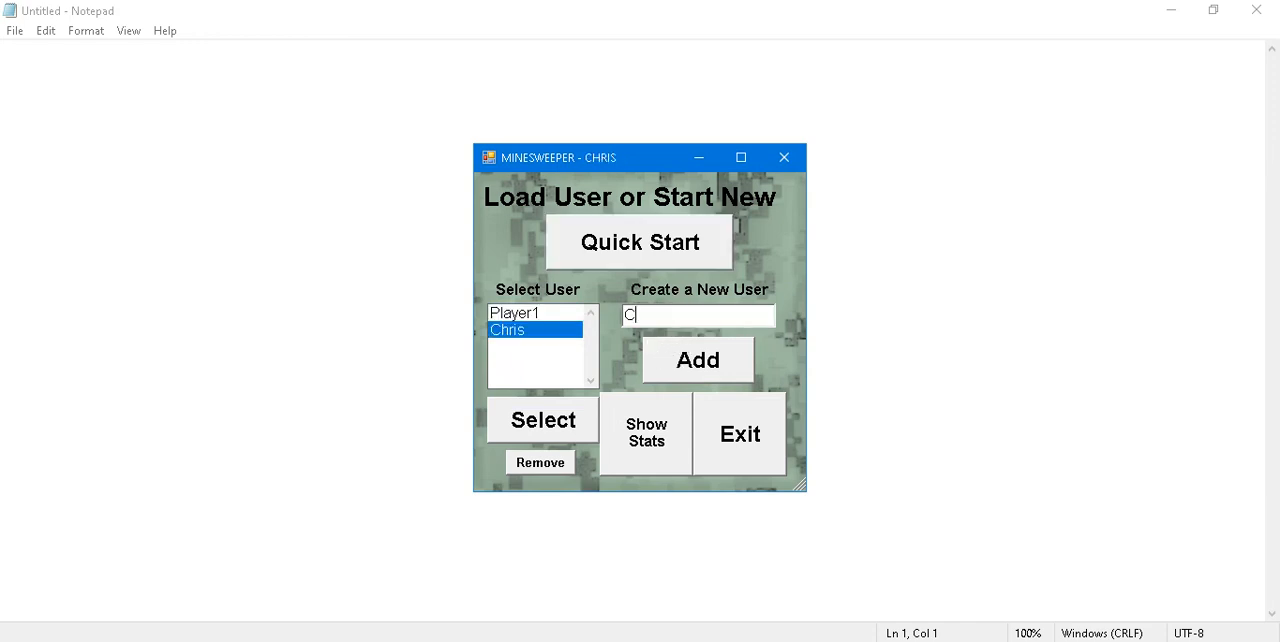
{"action": "left_click", "coordinate": [698, 360]}
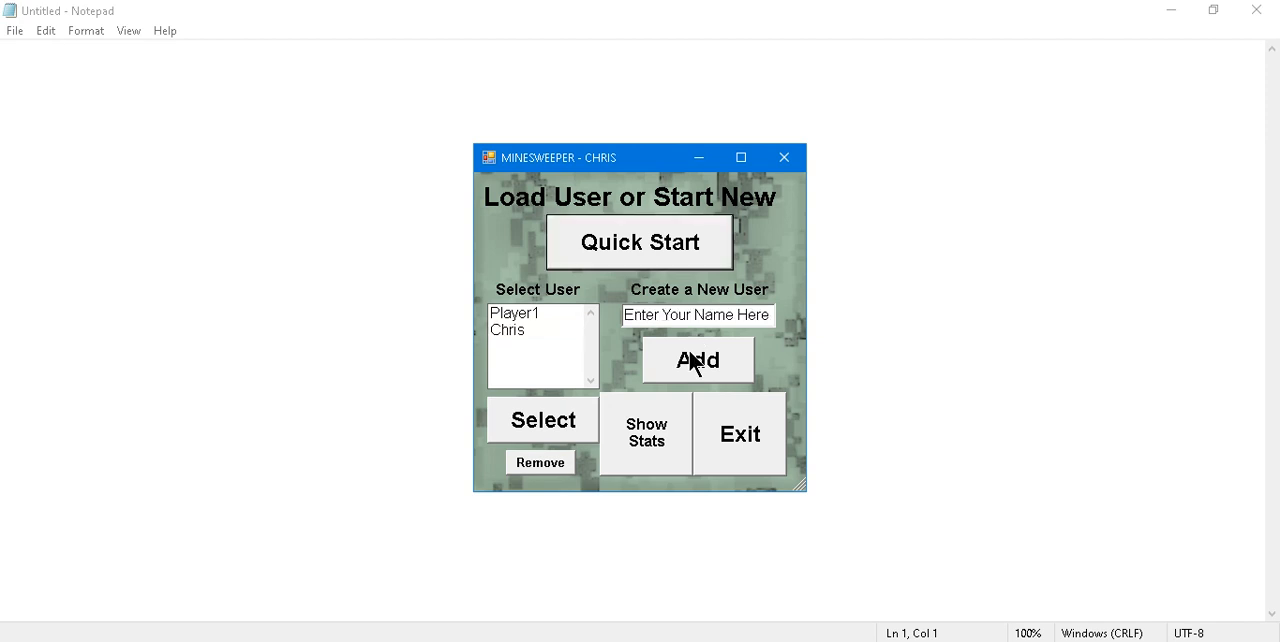
{"action": "mouse_move", "coordinate": [620, 320]}
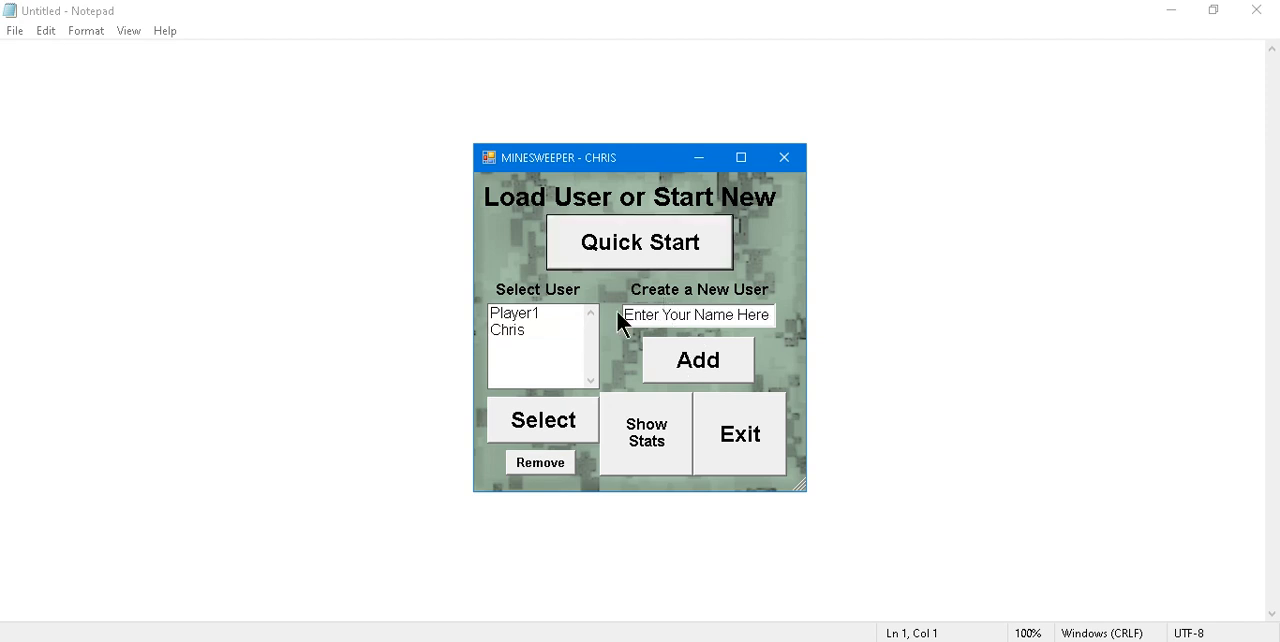
{"action": "mouse_move", "coordinate": [632, 272]}
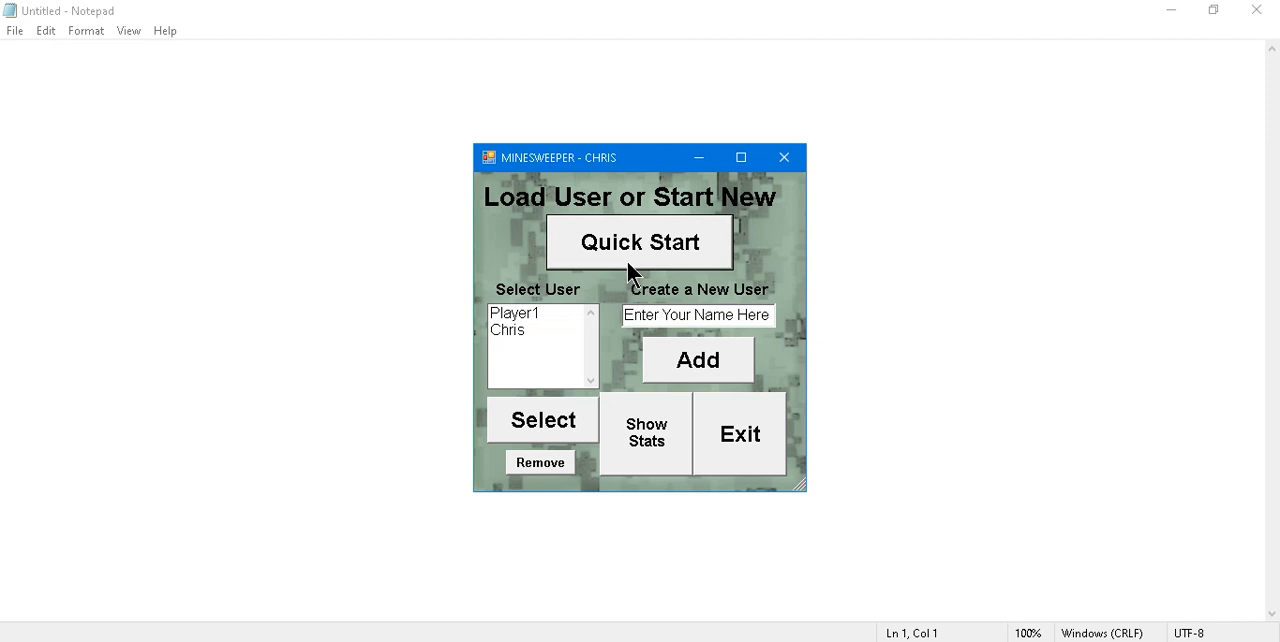
{"action": "left_click", "coordinate": [508, 330]}
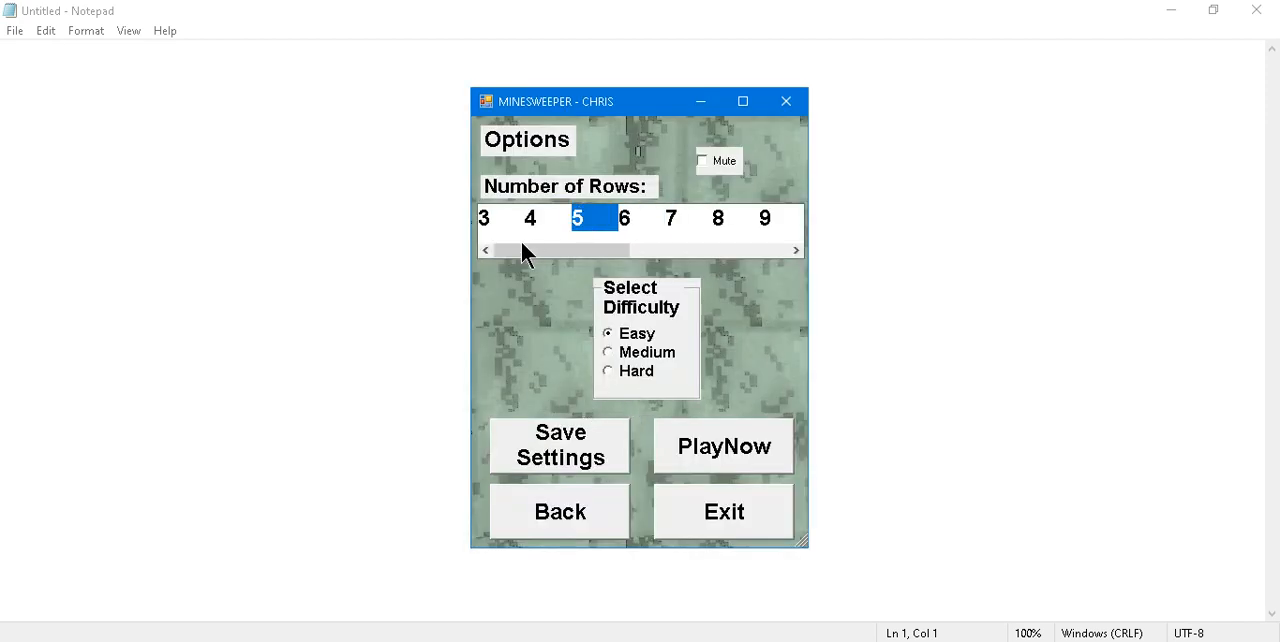
{"action": "left_click", "coordinate": [560, 446]}
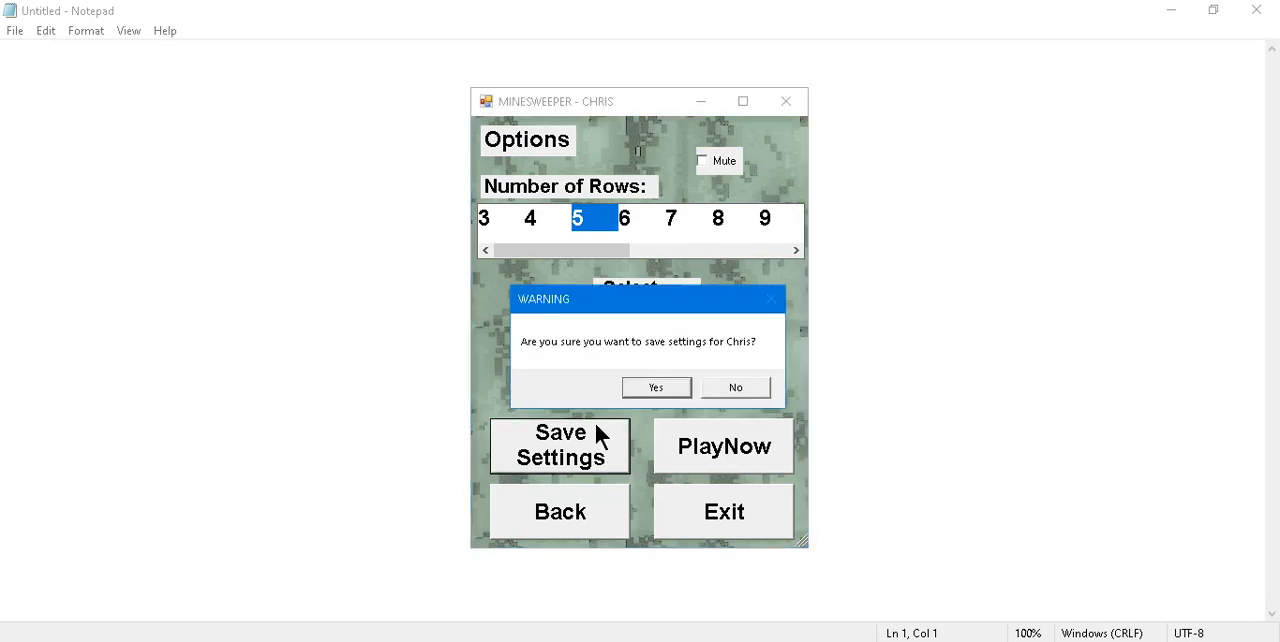
{"action": "left_click", "coordinate": [656, 388]}
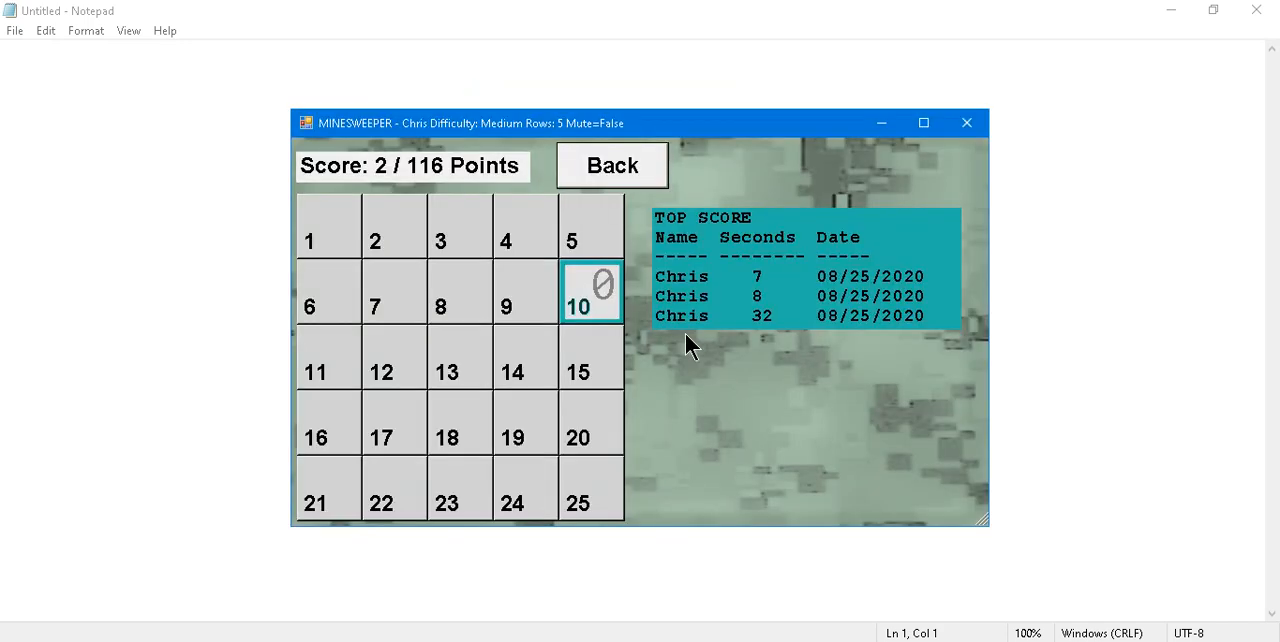
Reveal the remaining safe squares (including 23, 20, 24, 25) to win at 116/116 and dismiss the message.
{"action": "left_click", "coordinate": [572, 224]}
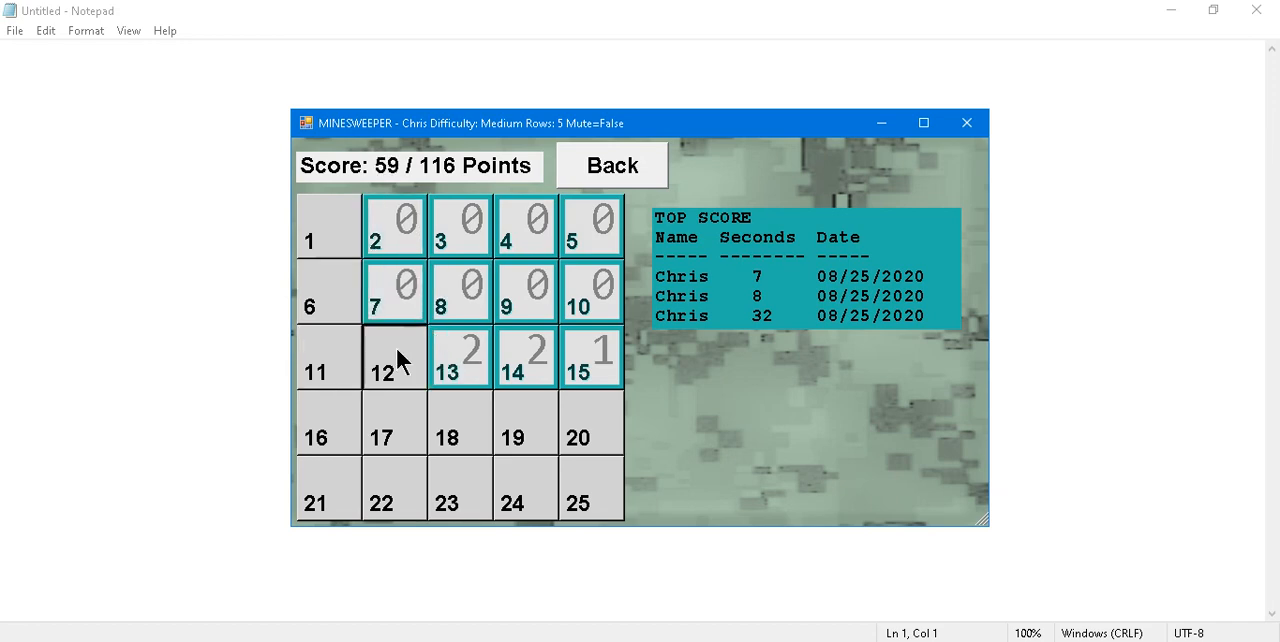
{"action": "left_click", "coordinate": [394, 422]}
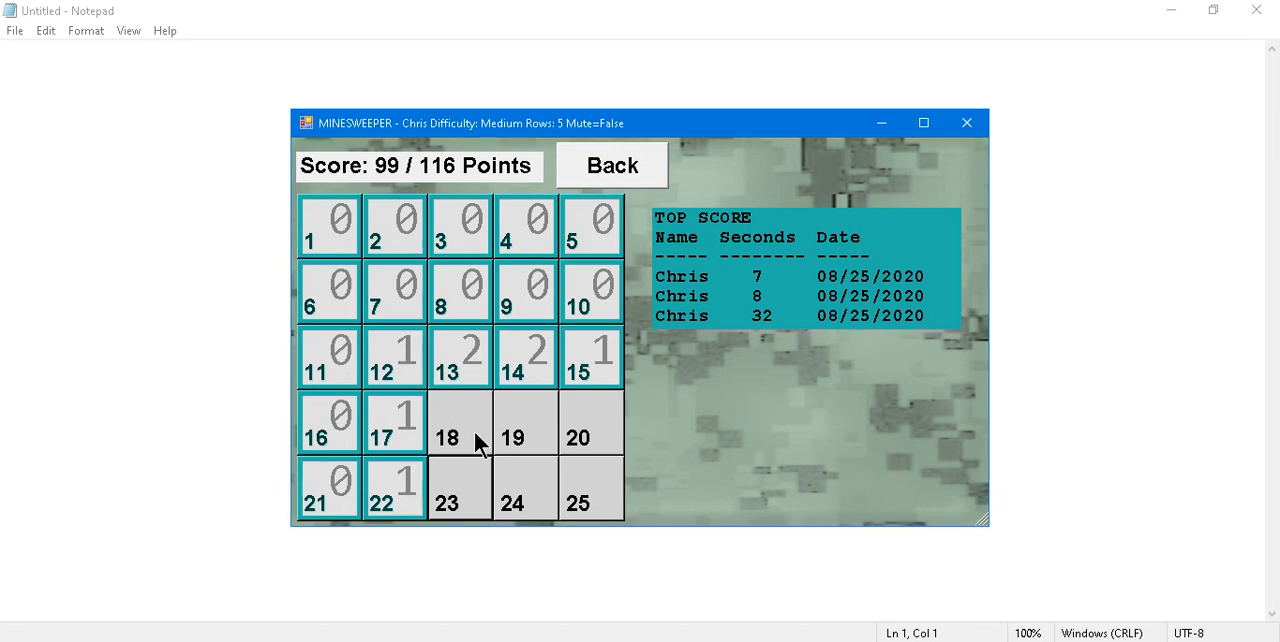
{"action": "mouse_move", "coordinate": [408, 378]}
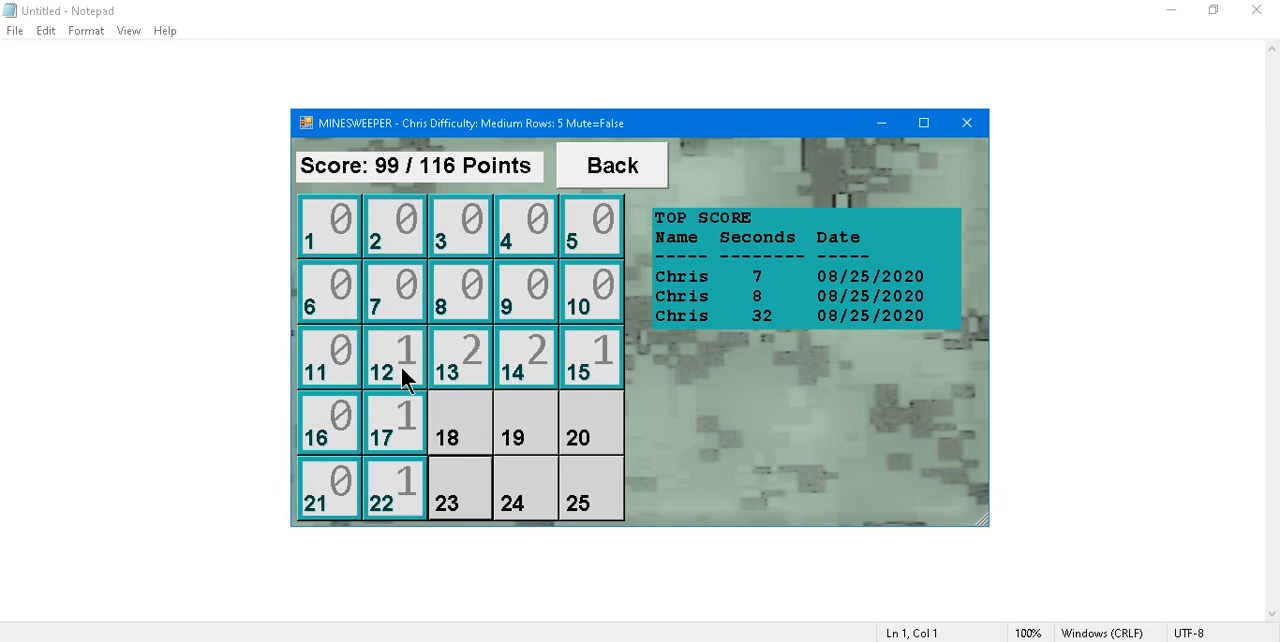
{"action": "mouse_move", "coordinate": [424, 388]}
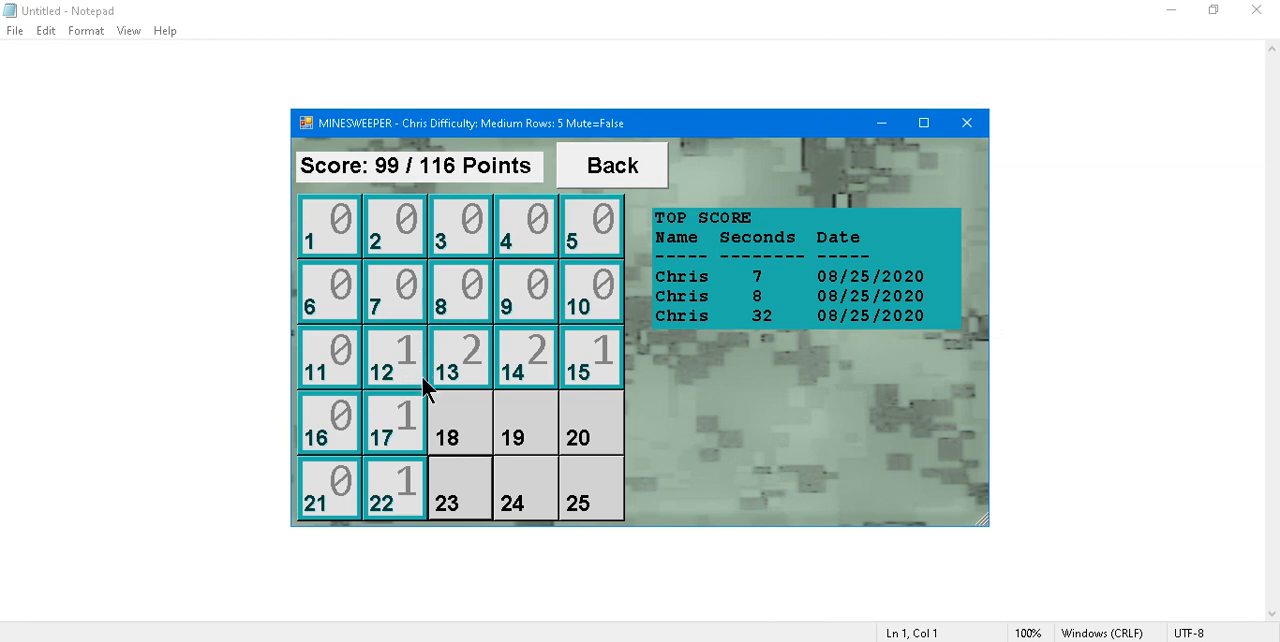
{"action": "mouse_move", "coordinate": [468, 416]}
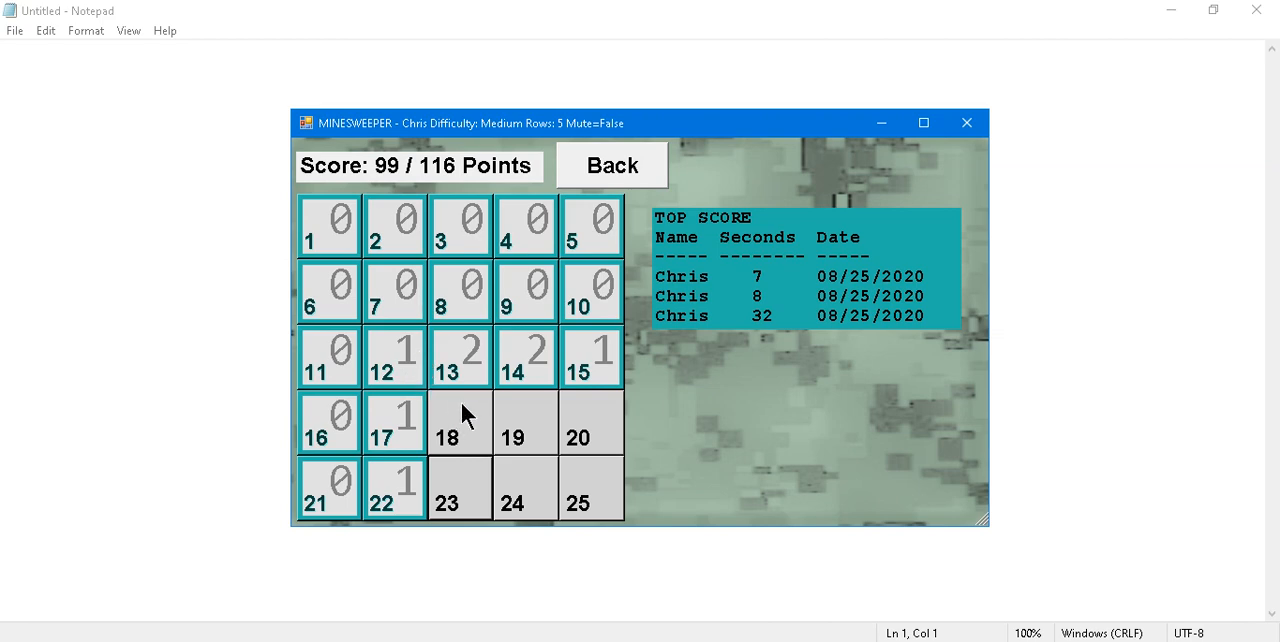
{"action": "mouse_move", "coordinate": [460, 504]}
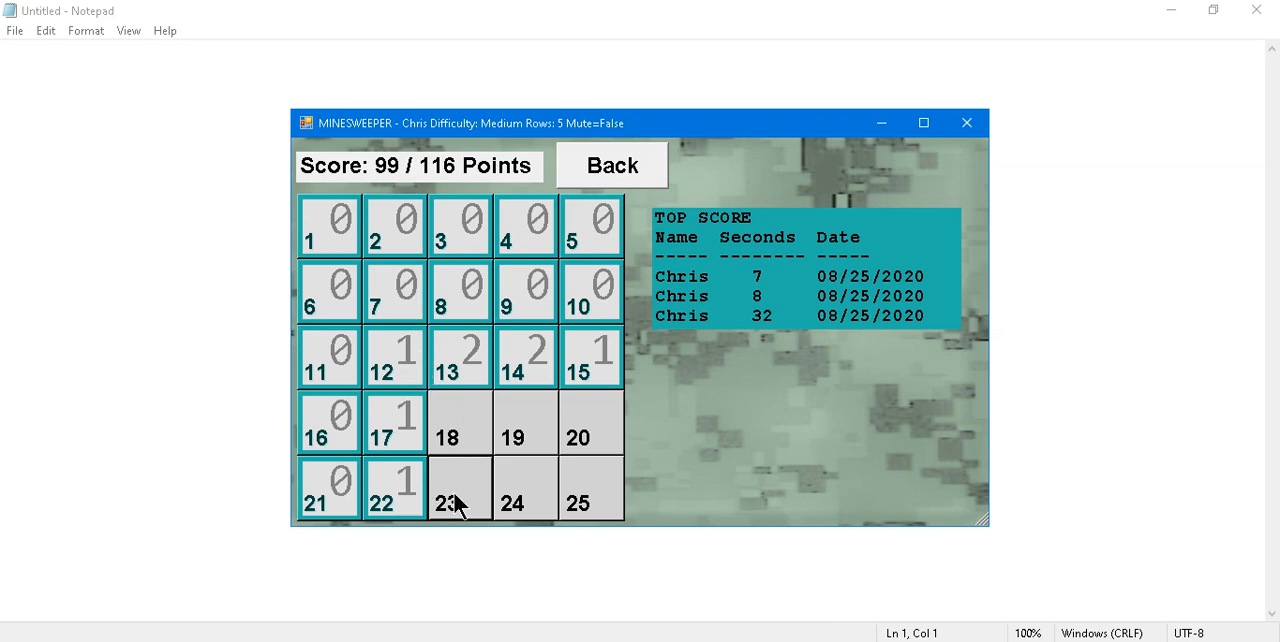
{"action": "mouse_move", "coordinate": [404, 490]}
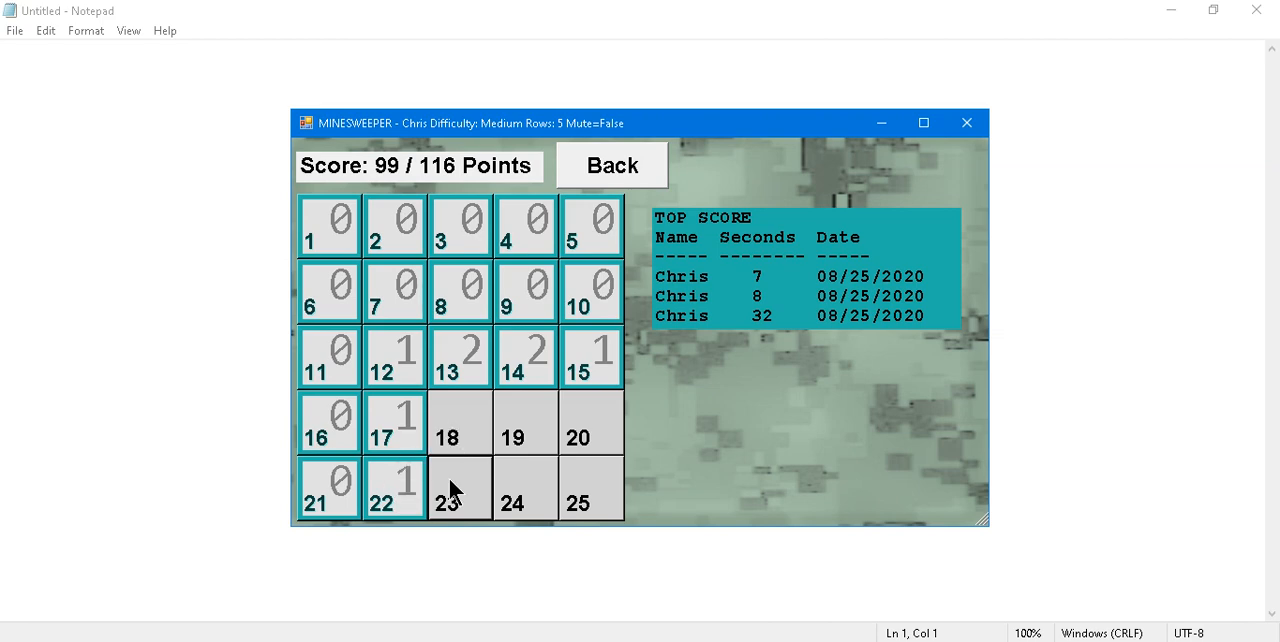
{"action": "left_click", "coordinate": [460, 488]}
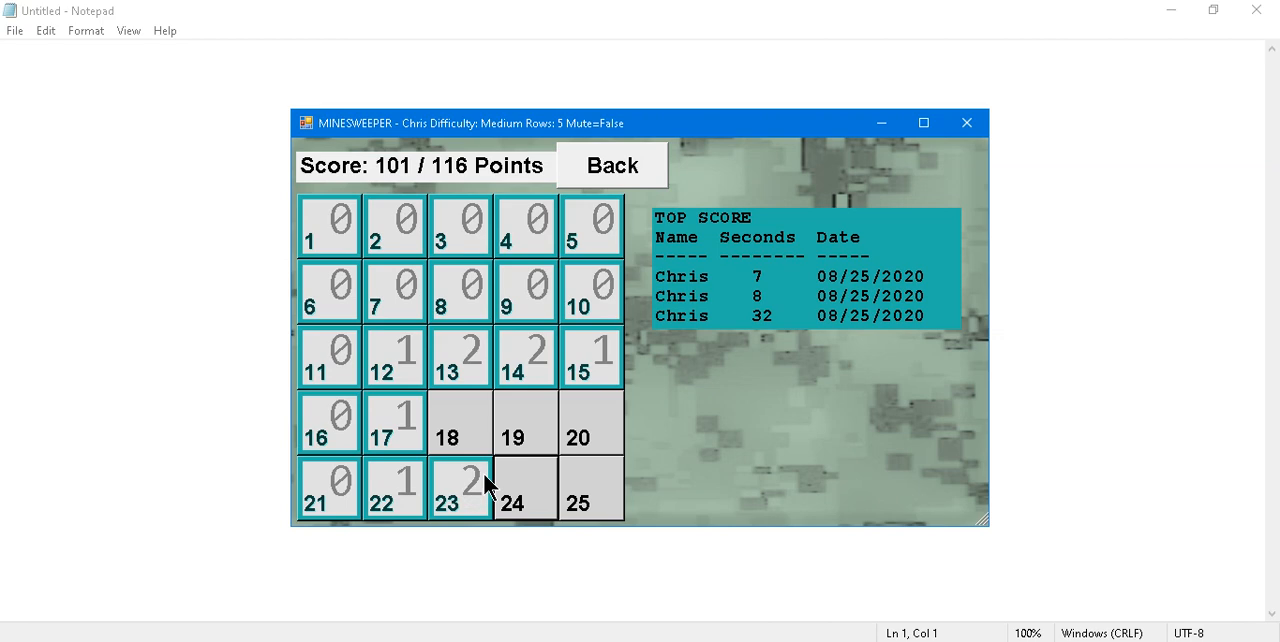
{"action": "mouse_move", "coordinate": [476, 424]}
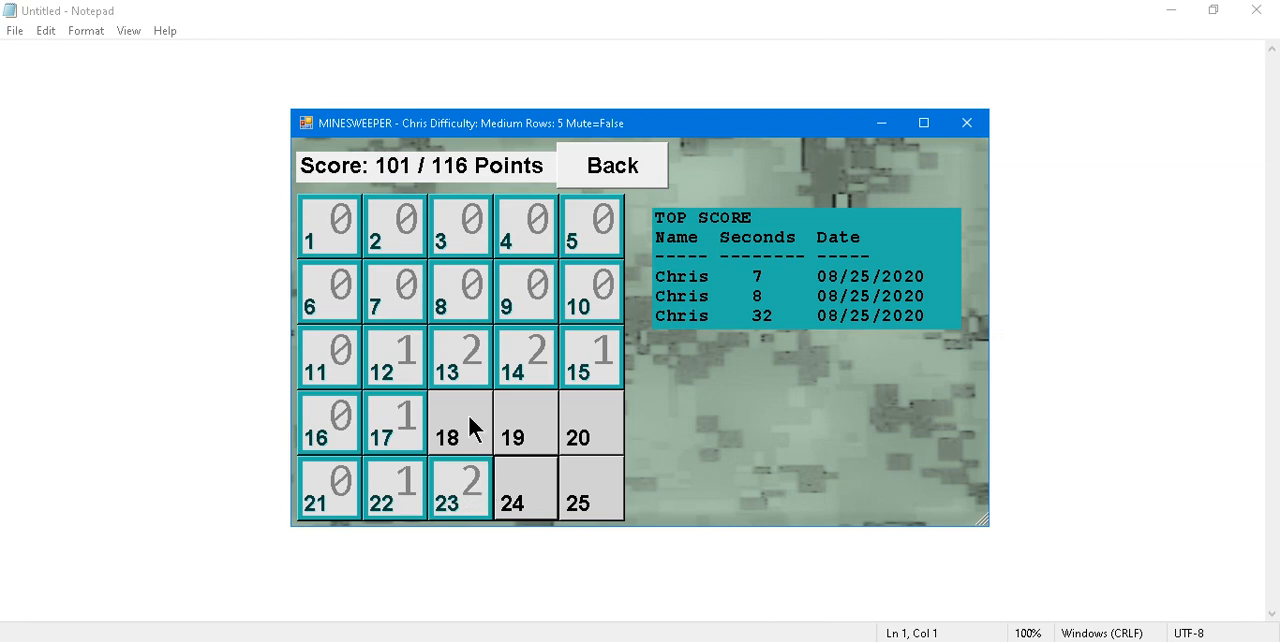
{"action": "mouse_move", "coordinate": [444, 424]}
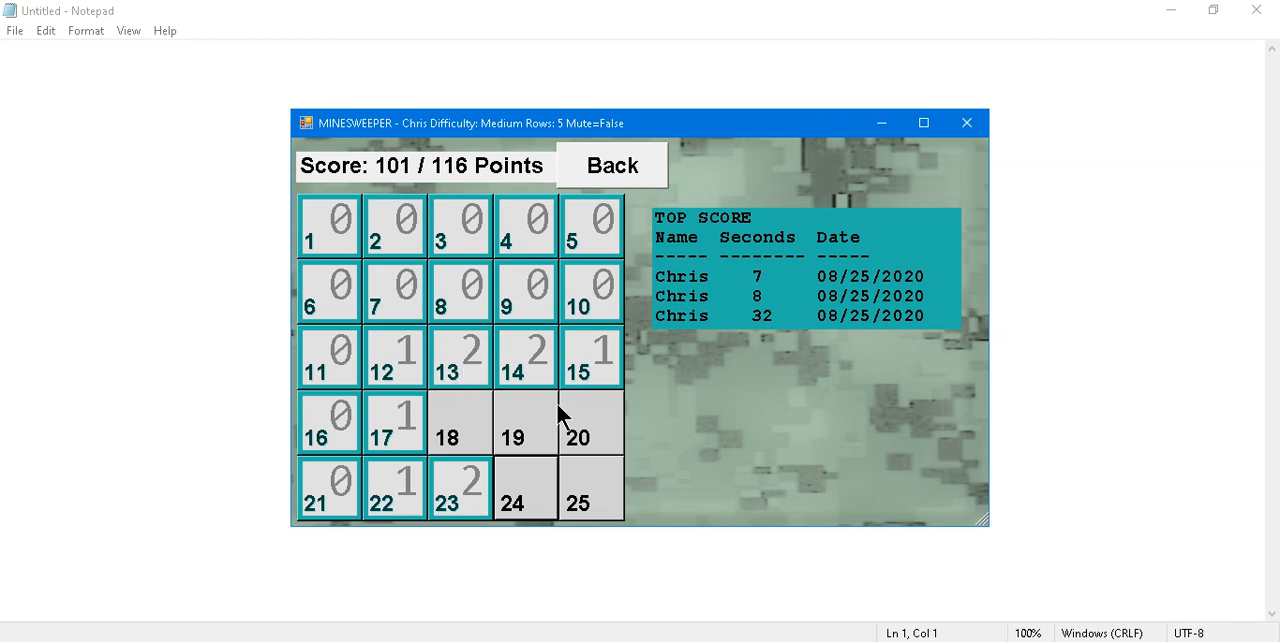
{"action": "left_click", "coordinate": [590, 422]}
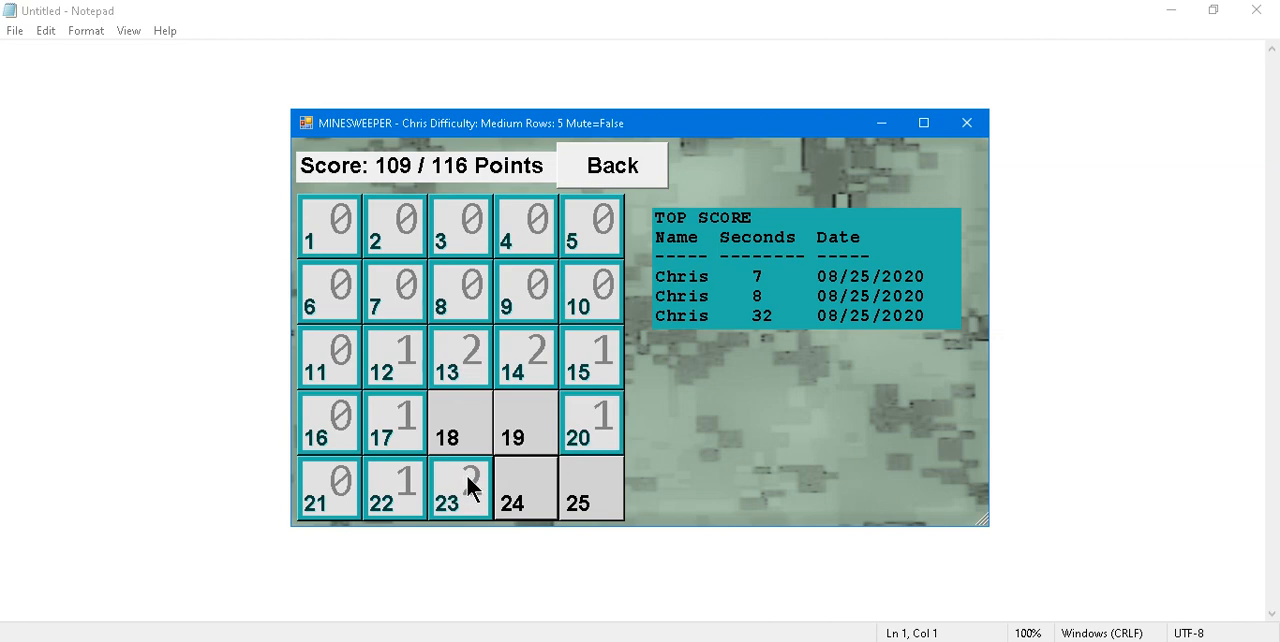
{"action": "left_click", "coordinate": [524, 488]}
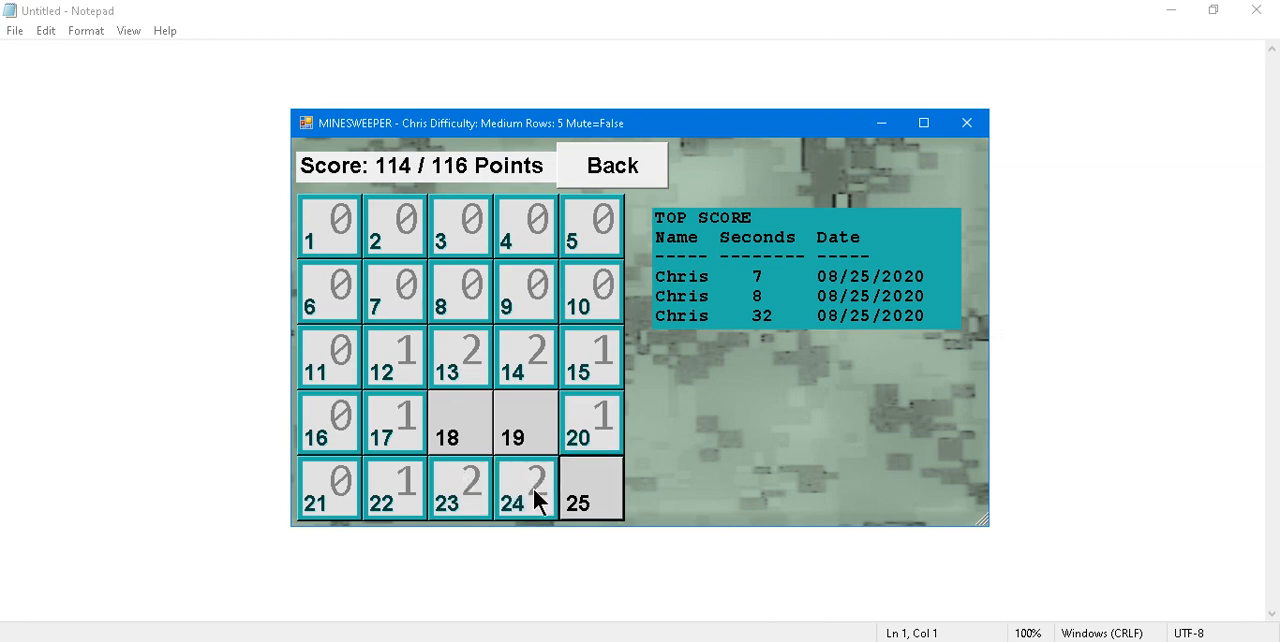
{"action": "left_click", "coordinate": [590, 488]}
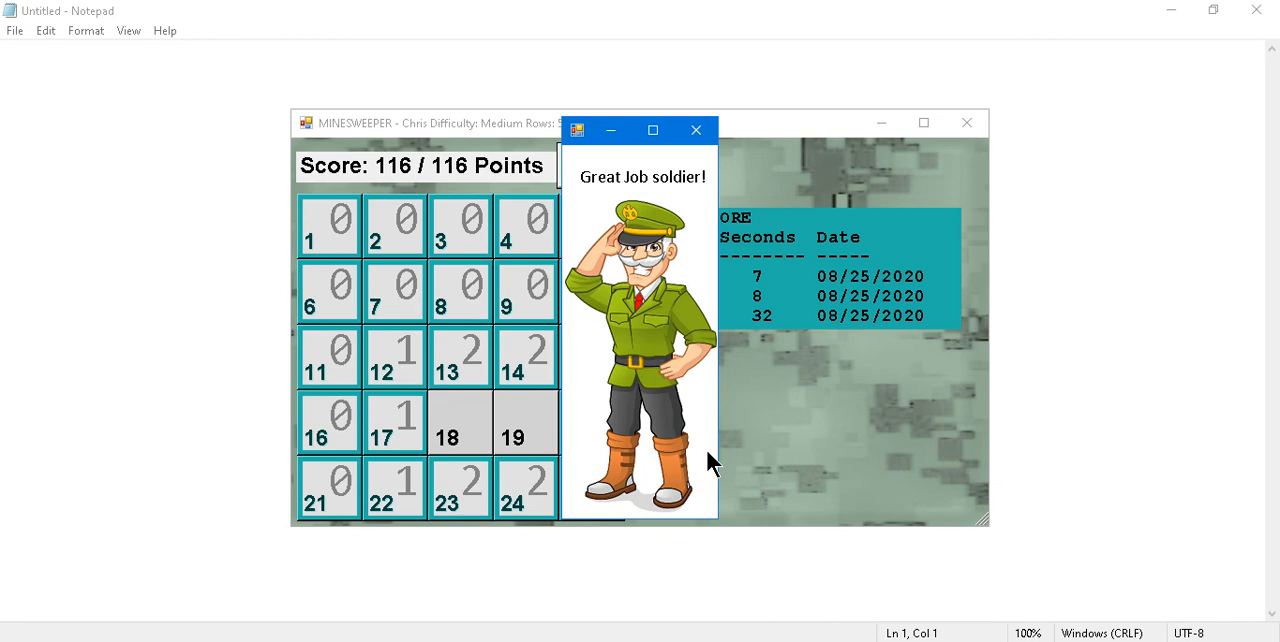
{"action": "left_click", "coordinate": [696, 130]}
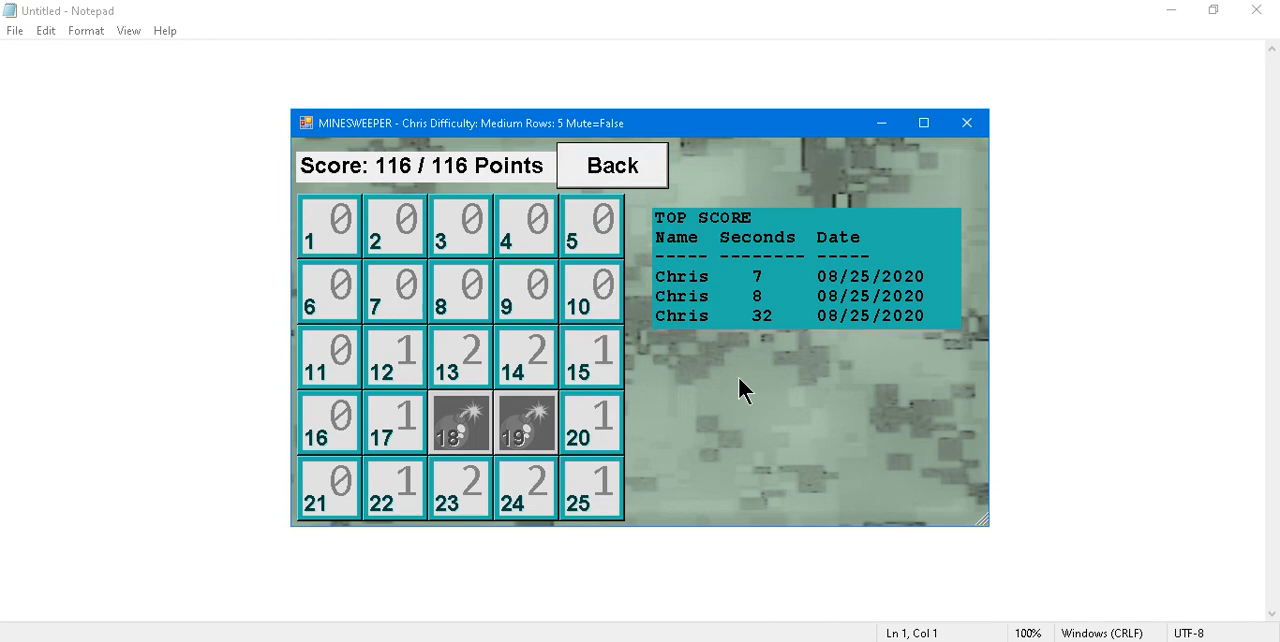
{"action": "mouse_move", "coordinate": [604, 170]}
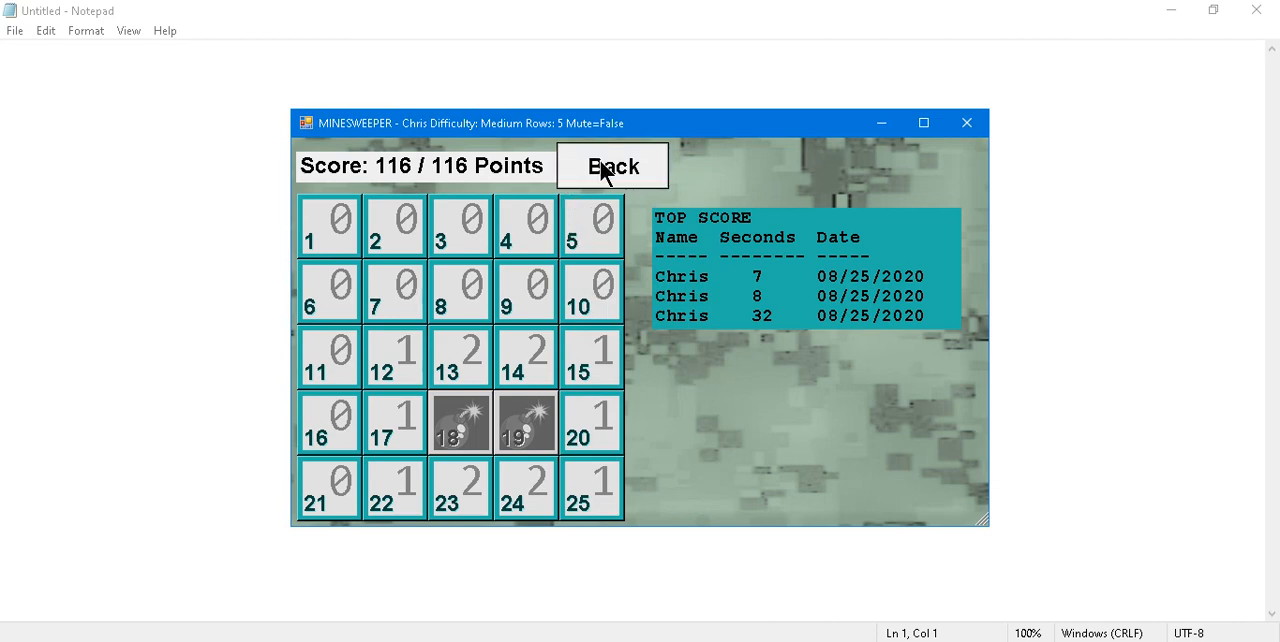
Return from the won round to Chris's options screen at 5 rows, Medium.
{"action": "left_click", "coordinate": [612, 166]}
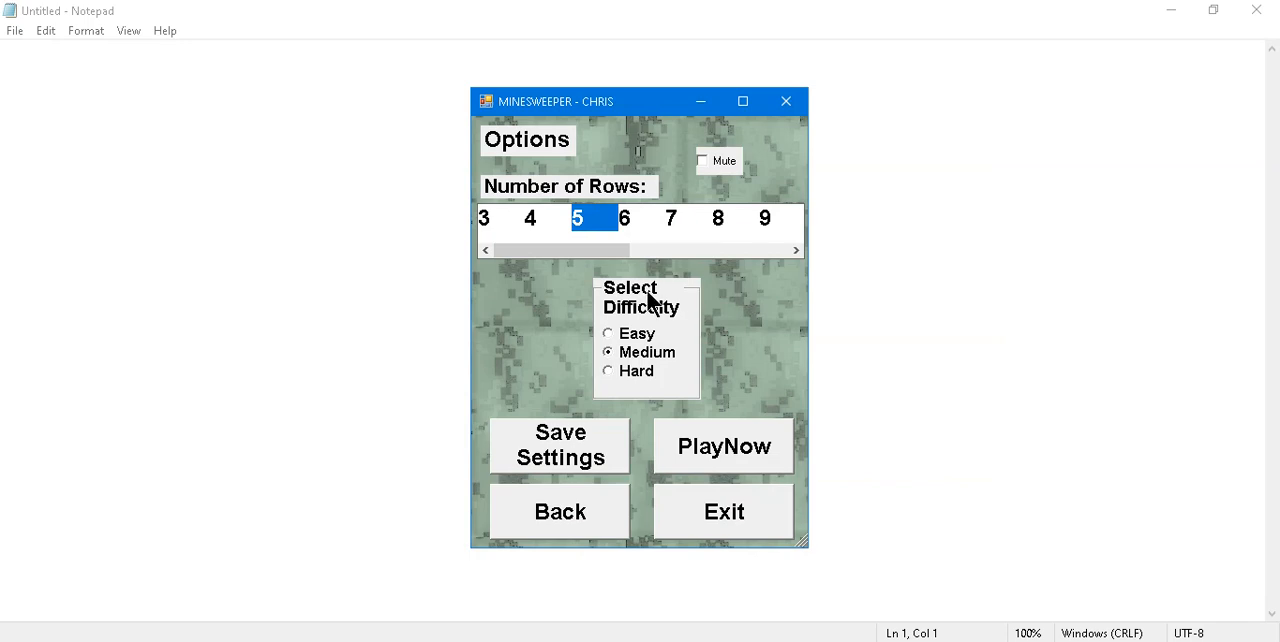
{"action": "mouse_move", "coordinate": [650, 350]}
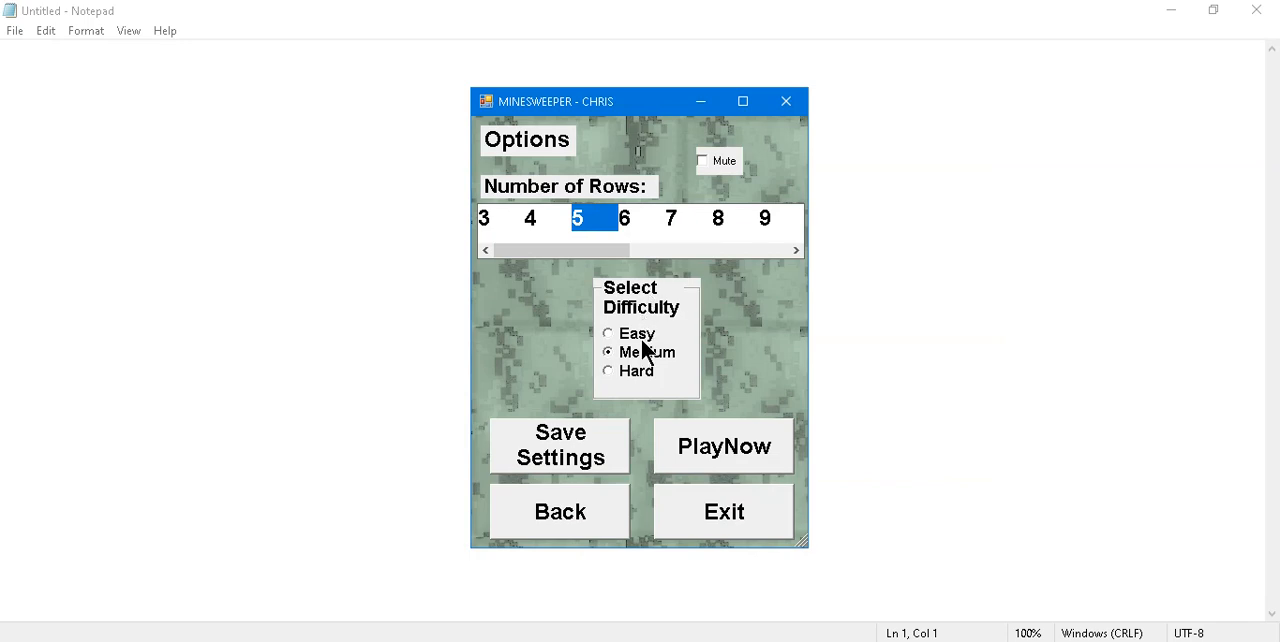
{"action": "mouse_move", "coordinate": [668, 404]}
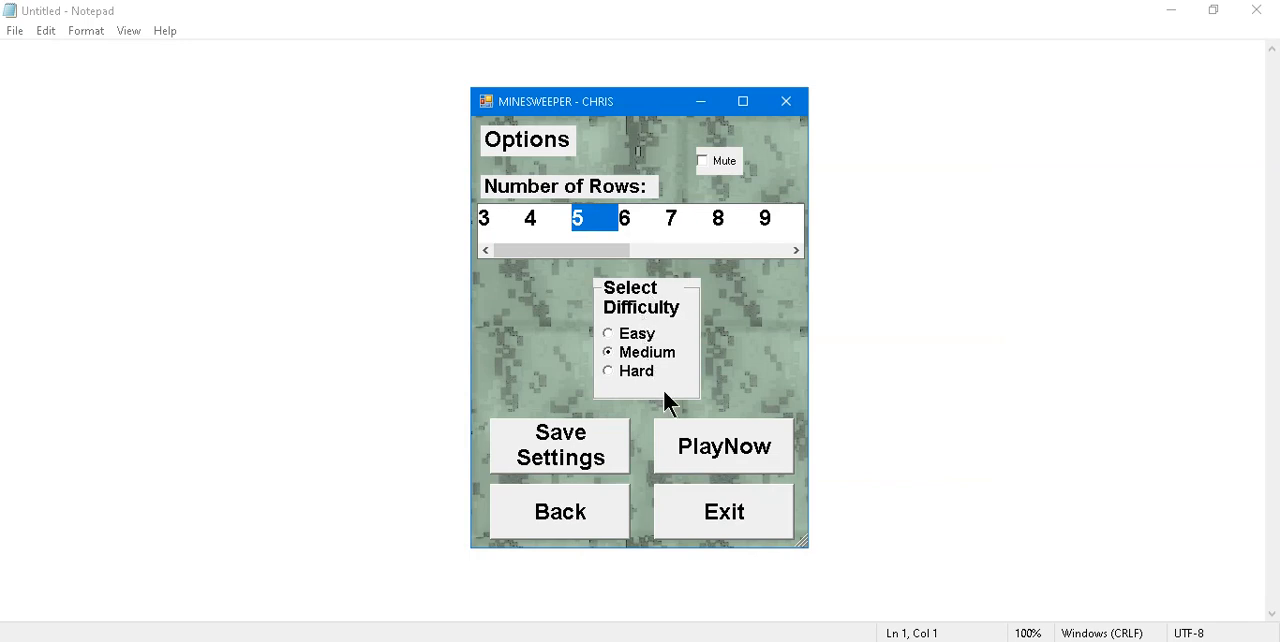
{"action": "mouse_move", "coordinate": [716, 452]}
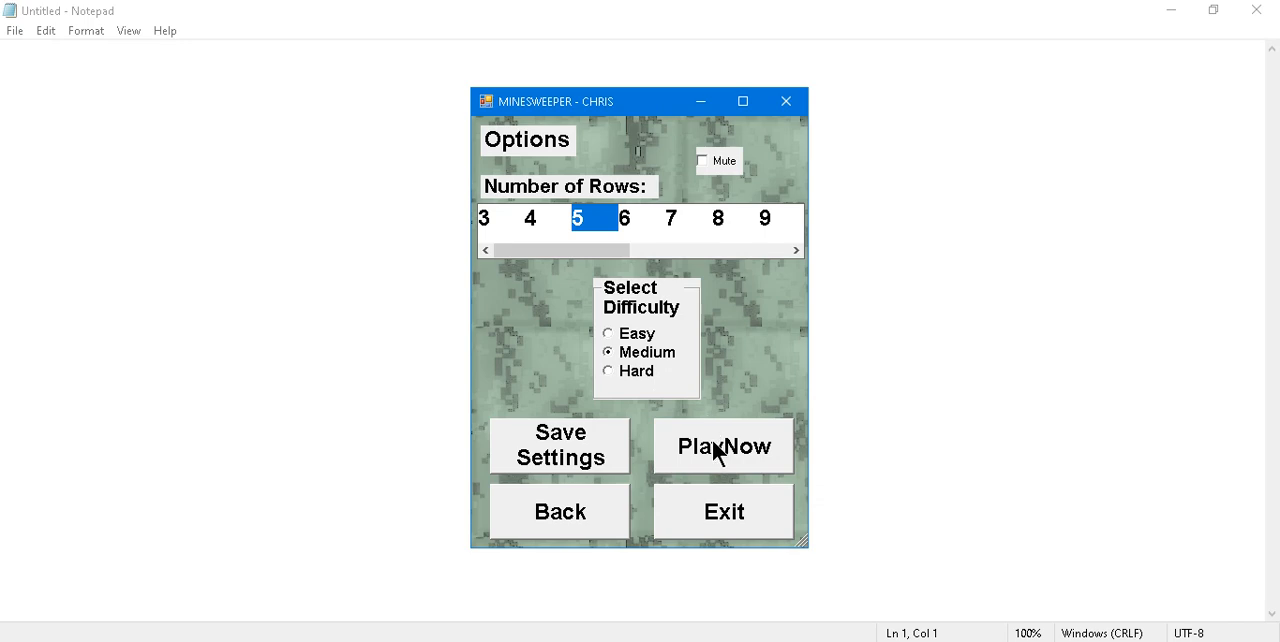
Begin a new Medium 5-row round for Chris with PlayNow.
{"action": "left_click", "coordinate": [724, 446]}
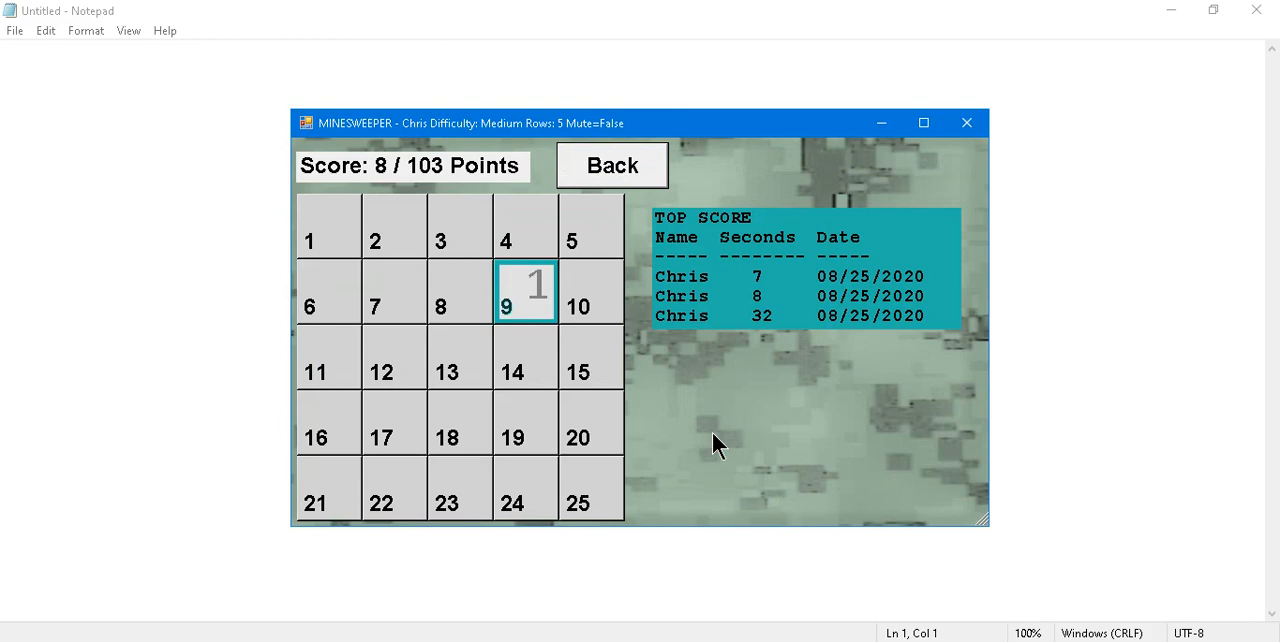
{"action": "mouse_move", "coordinate": [712, 440]}
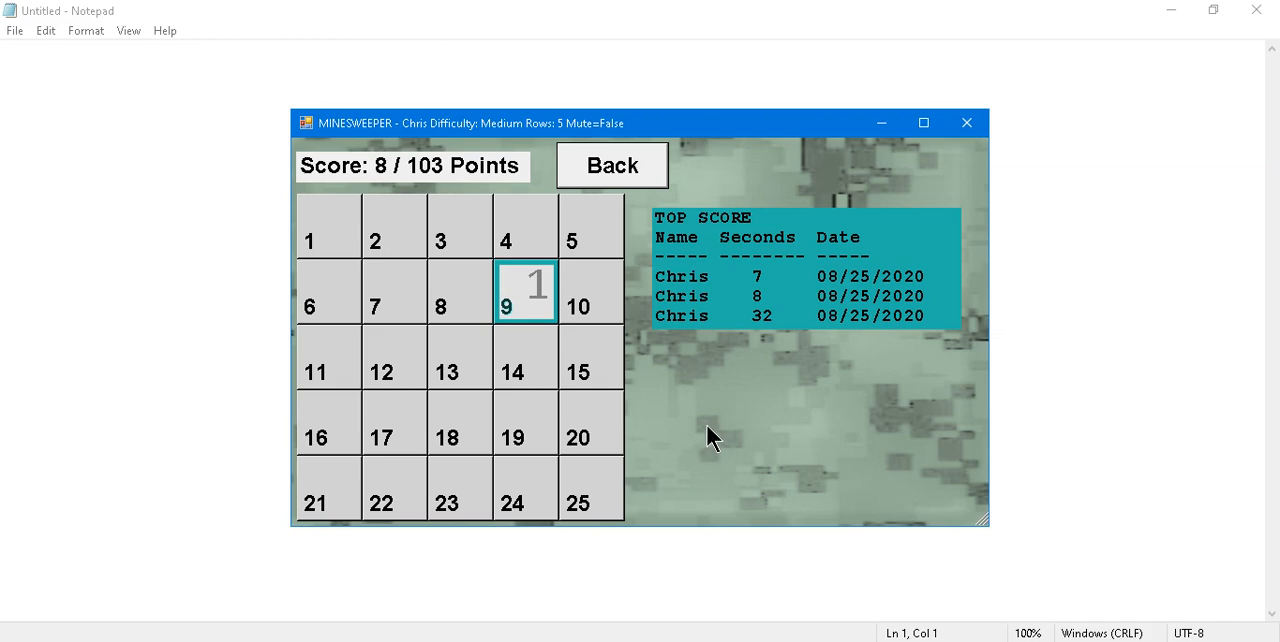
{"action": "mouse_move", "coordinate": [798, 390]}
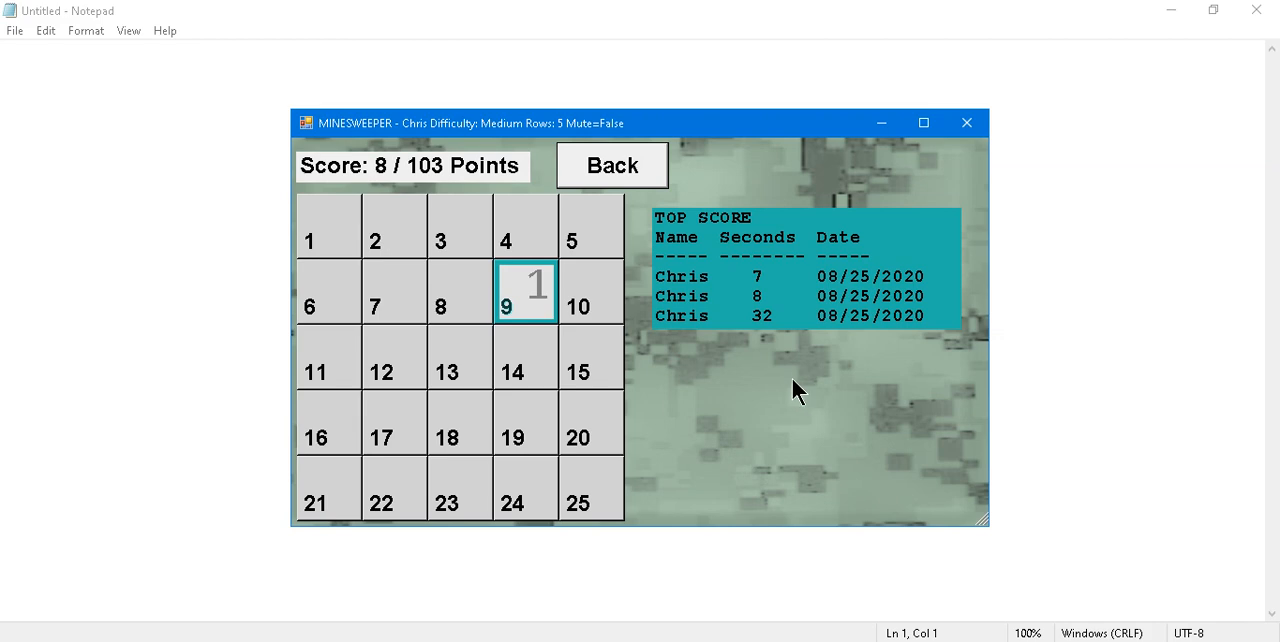
{"action": "mouse_move", "coordinate": [784, 414]}
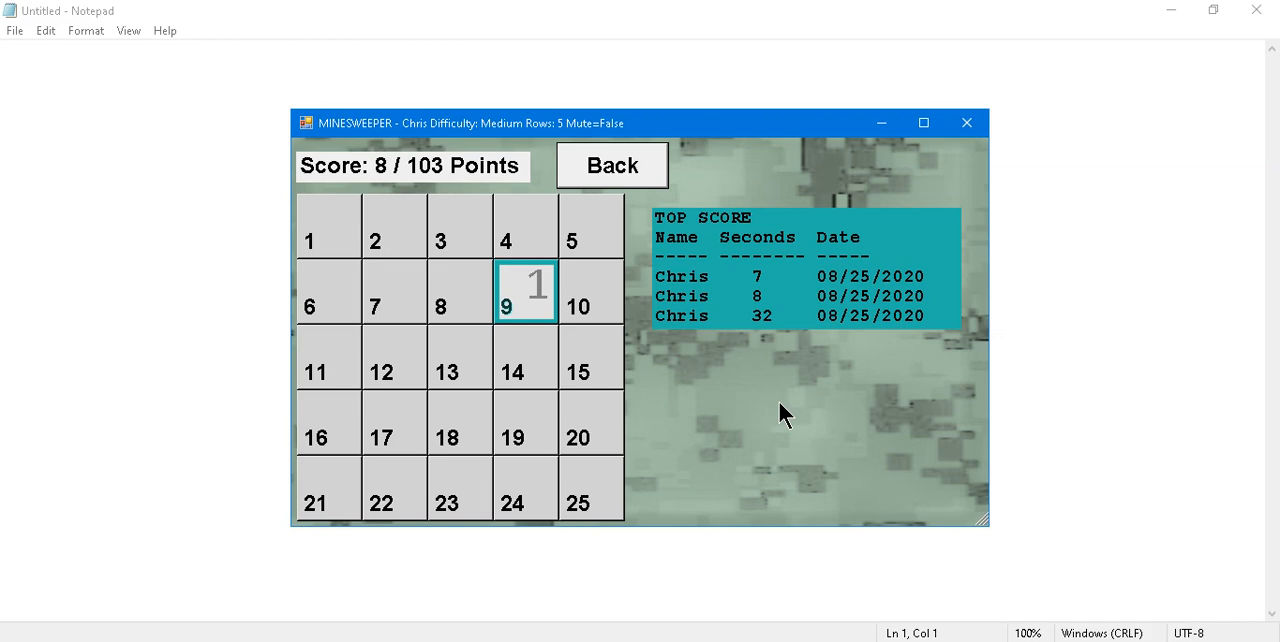
{"action": "mouse_move", "coordinate": [784, 416]}
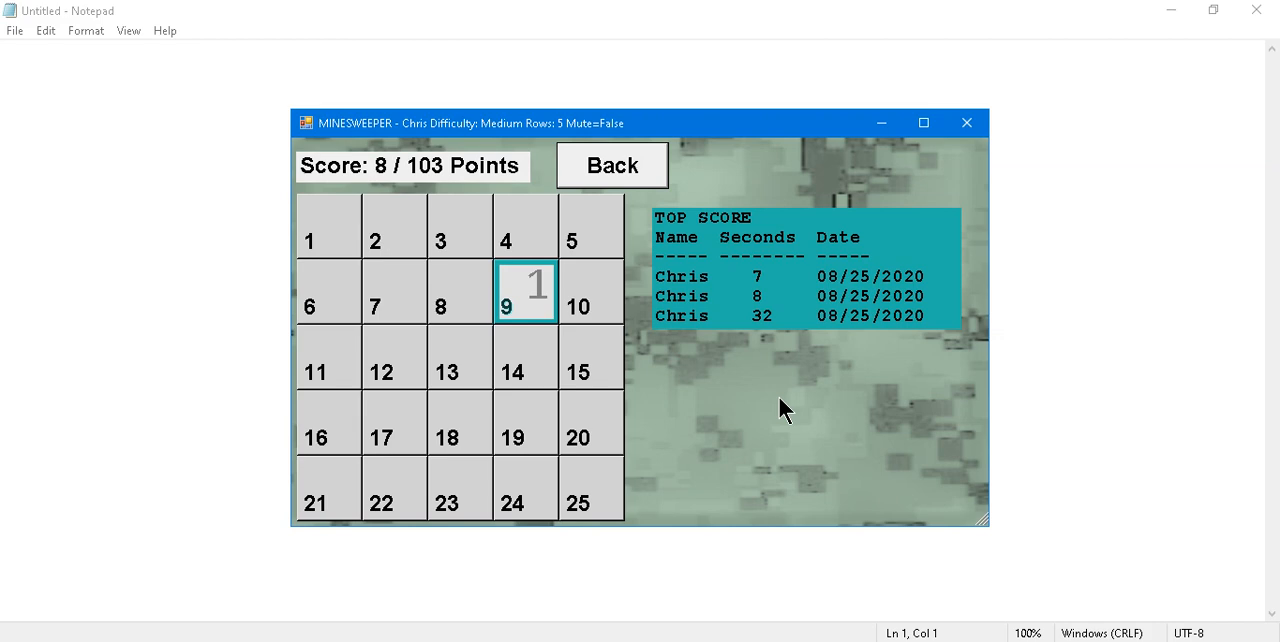
{"action": "mouse_move", "coordinate": [780, 410]}
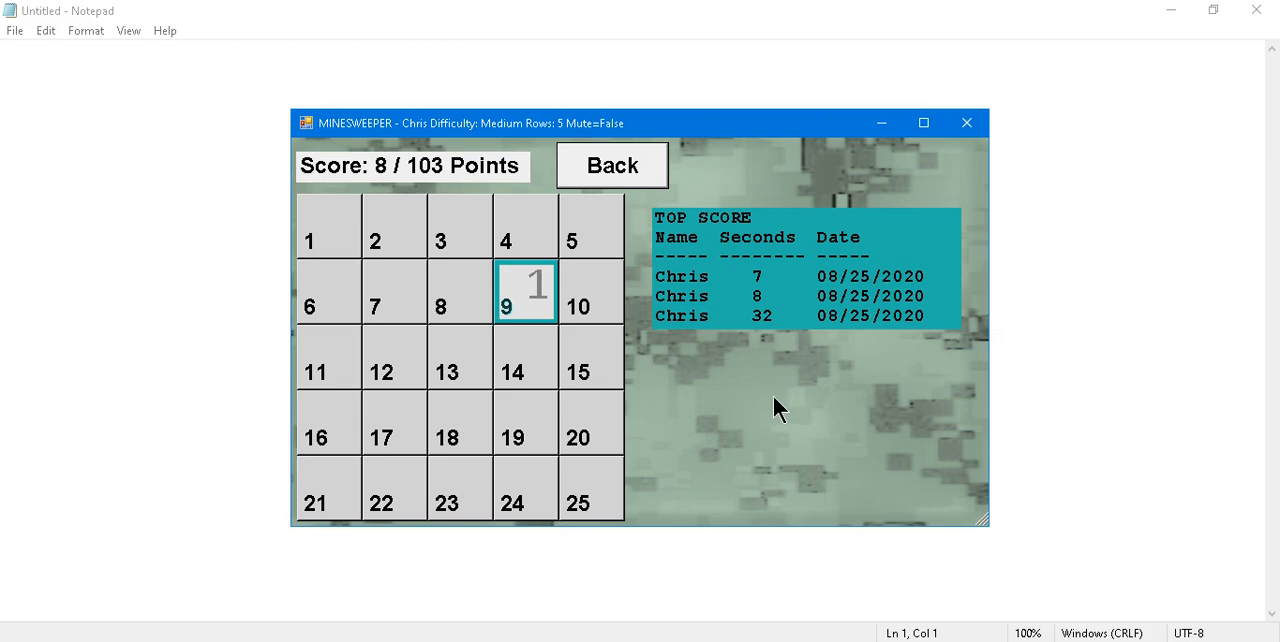
{"action": "mouse_move", "coordinate": [758, 388]}
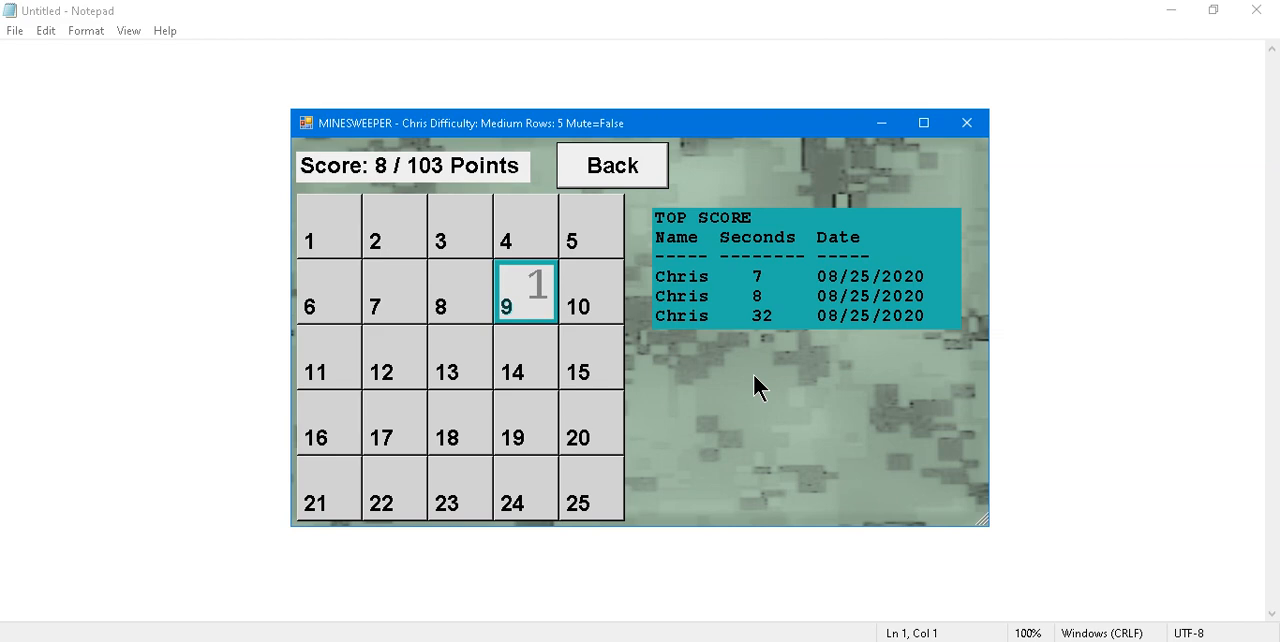
{"action": "mouse_move", "coordinate": [732, 418]}
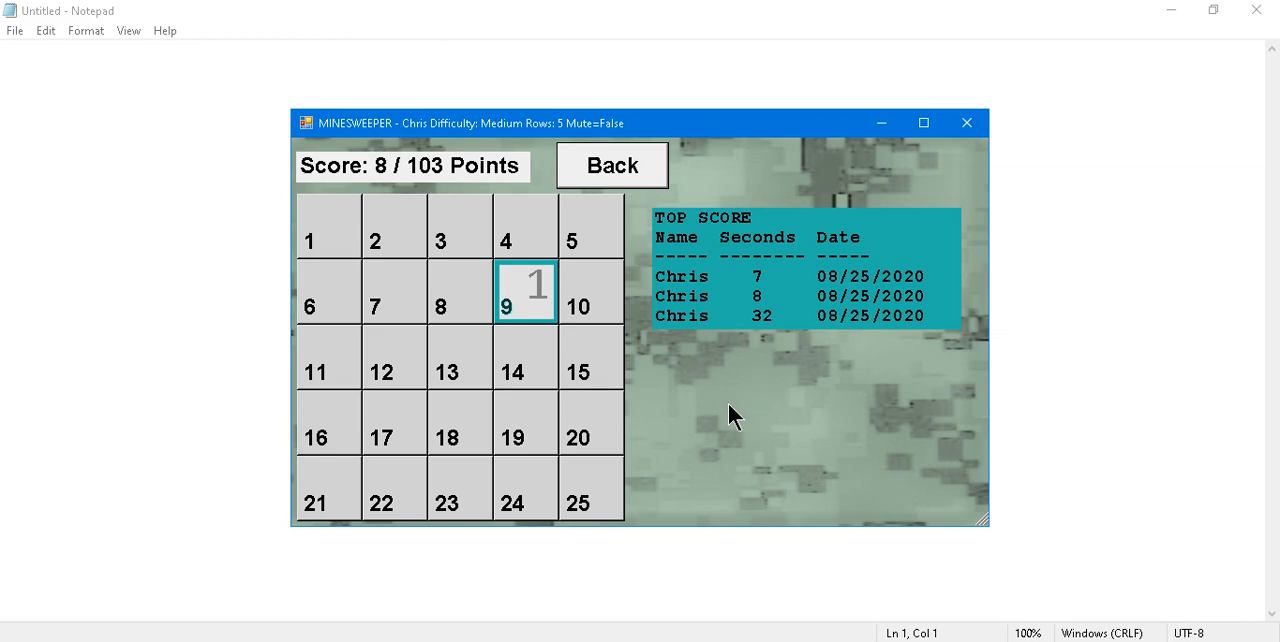
{"action": "mouse_move", "coordinate": [384, 496]}
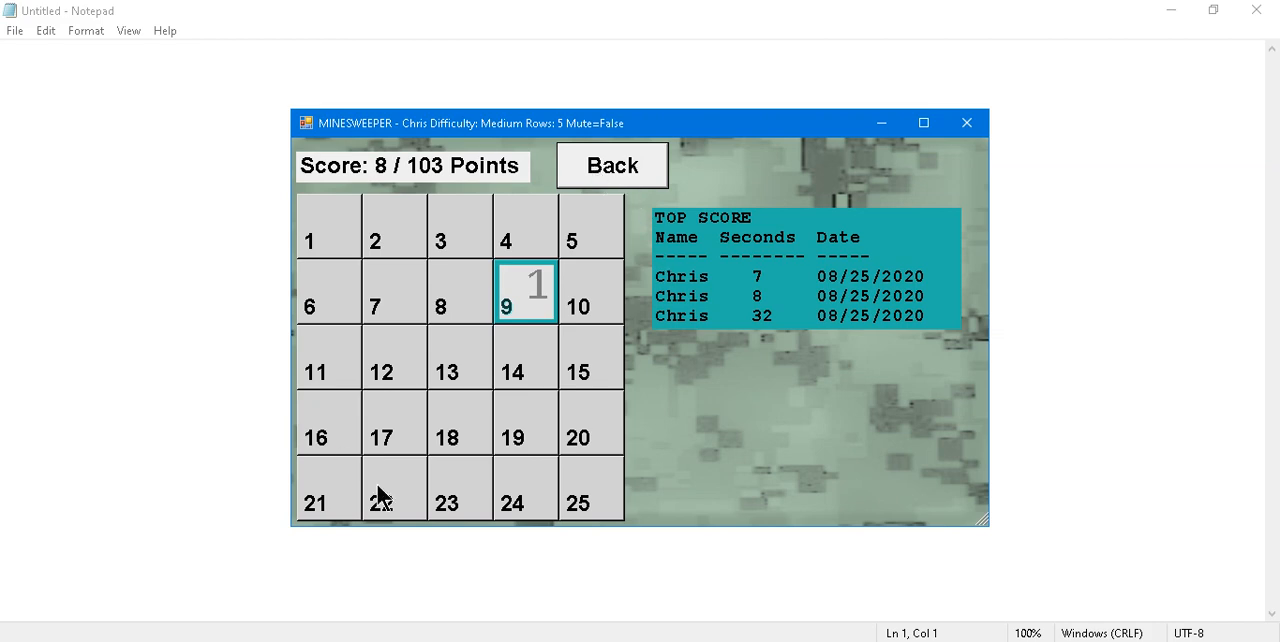
{"action": "mouse_move", "coordinate": [556, 378]}
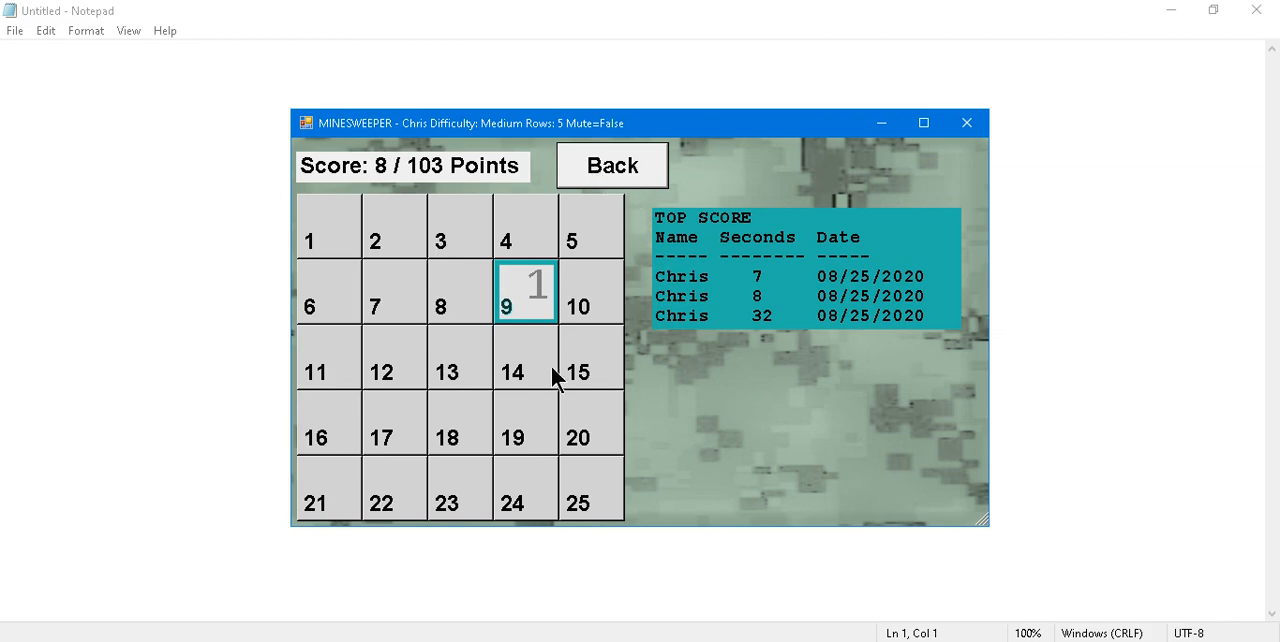
{"action": "mouse_move", "coordinate": [420, 500]}
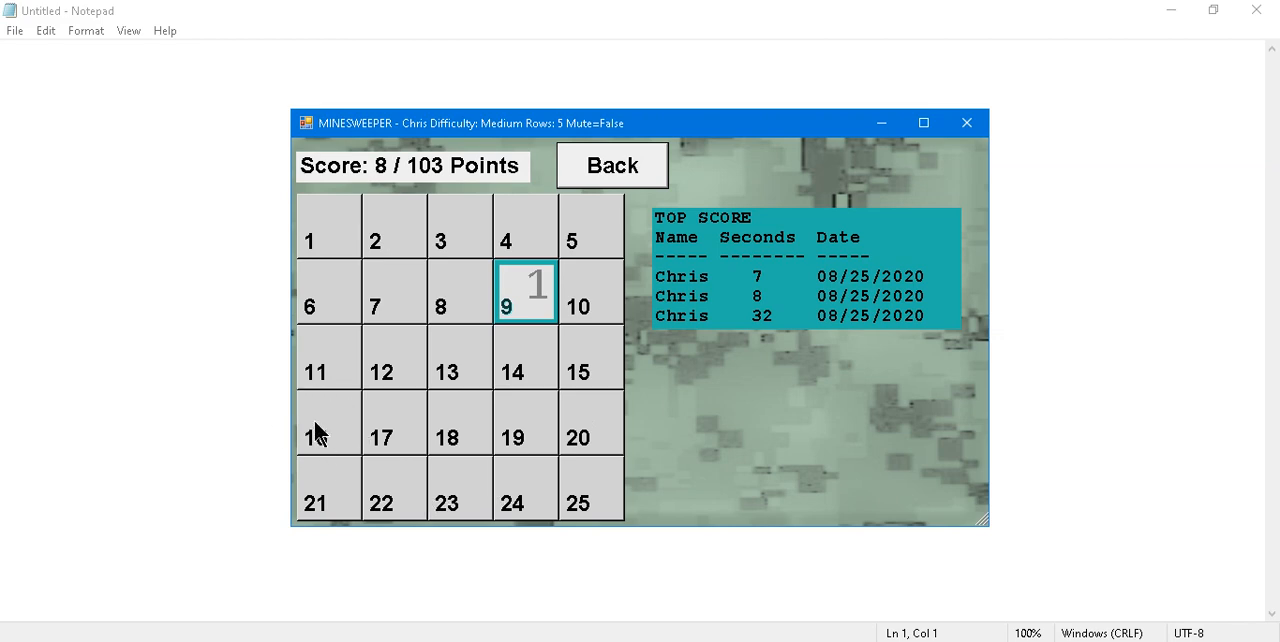
{"action": "mouse_move", "coordinate": [628, 306]}
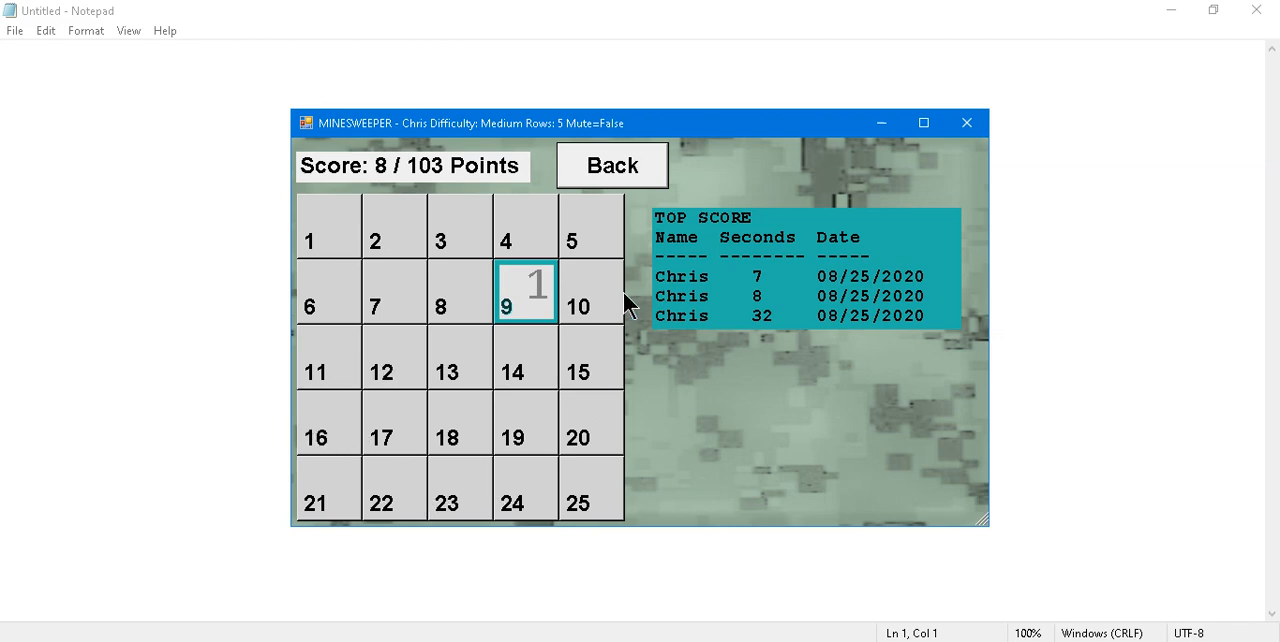
{"action": "mouse_move", "coordinate": [364, 436]}
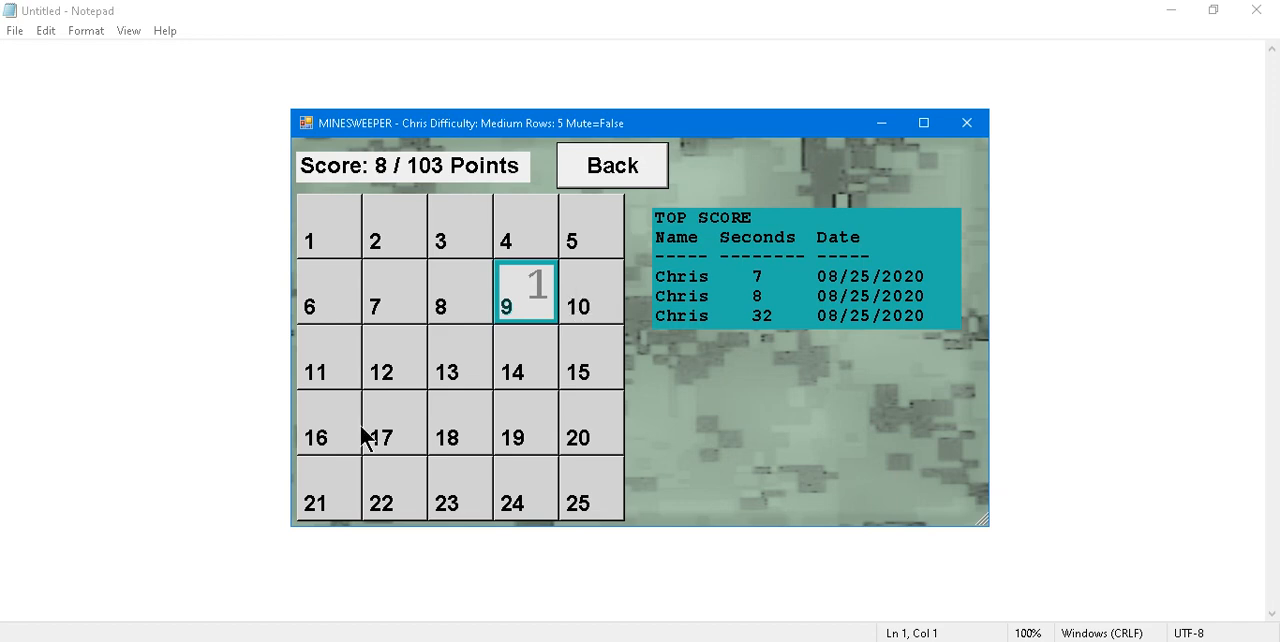
{"action": "mouse_move", "coordinate": [628, 304]}
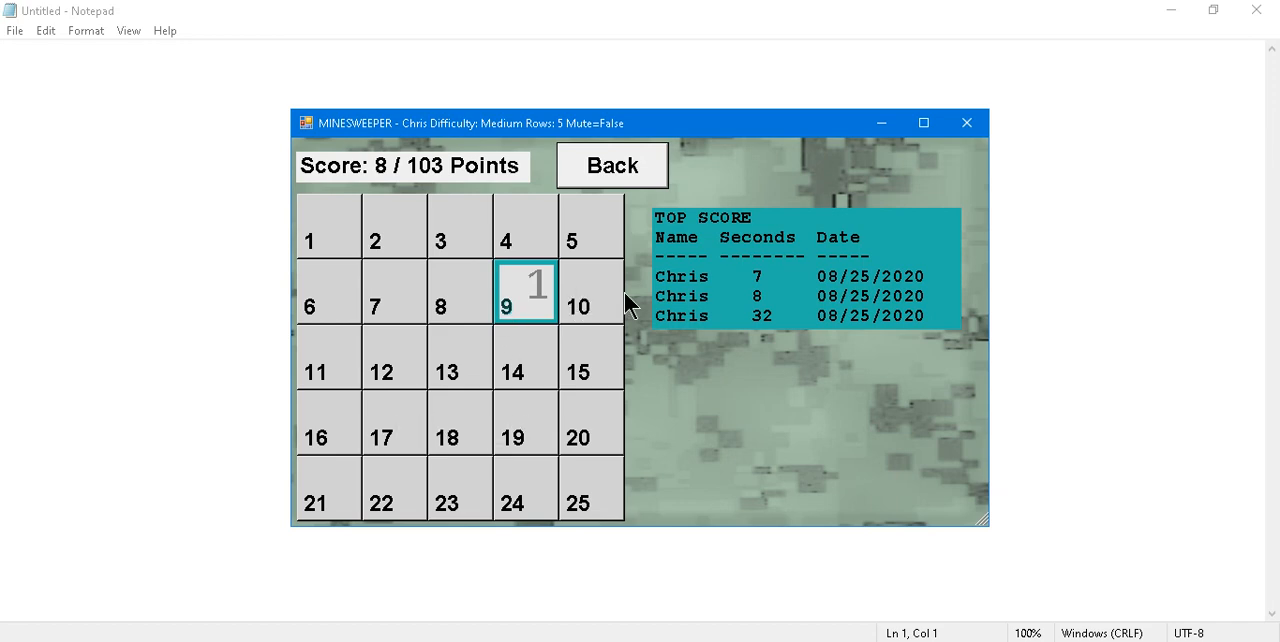
{"action": "mouse_move", "coordinate": [362, 432]}
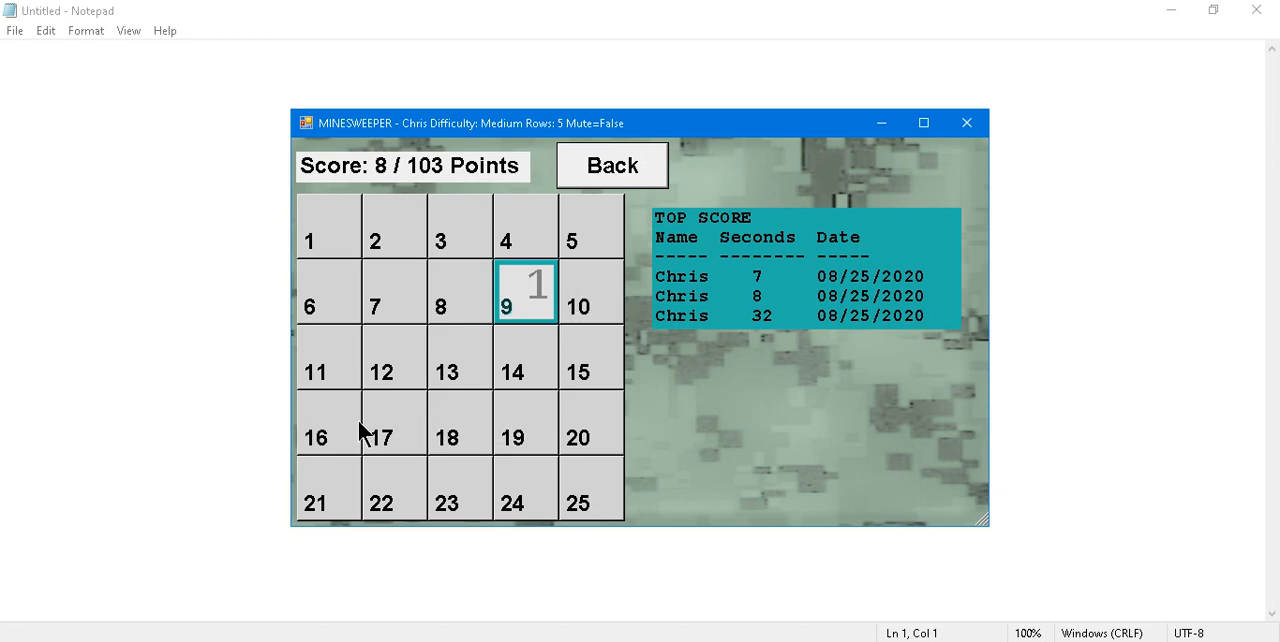
{"action": "mouse_move", "coordinate": [524, 298]}
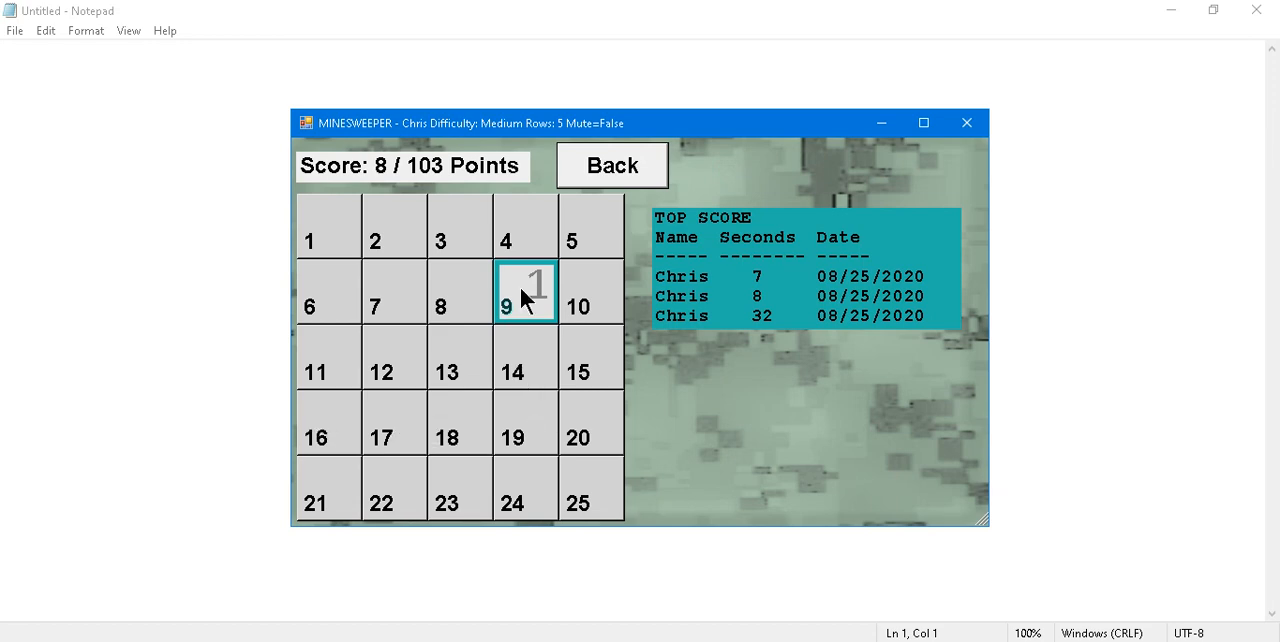
{"action": "mouse_move", "coordinate": [700, 304]}
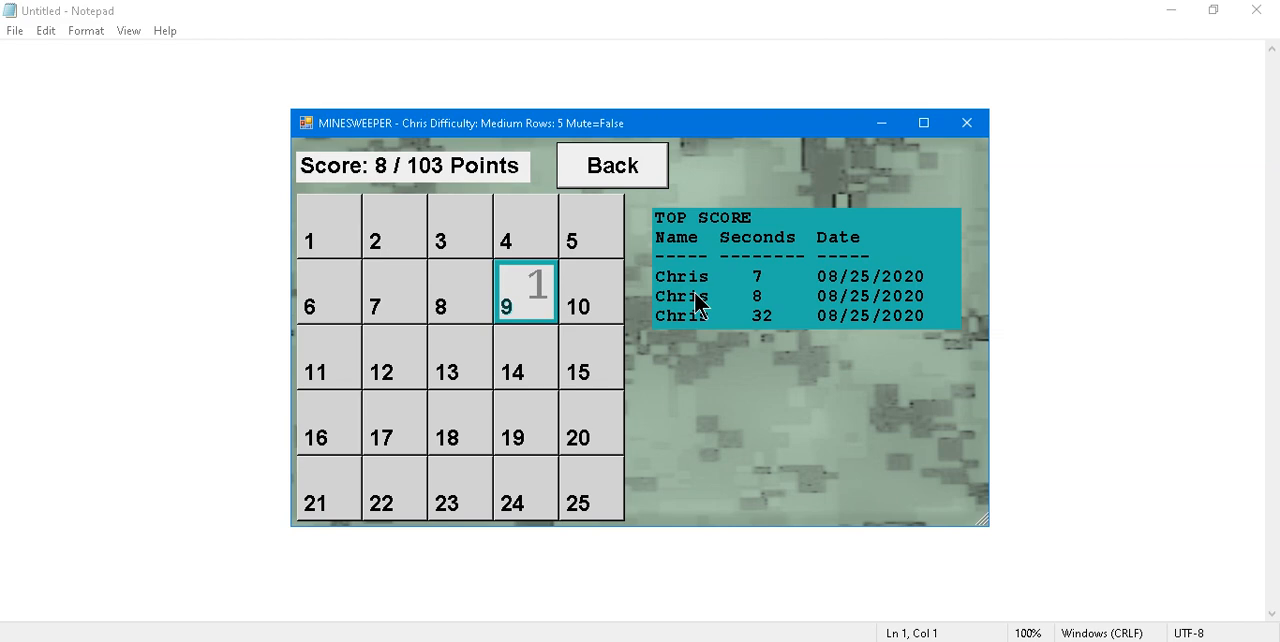
{"action": "mouse_move", "coordinate": [692, 288]}
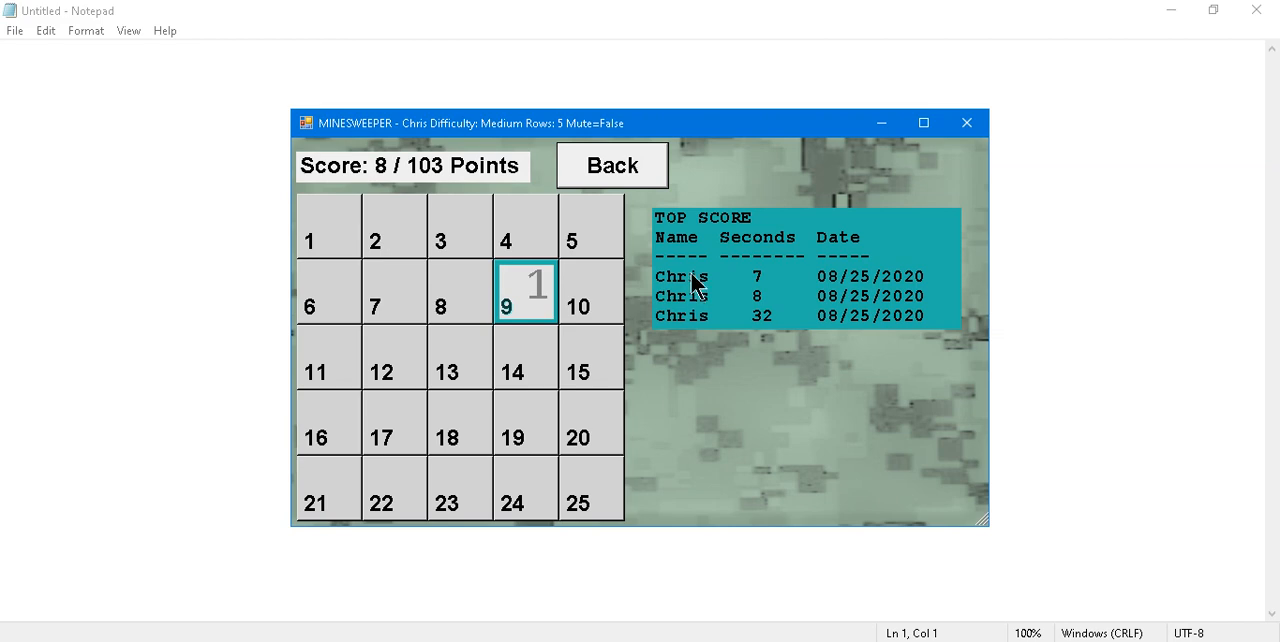
{"action": "mouse_move", "coordinate": [736, 180]}
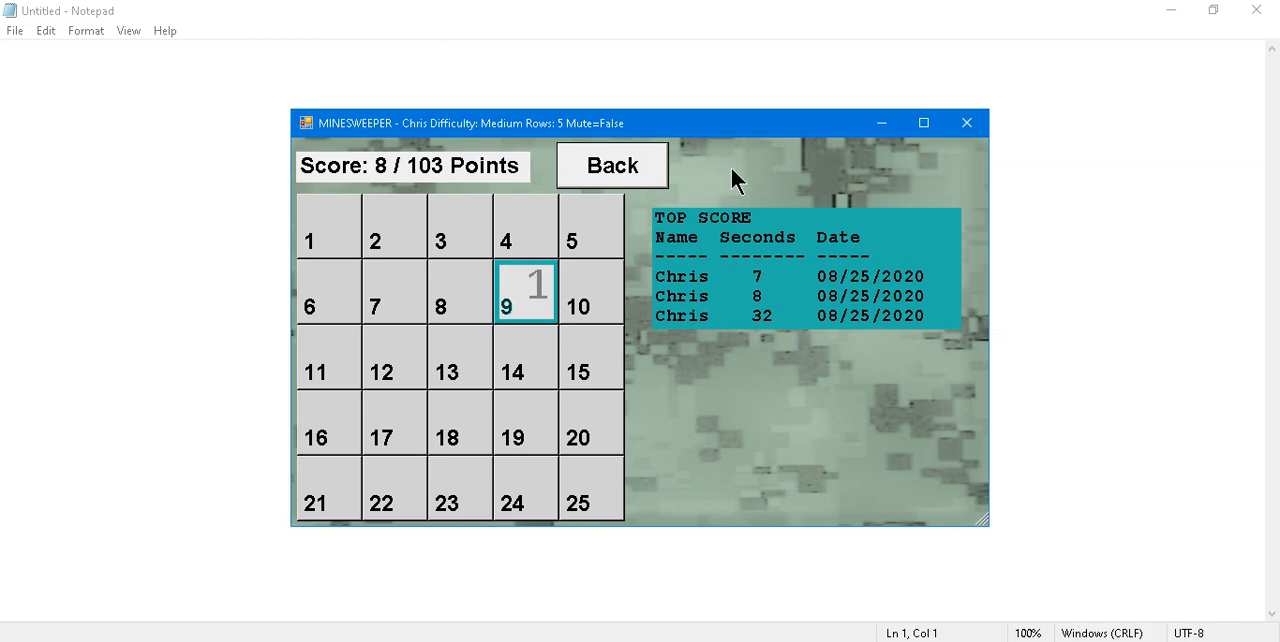
{"action": "mouse_move", "coordinate": [824, 190]}
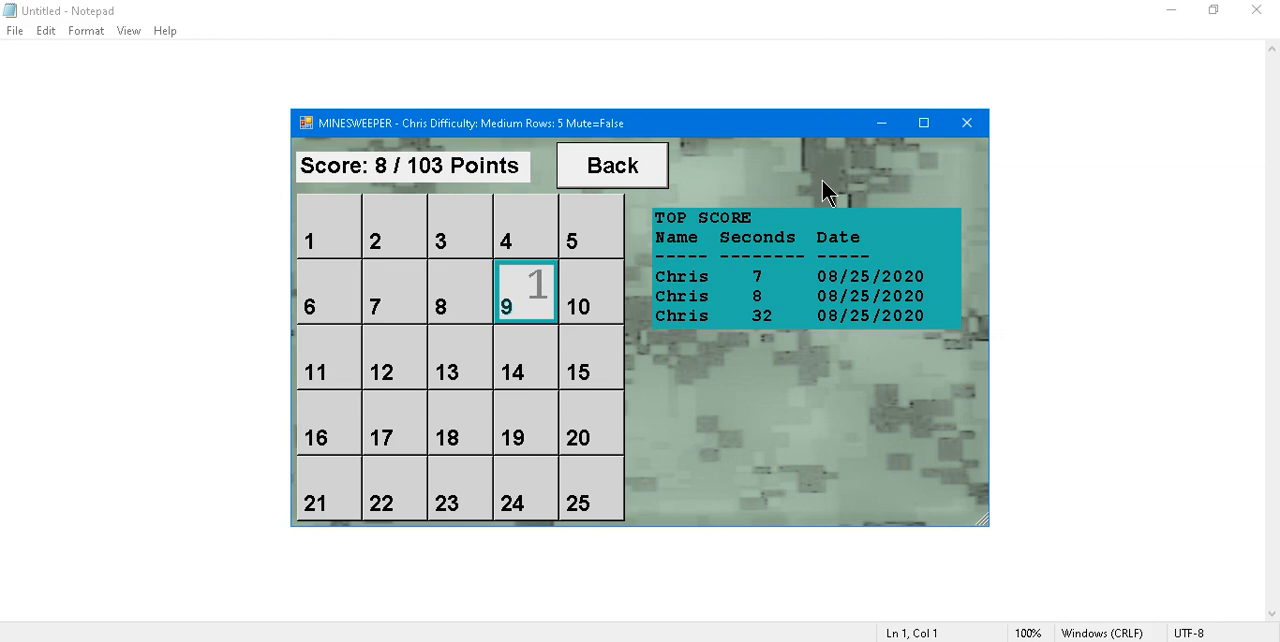
{"action": "mouse_move", "coordinate": [820, 204]}
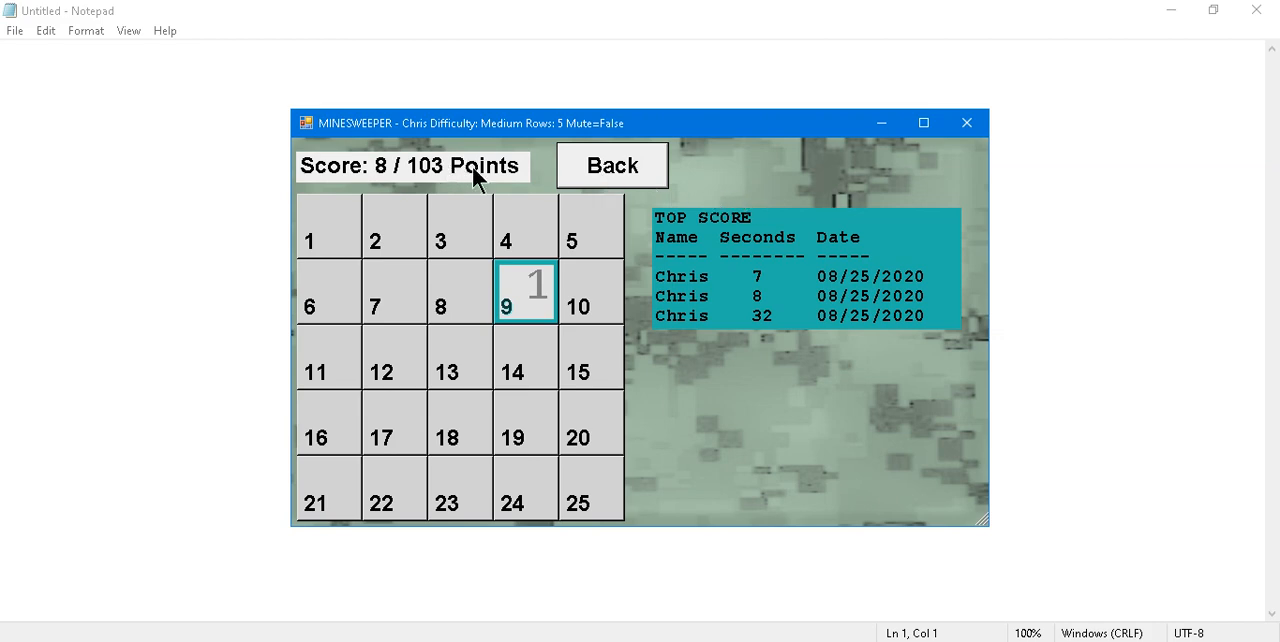
{"action": "mouse_move", "coordinate": [412, 190]}
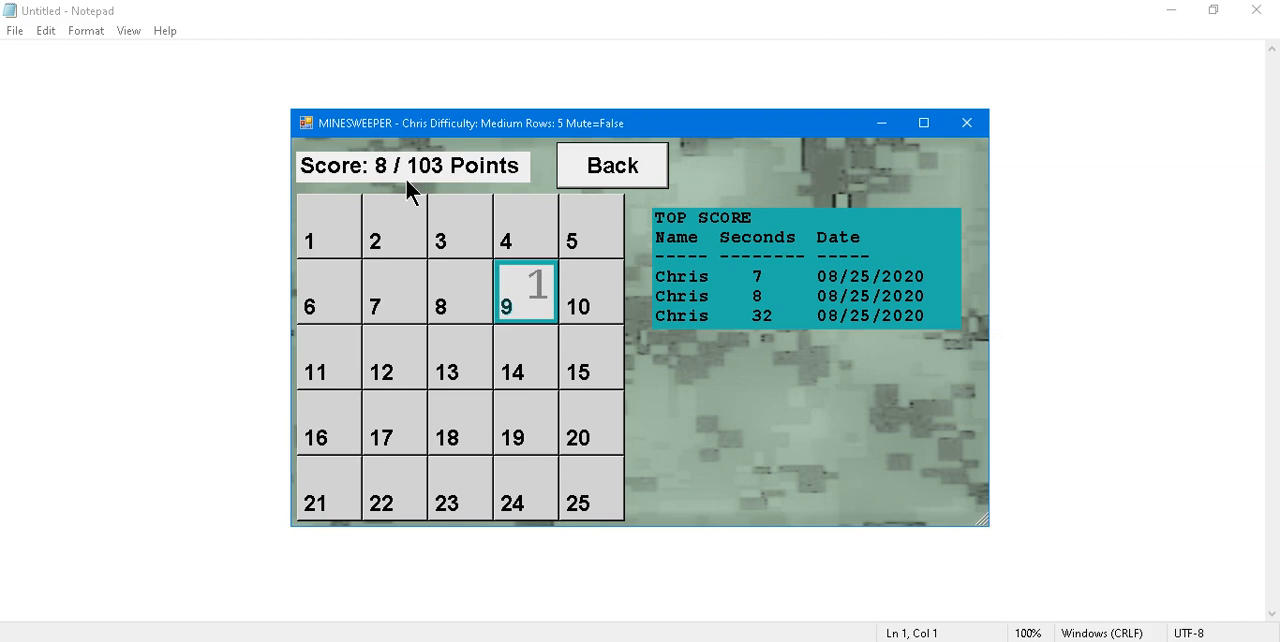
{"action": "mouse_move", "coordinate": [322, 178]}
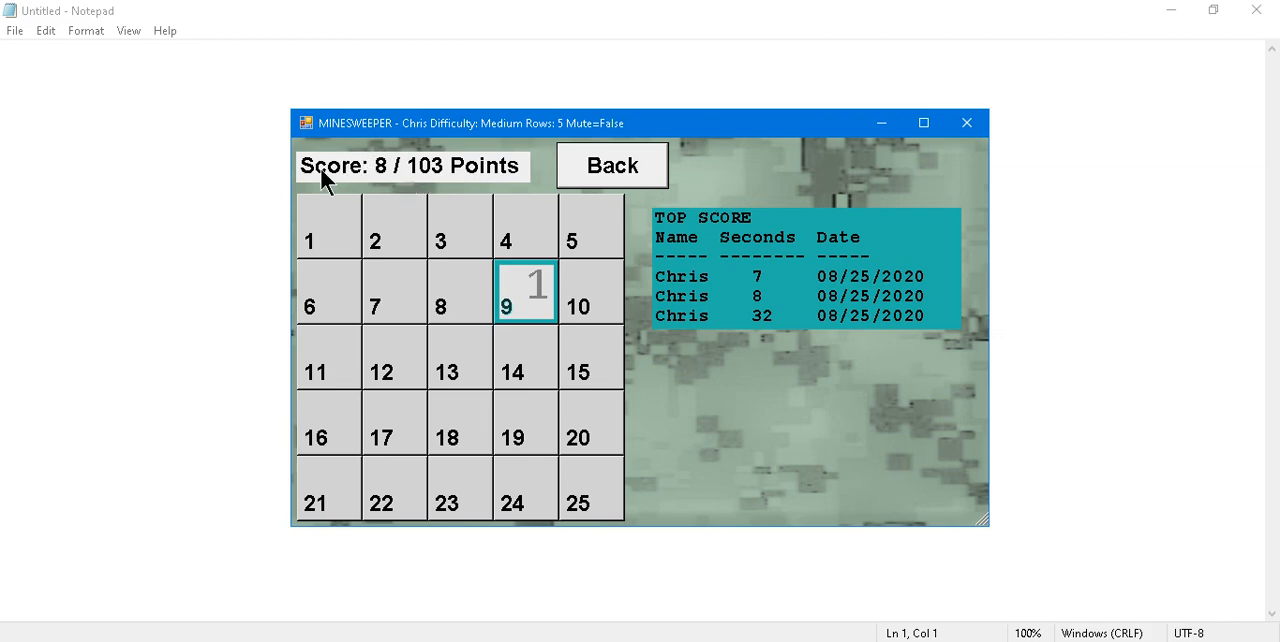
{"action": "mouse_move", "coordinate": [398, 184]}
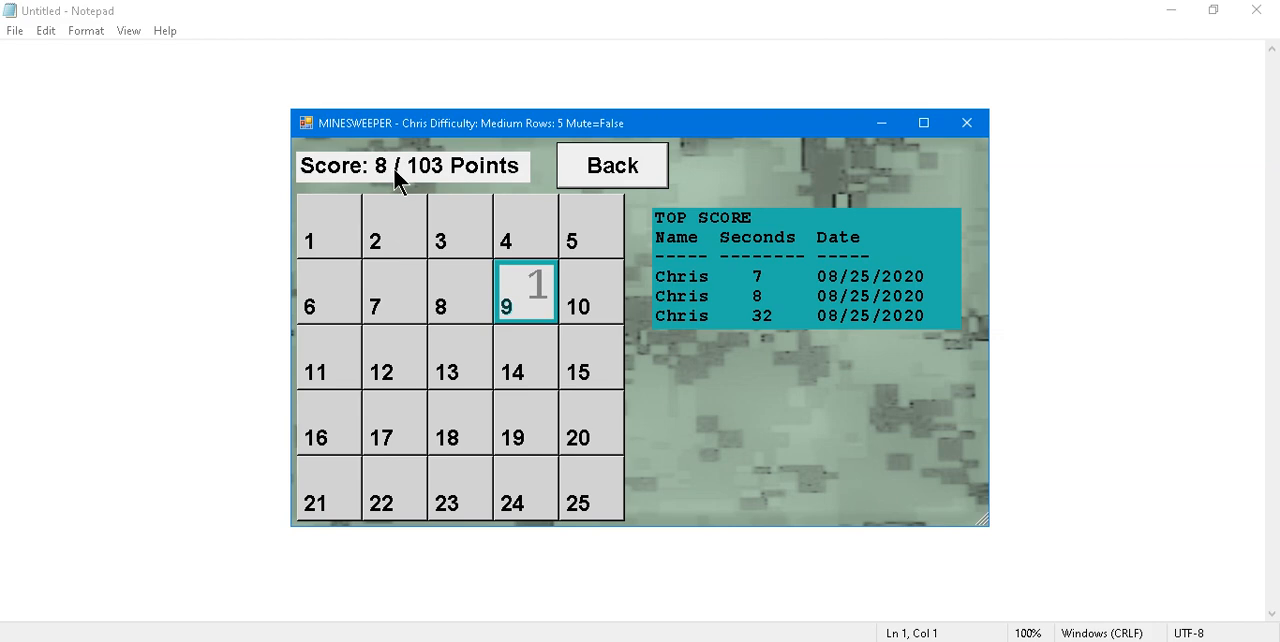
{"action": "mouse_move", "coordinate": [390, 438]}
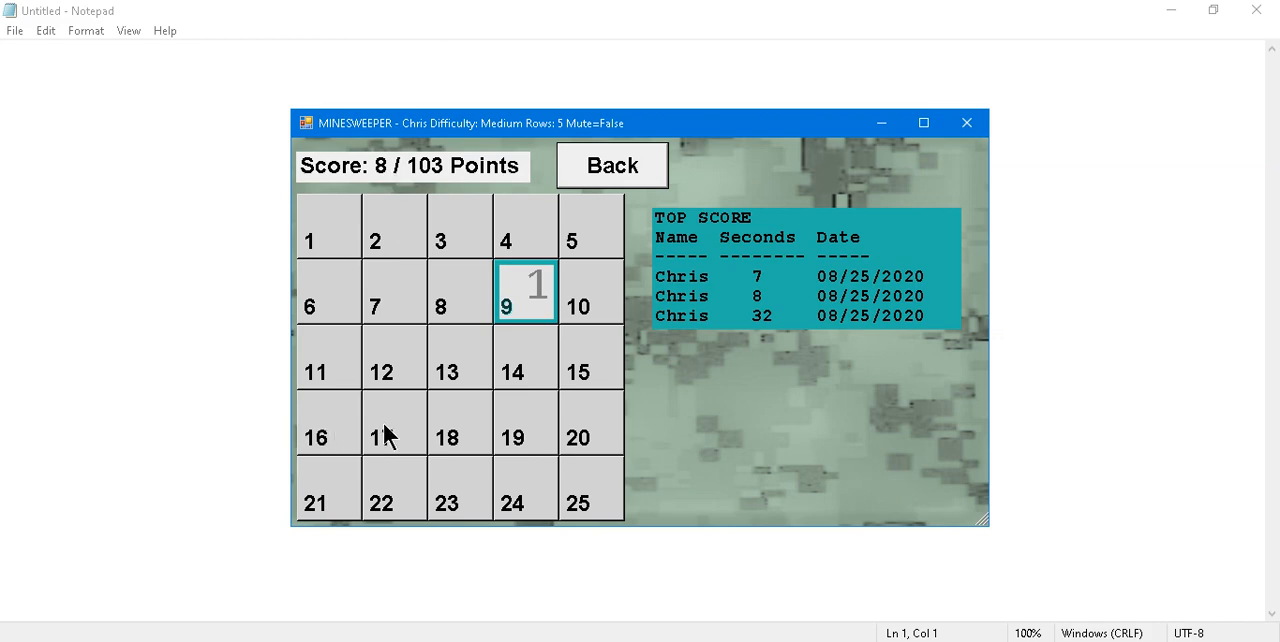
{"action": "mouse_move", "coordinate": [528, 388]}
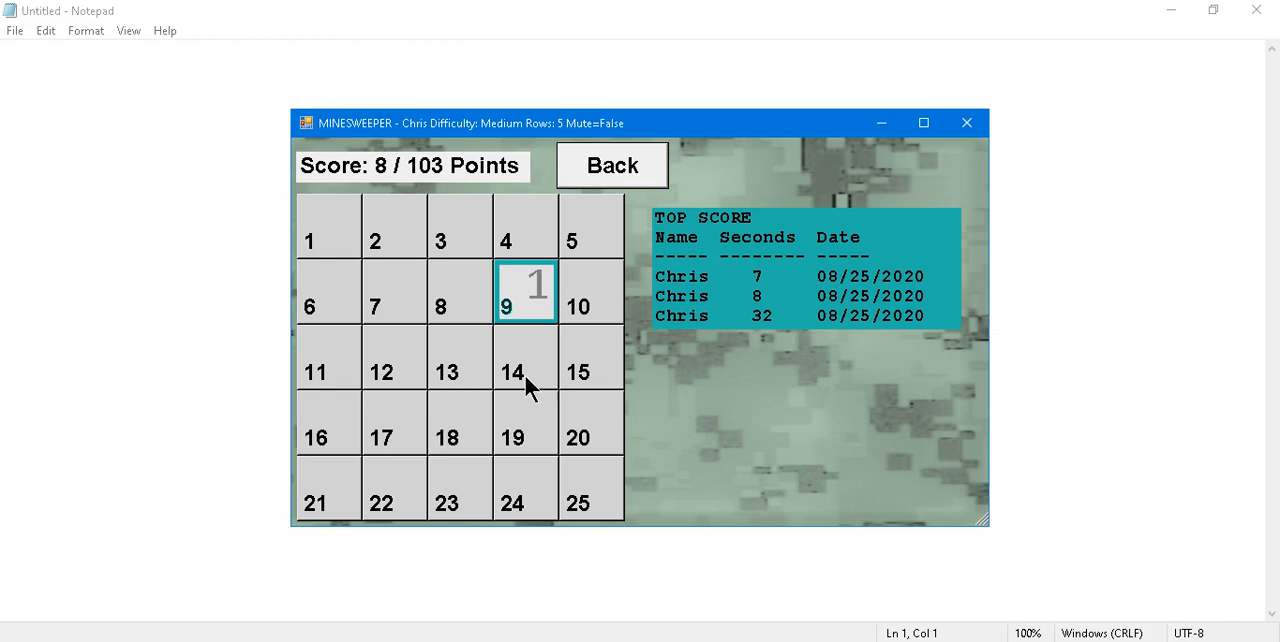
{"action": "mouse_move", "coordinate": [424, 350]}
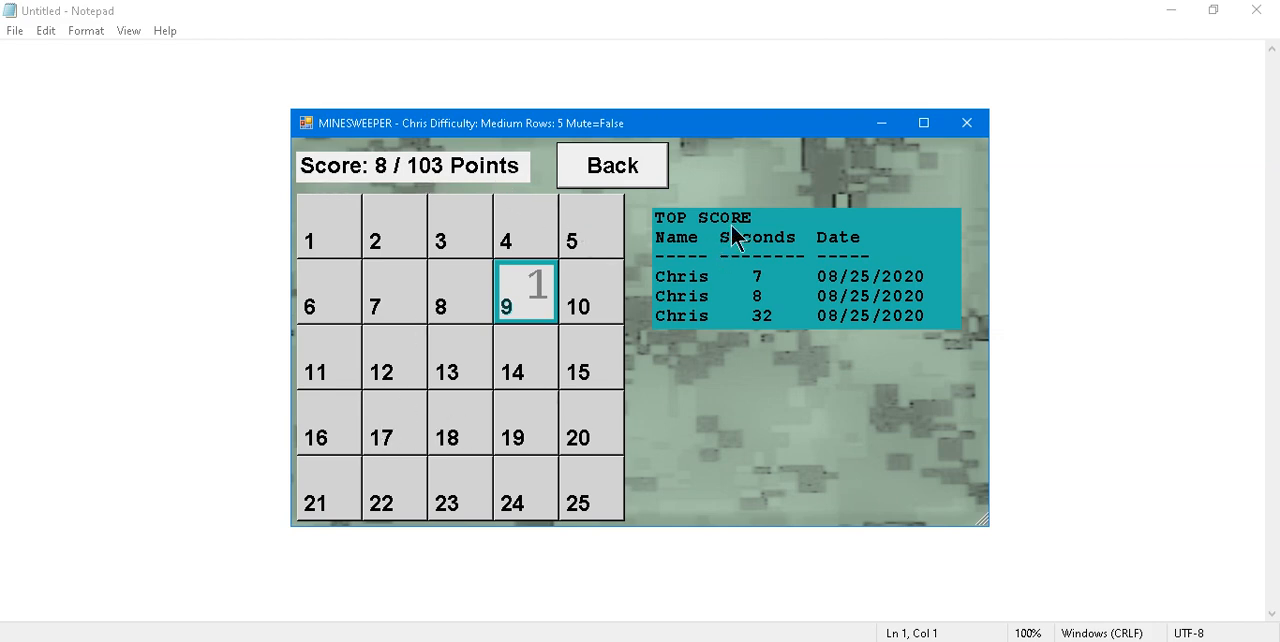
{"action": "mouse_move", "coordinate": [504, 298]}
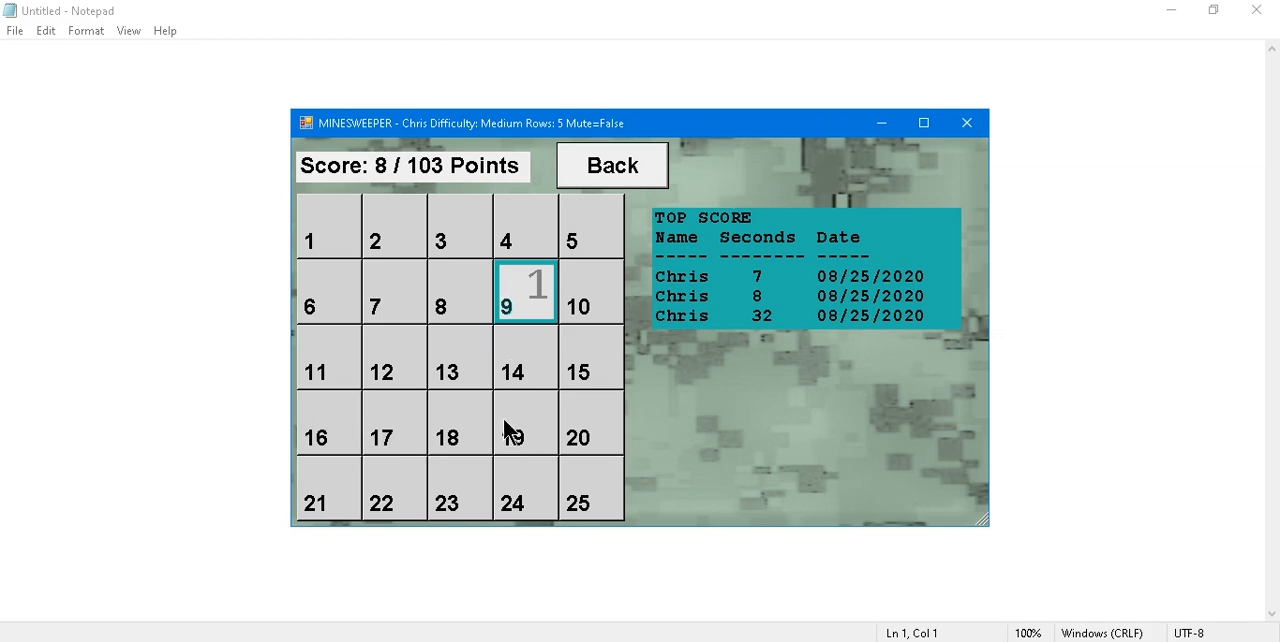
{"action": "mouse_move", "coordinate": [520, 312]}
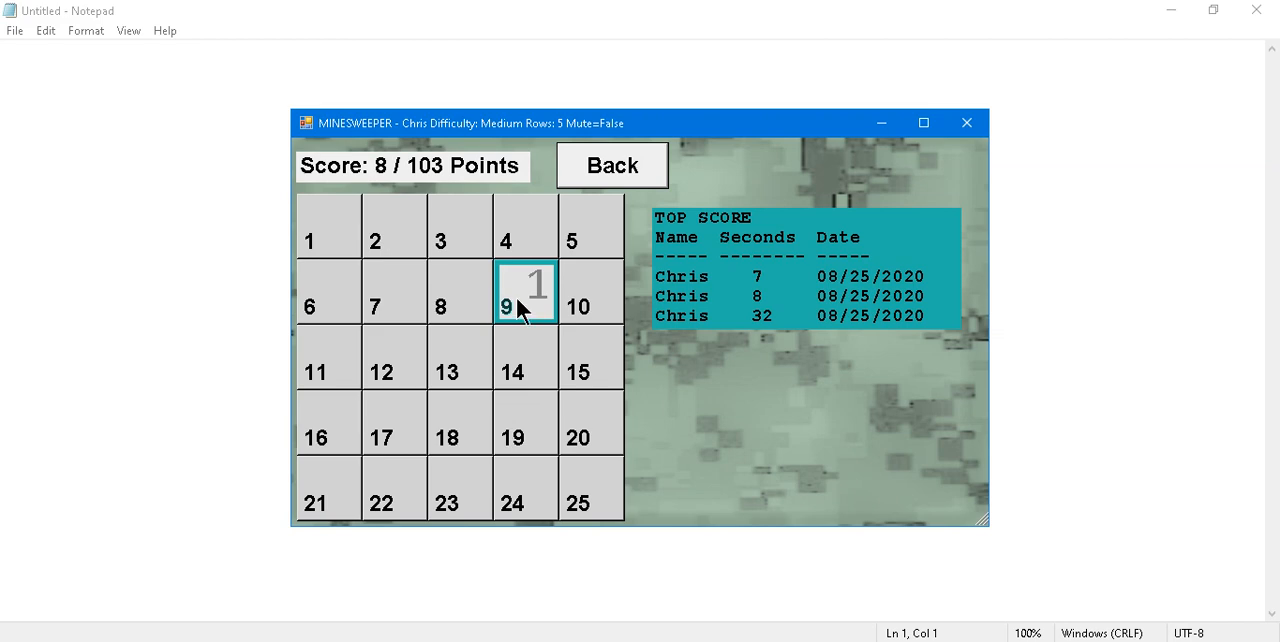
{"action": "mouse_move", "coordinate": [636, 304]}
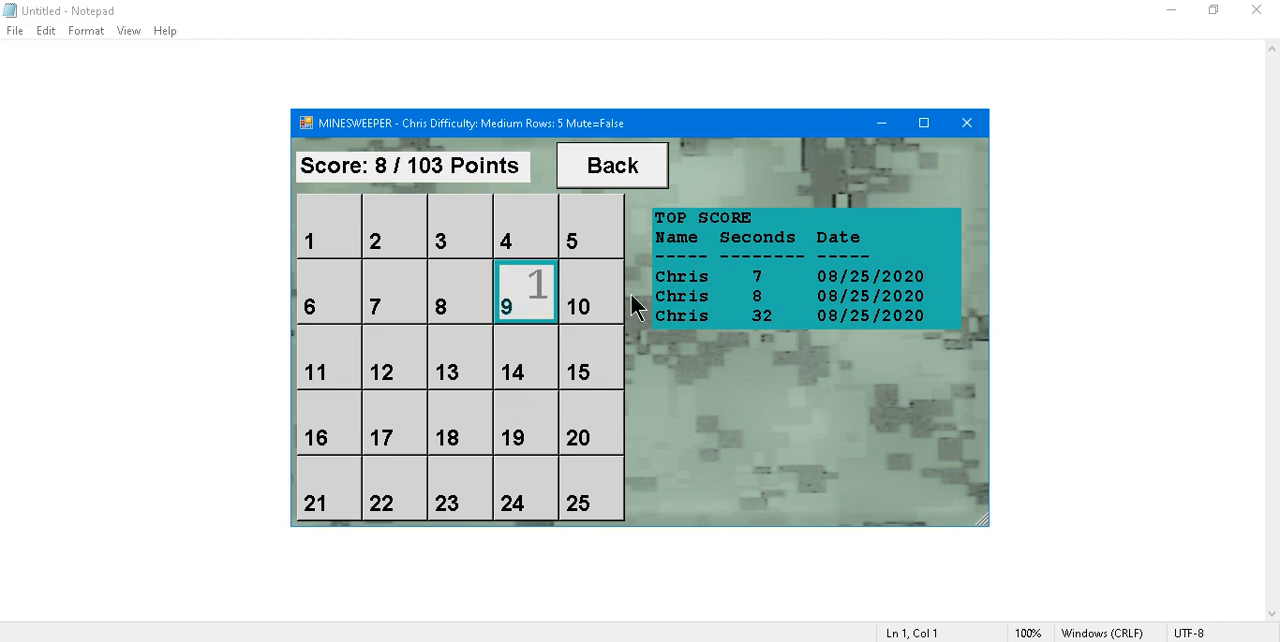
{"action": "mouse_move", "coordinate": [612, 300]}
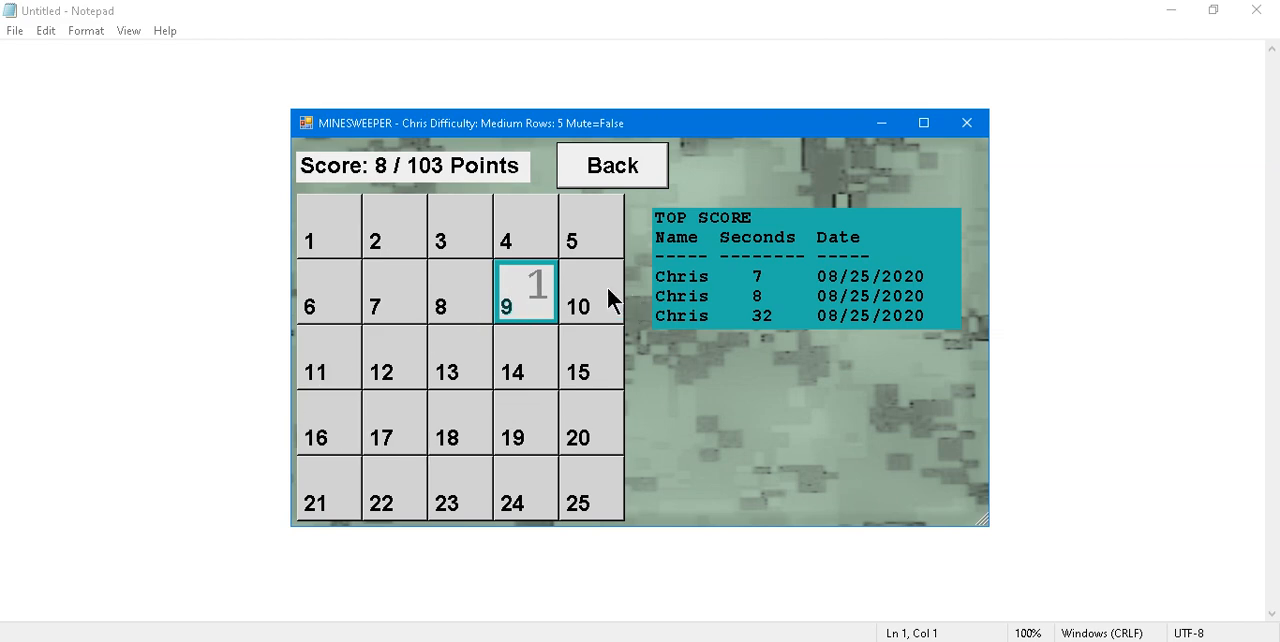
{"action": "mouse_move", "coordinate": [652, 398]}
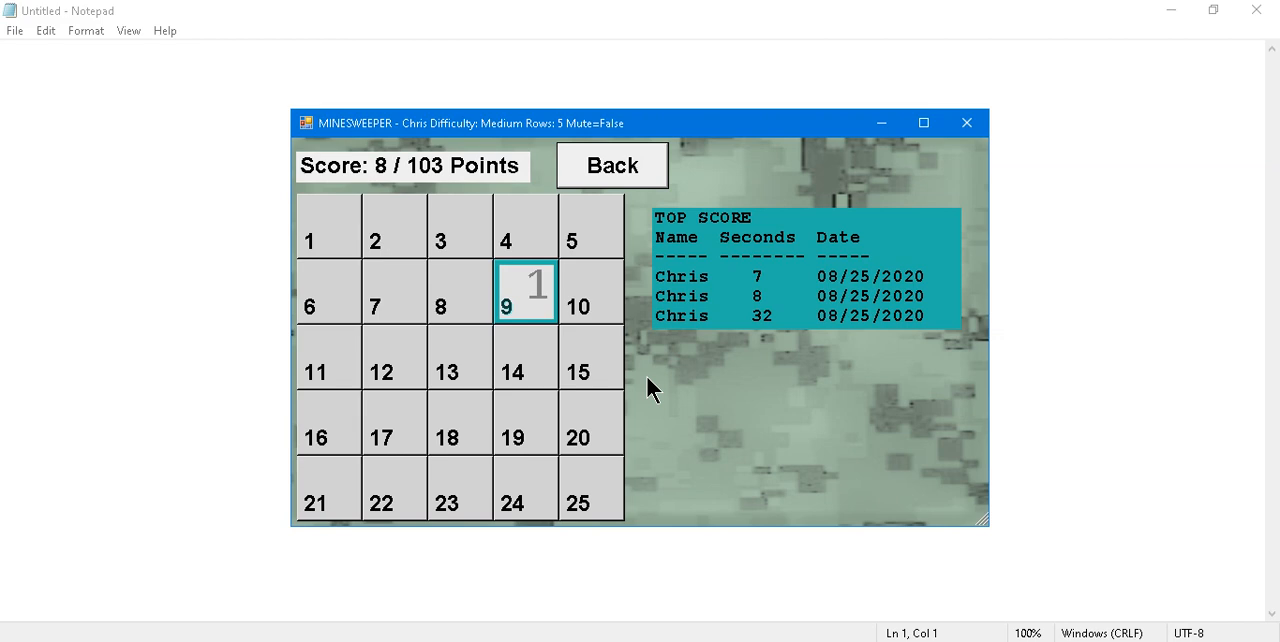
{"action": "mouse_move", "coordinate": [420, 192]}
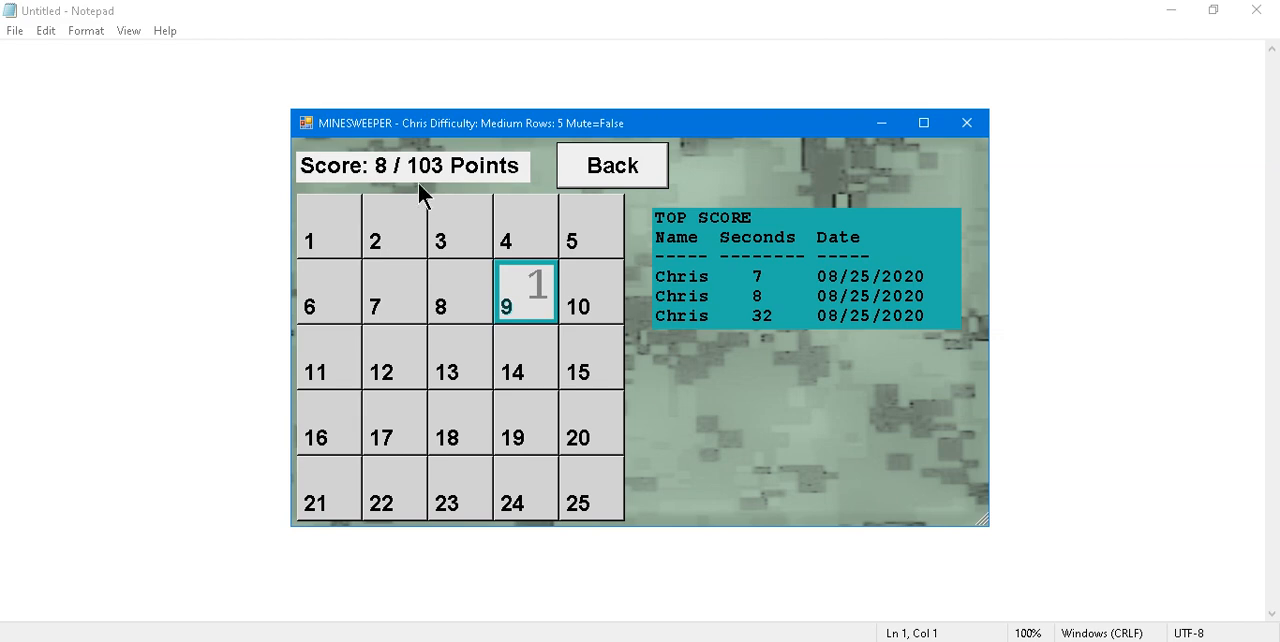
{"action": "mouse_move", "coordinate": [460, 182]}
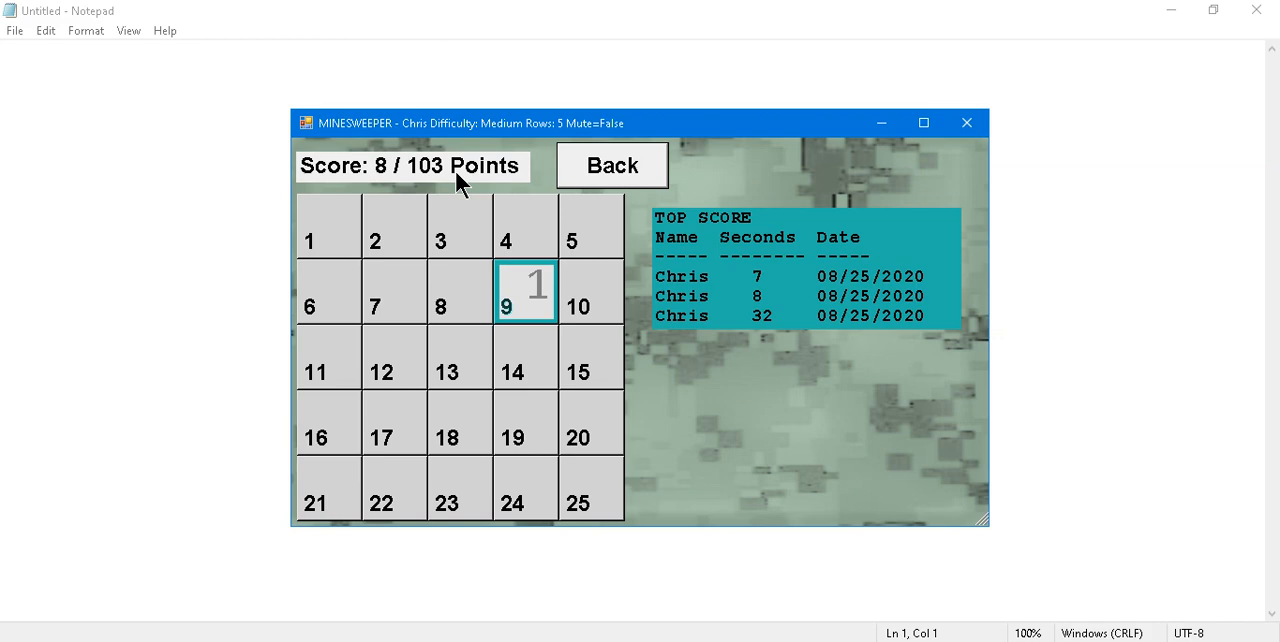
{"action": "mouse_move", "coordinate": [664, 336]}
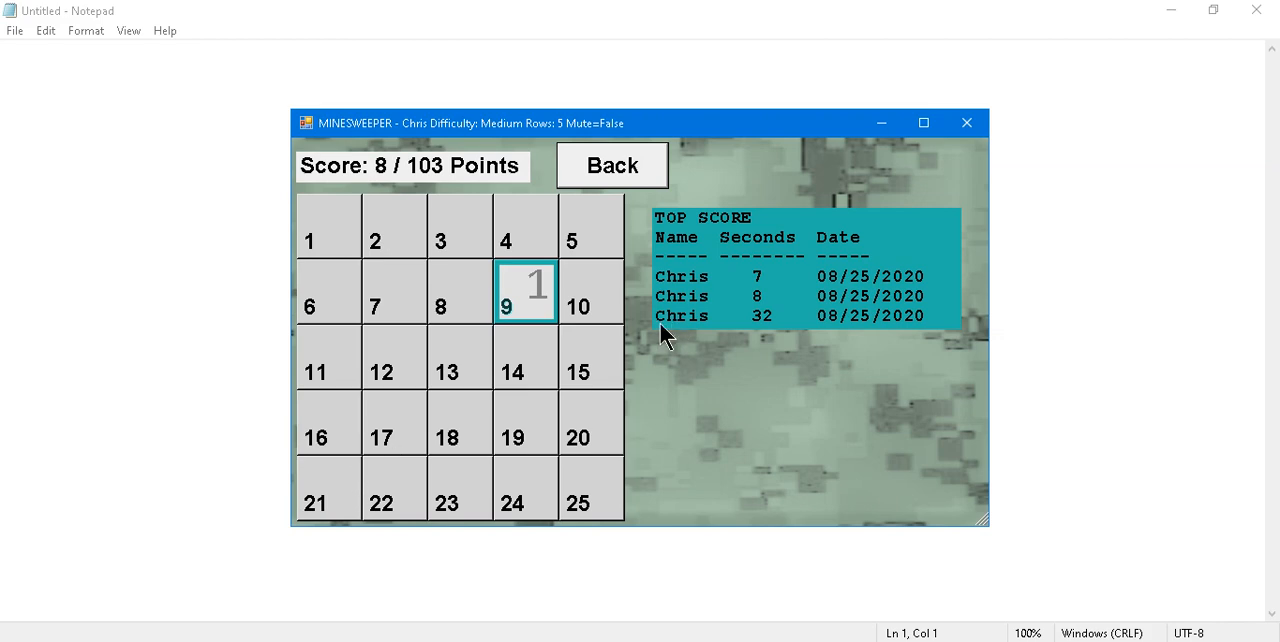
{"action": "mouse_move", "coordinate": [508, 360]}
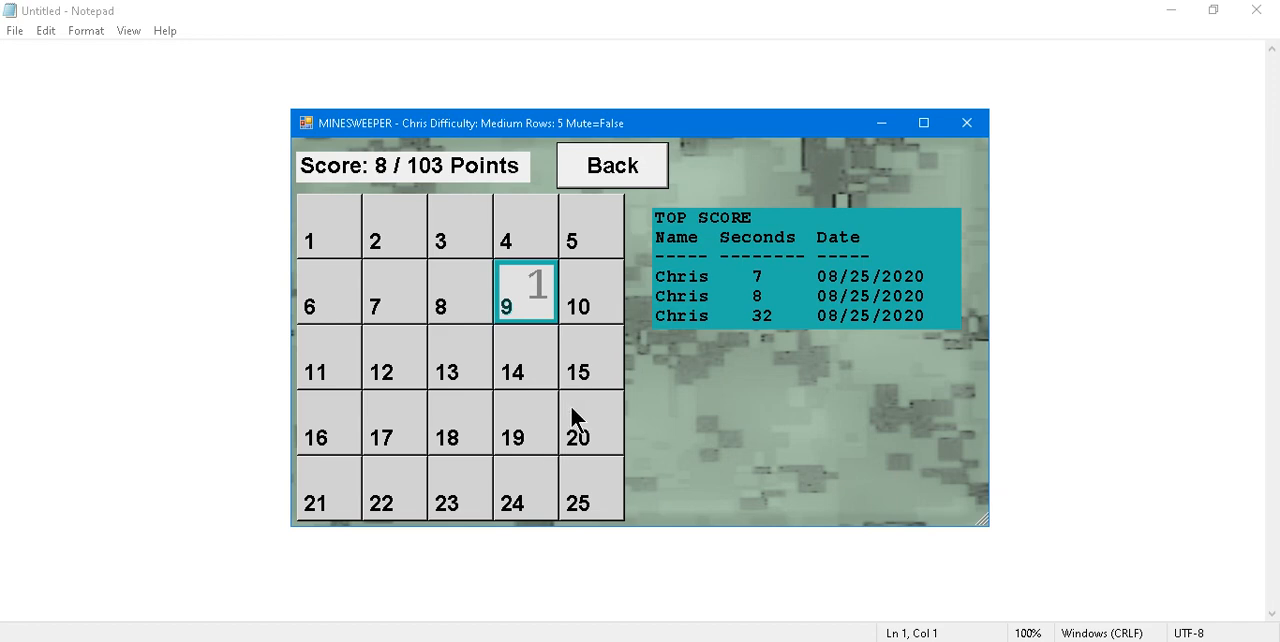
{"action": "mouse_move", "coordinate": [612, 276]}
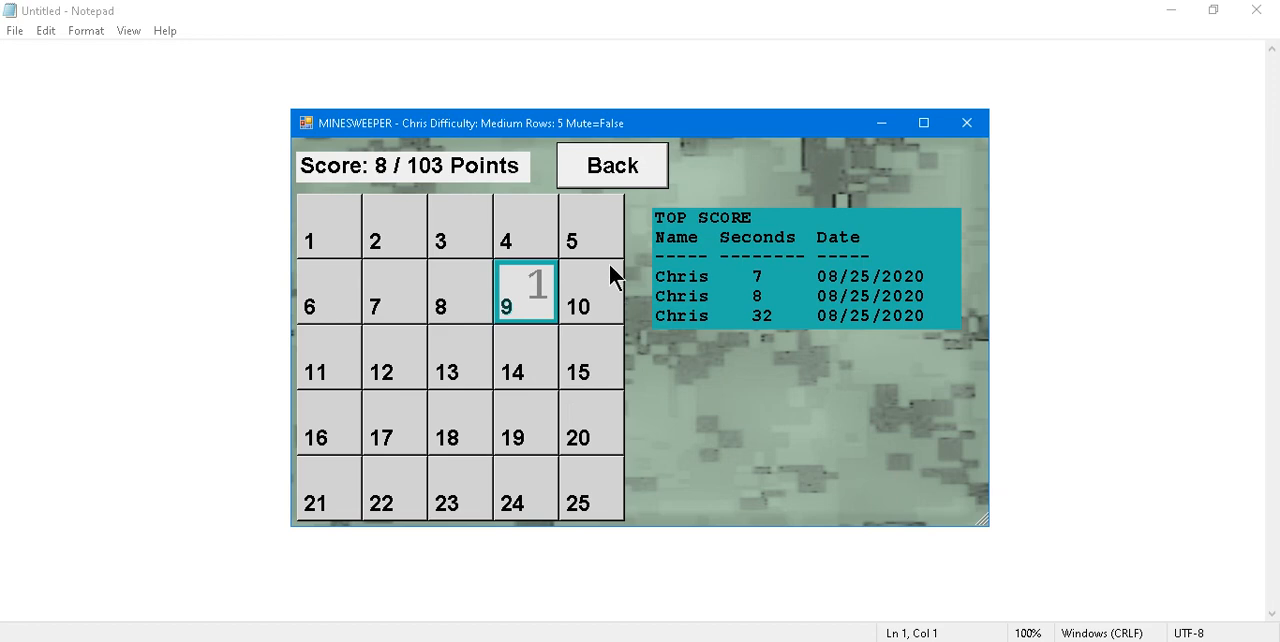
{"action": "mouse_move", "coordinate": [578, 372]}
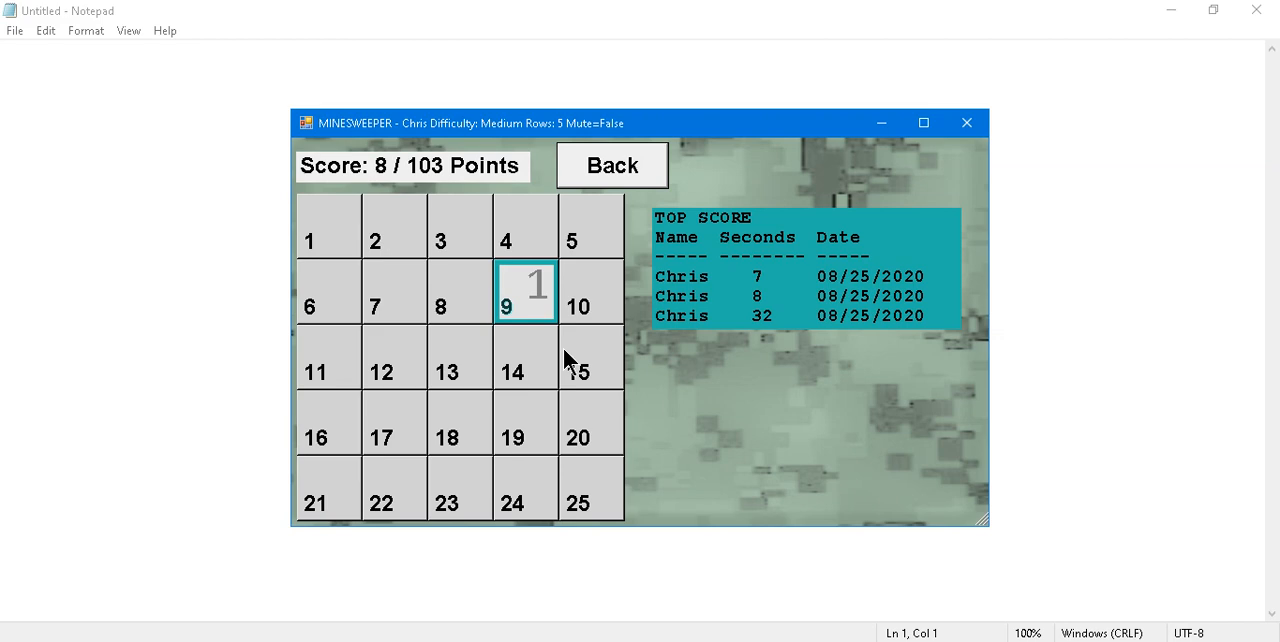
{"action": "mouse_move", "coordinate": [518, 298]}
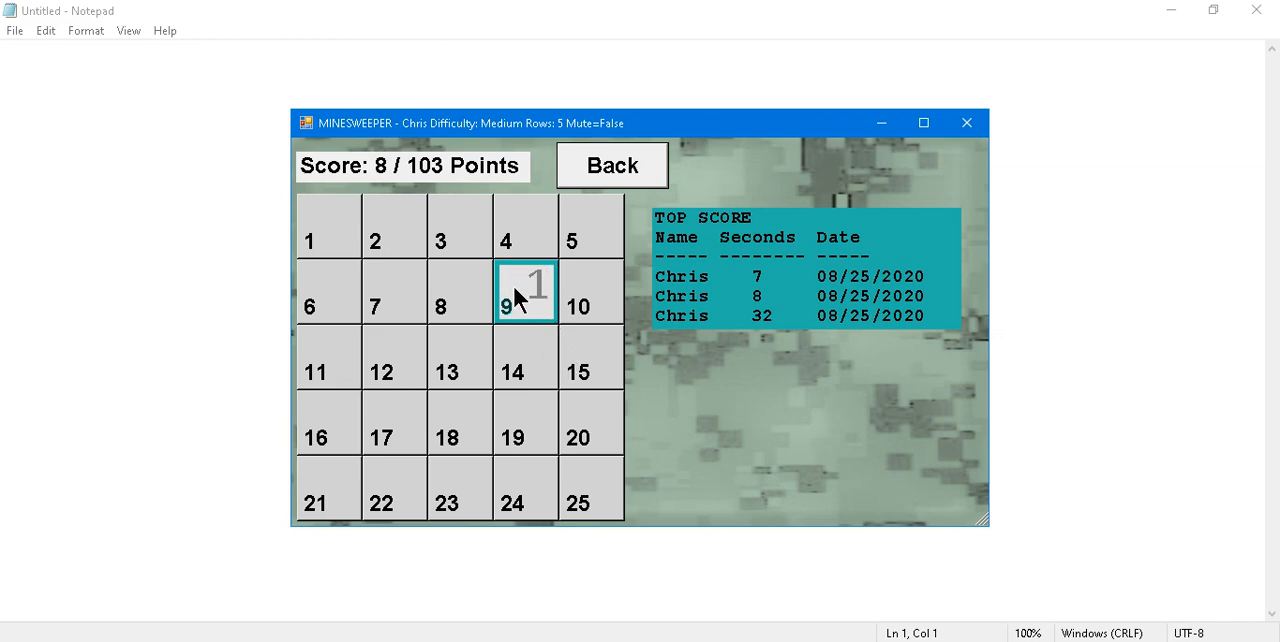
{"action": "mouse_move", "coordinate": [542, 318]}
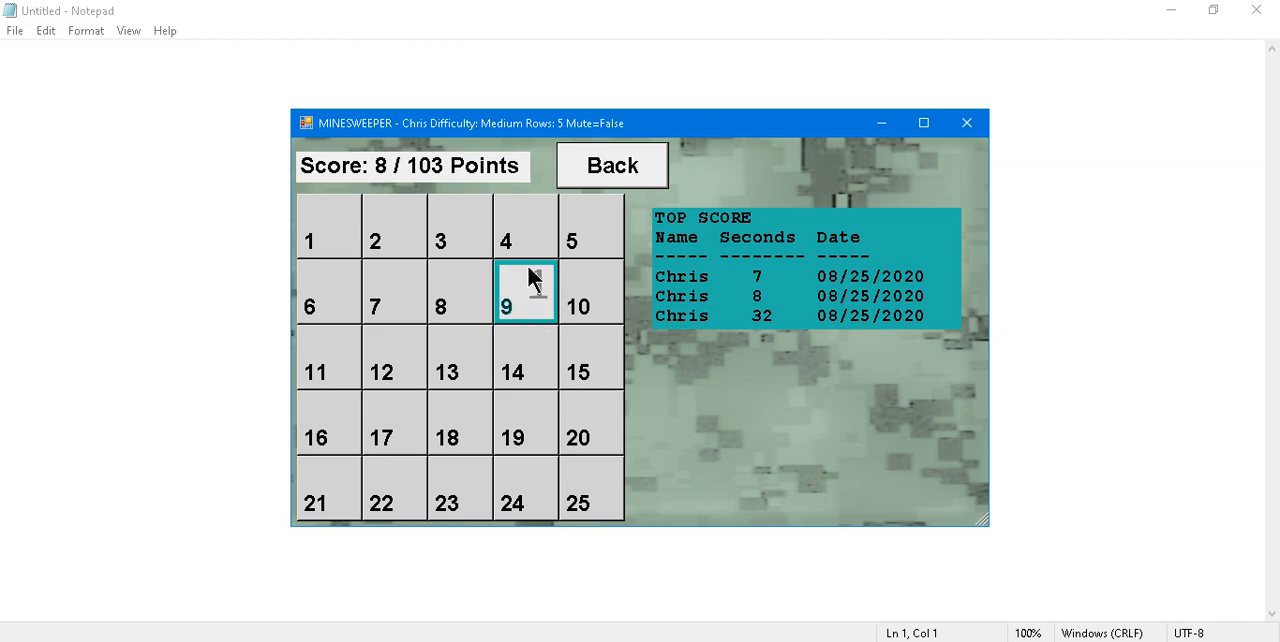
{"action": "left_click", "coordinate": [524, 292]}
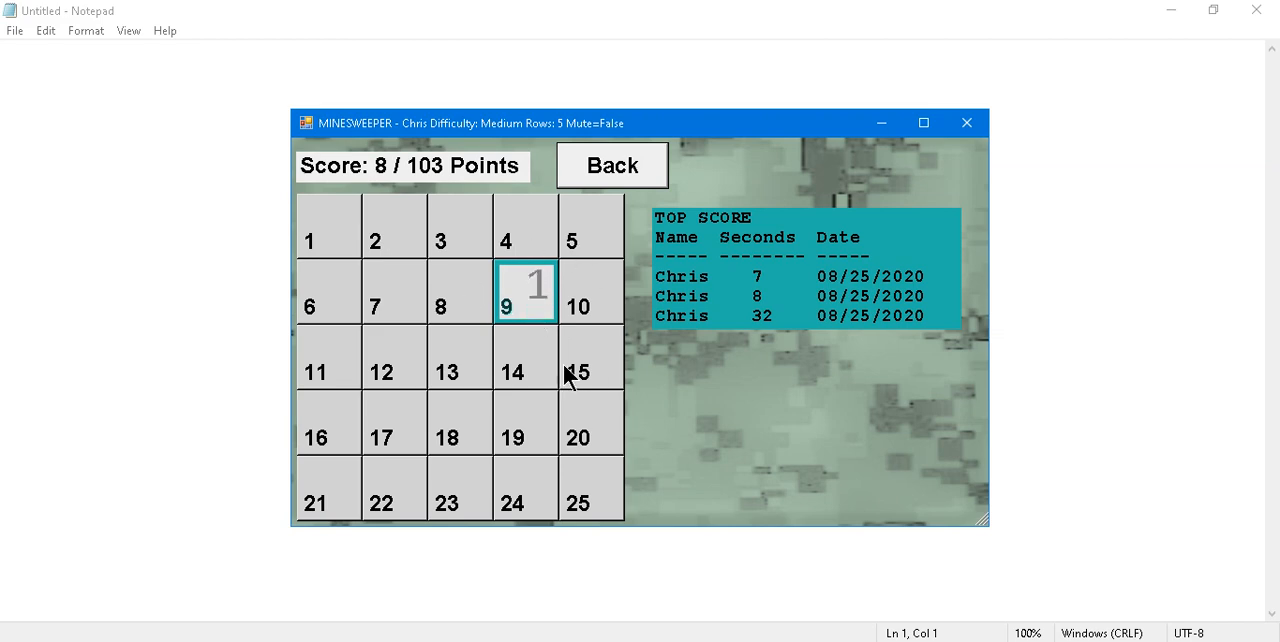
{"action": "mouse_move", "coordinate": [590, 344]}
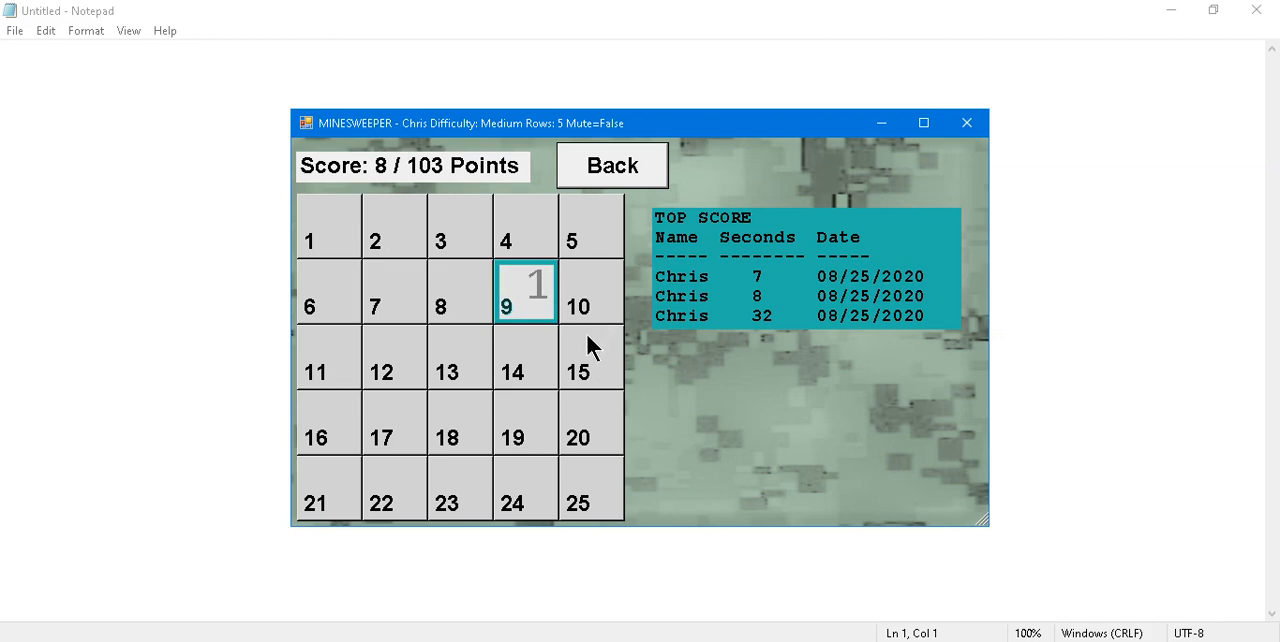
{"action": "mouse_move", "coordinate": [460, 332]}
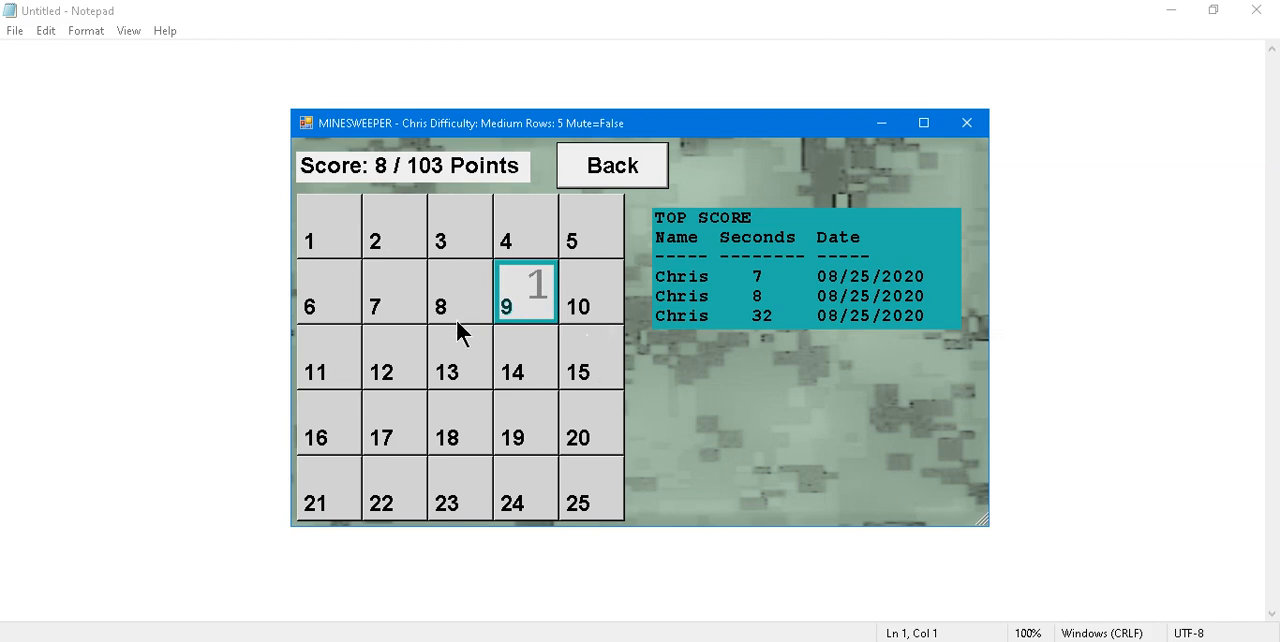
{"action": "mouse_move", "coordinate": [586, 364]}
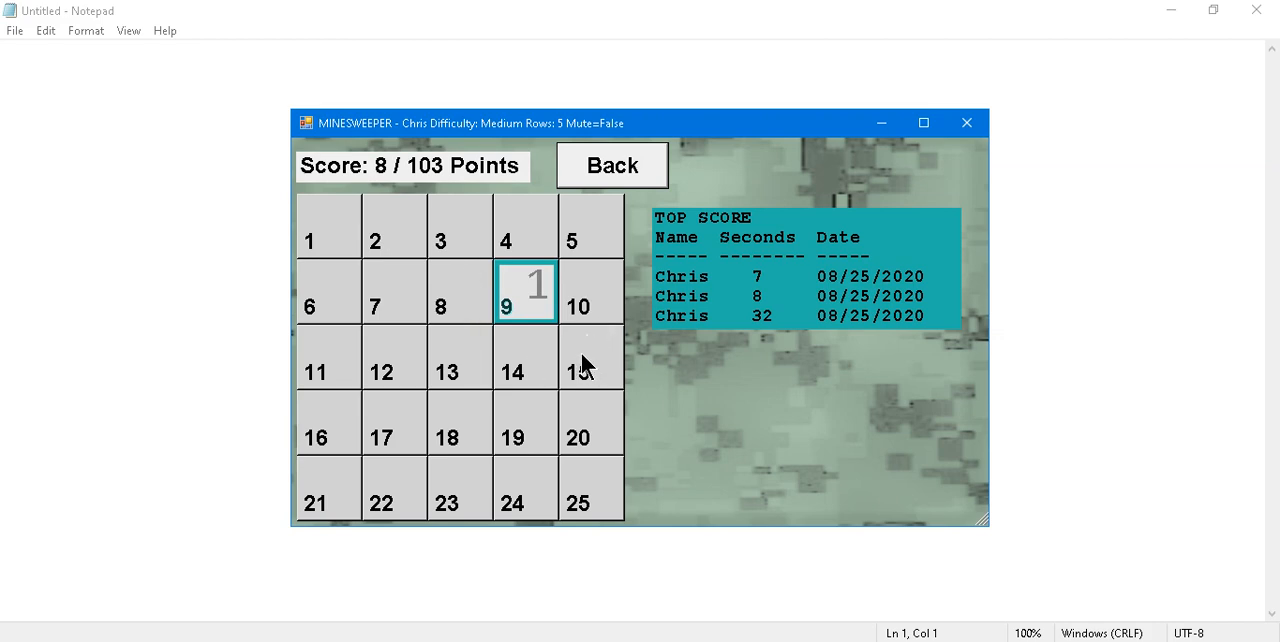
{"action": "mouse_move", "coordinate": [572, 344]}
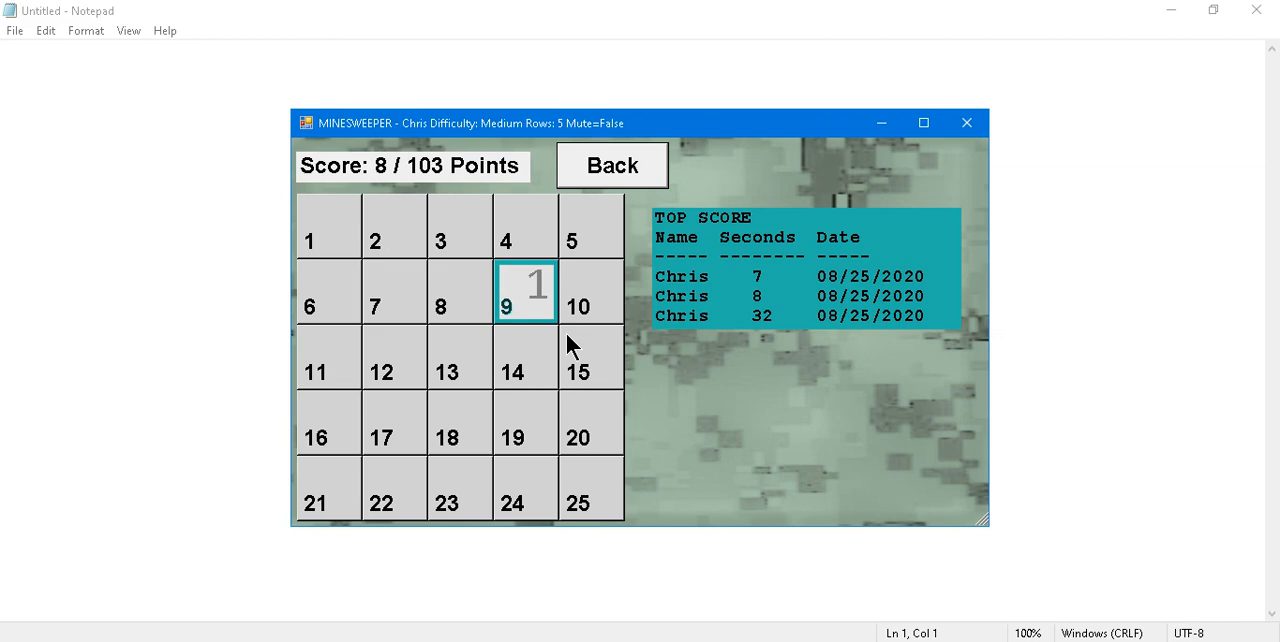
{"action": "mouse_move", "coordinate": [610, 446]}
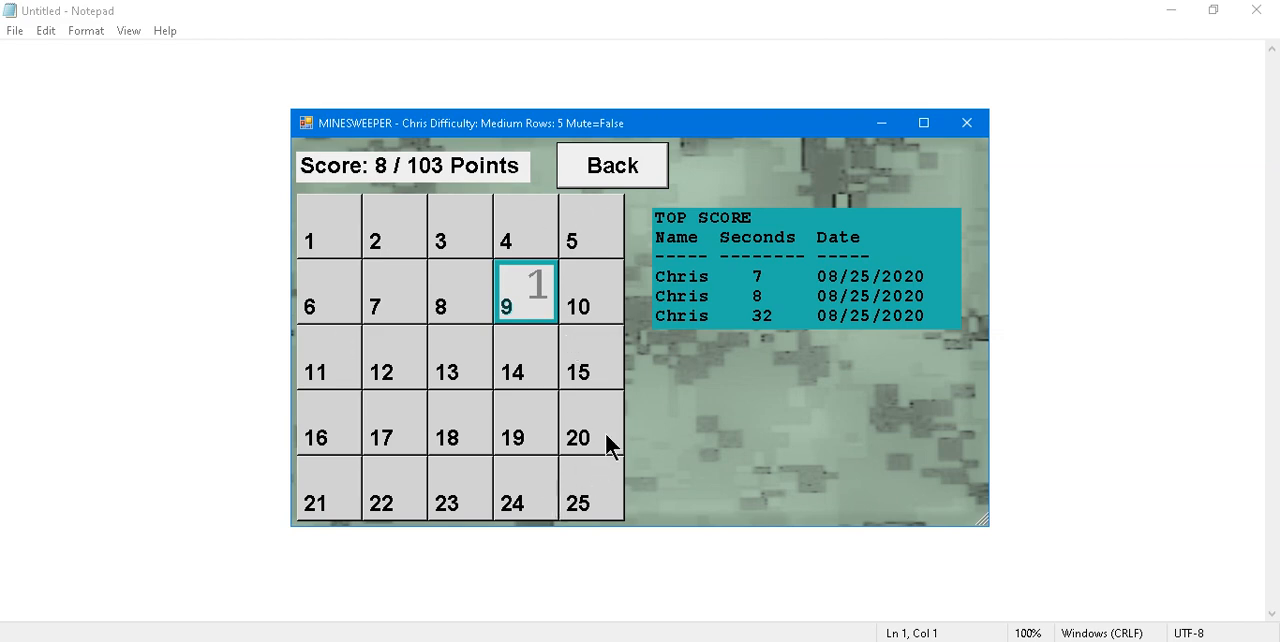
{"action": "mouse_move", "coordinate": [362, 396]}
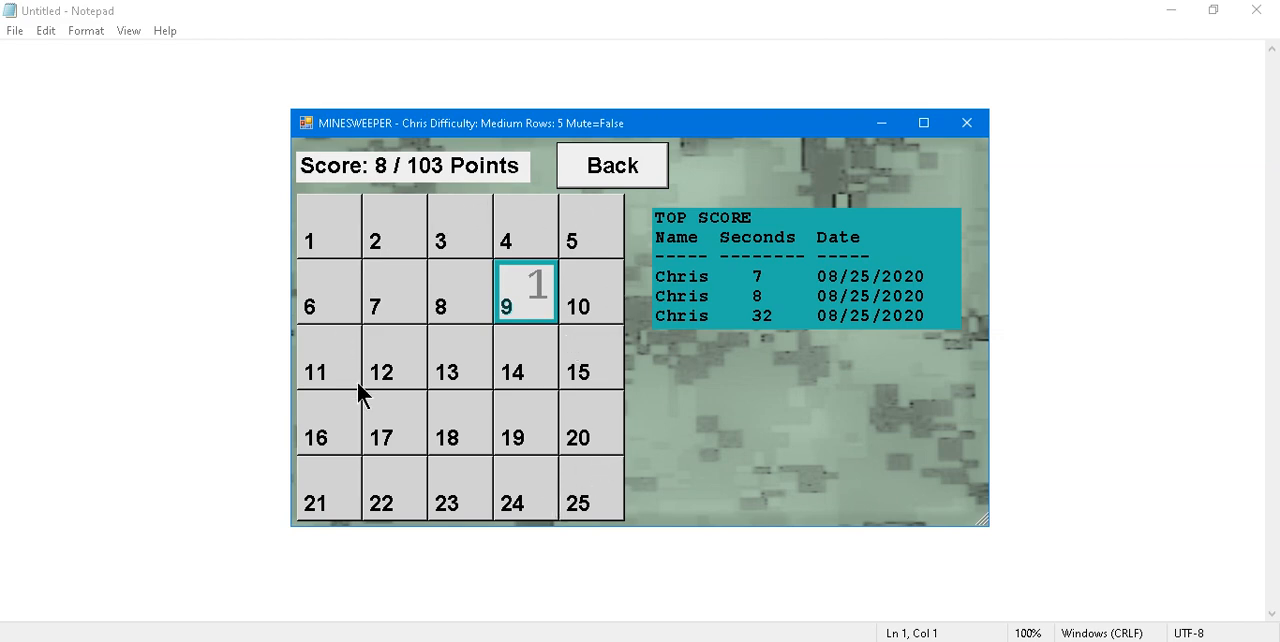
{"action": "mouse_move", "coordinate": [604, 328]}
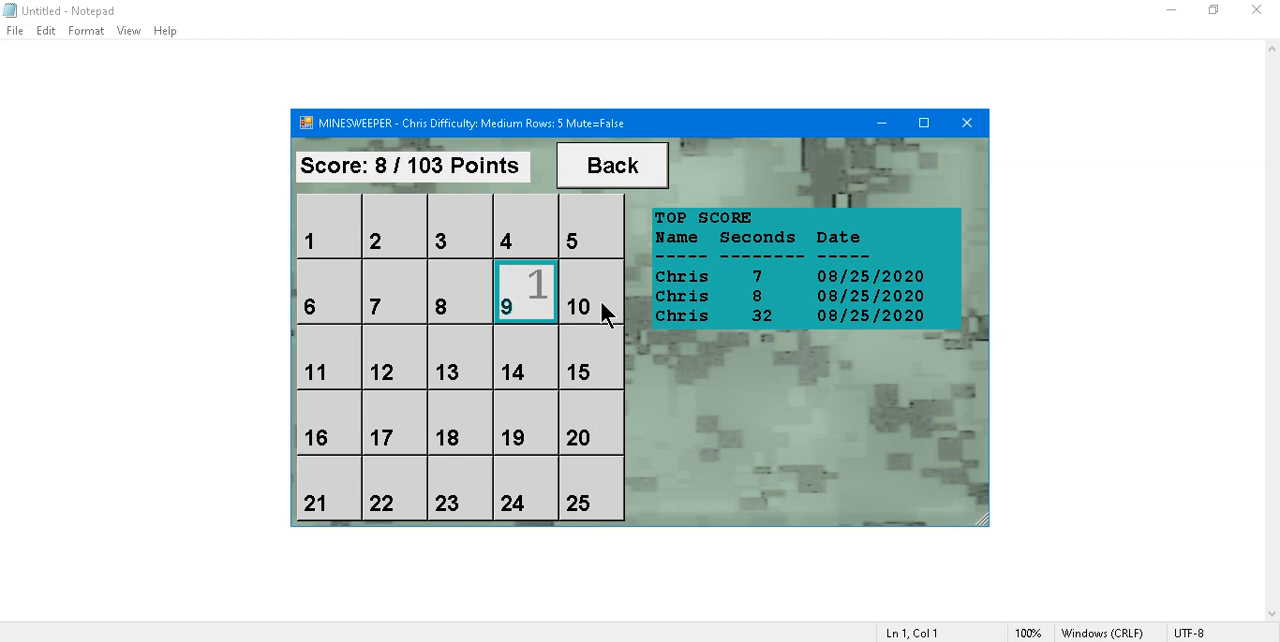
{"action": "mouse_move", "coordinate": [600, 308]}
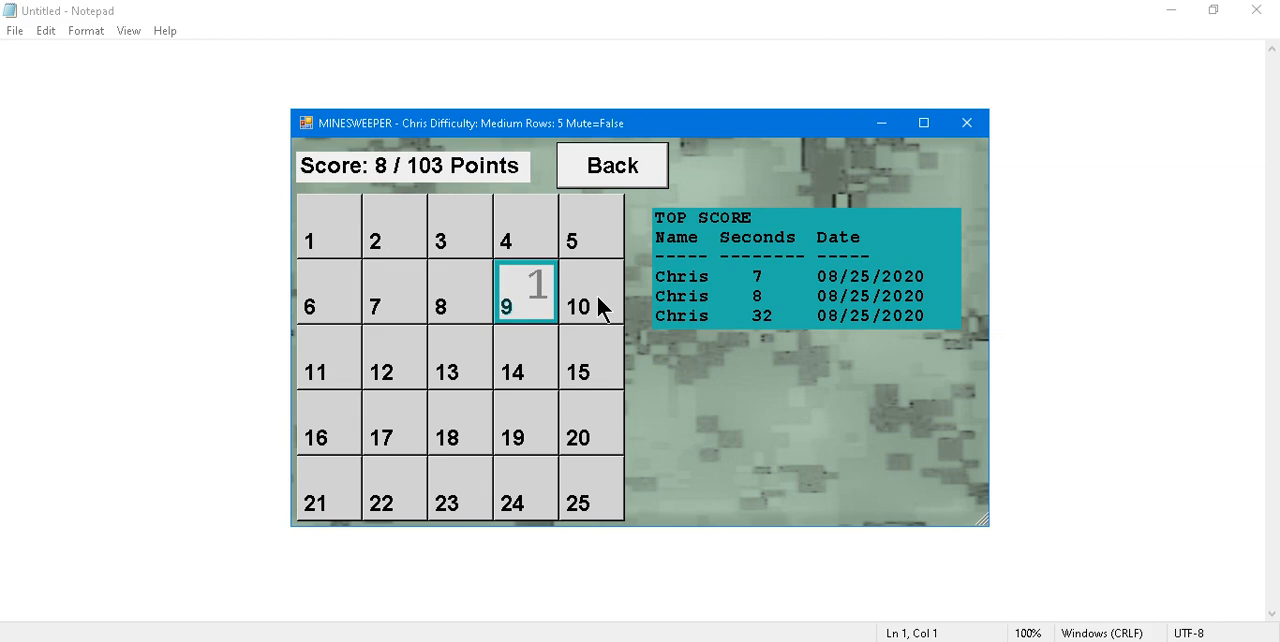
{"action": "mouse_move", "coordinate": [590, 300]}
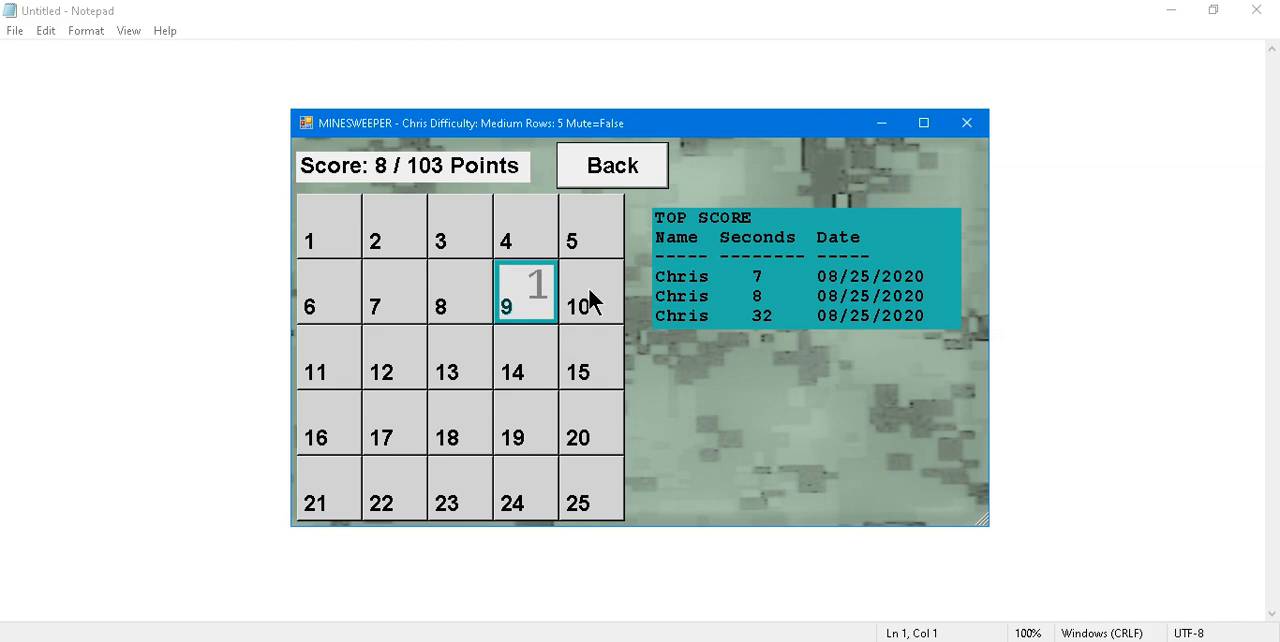
{"action": "mouse_move", "coordinate": [398, 296]}
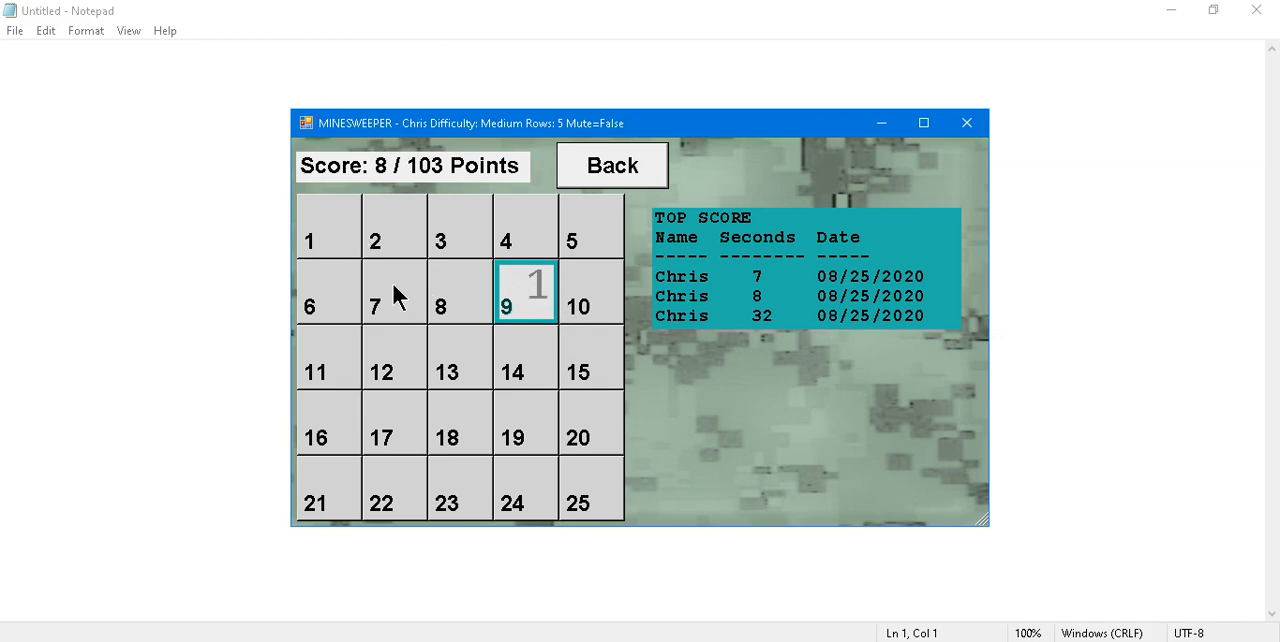
{"action": "mouse_move", "coordinate": [560, 396]}
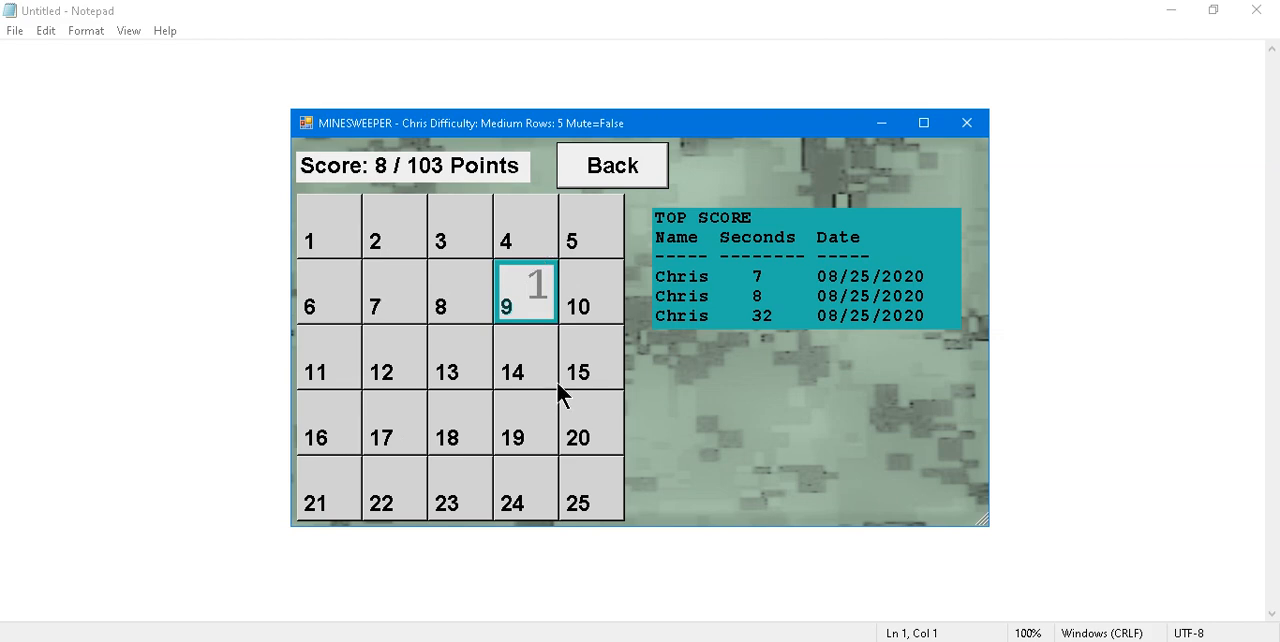
{"action": "mouse_move", "coordinate": [450, 358]}
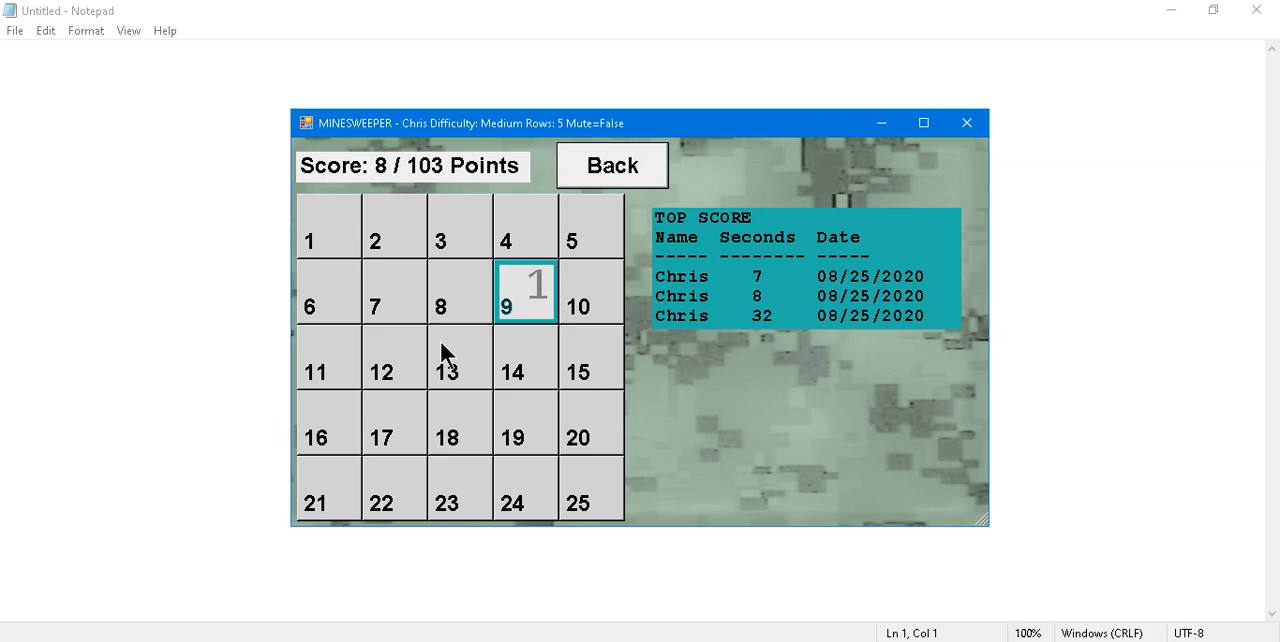
{"action": "mouse_move", "coordinate": [448, 368]}
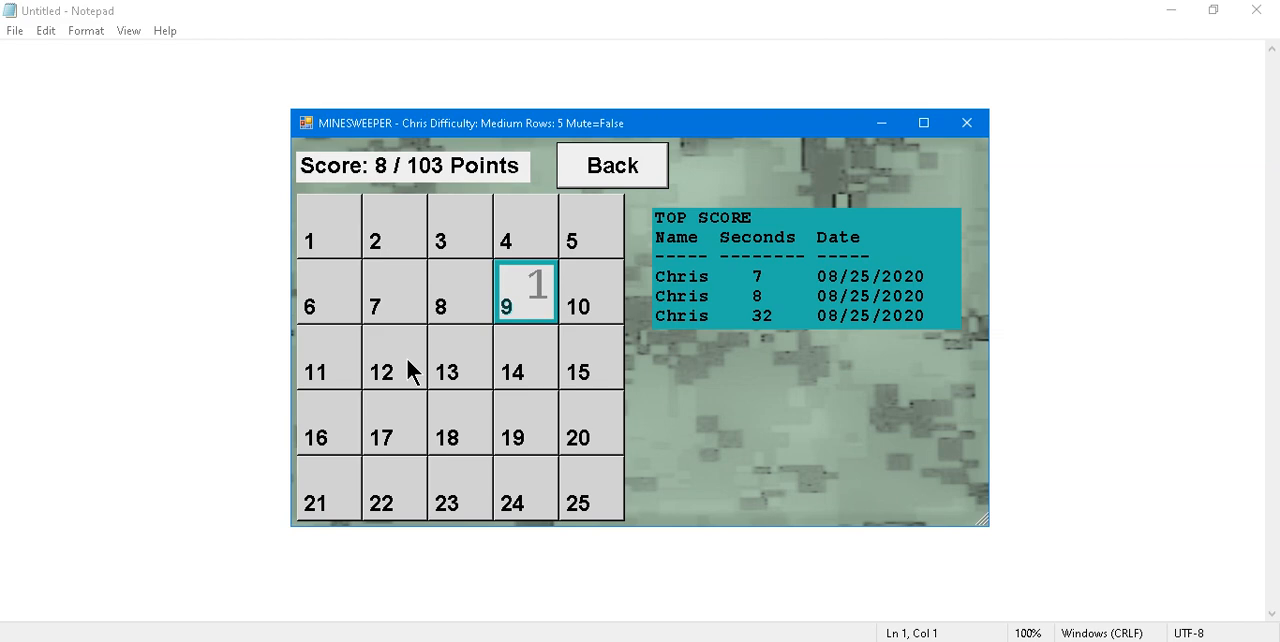
{"action": "mouse_move", "coordinate": [324, 436]}
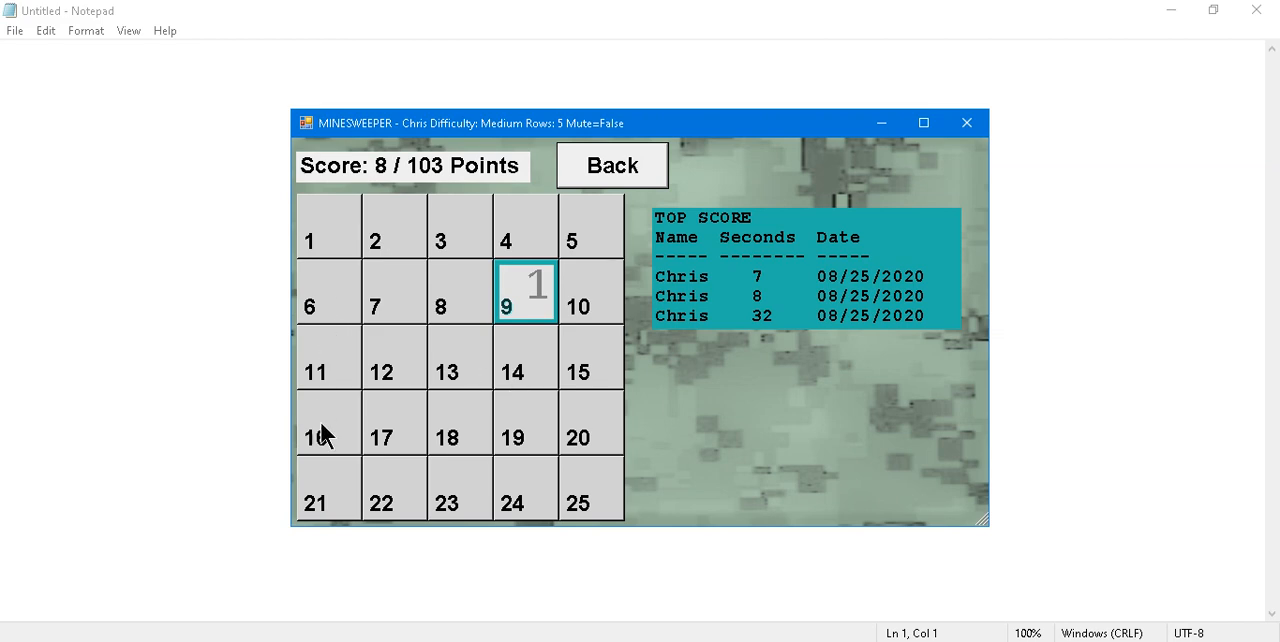
{"action": "mouse_move", "coordinate": [578, 396]}
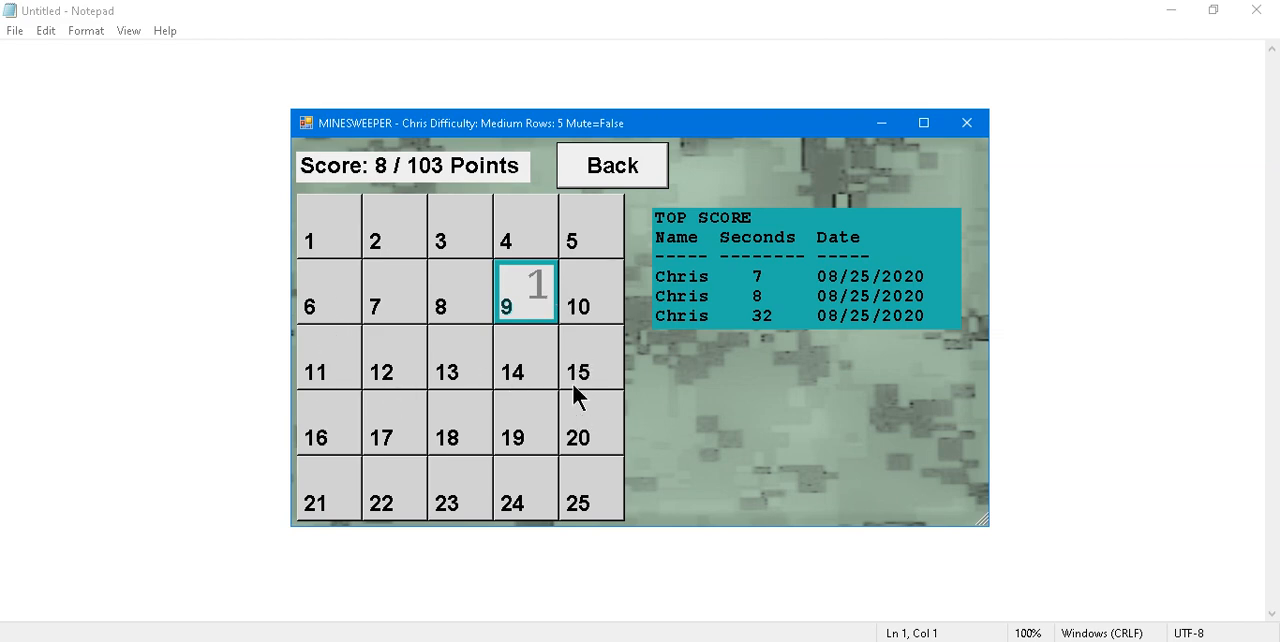
{"action": "mouse_move", "coordinate": [618, 228]}
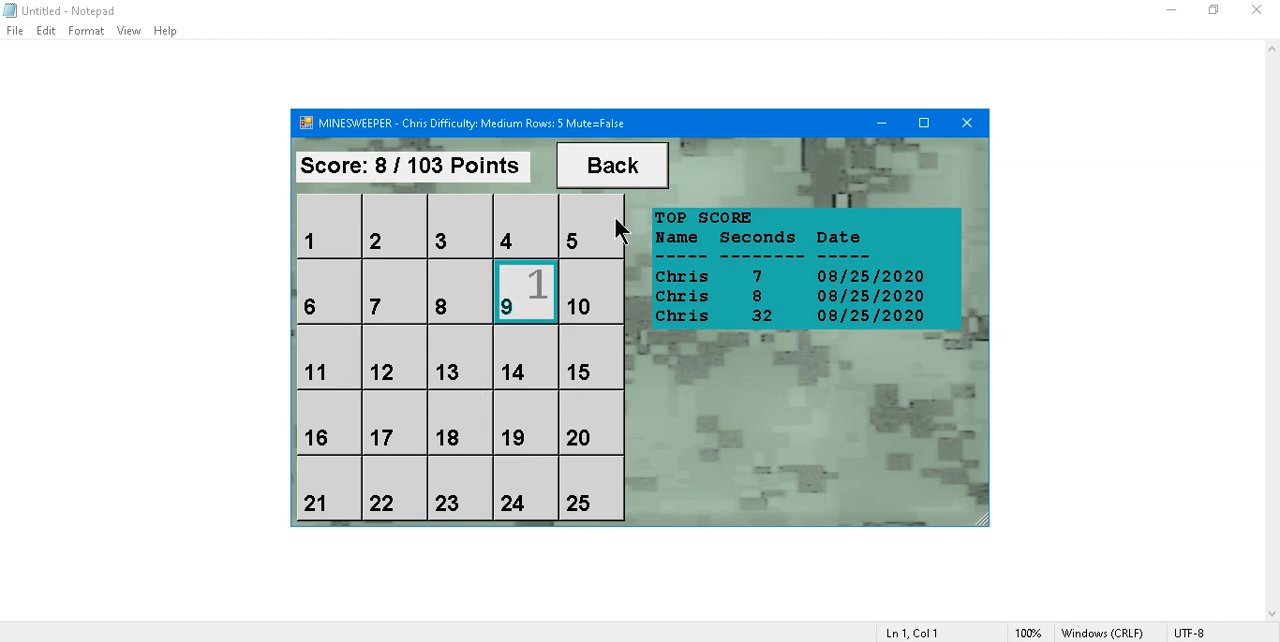
{"action": "mouse_move", "coordinate": [576, 244]}
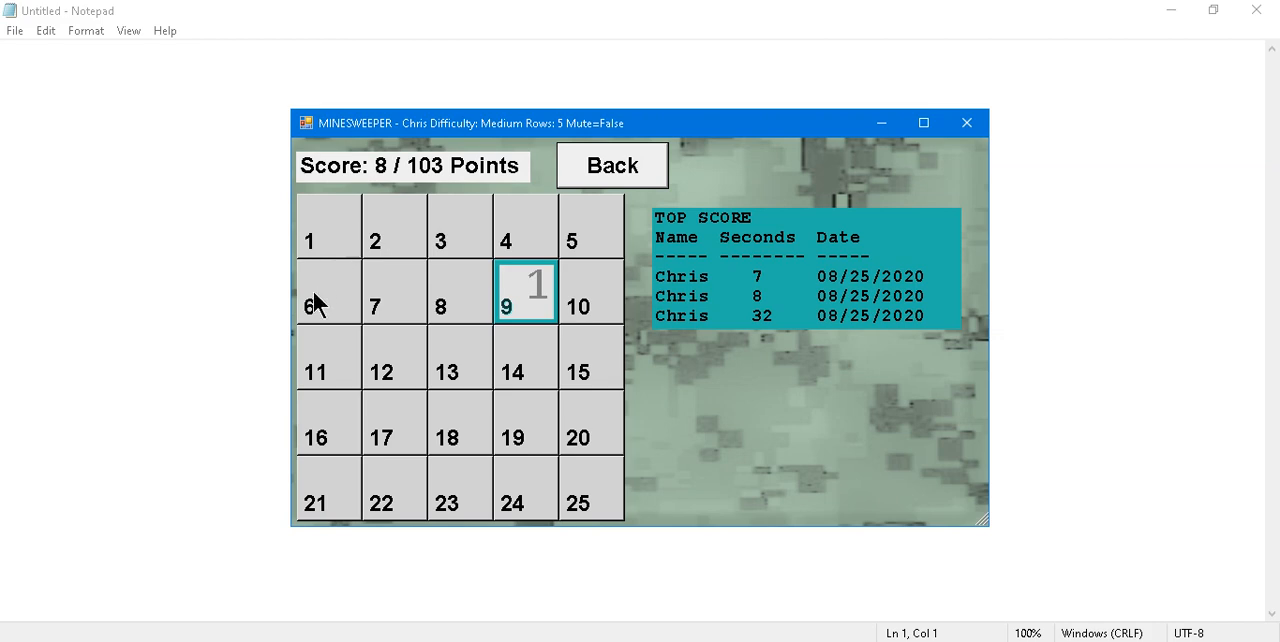
{"action": "mouse_move", "coordinate": [572, 480]}
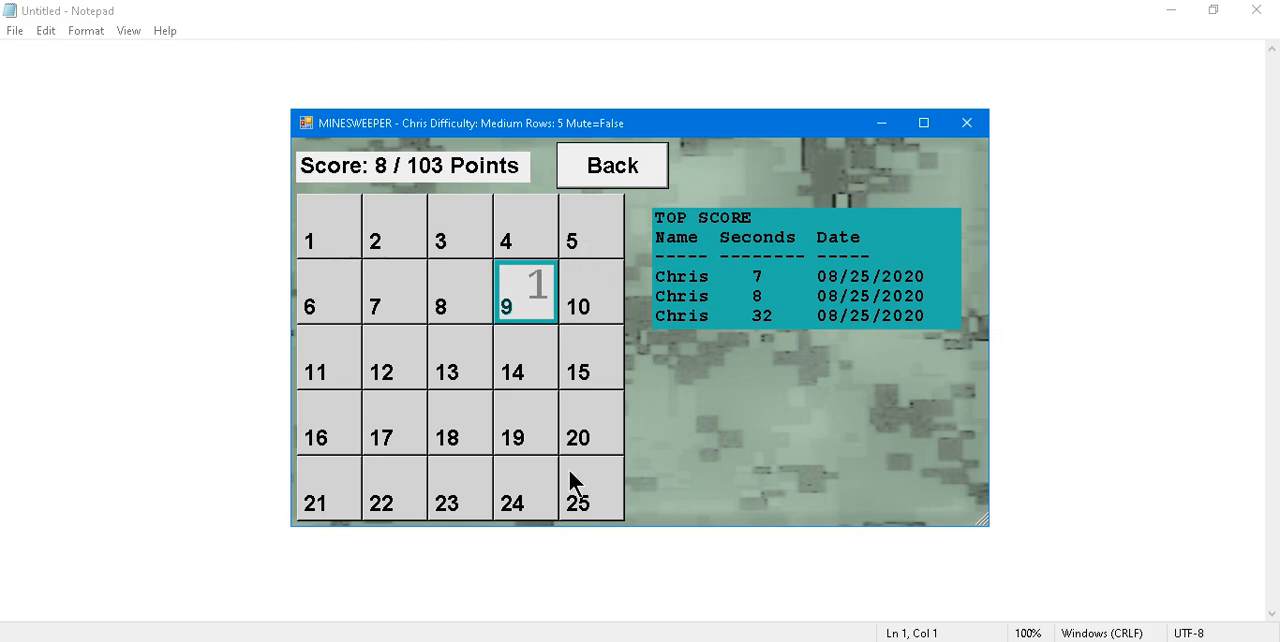
{"action": "mouse_move", "coordinate": [578, 232]}
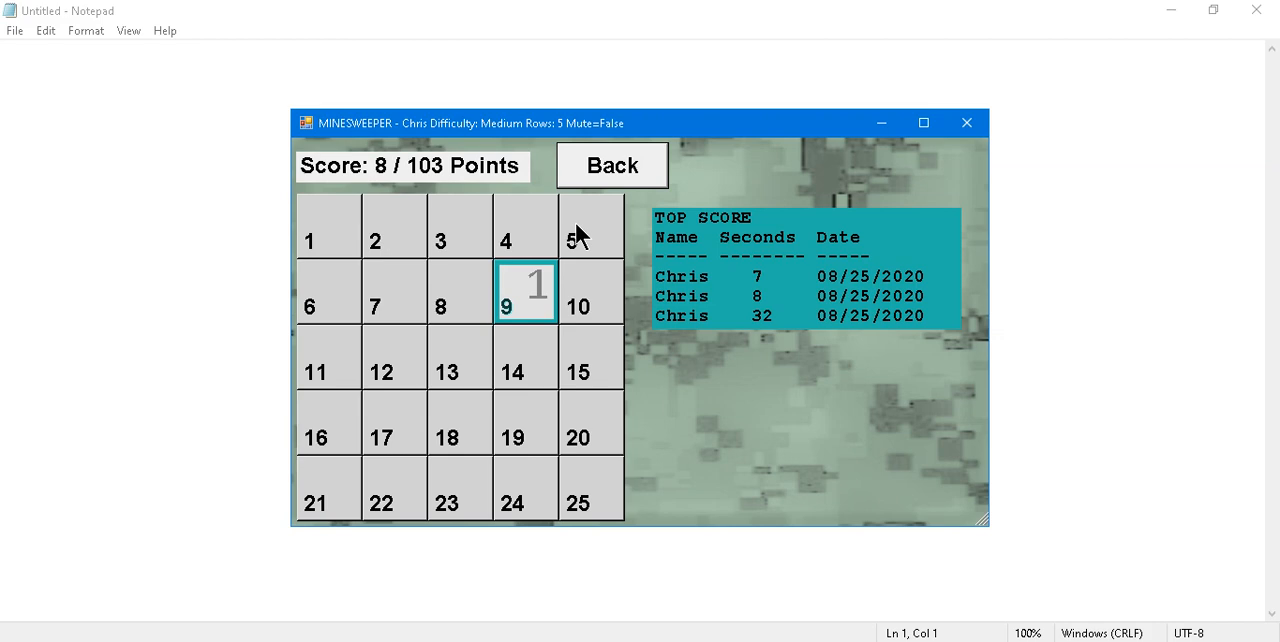
{"action": "mouse_move", "coordinate": [676, 504]}
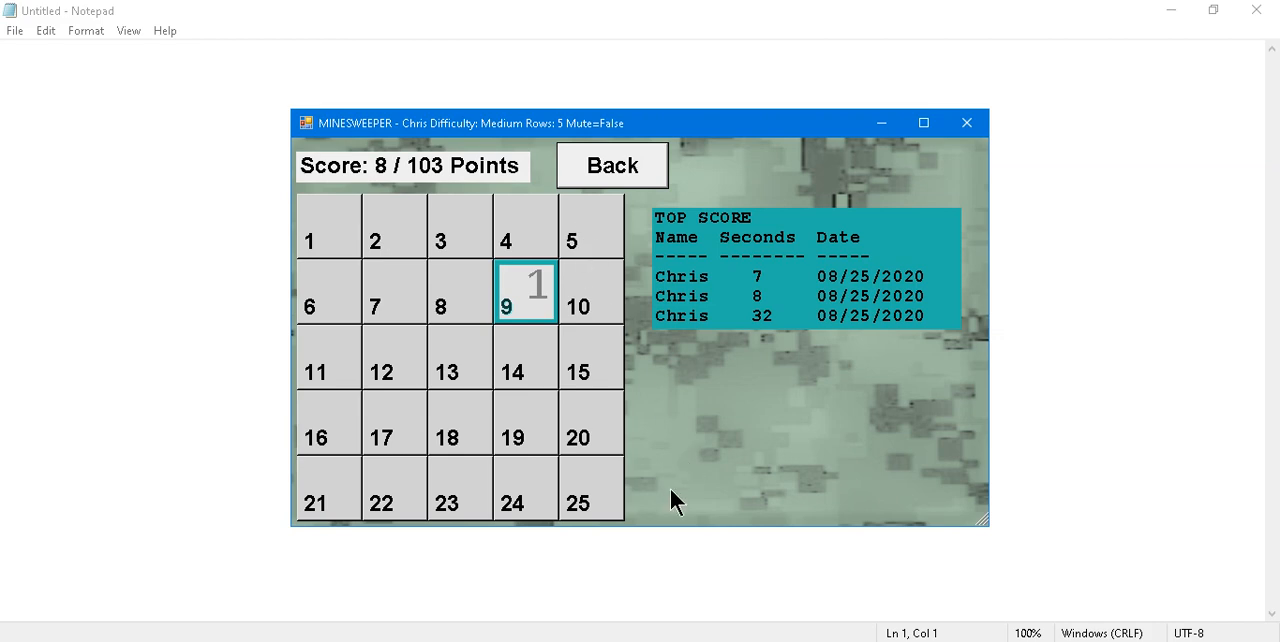
{"action": "mouse_move", "coordinate": [648, 402]}
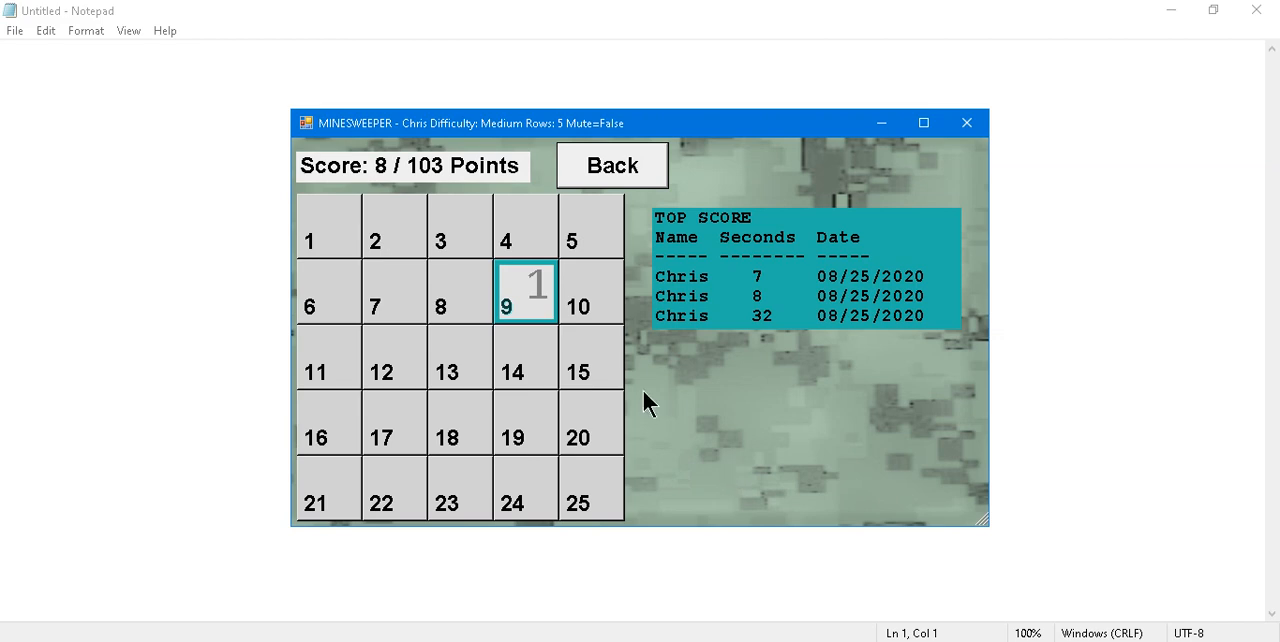
{"action": "mouse_move", "coordinate": [636, 404]}
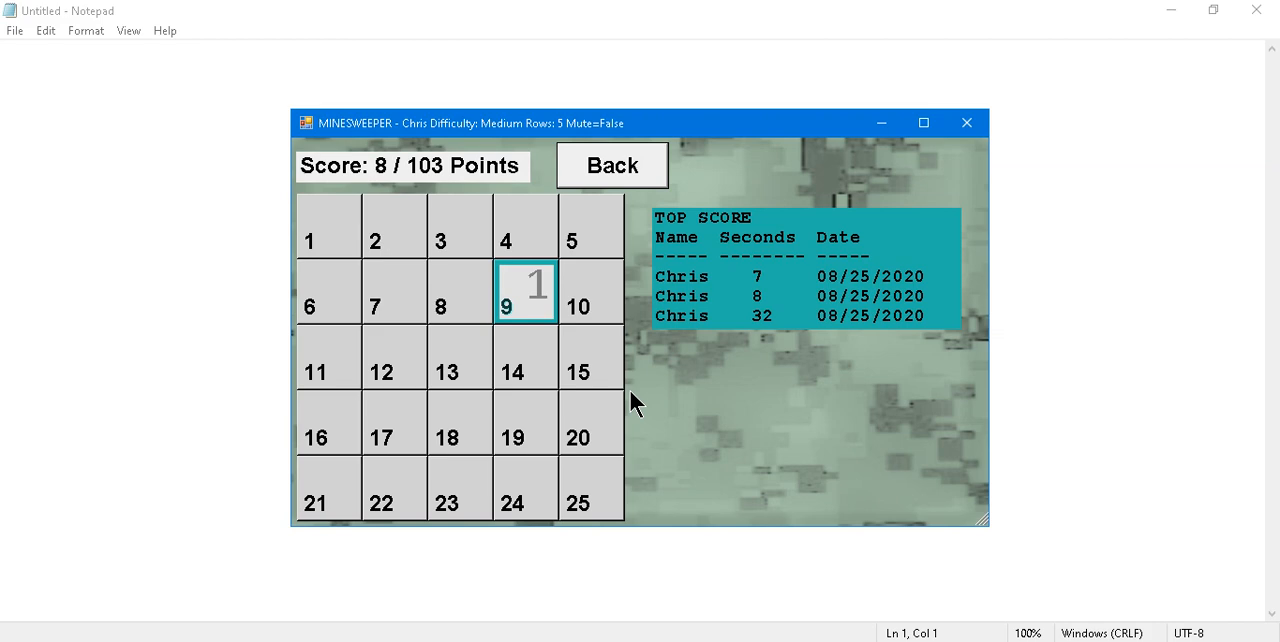
{"action": "mouse_move", "coordinate": [618, 384]}
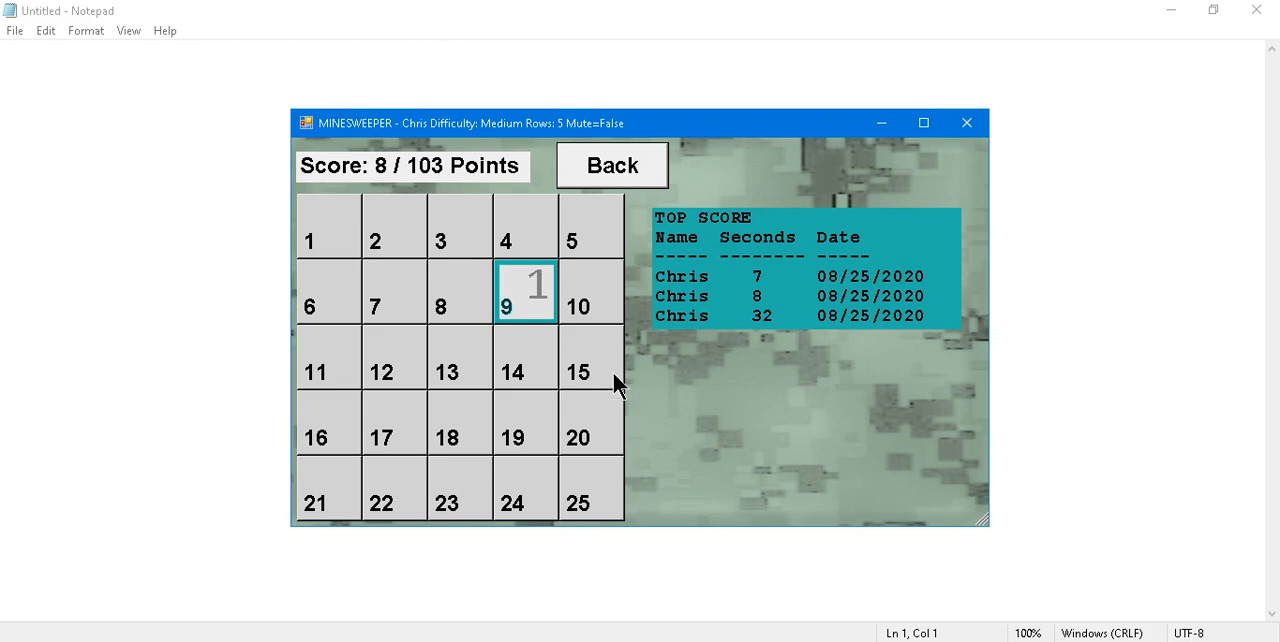
{"action": "mouse_move", "coordinate": [744, 156]}
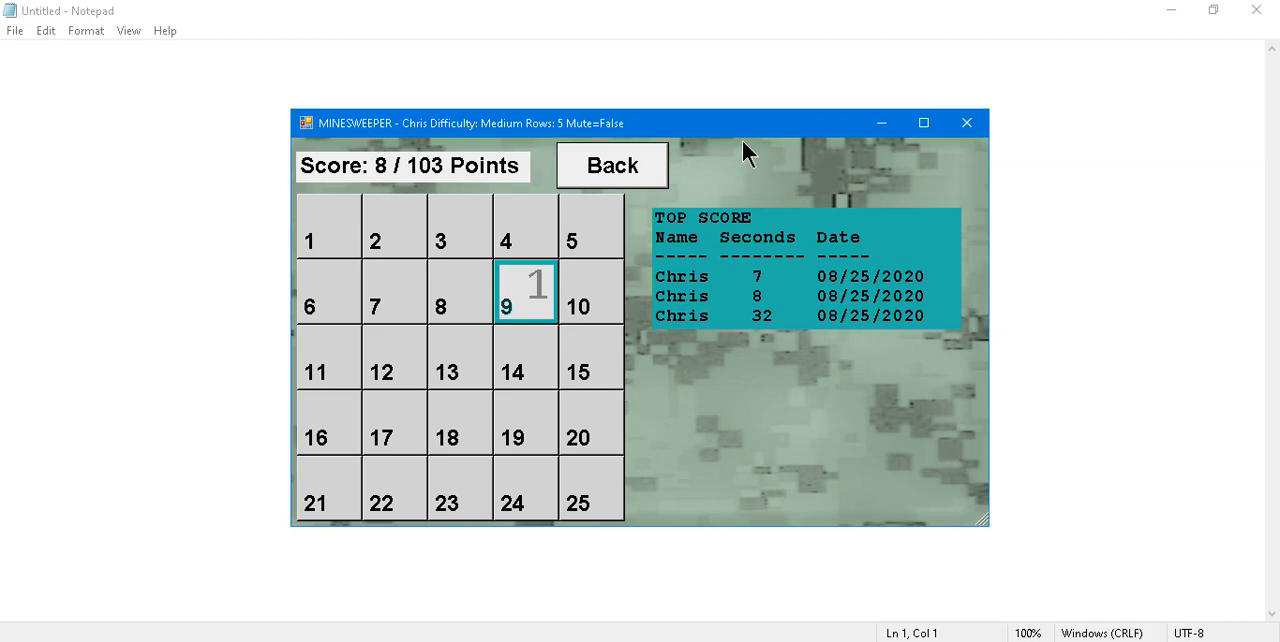
{"action": "mouse_move", "coordinate": [972, 480]}
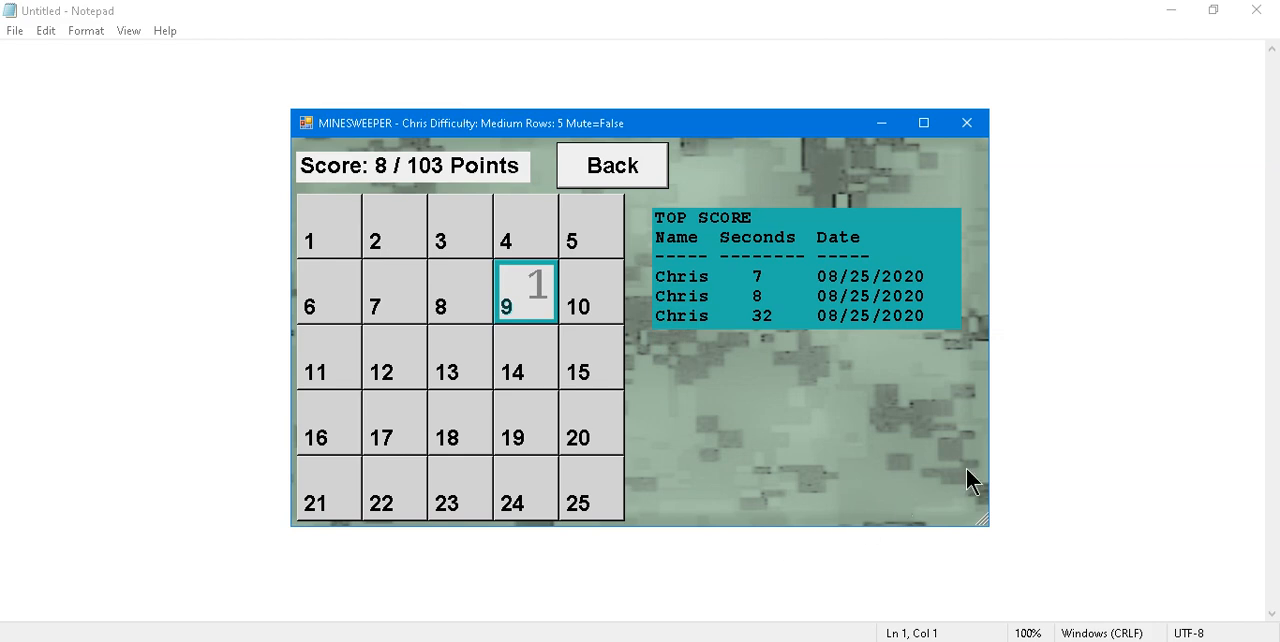
{"action": "mouse_move", "coordinate": [912, 440]}
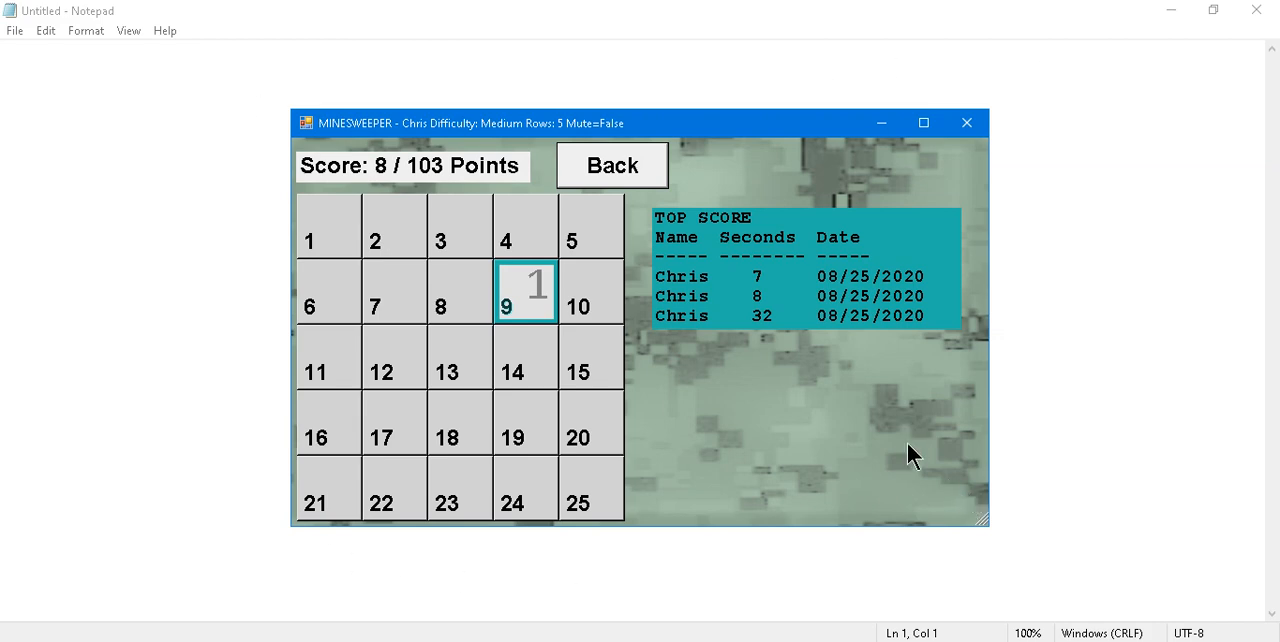
{"action": "mouse_move", "coordinate": [816, 152]}
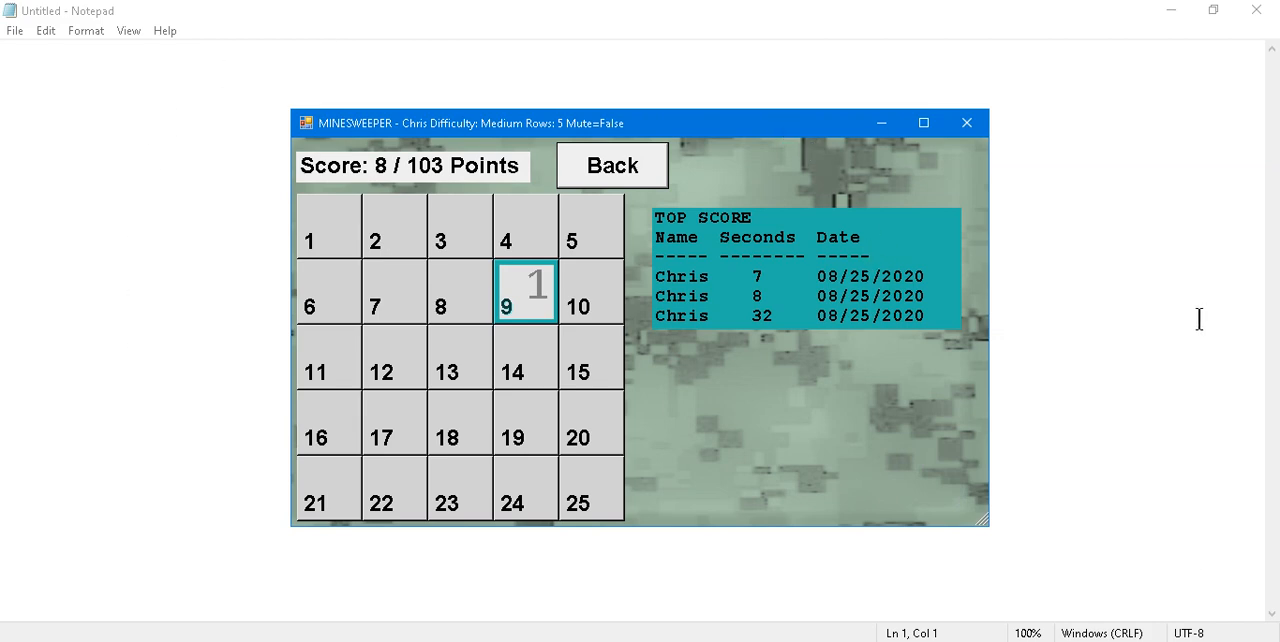
{"action": "mouse_move", "coordinate": [784, 468]}
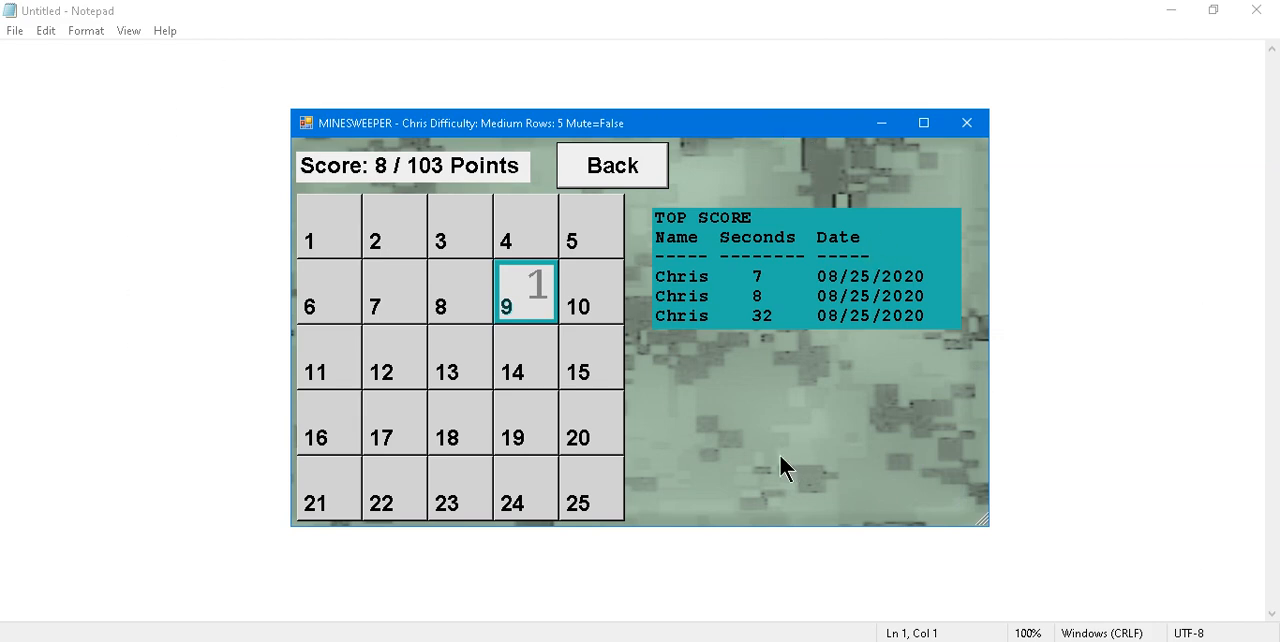
{"action": "mouse_move", "coordinate": [822, 418]}
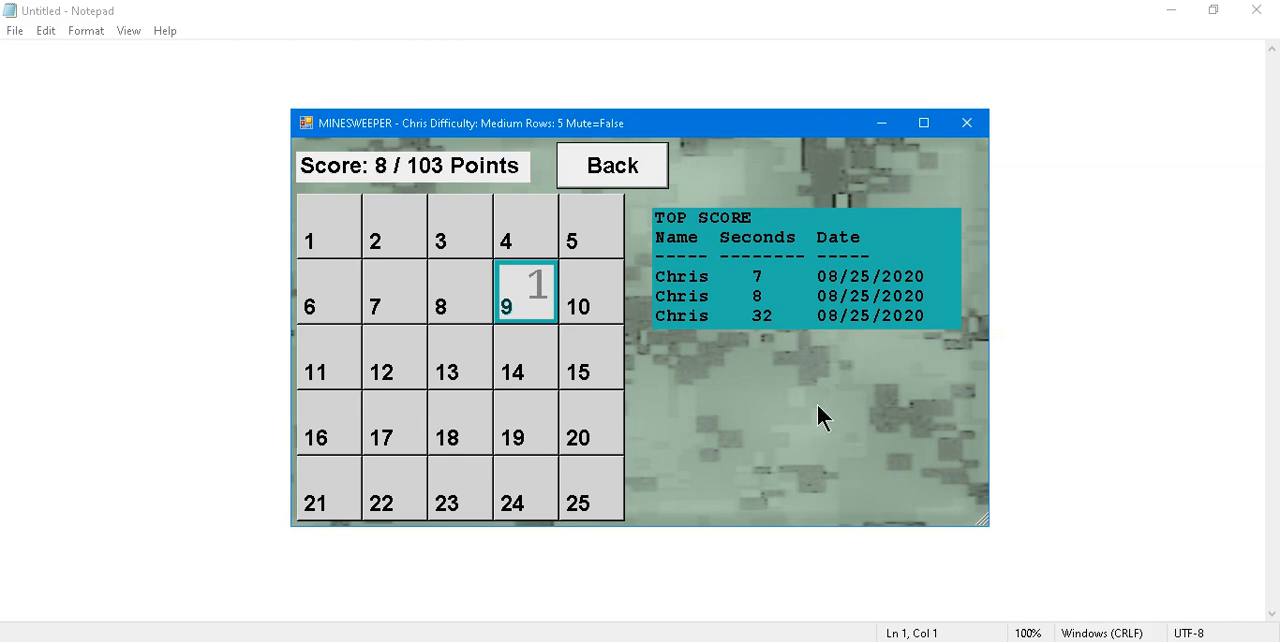
{"action": "mouse_move", "coordinate": [846, 380]}
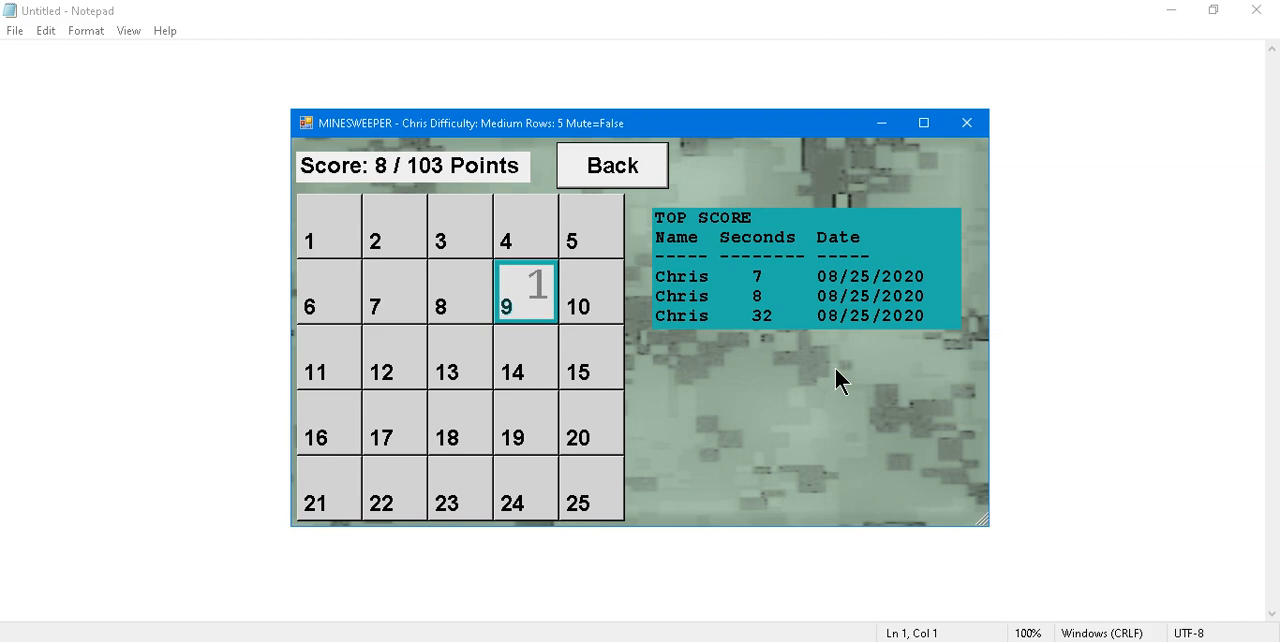
{"action": "mouse_move", "coordinate": [776, 264]}
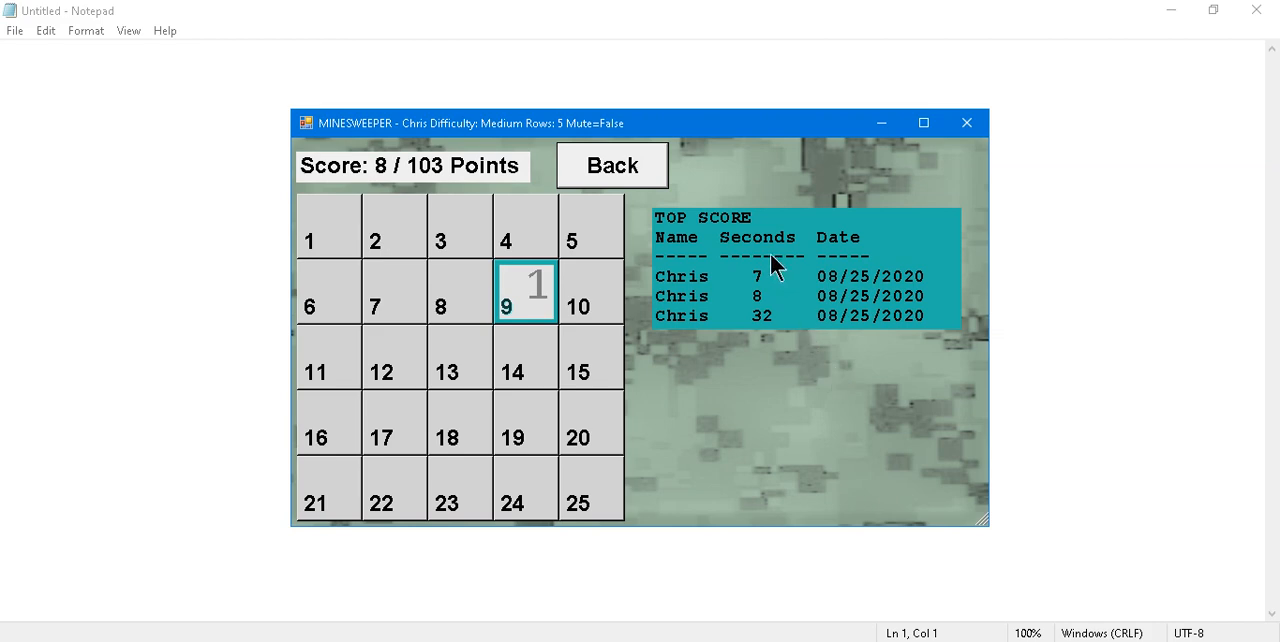
Leave the 8/103-point round for Chris's options screen.
{"action": "left_click", "coordinate": [612, 164]}
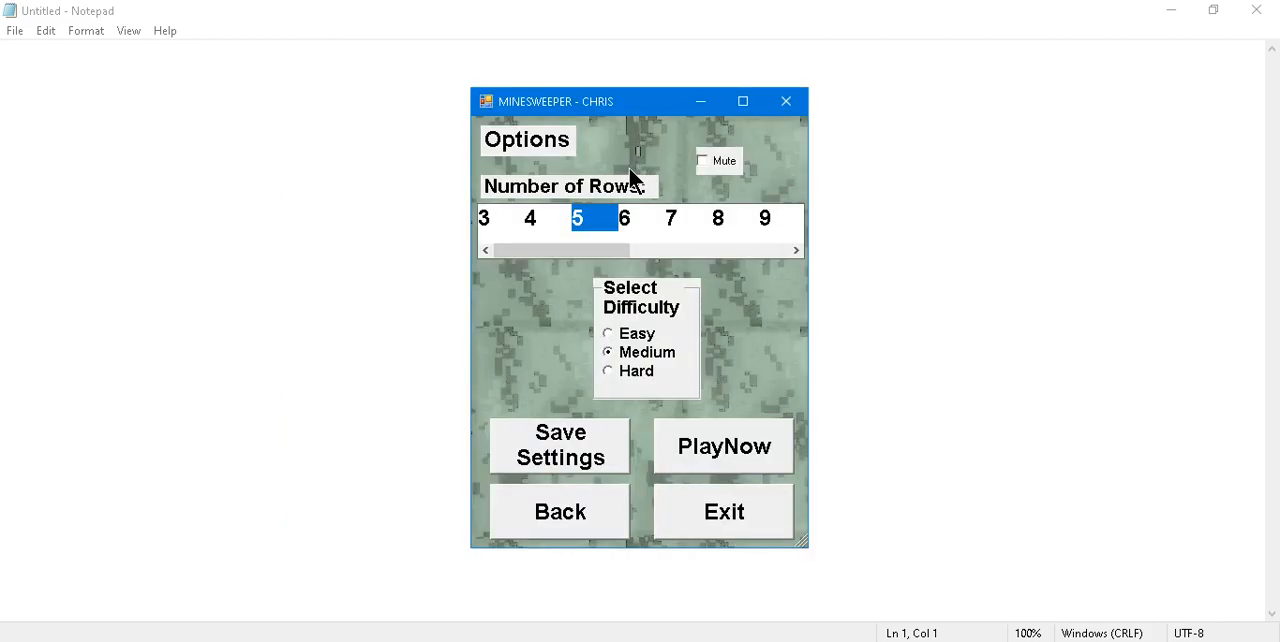
{"action": "mouse_move", "coordinate": [650, 150]}
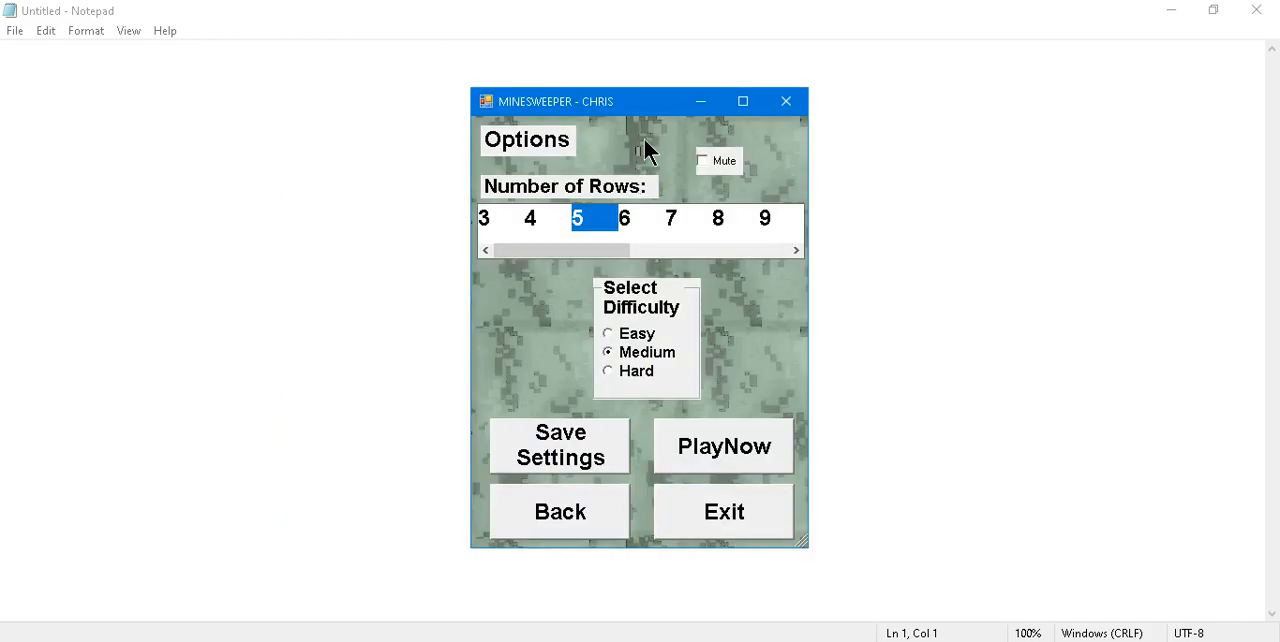